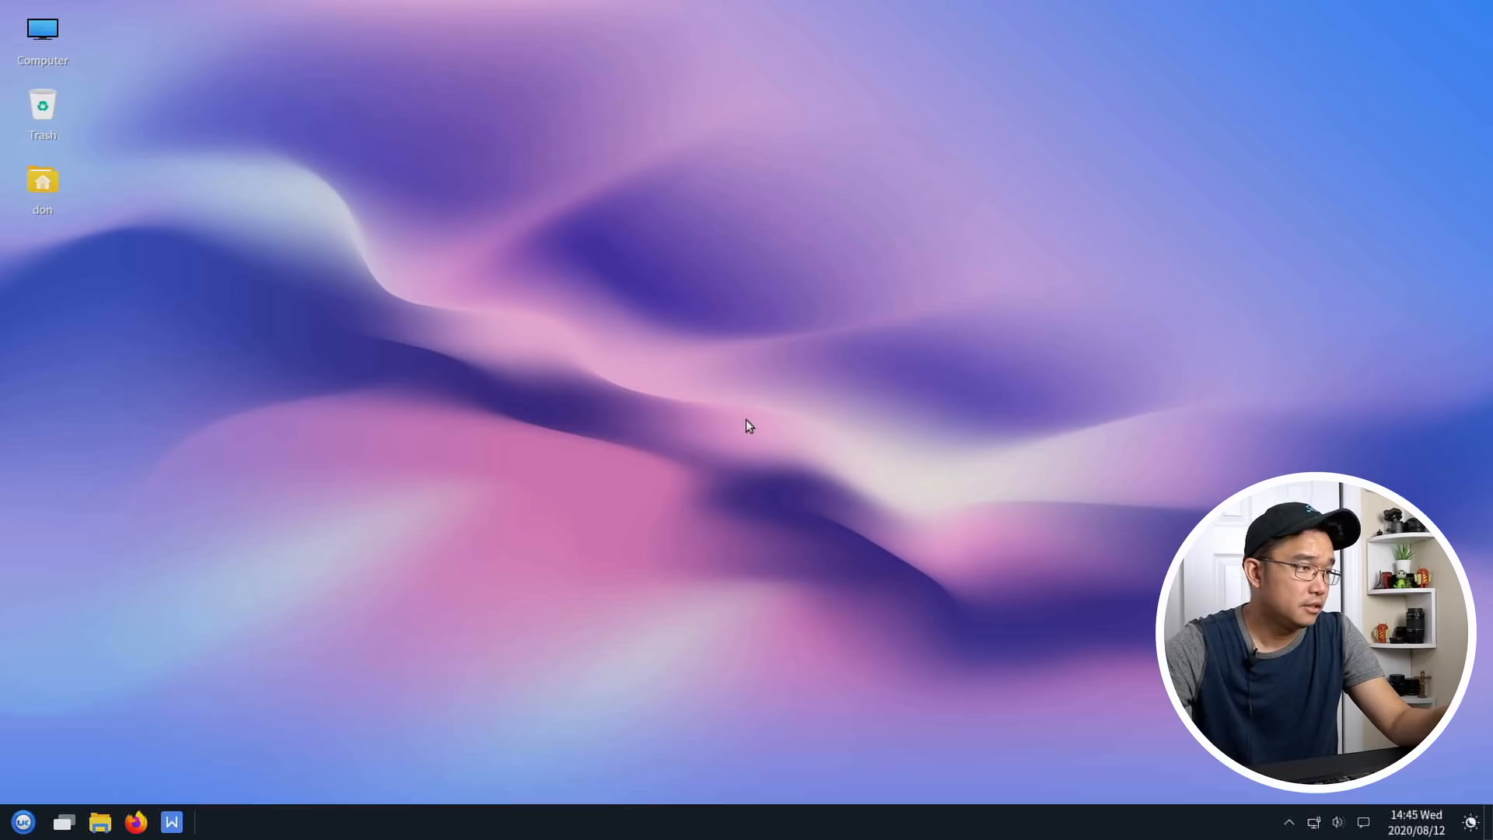
mouse_move(813, 423)
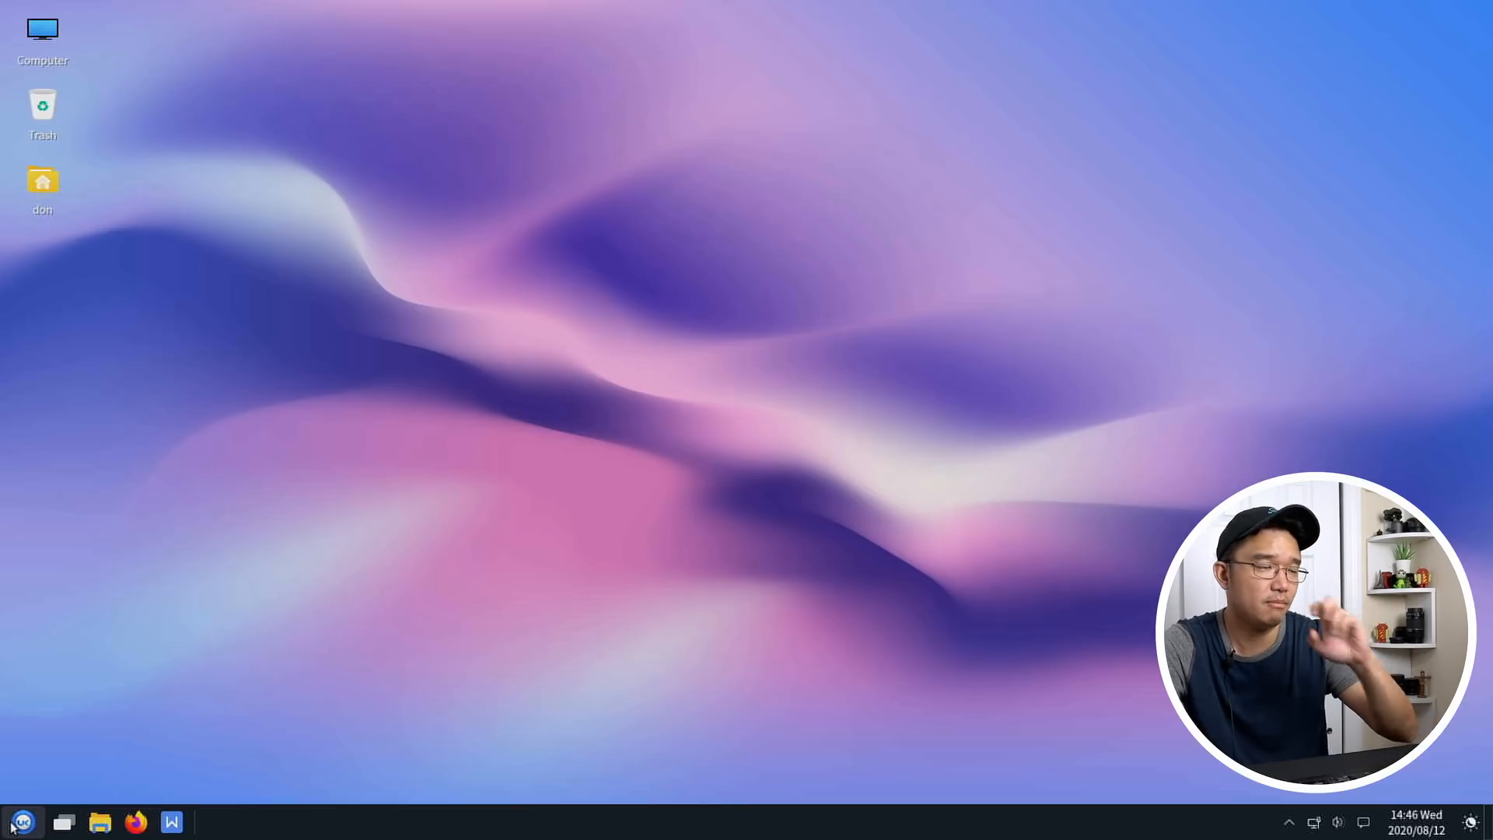
mouse_move(37, 431)
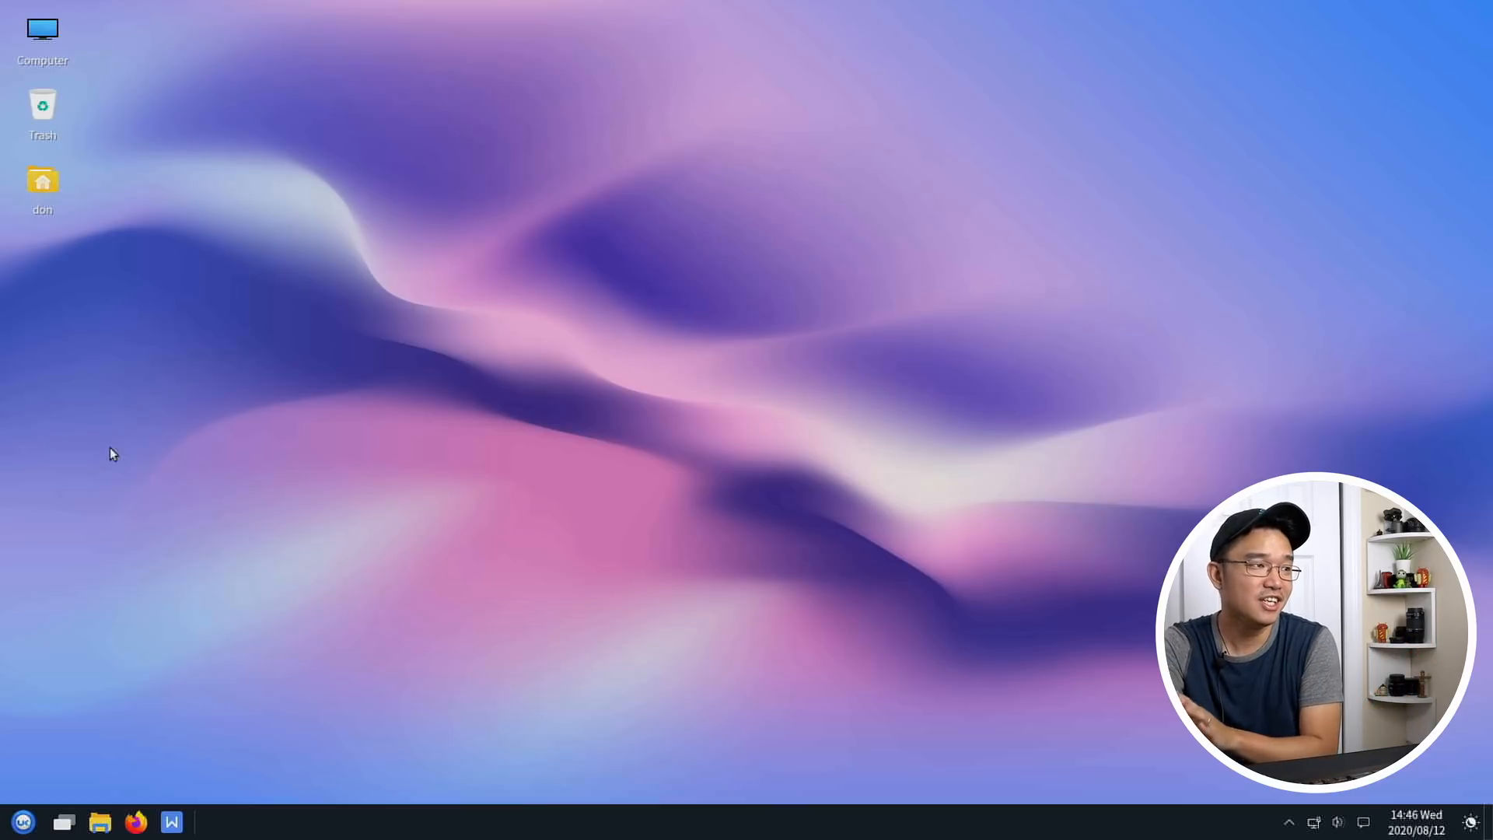
mouse_move(131, 251)
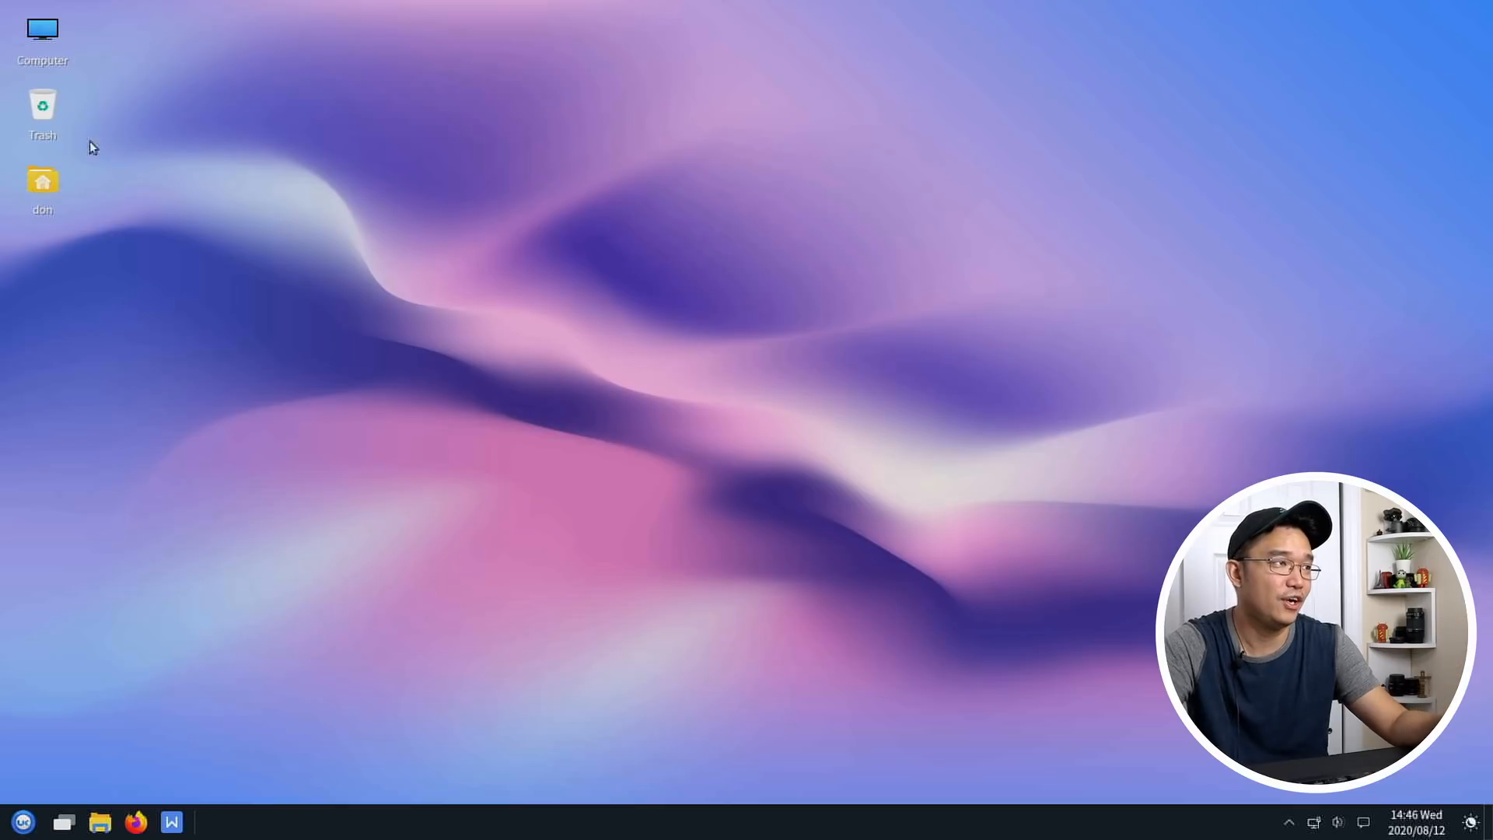
- Launch UKUI System Monitor from the panel's context menu and show the Resources view of CPU and memory
right_click(546, 821)
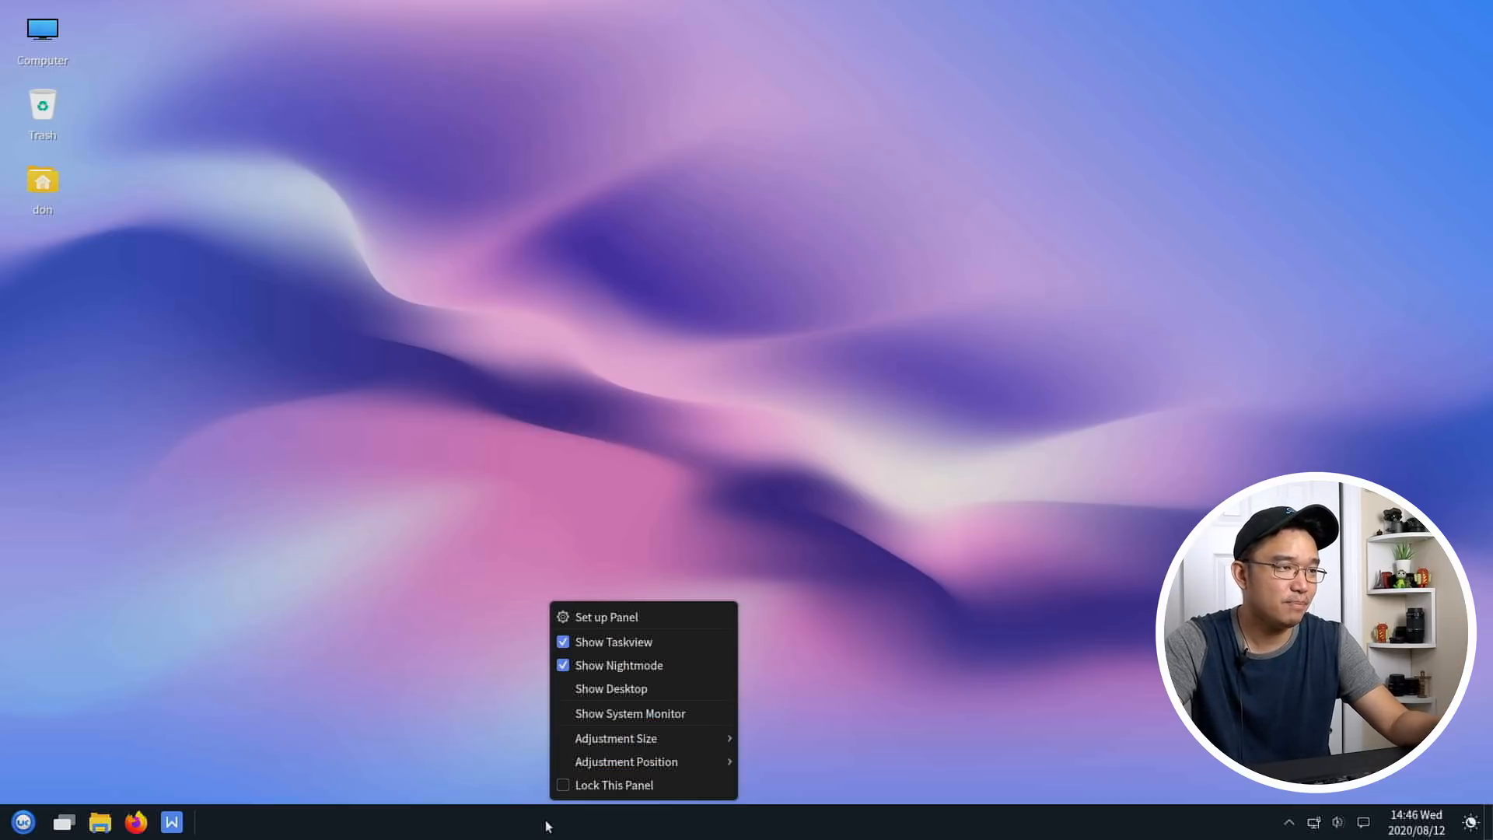
click(610, 689)
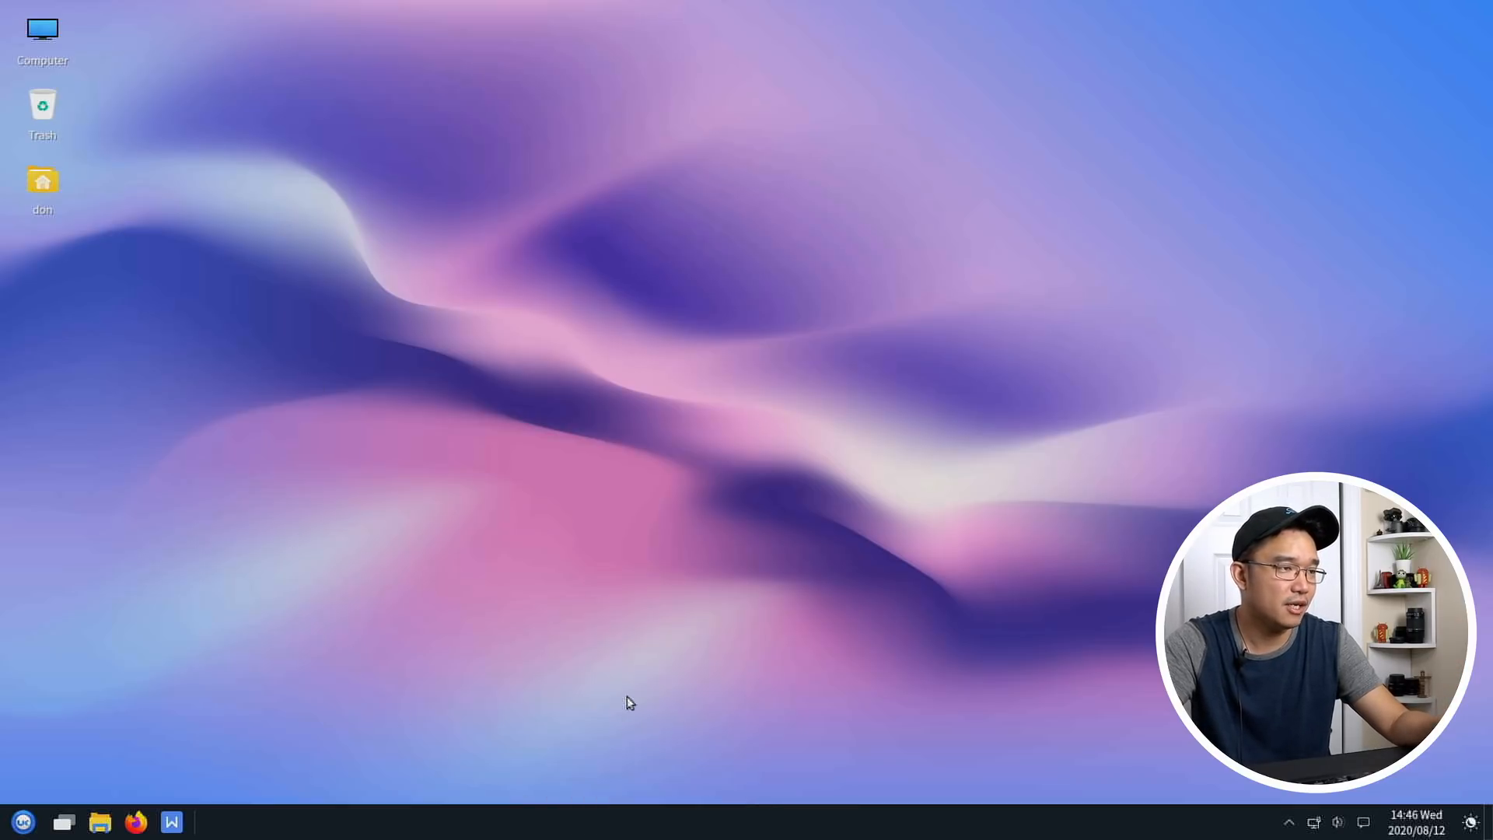
click(217, 821)
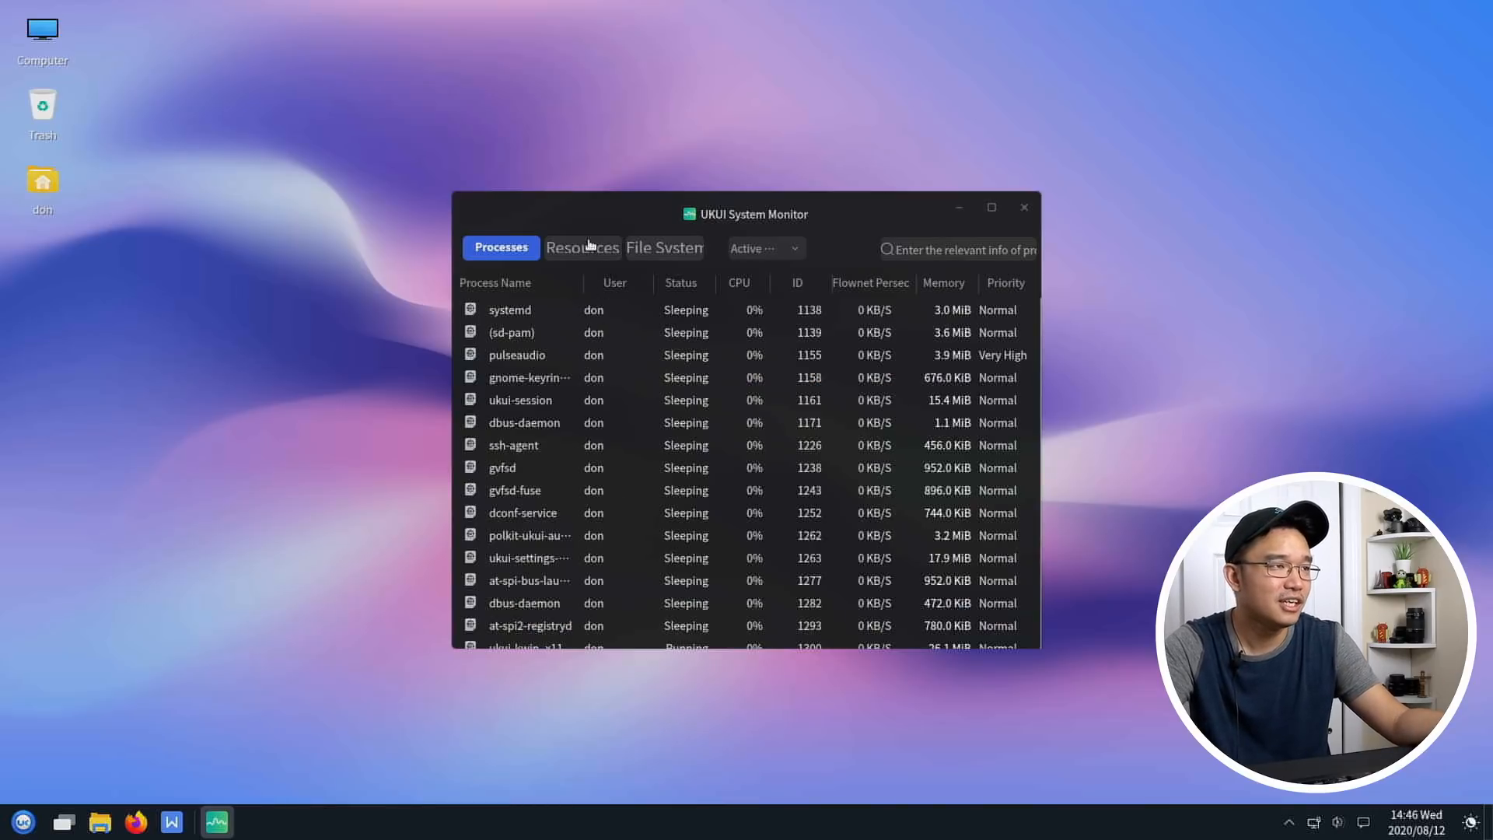
click(581, 247)
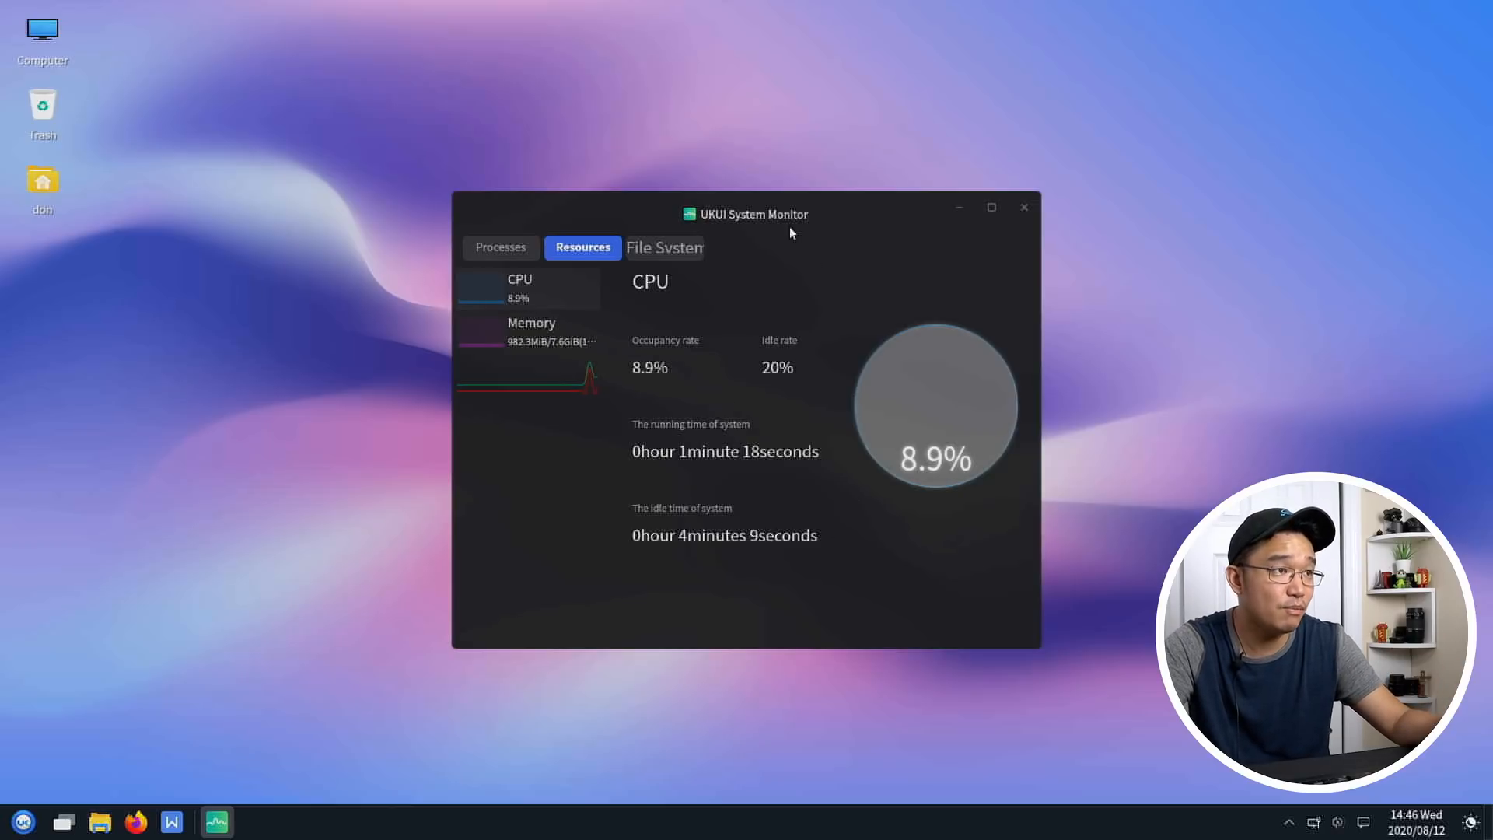
- Move the System Monitor window to the right side of the desktop
drag(753, 213, 1055, 286)
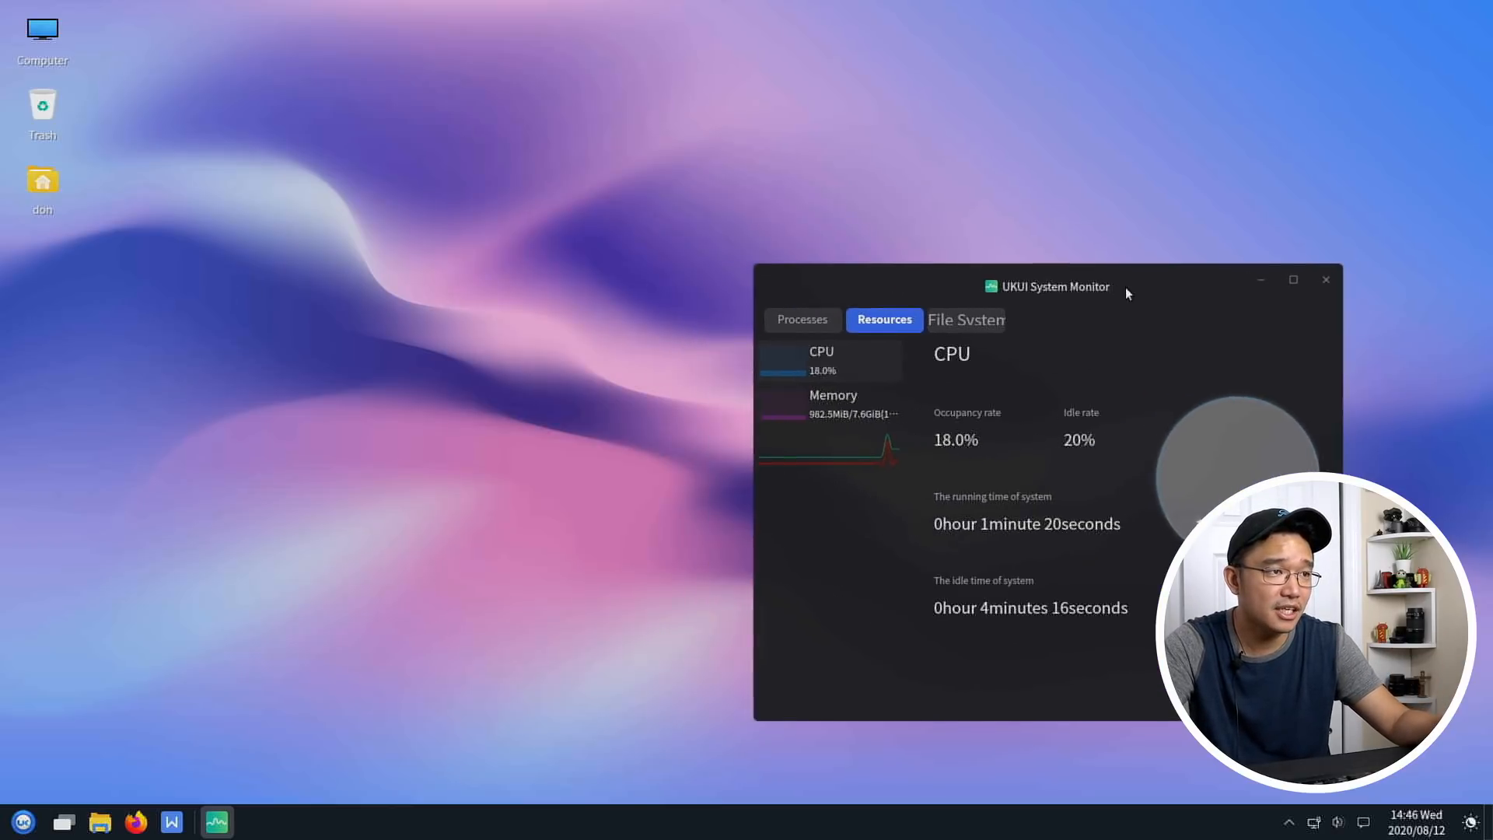
drag(1055, 286, 1135, 289)
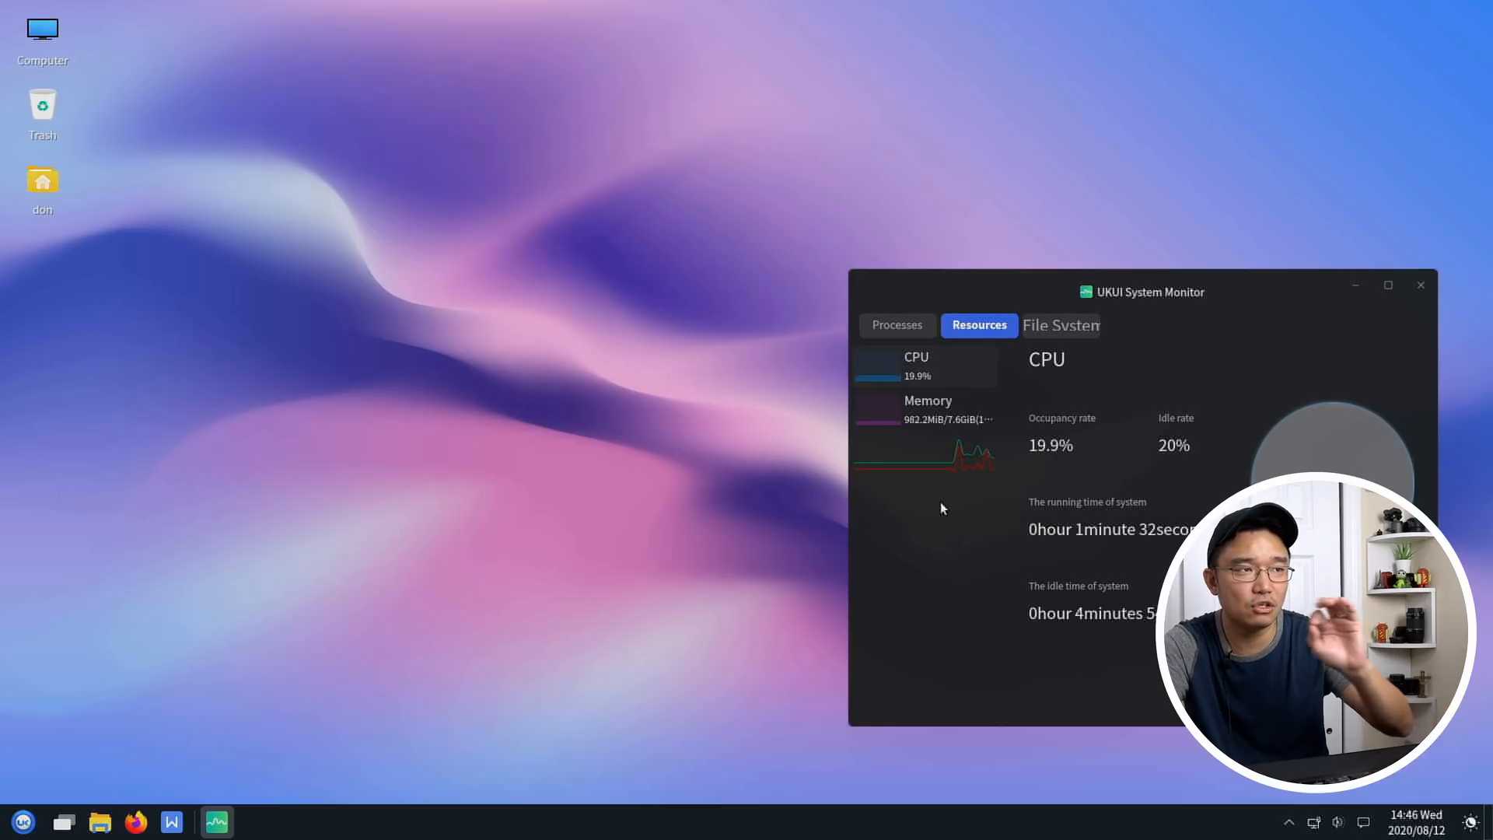
mouse_move(415, 124)
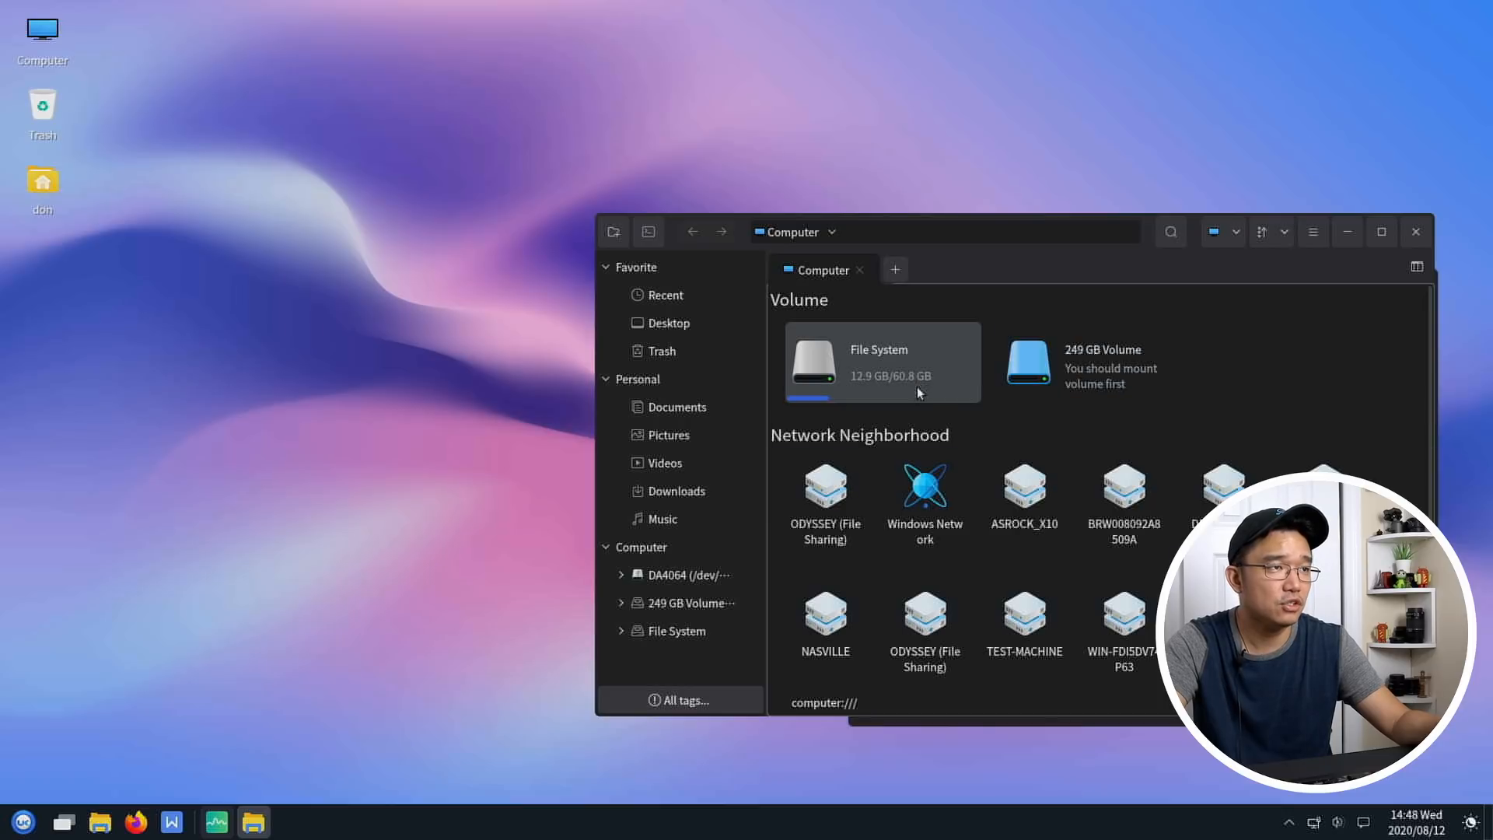
mouse_move(902, 380)
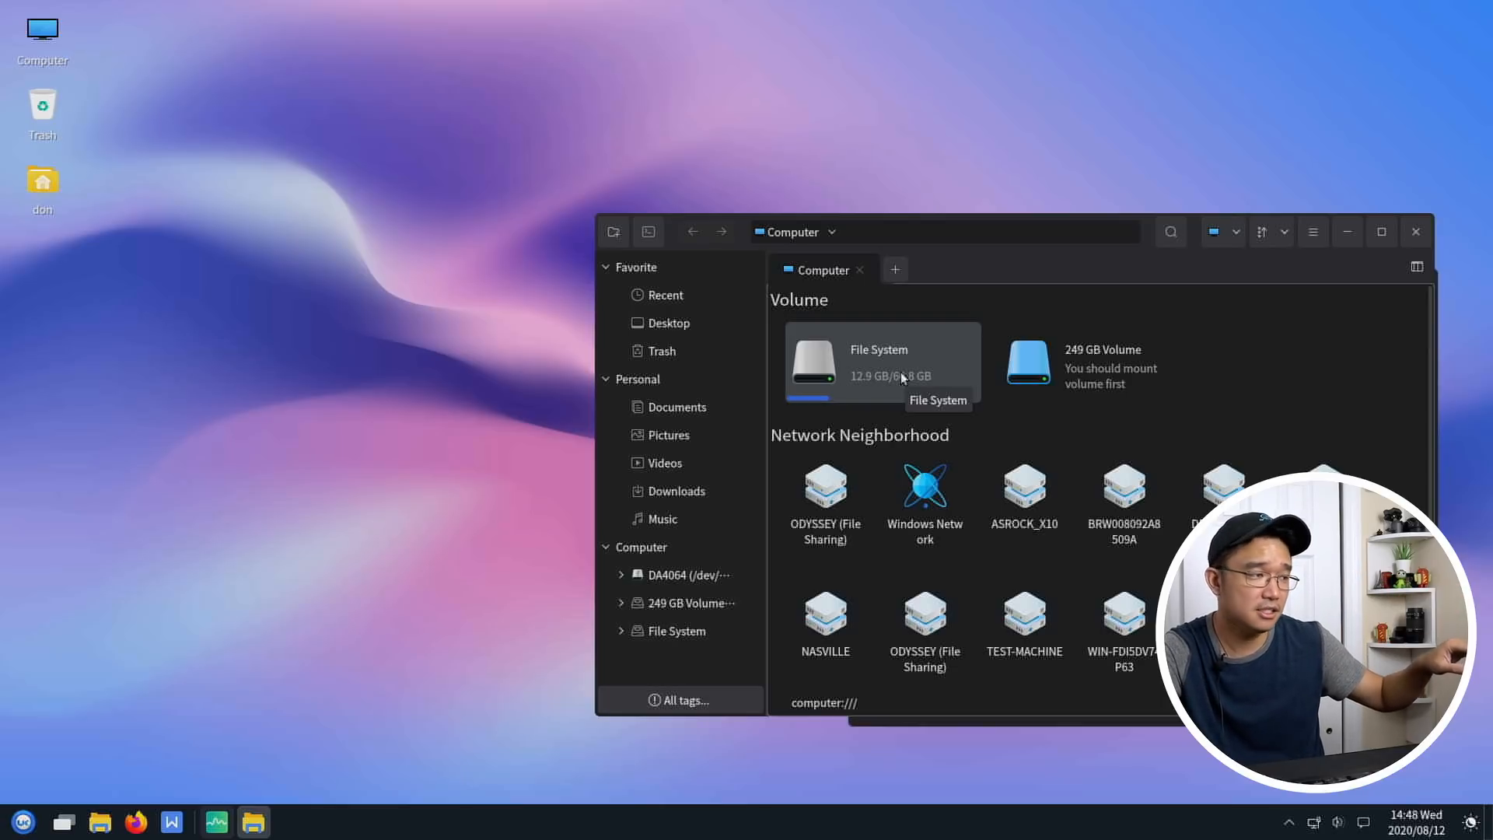
mouse_move(1095, 363)
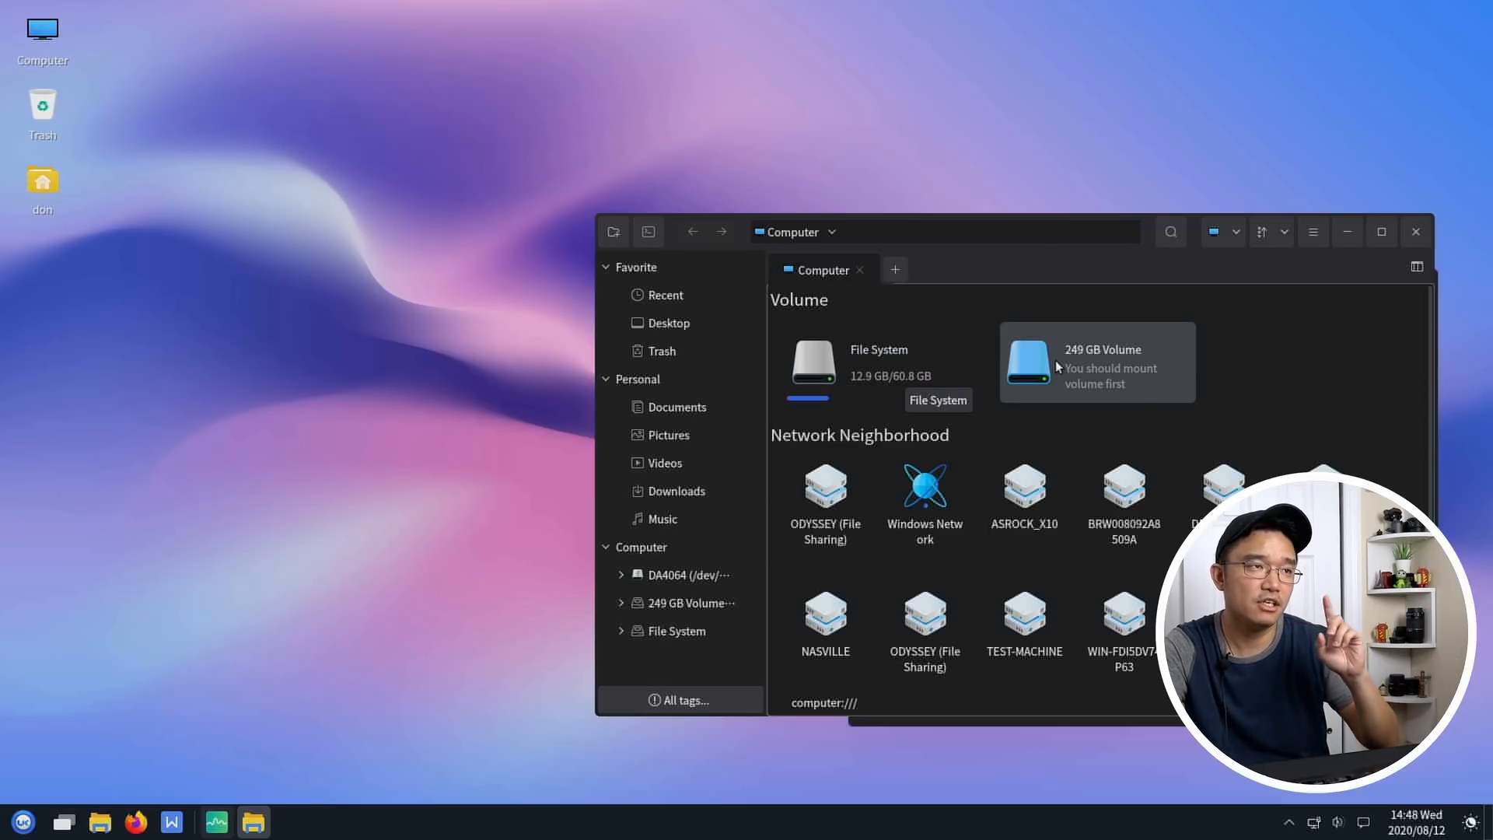
click(1095, 363)
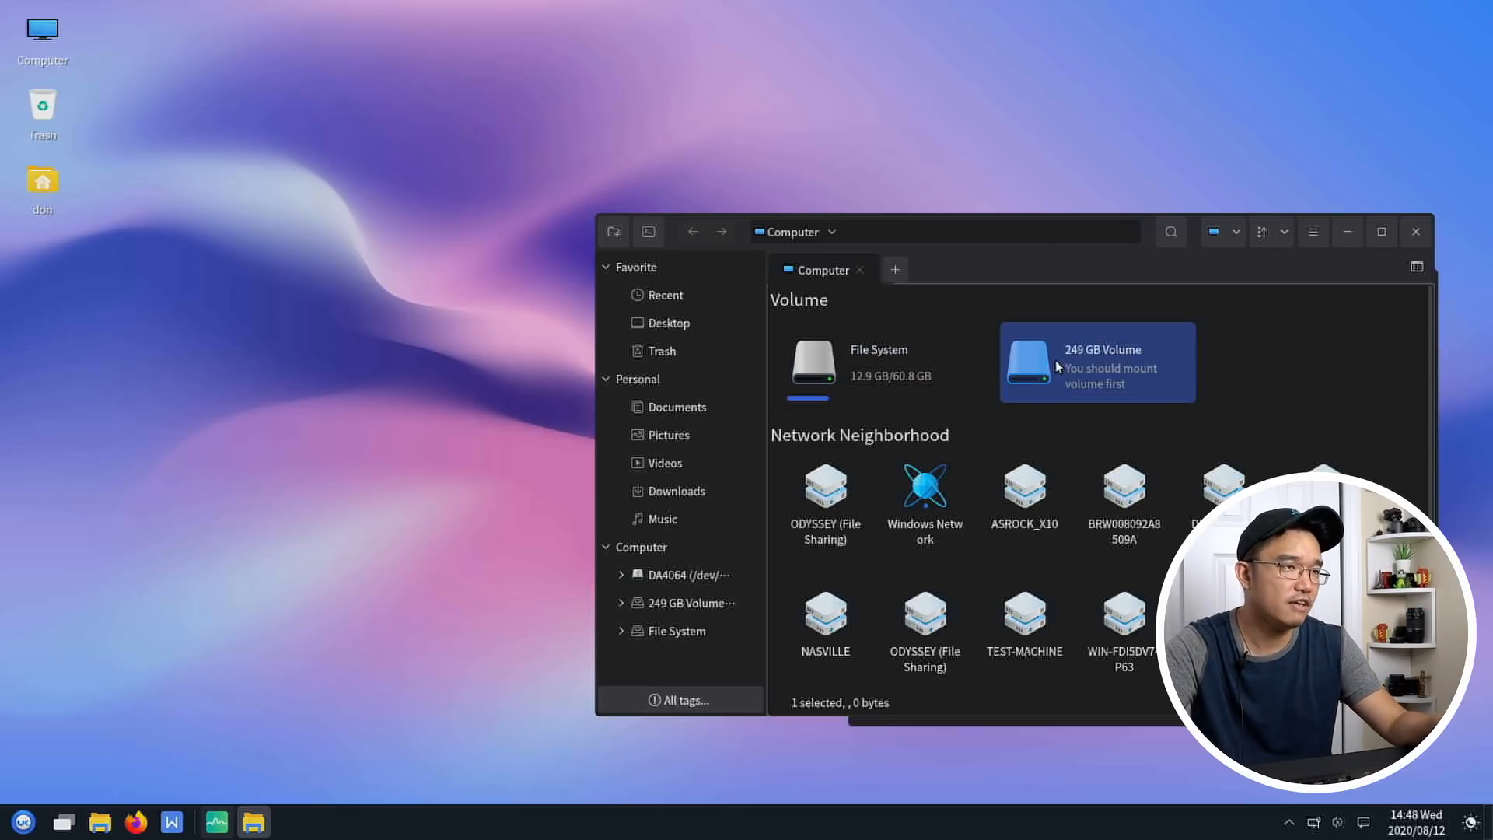
click(880, 362)
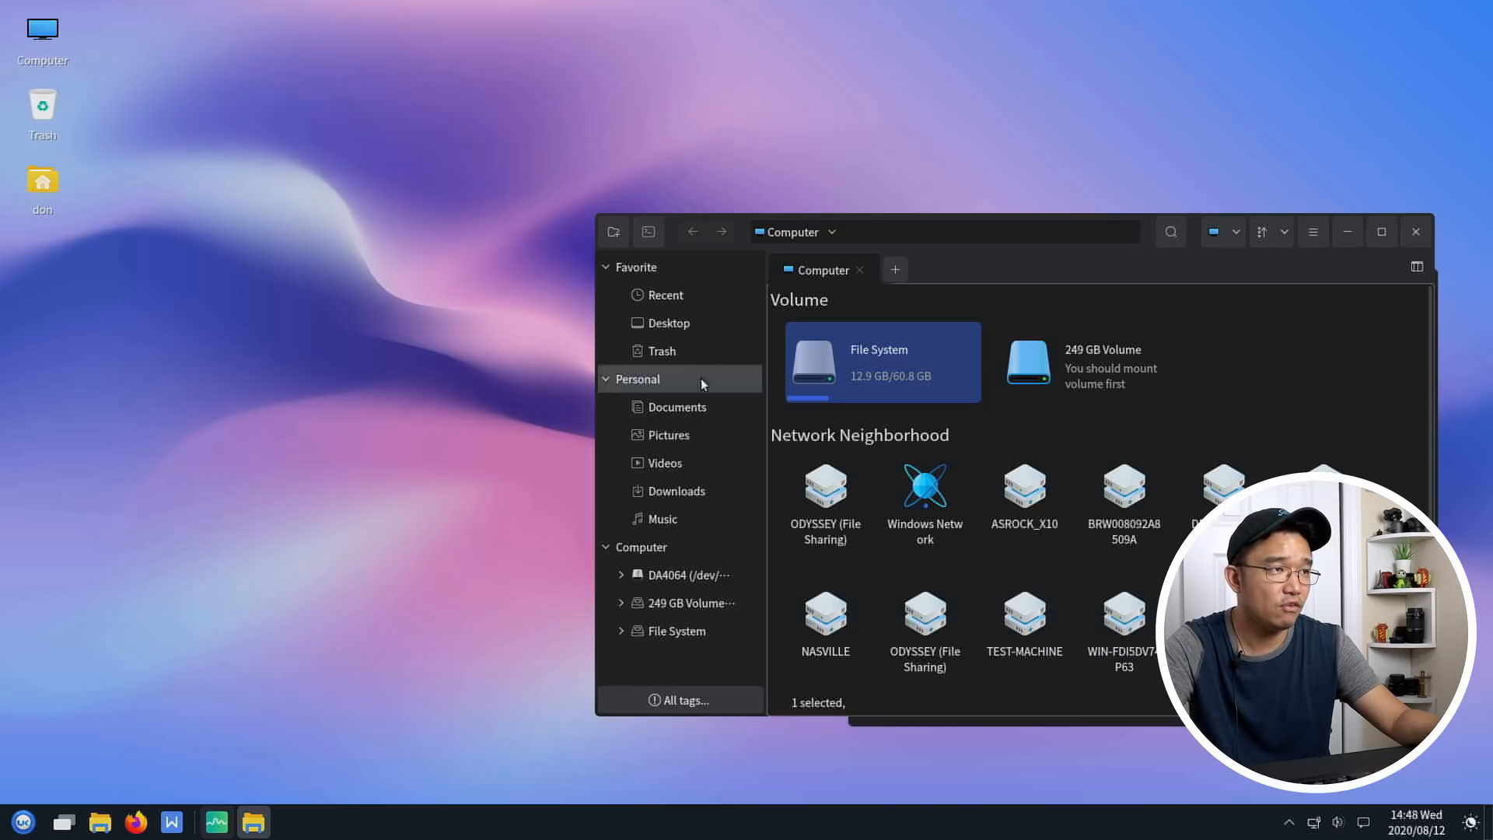
mouse_move(669, 434)
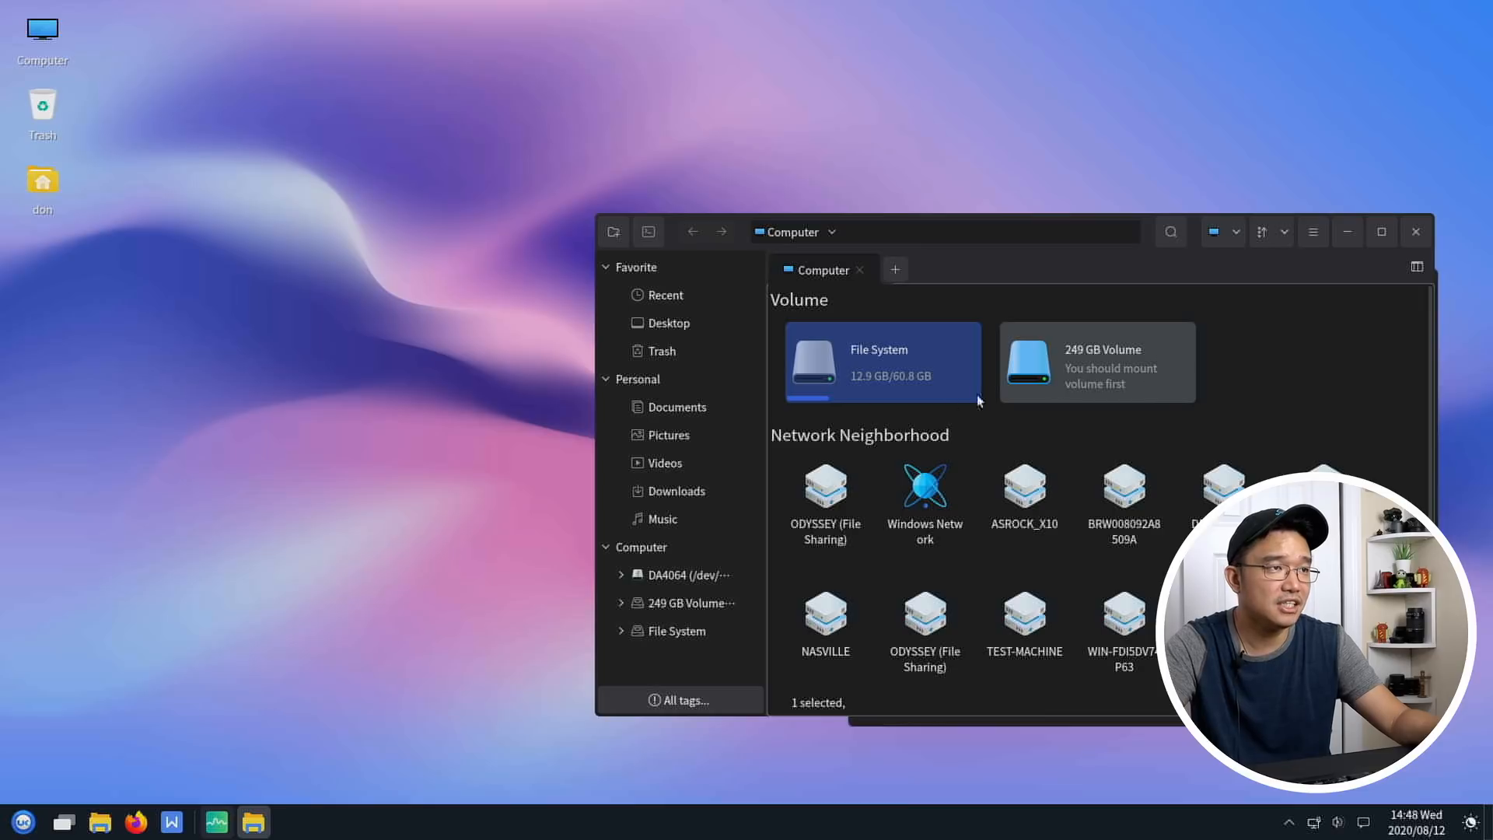
- Browse from the root File System through home into the user's don folder
double_click(879, 363)
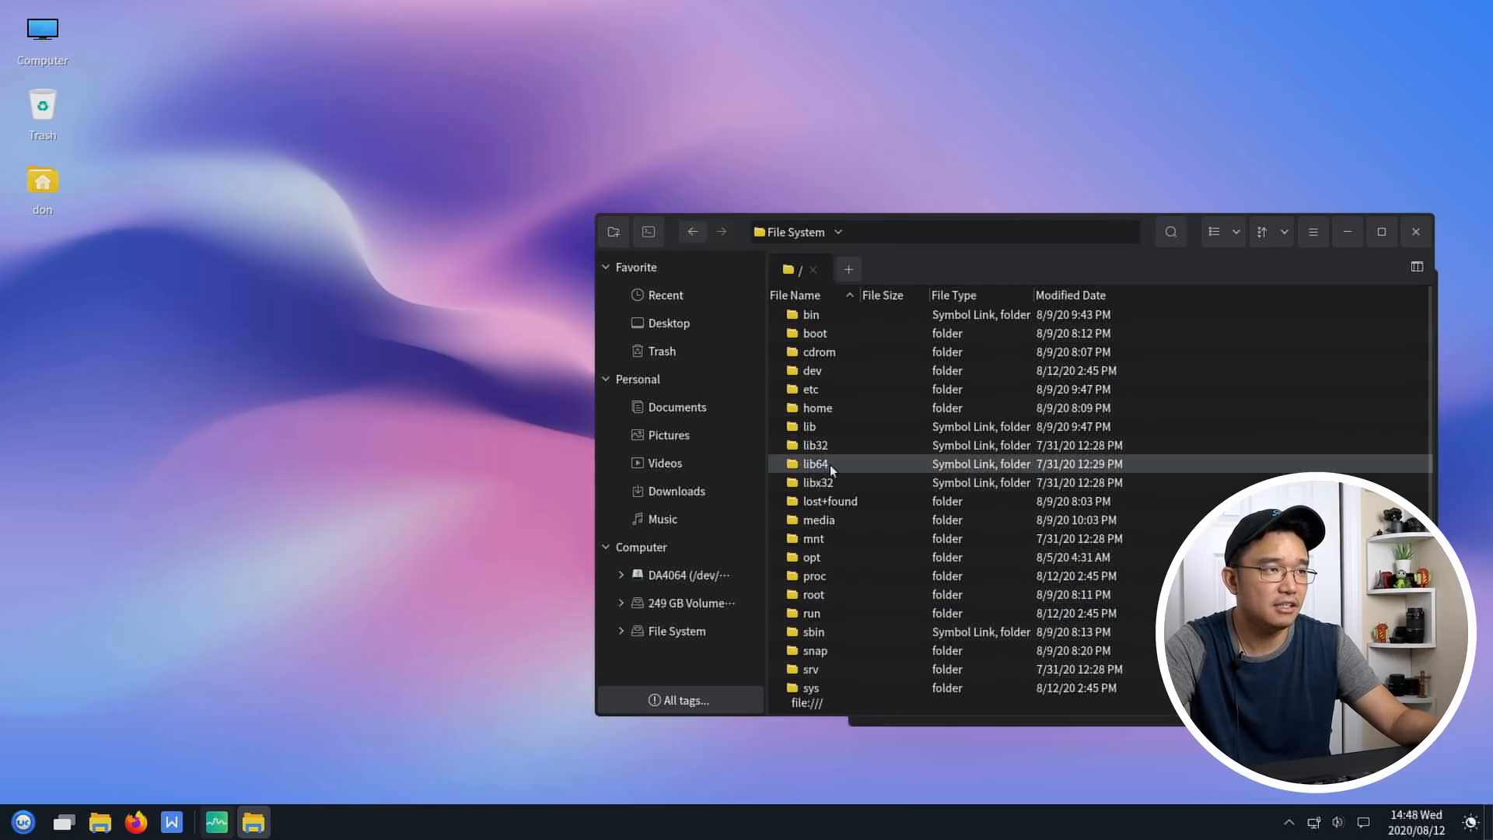
double_click(816, 408)
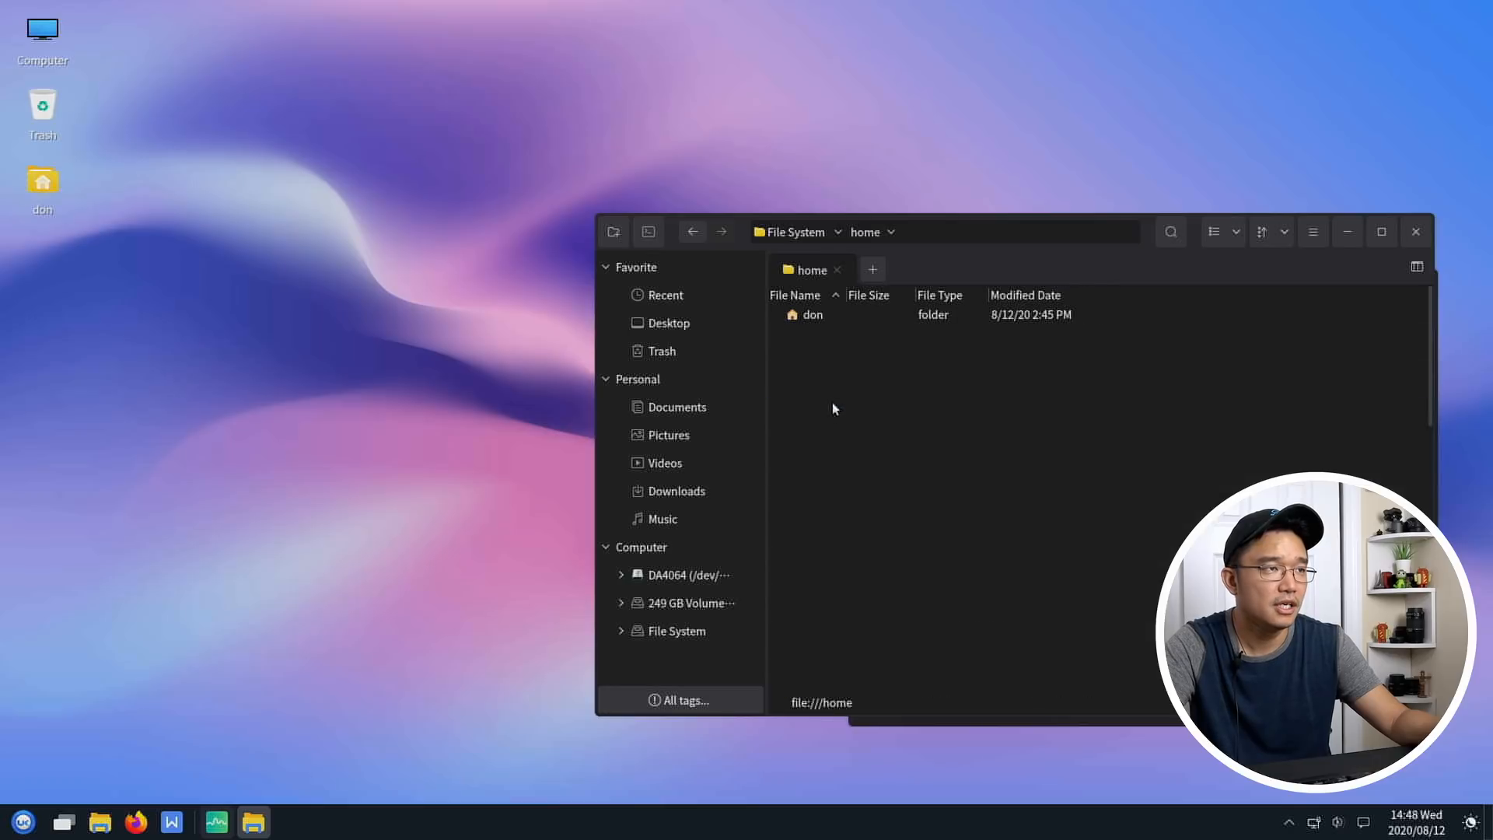
mouse_move(767, 376)
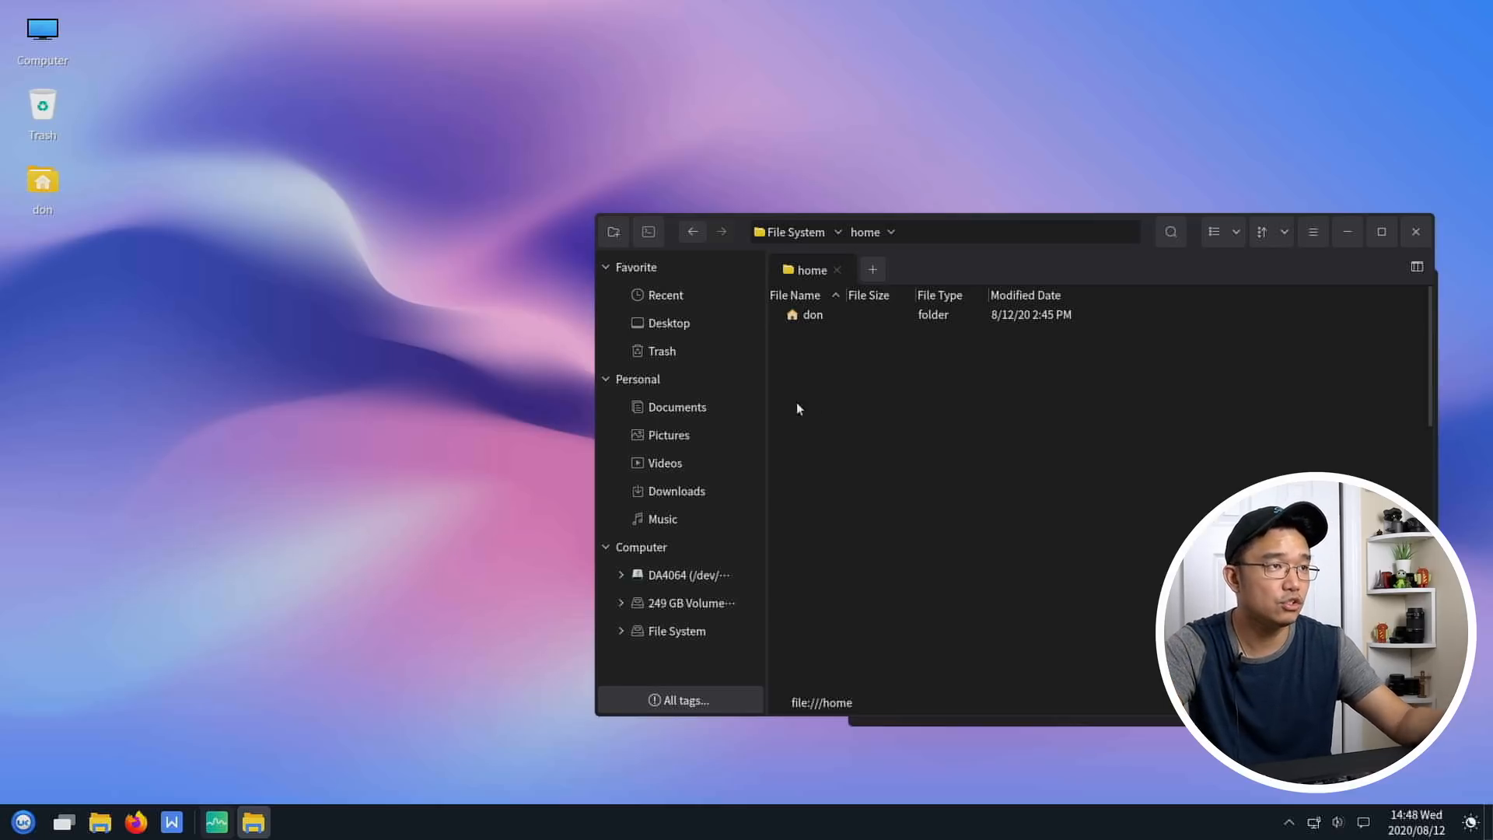
click(812, 314)
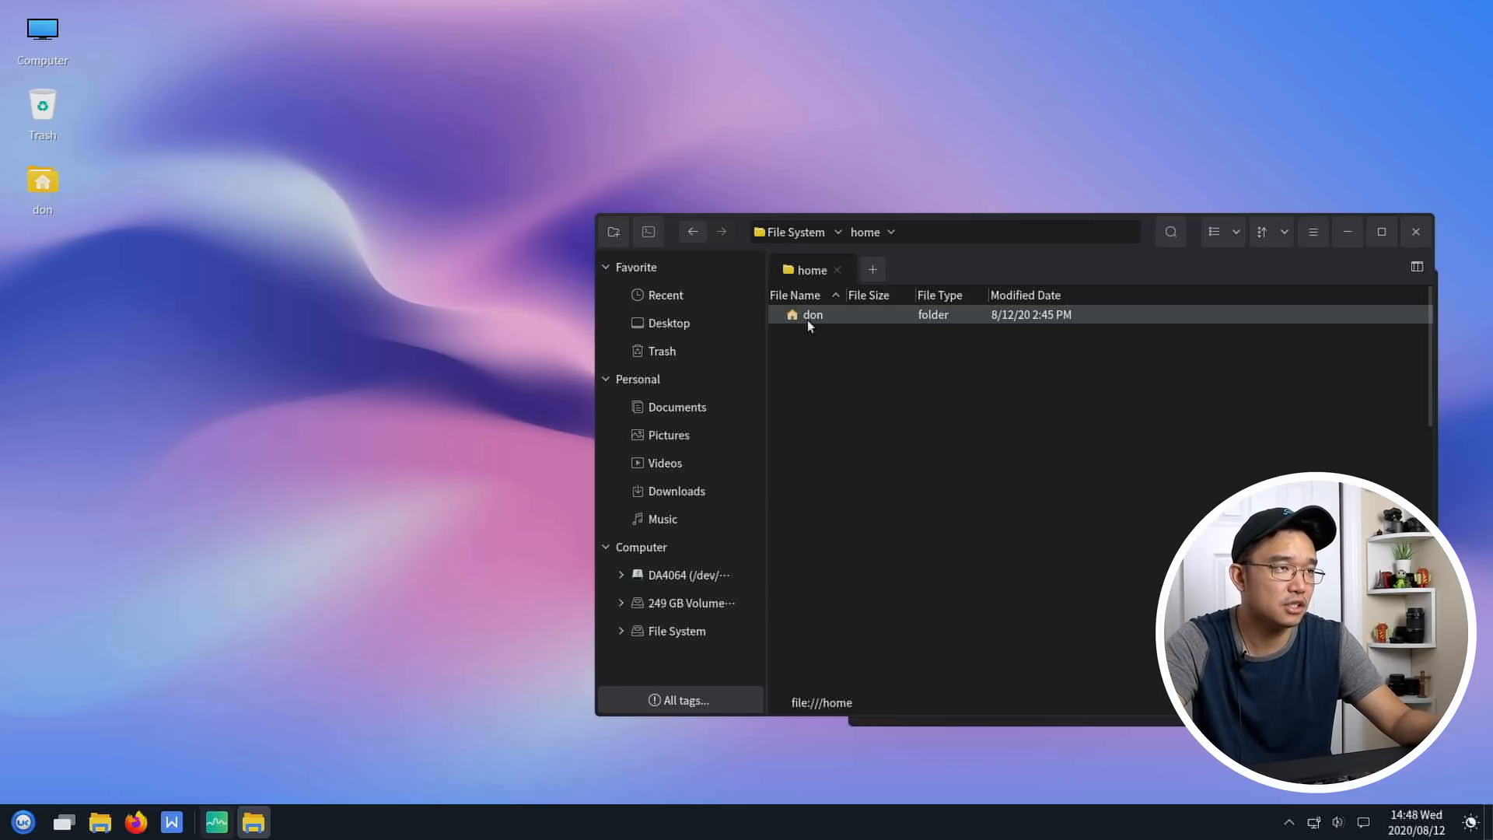
double_click(812, 314)
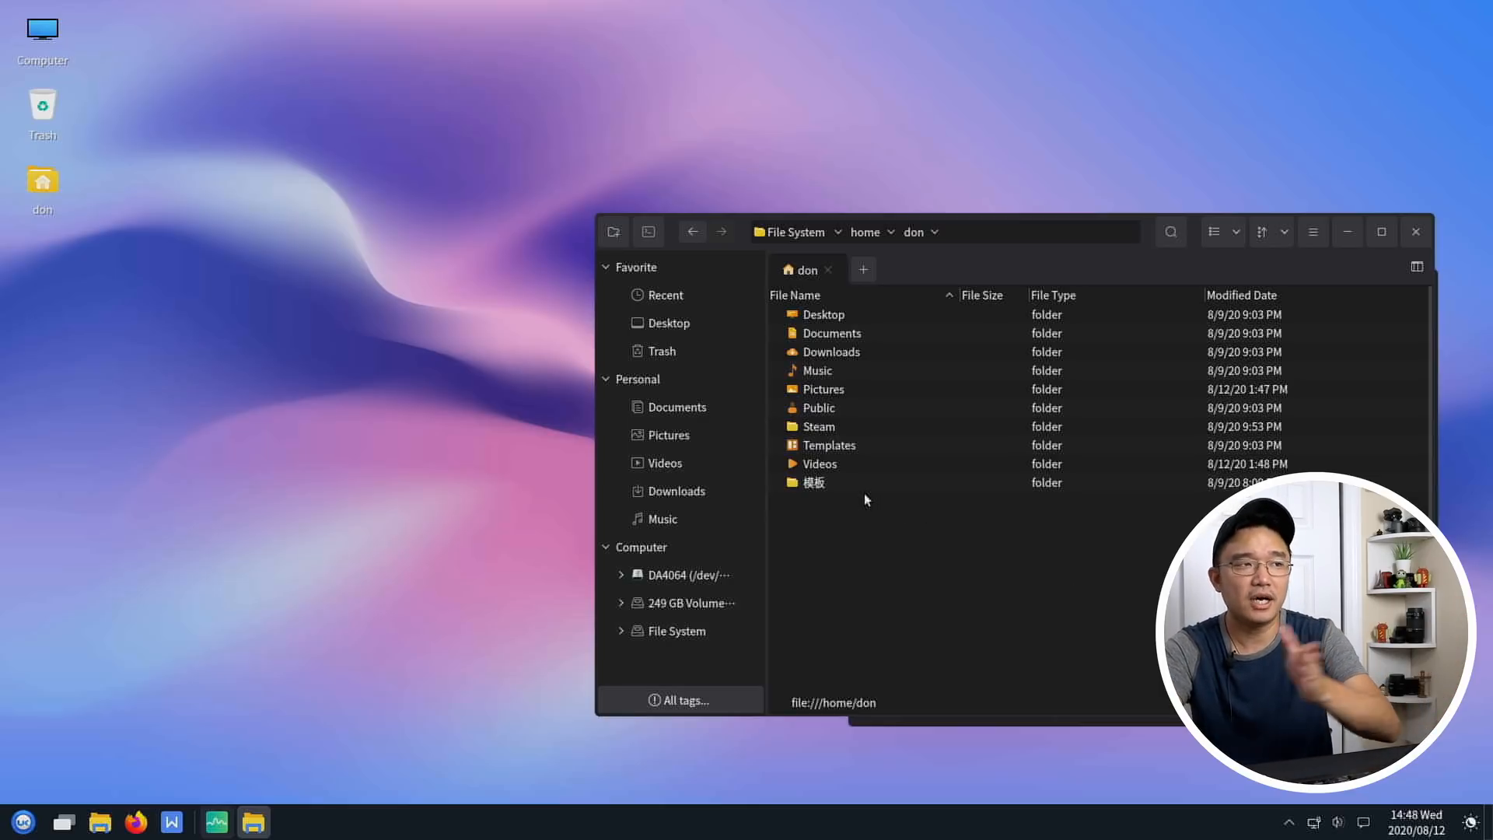
mouse_move(883, 500)
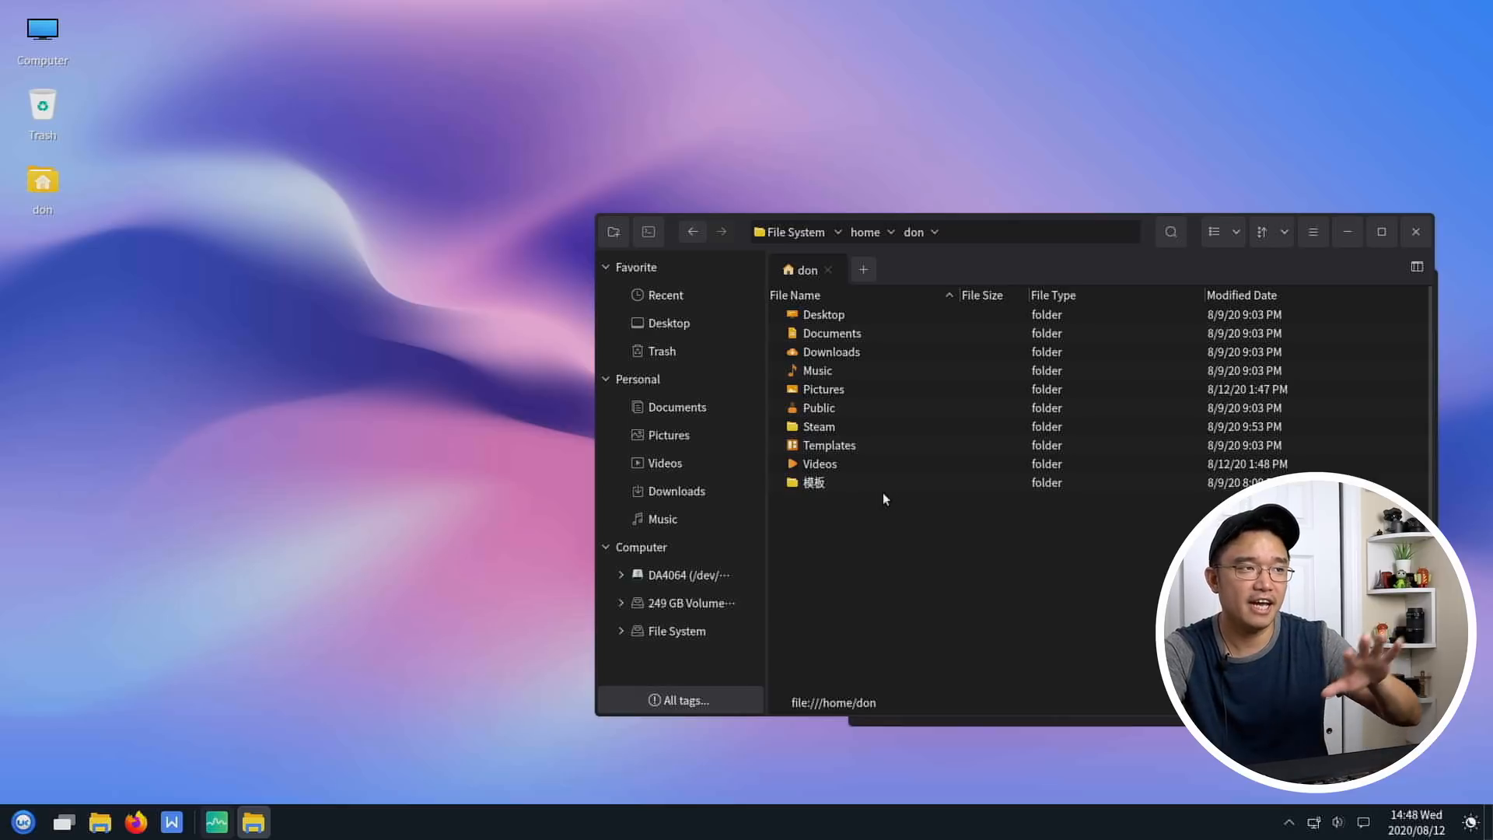
click(814, 482)
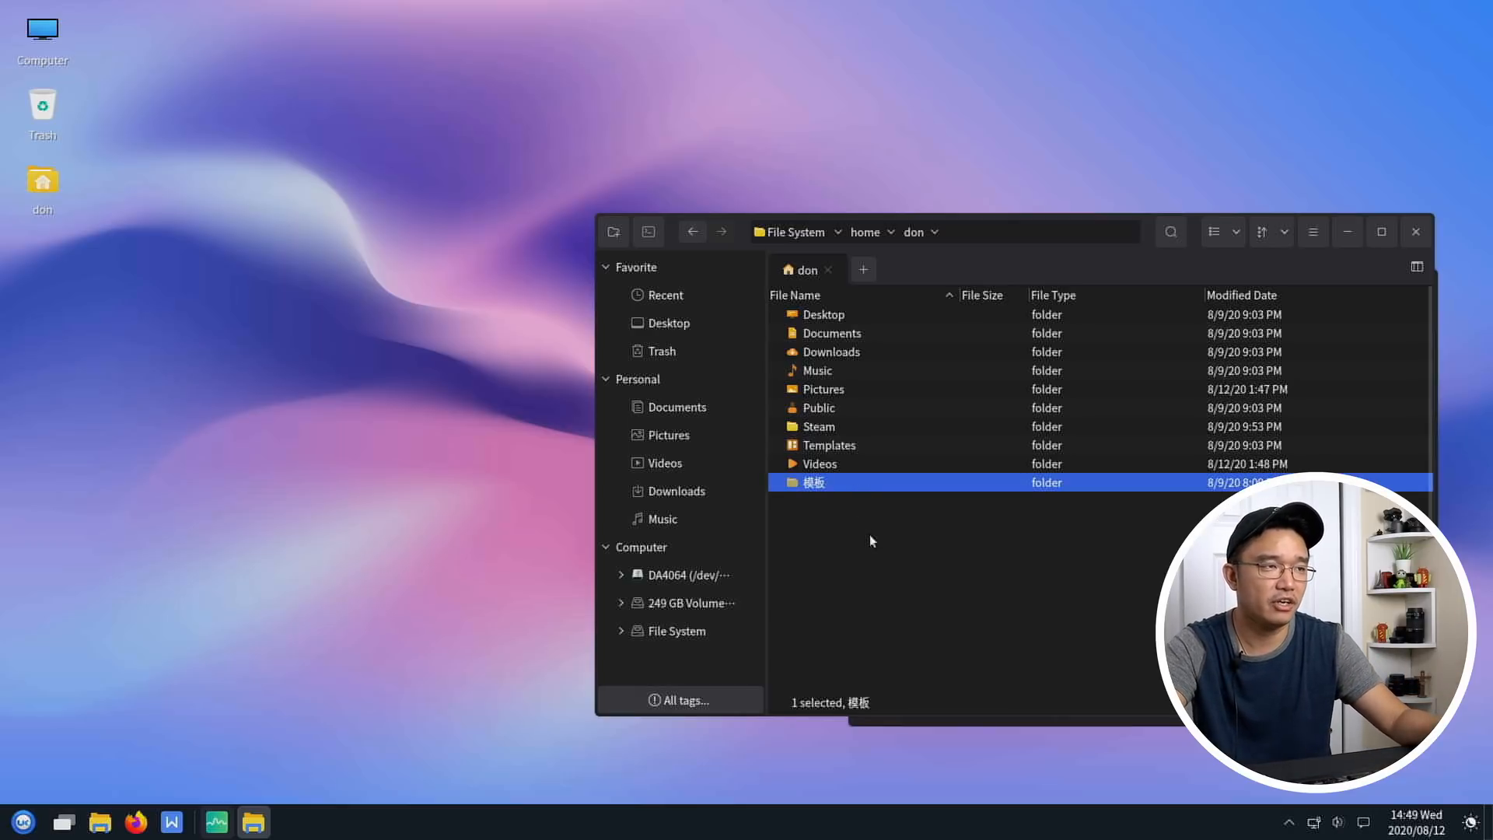
- Close the Peony file manager and the System Monitor, leaving an empty desktop
click(216, 821)
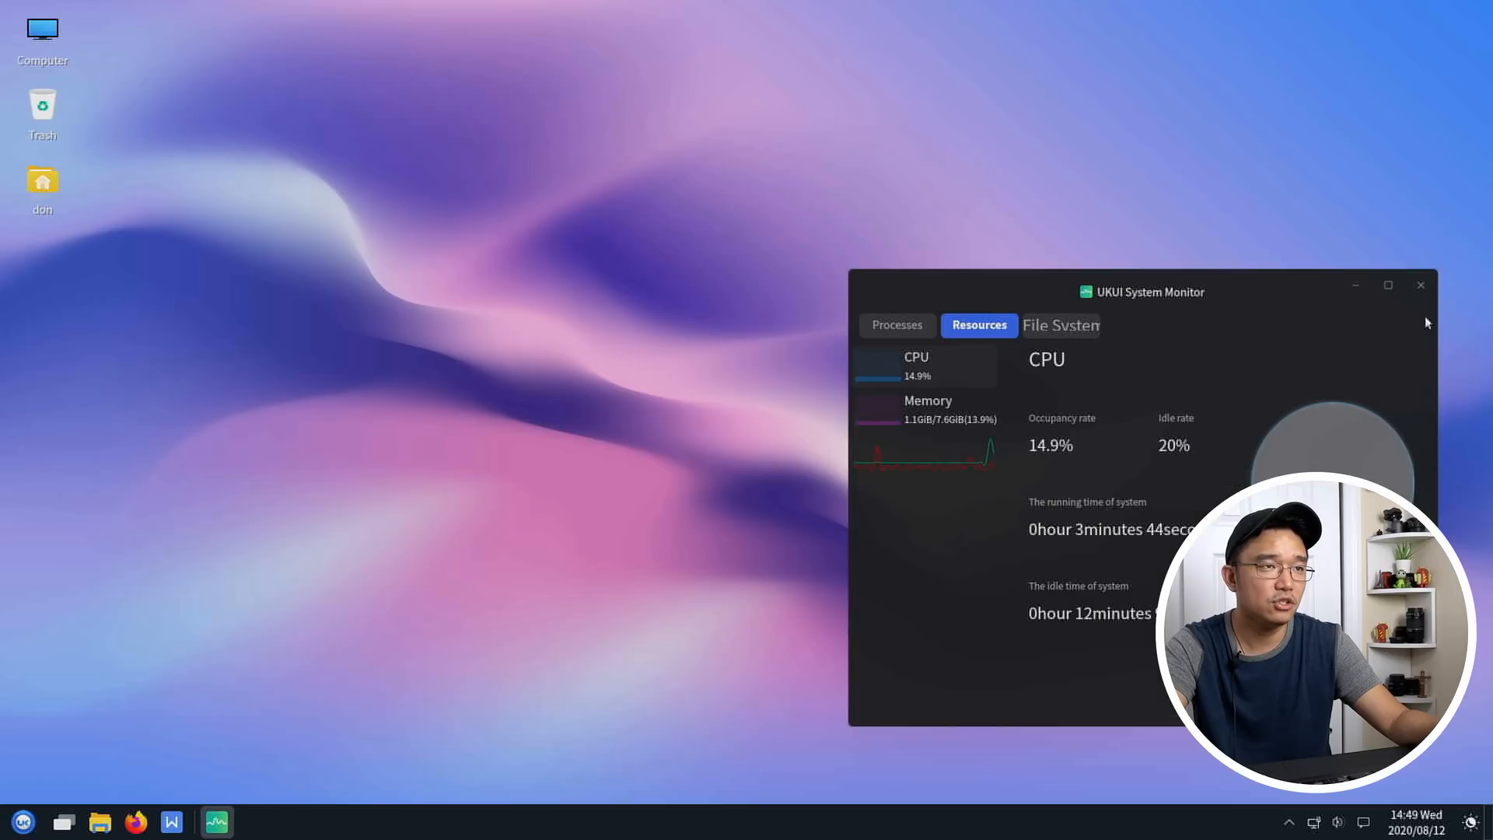
click(1421, 285)
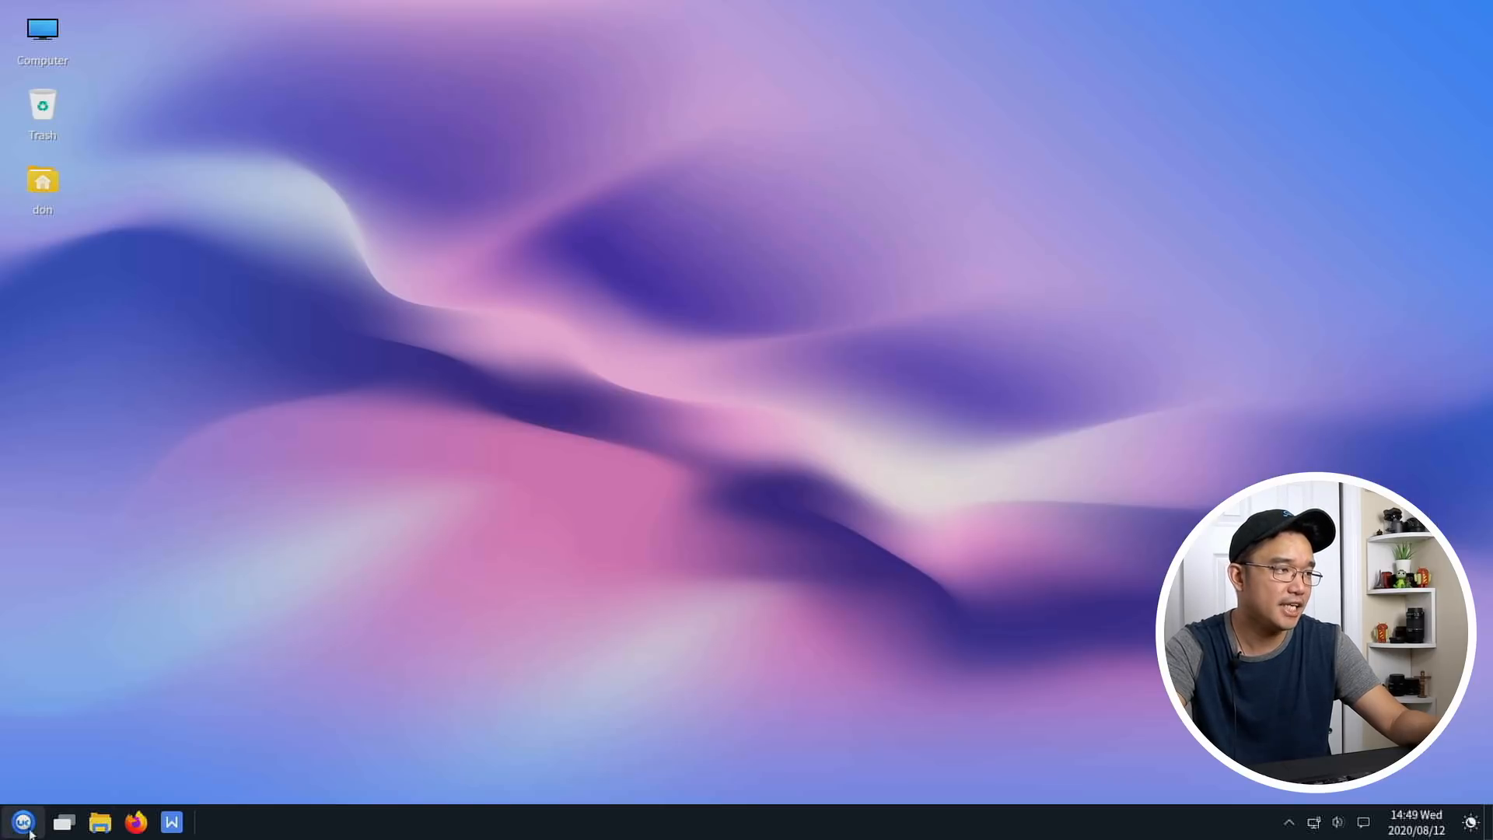
click(23, 821)
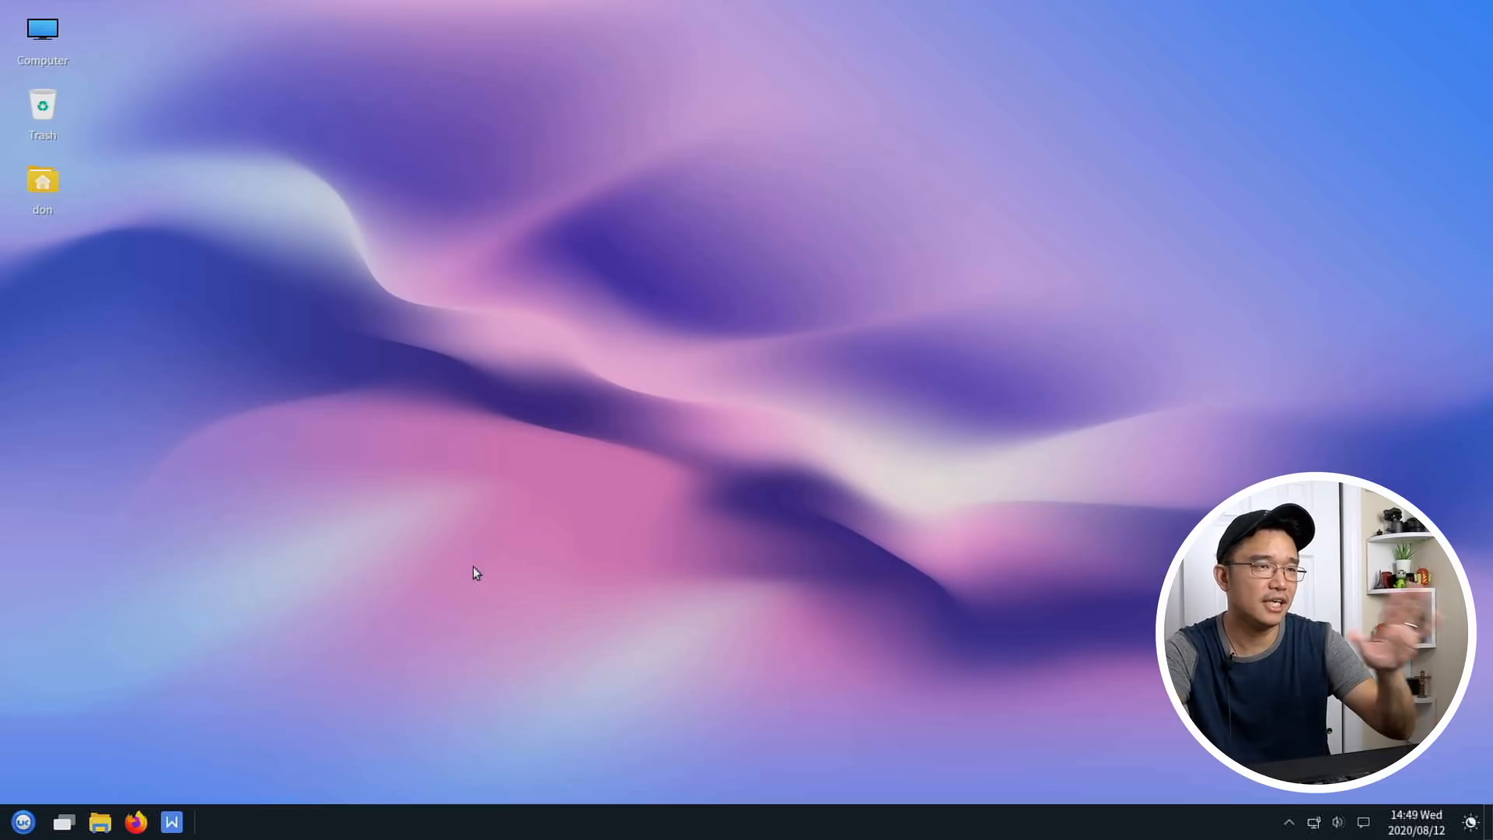
- Open the UKCC control center and look over the Display and Defaultapp settings
click(216, 821)
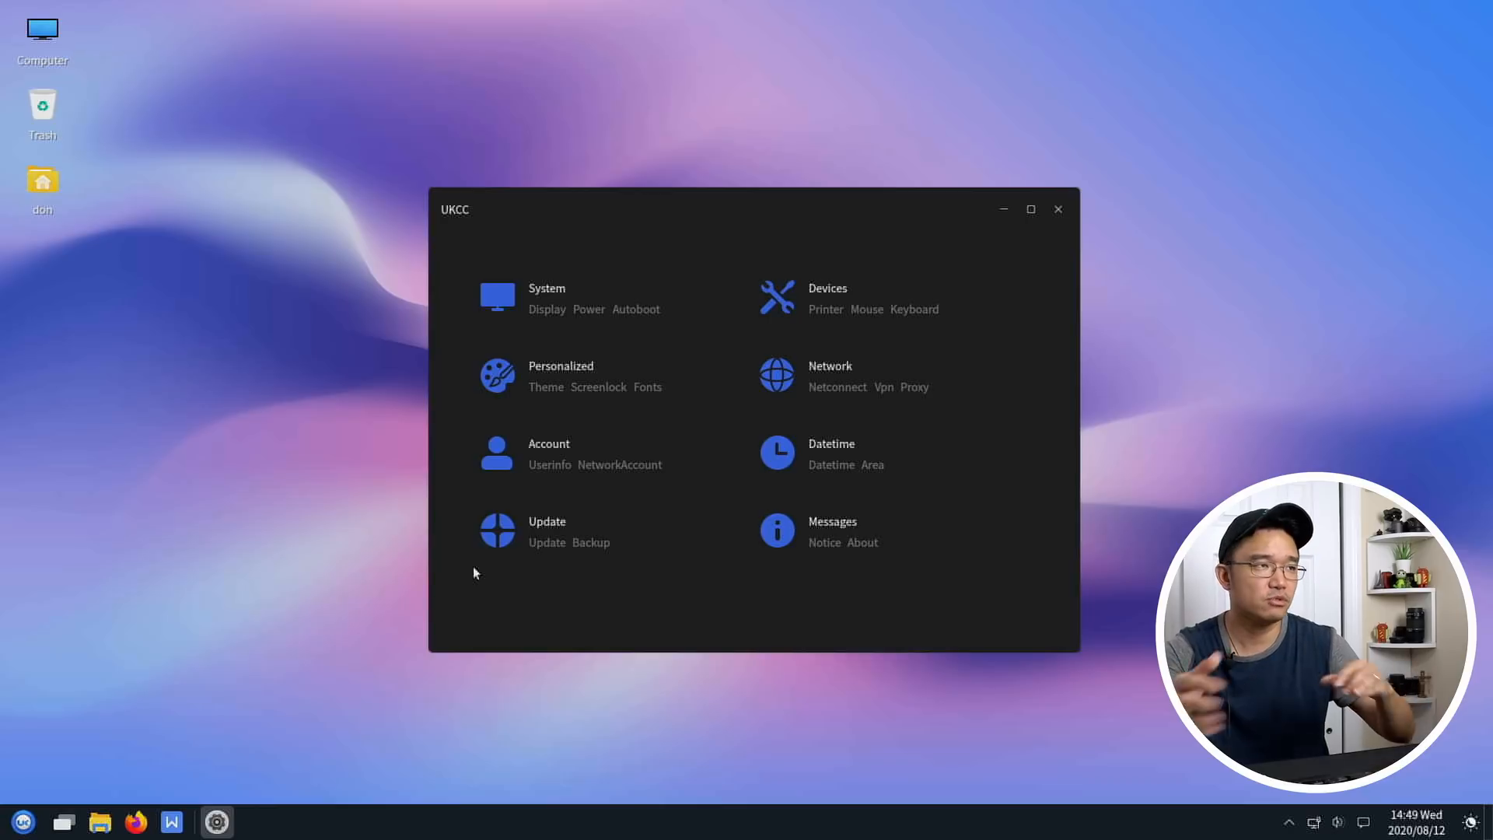
mouse_move(548, 314)
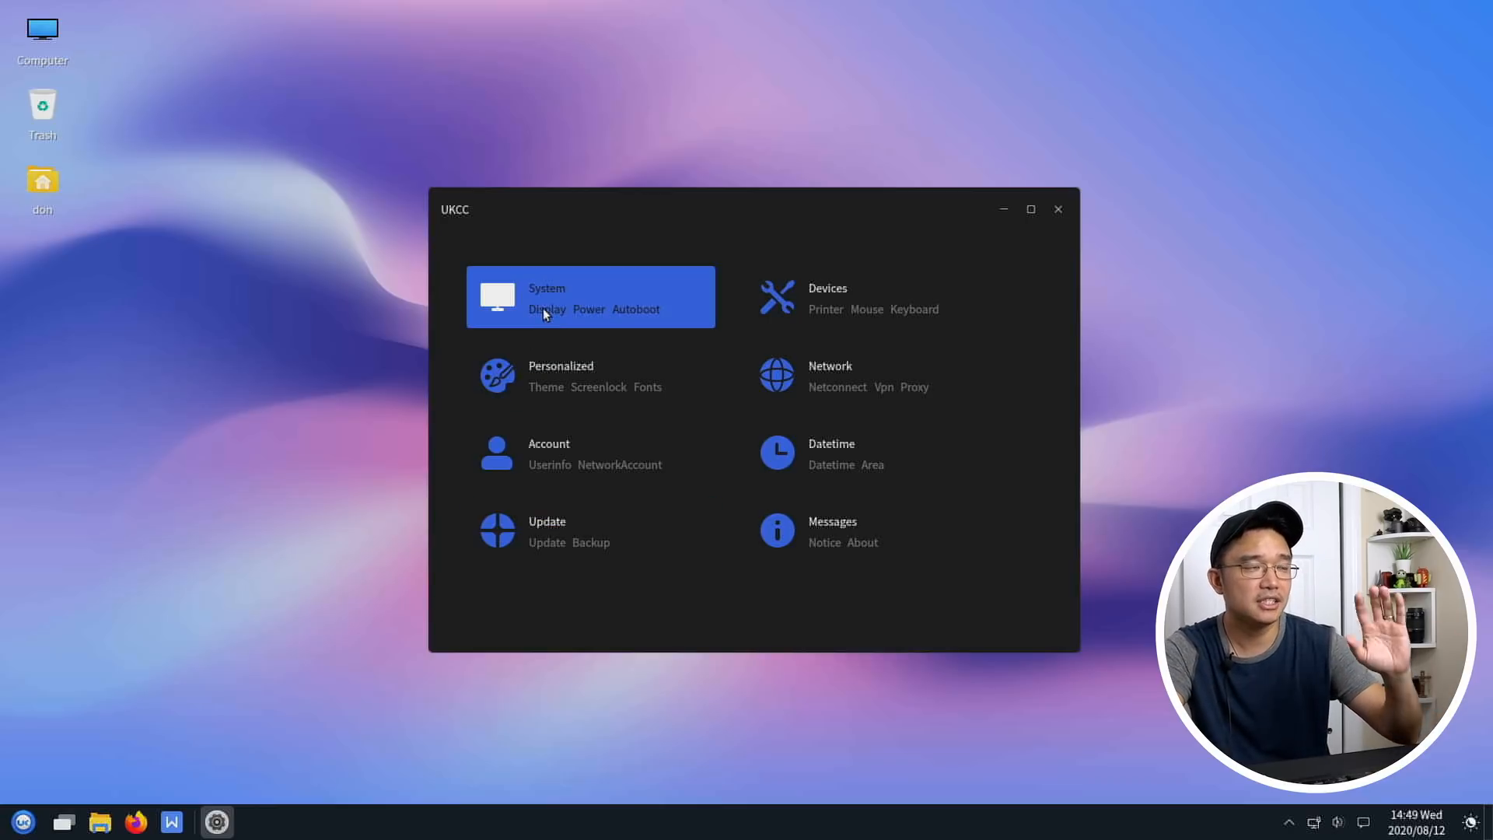
click(591, 297)
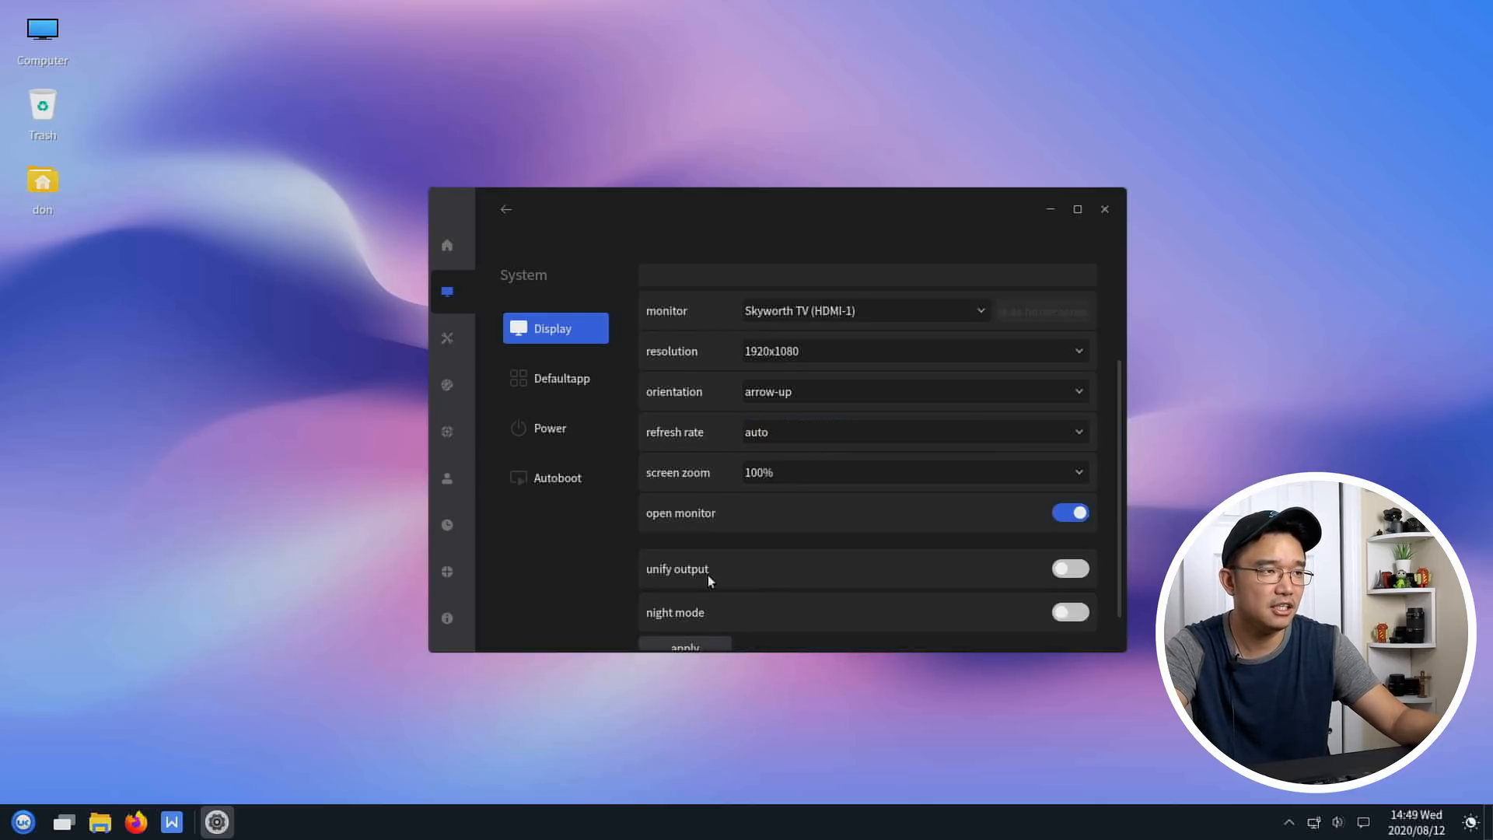
scroll(down, 3)
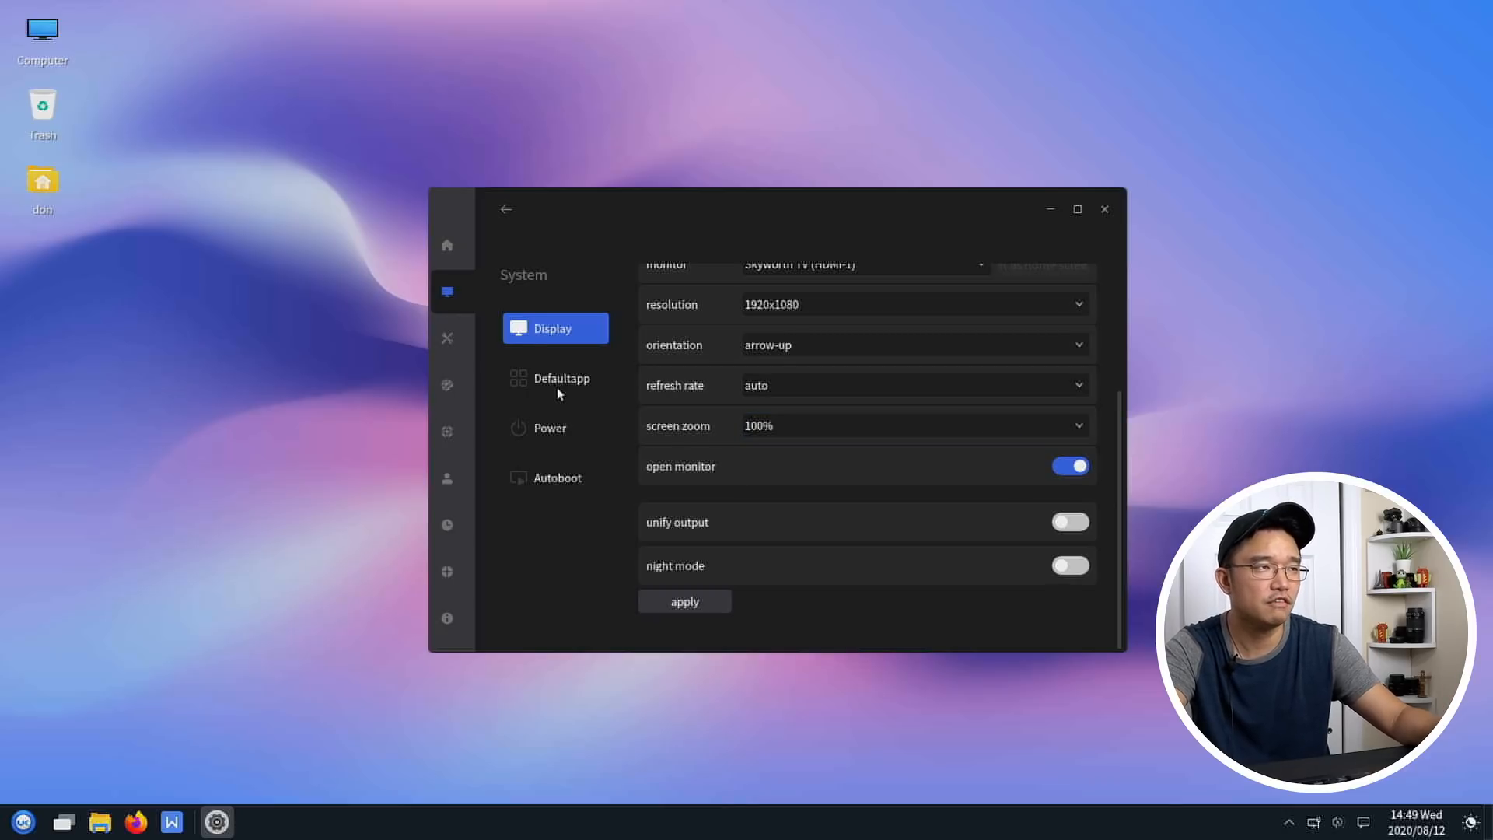
click(561, 378)
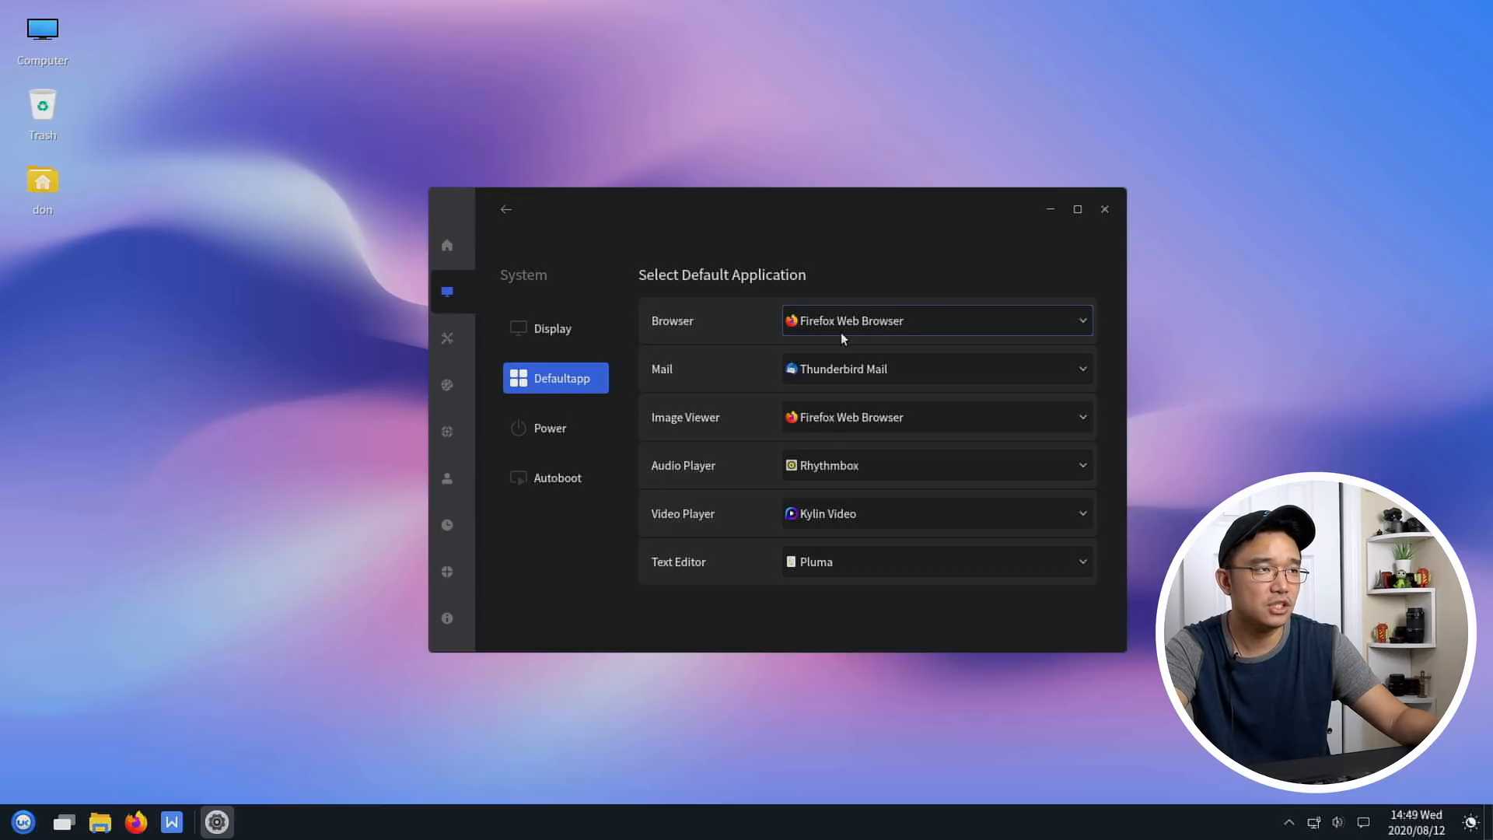
mouse_move(808, 465)
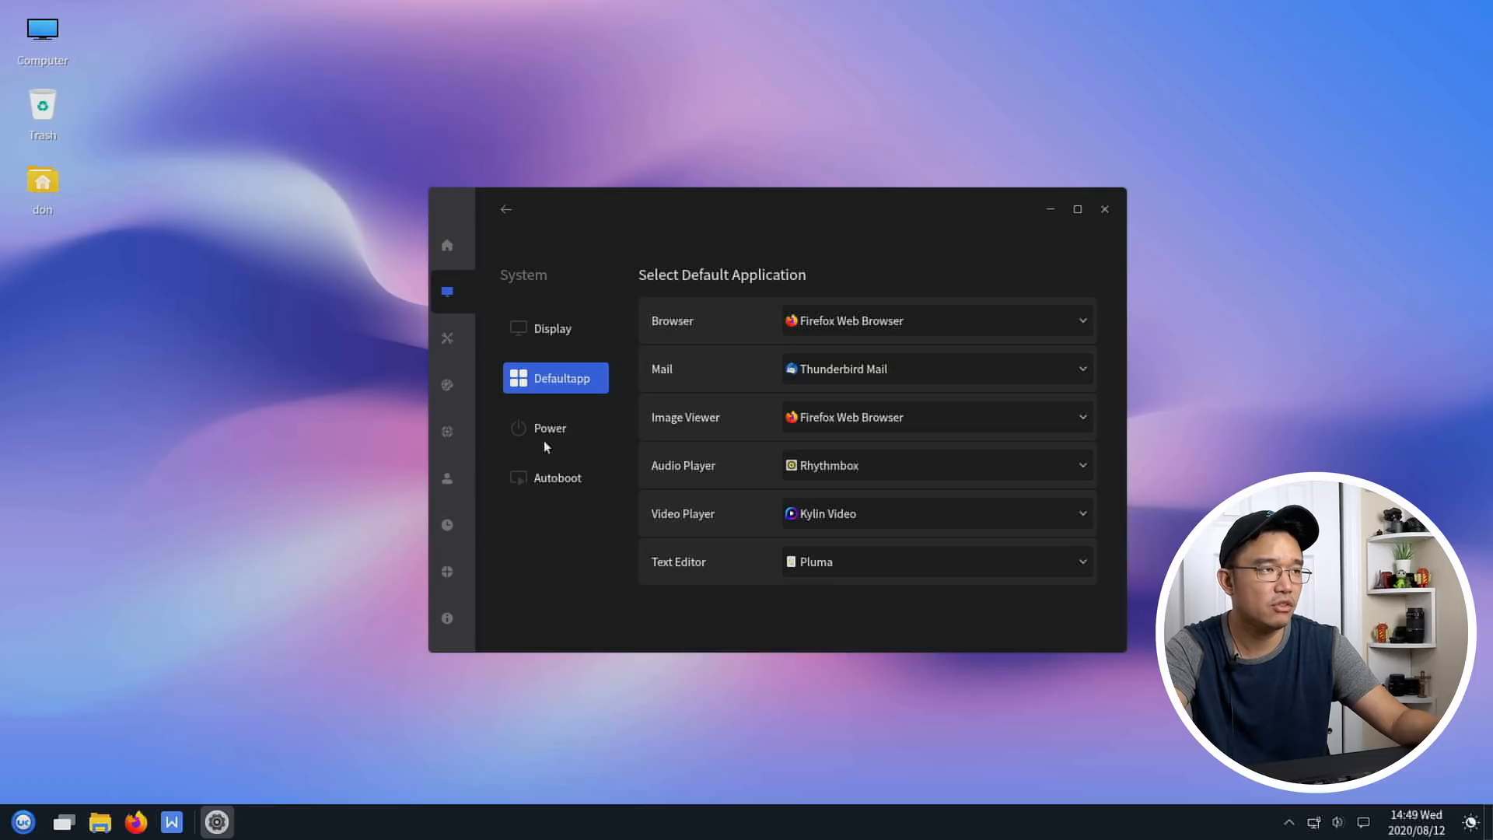
- Review the Power plans, then show the Autoboot list of apps started at login
click(549, 427)
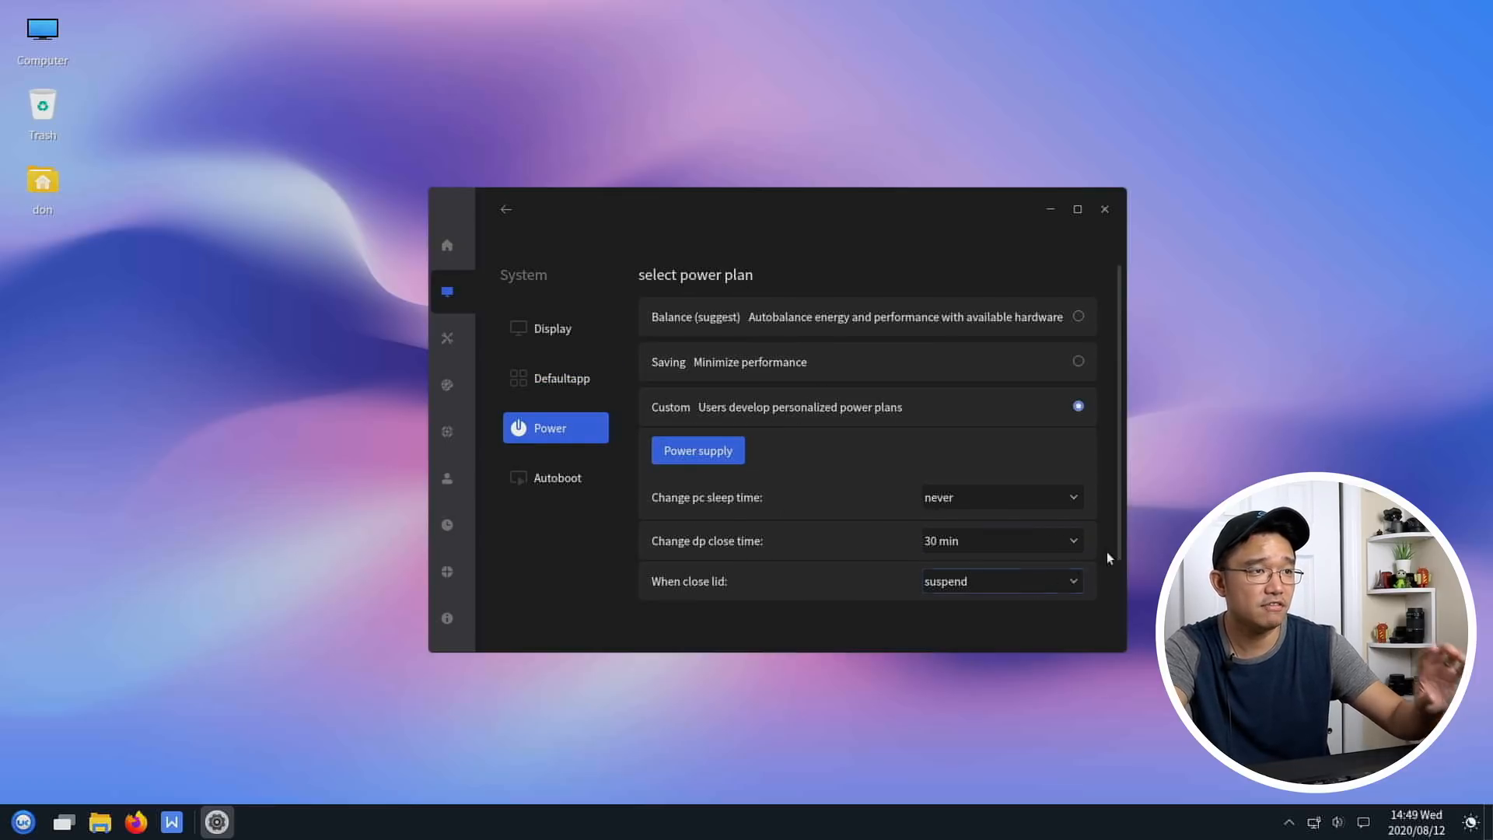
scroll(down, 3)
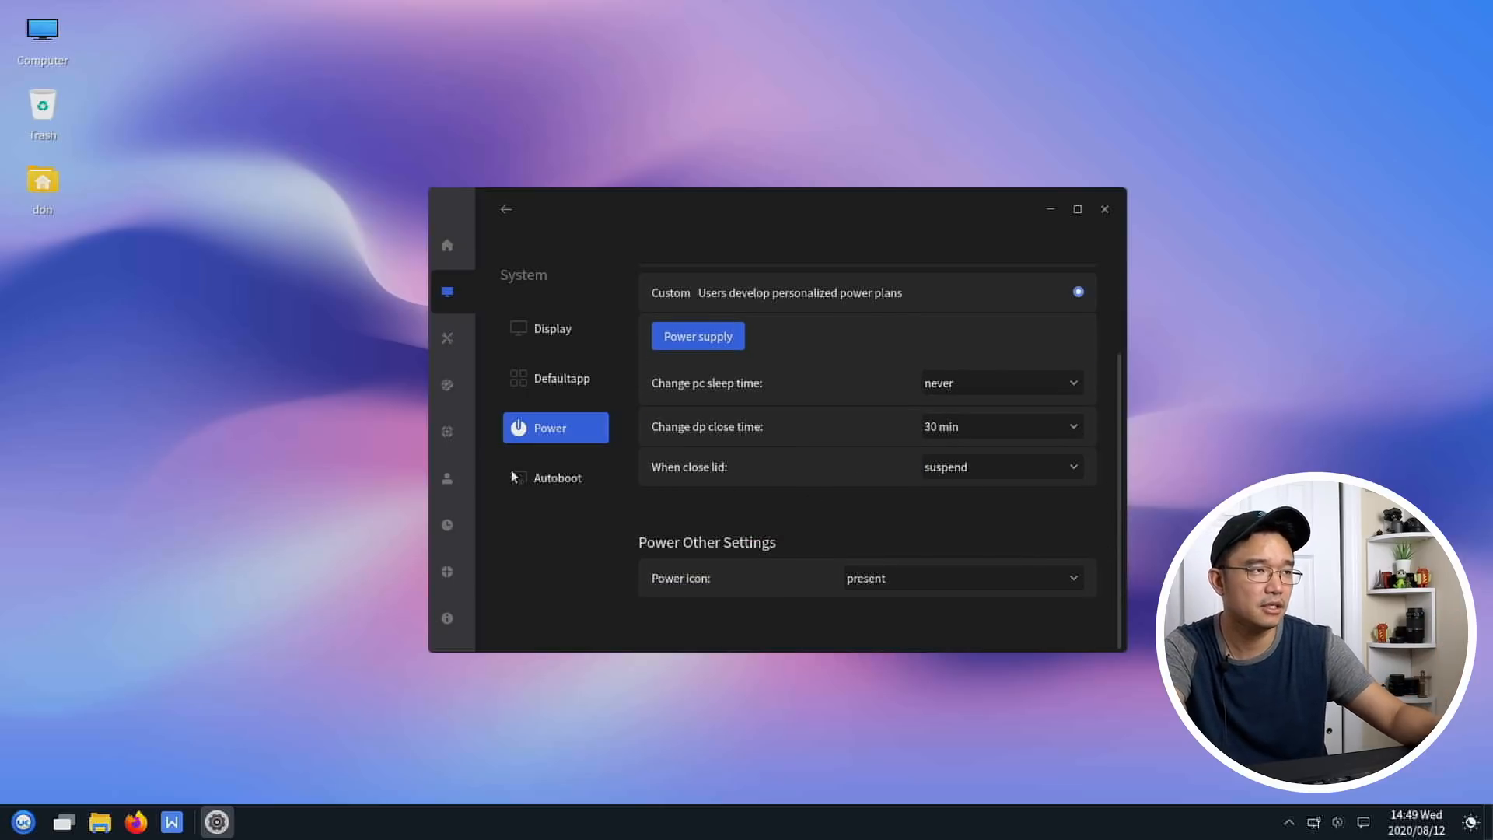
click(557, 477)
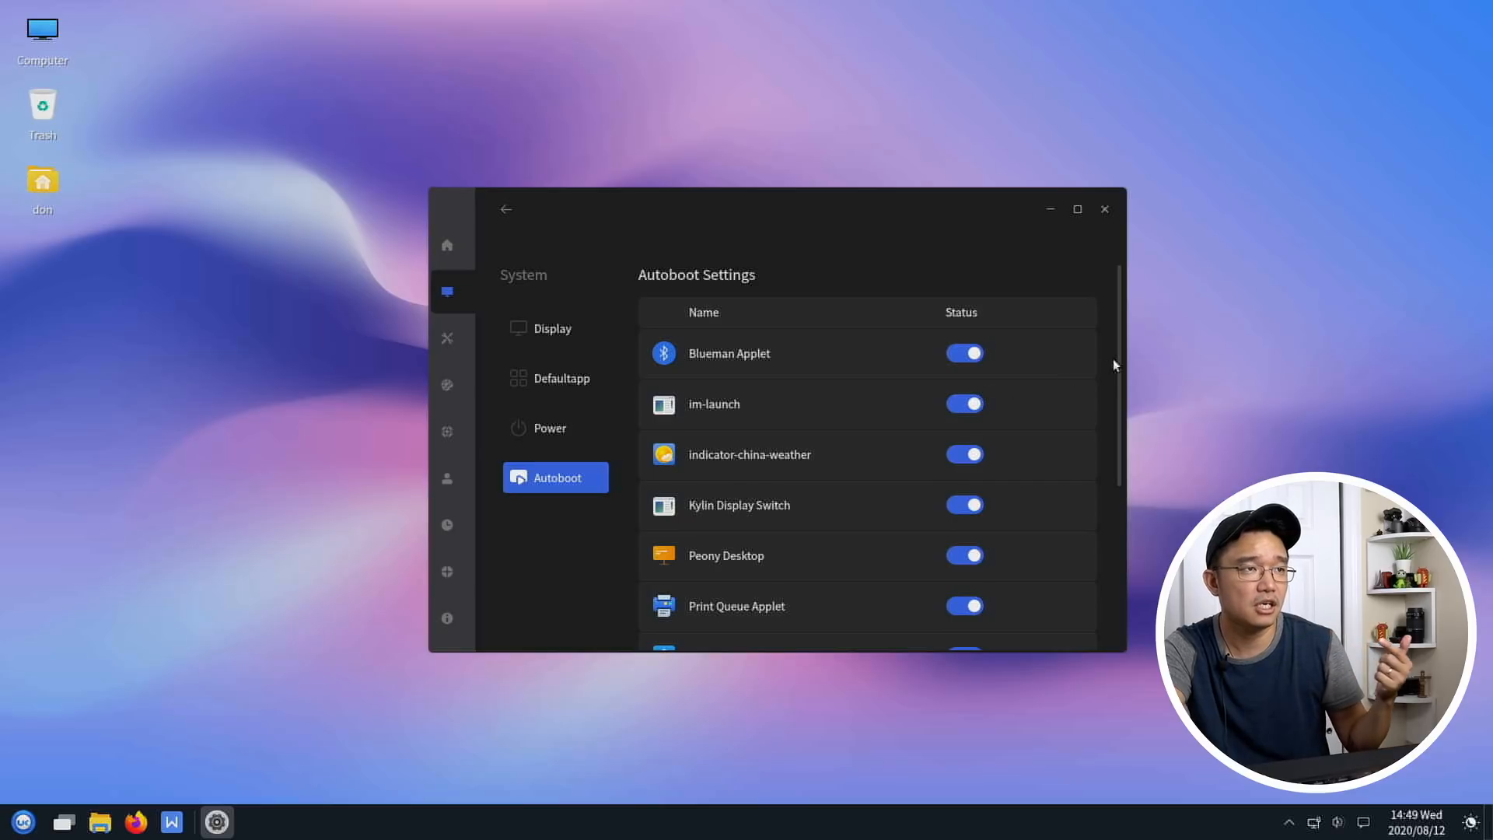
scroll(down, 3)
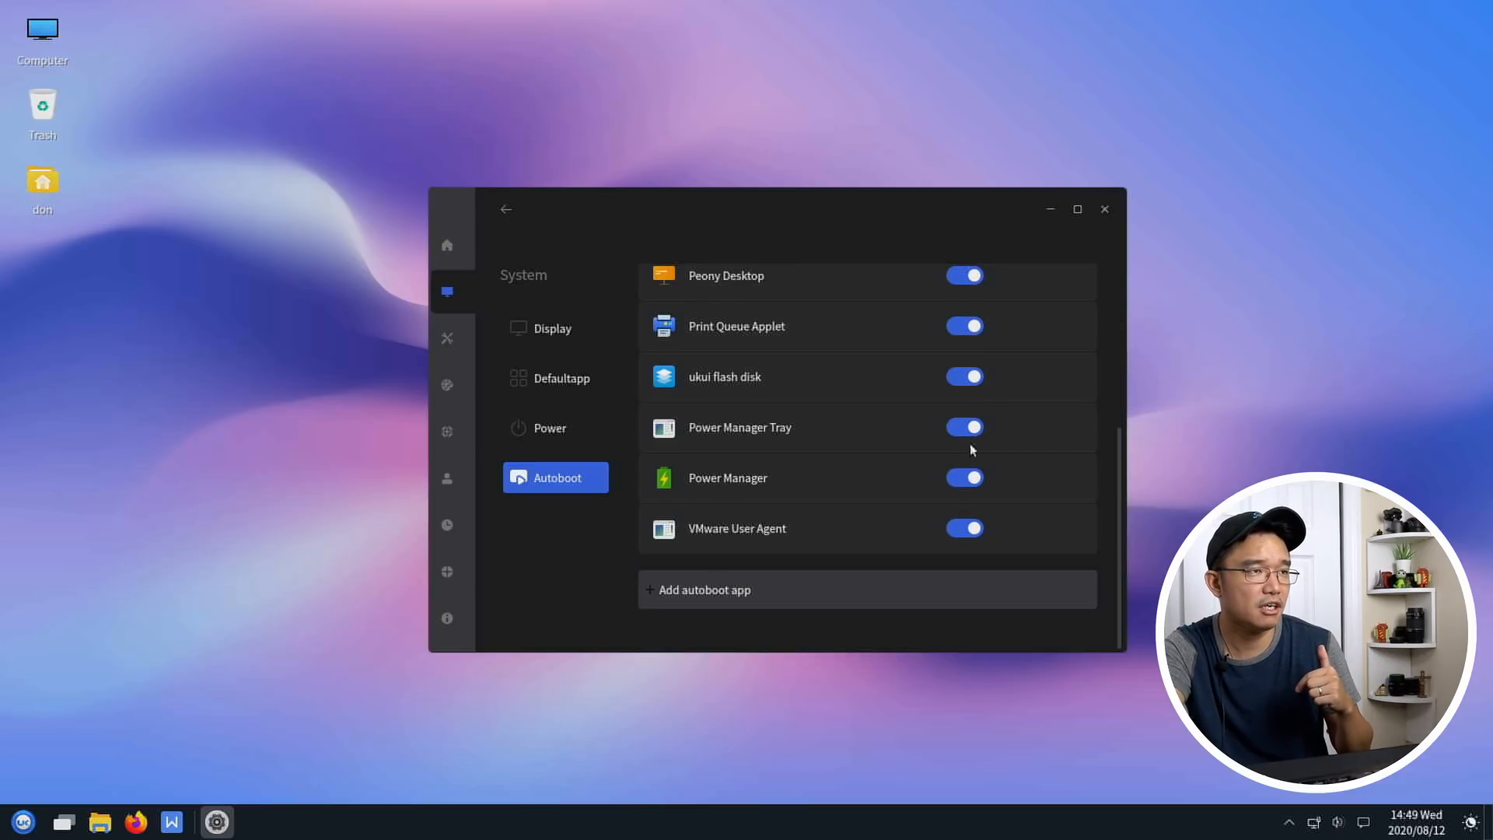
mouse_move(507, 377)
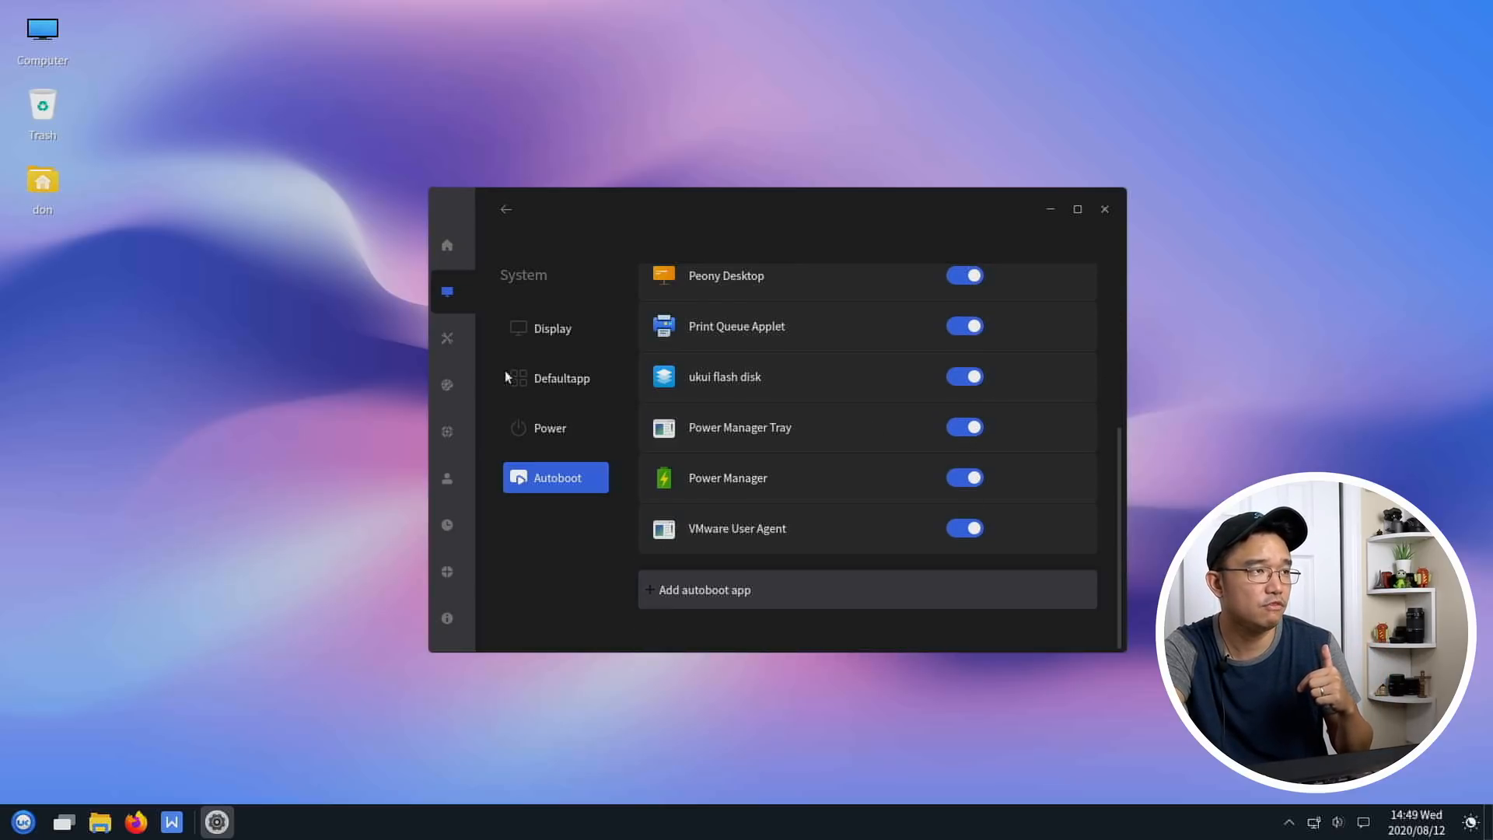
- Go through the Devices settings: Printer, Mouse, Touchpad, Keyboard and the Shortcut list
click(446, 338)
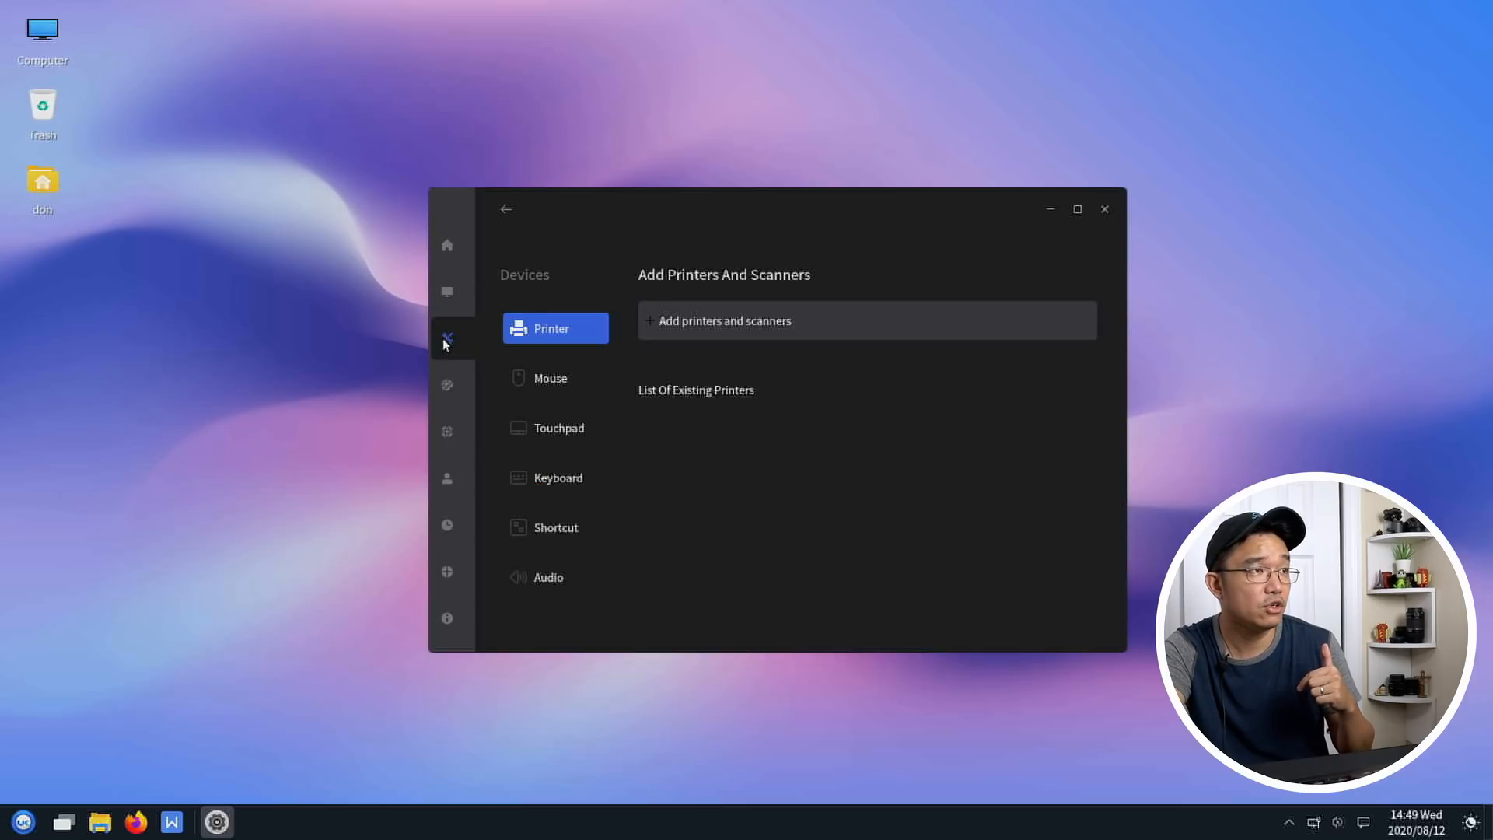
click(555, 378)
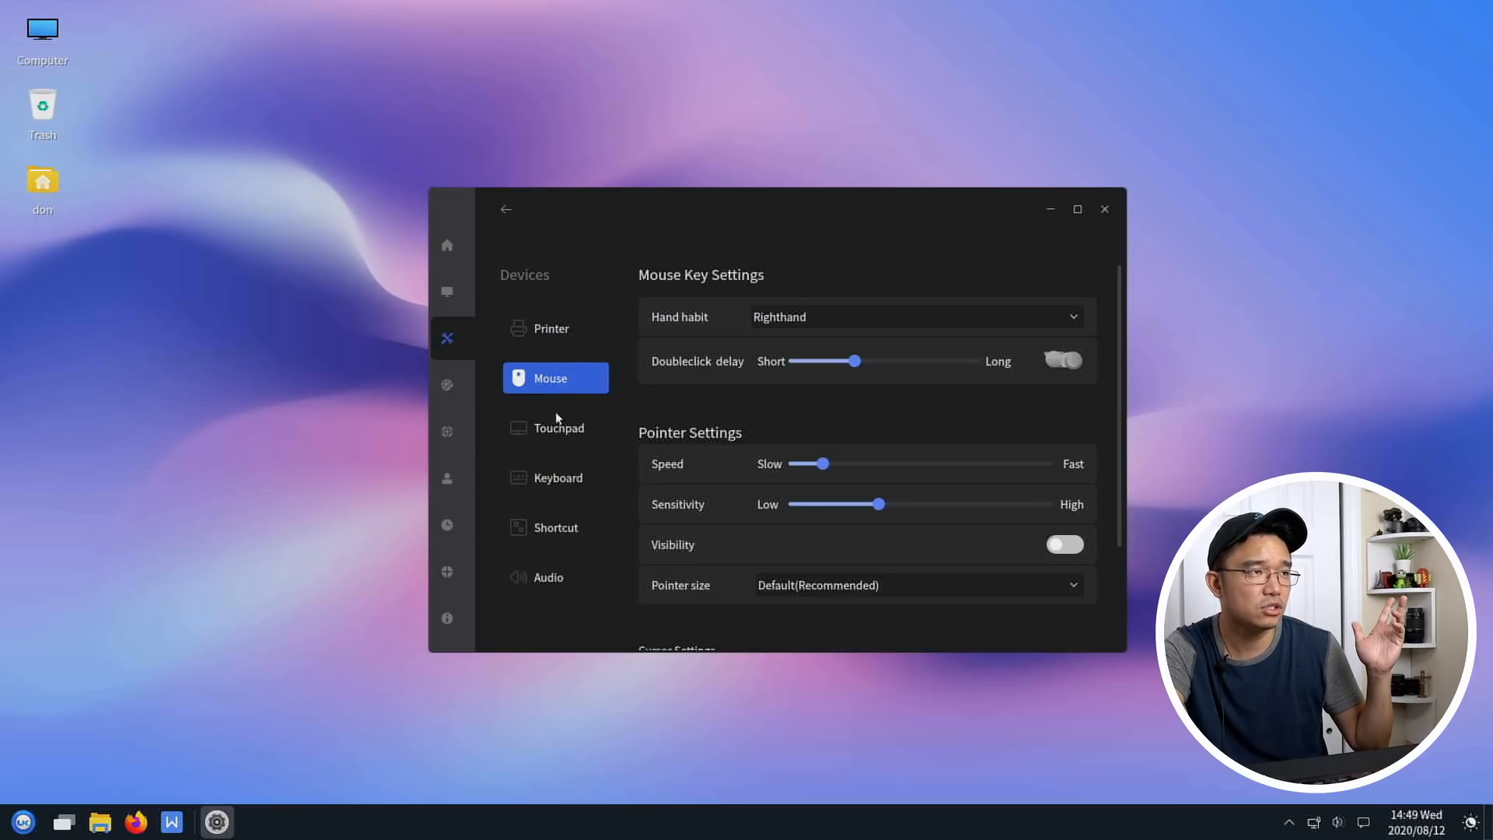
click(557, 427)
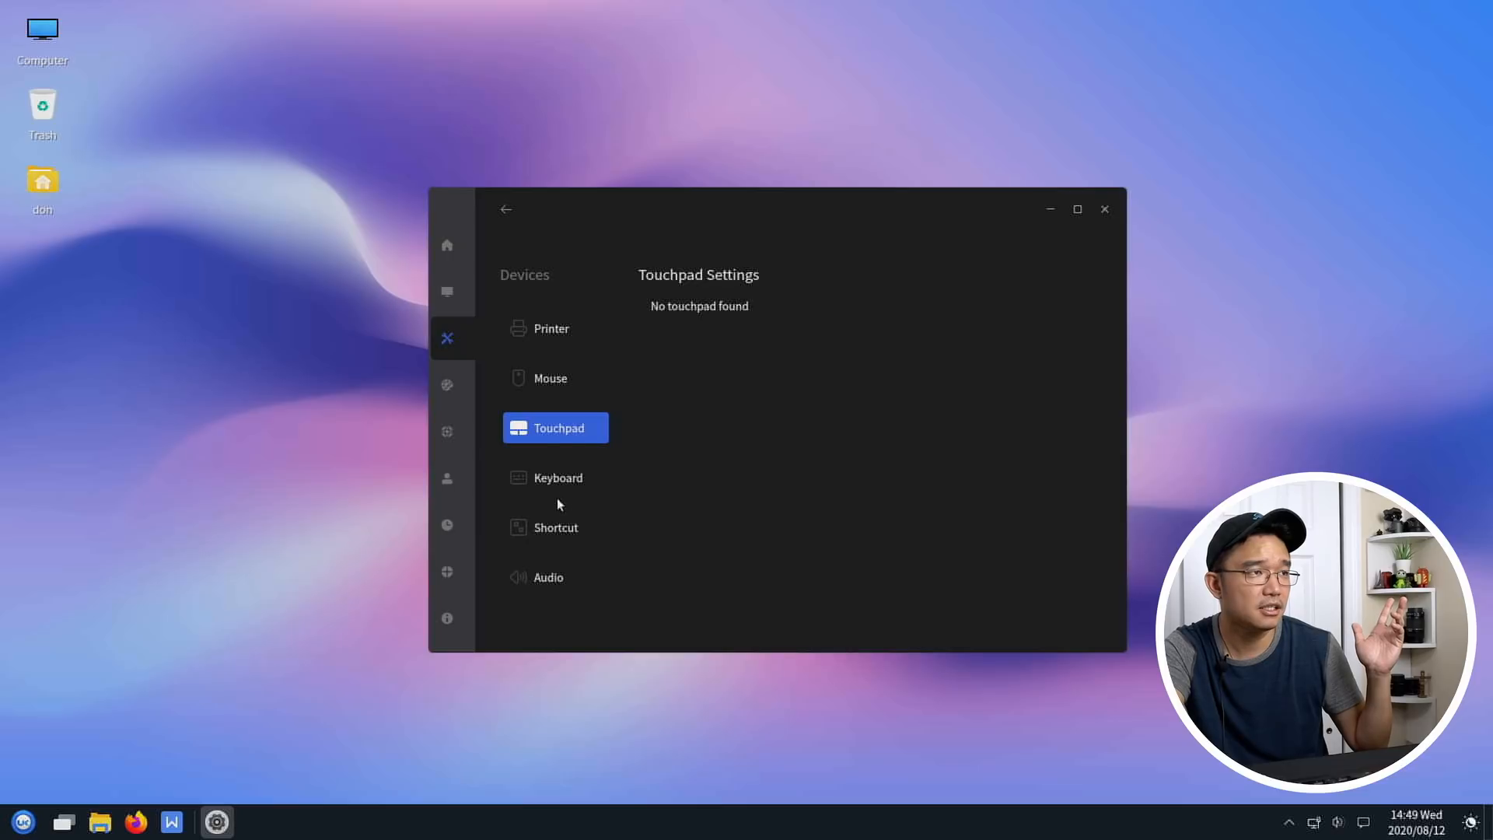
click(558, 477)
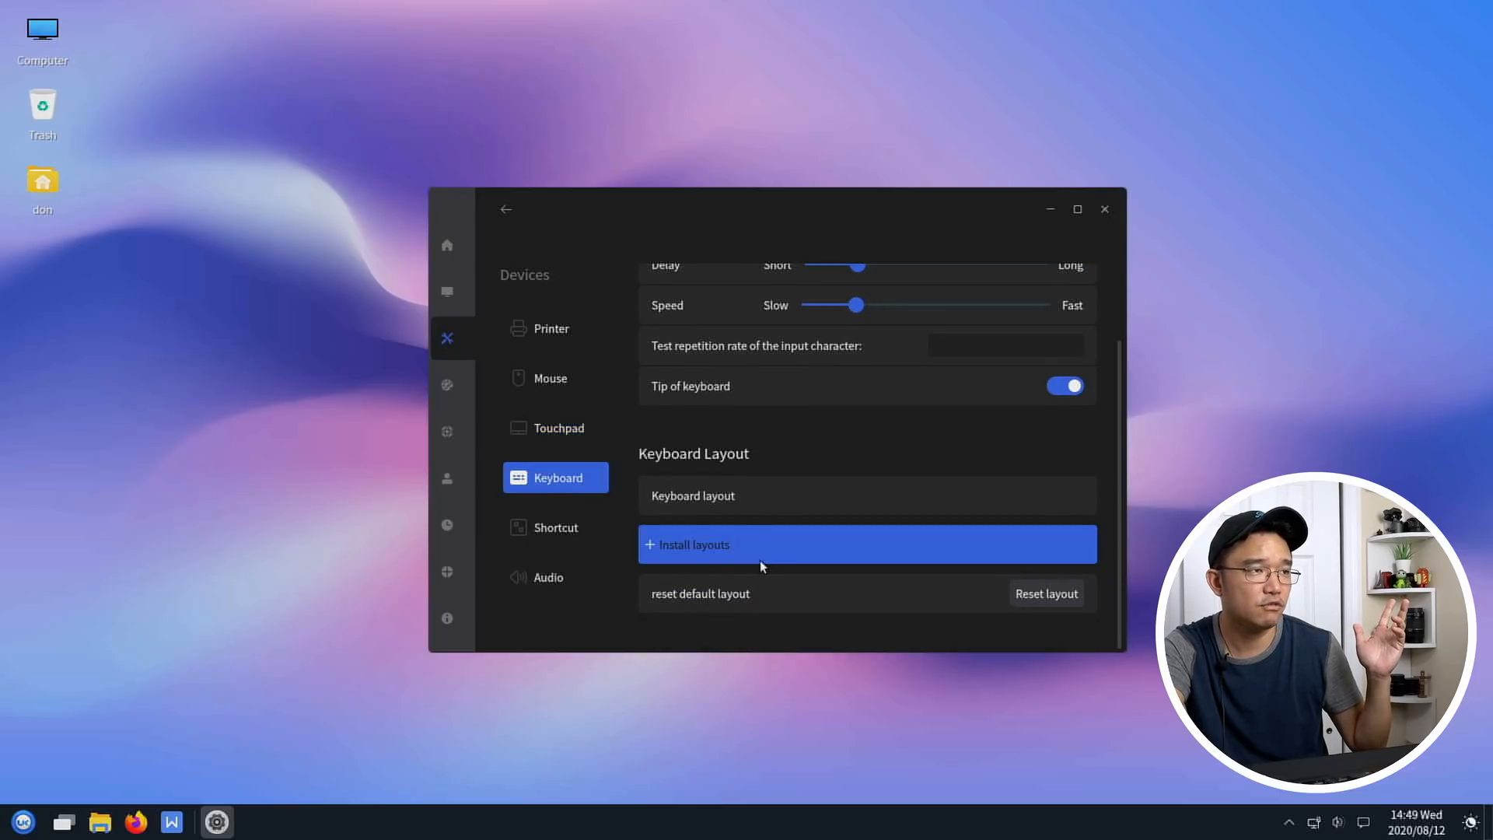
click(555, 528)
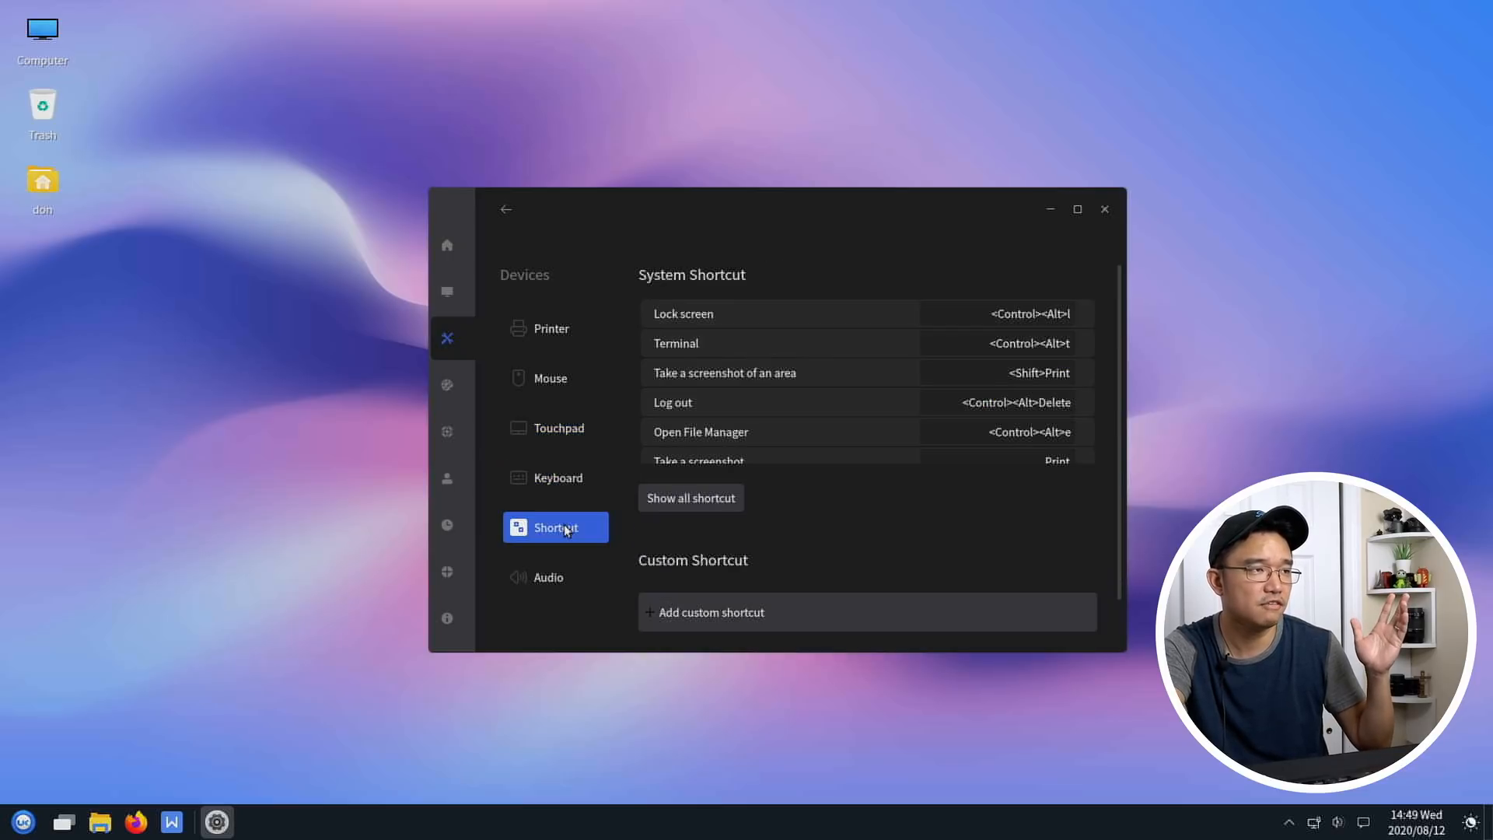
mouse_move(866, 461)
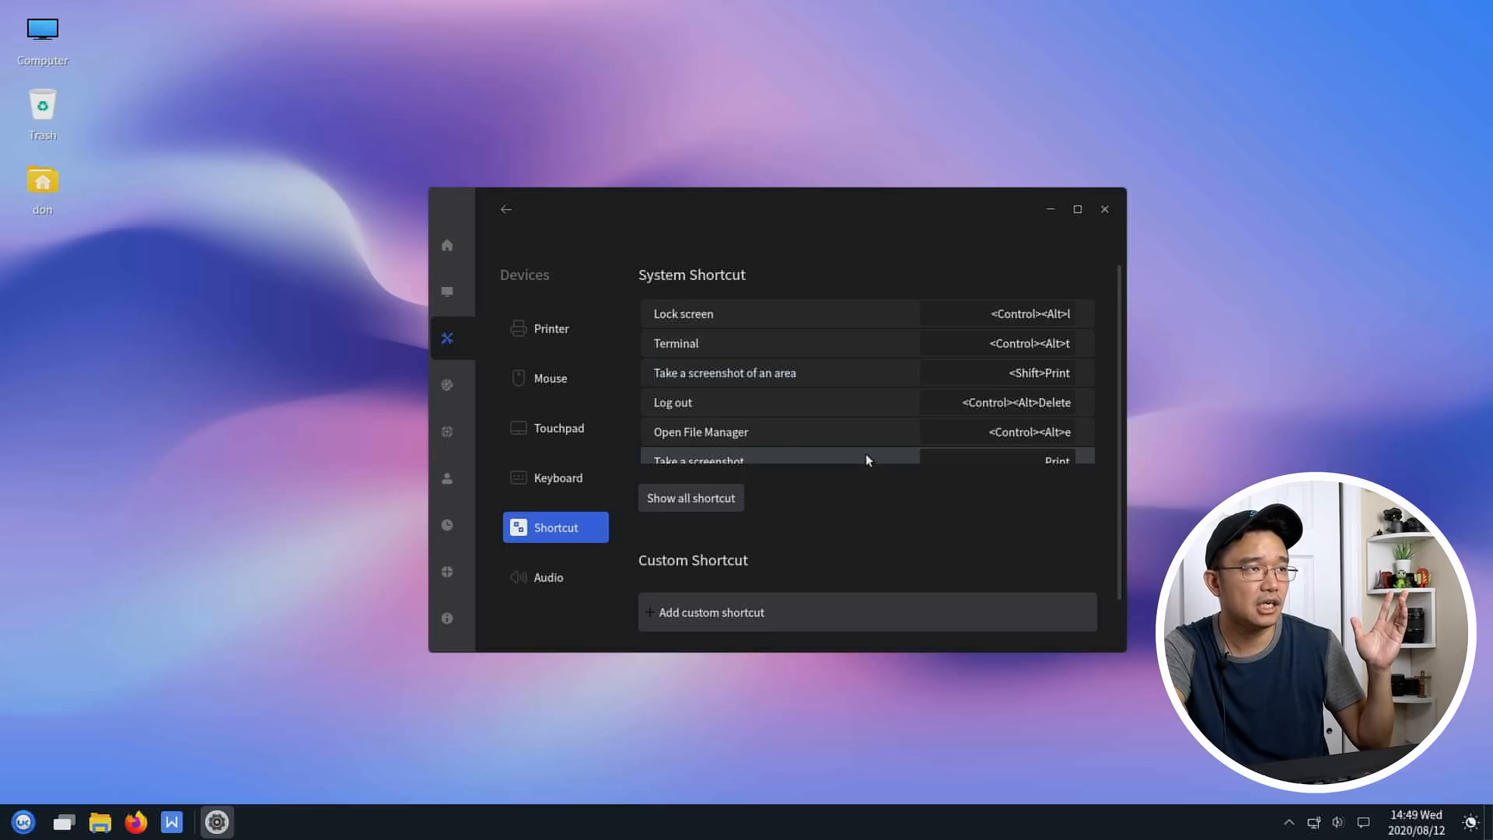
scroll(down, 3)
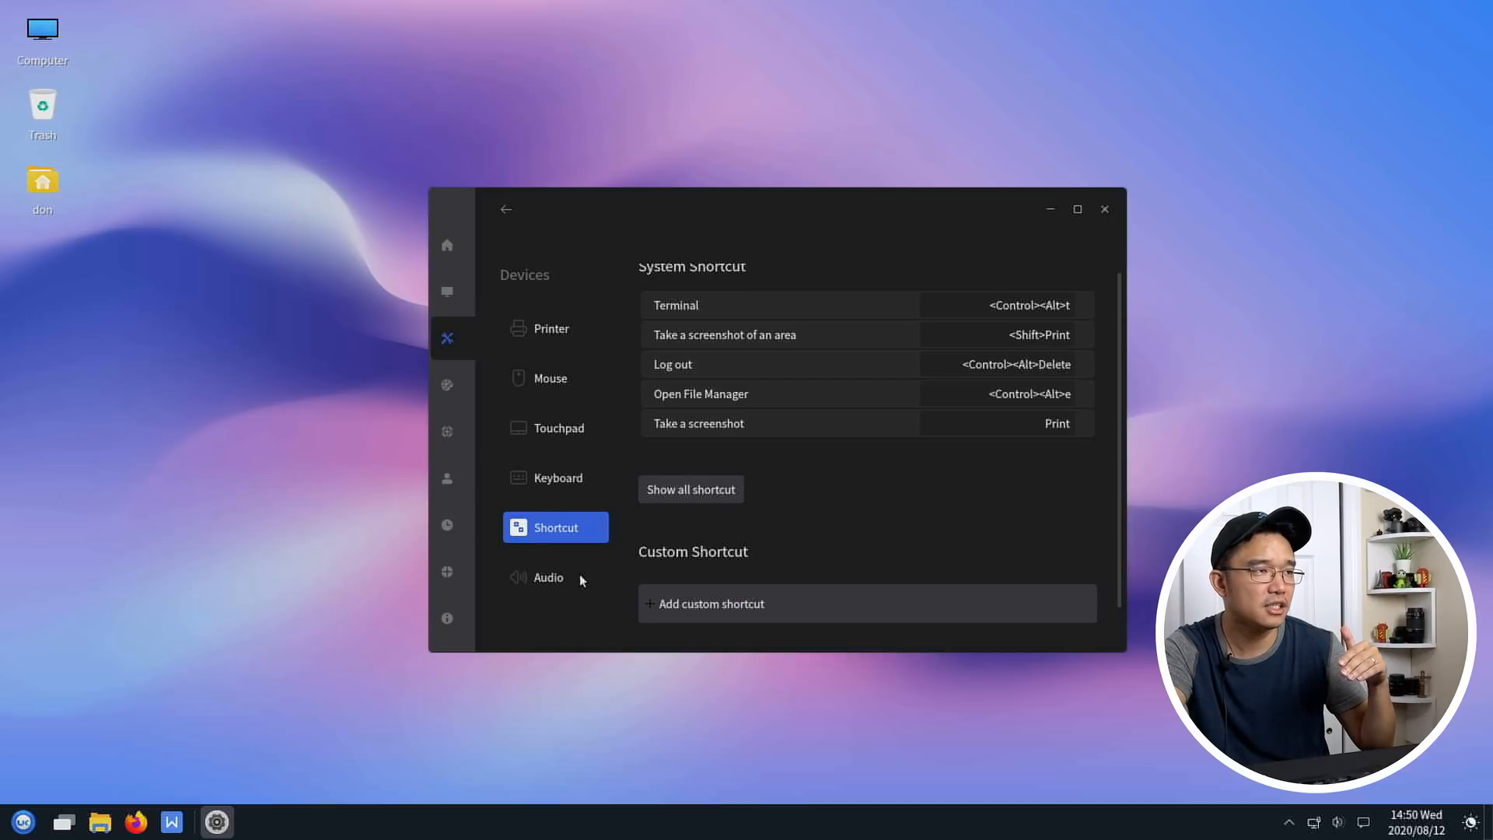
- Show the Audio output/input settings, then the Personalized background wallpaper gallery
click(549, 577)
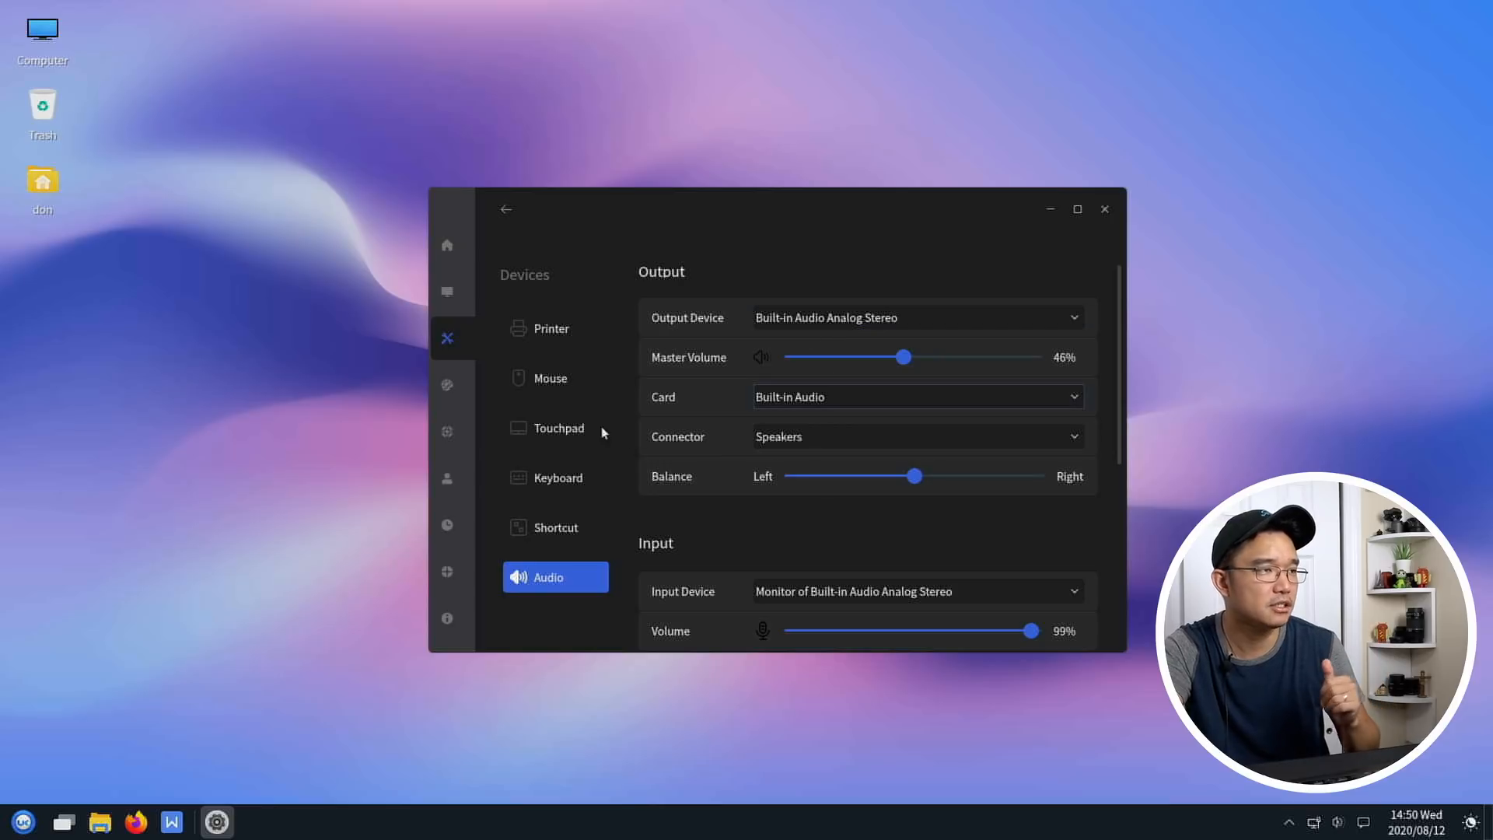
click(447, 384)
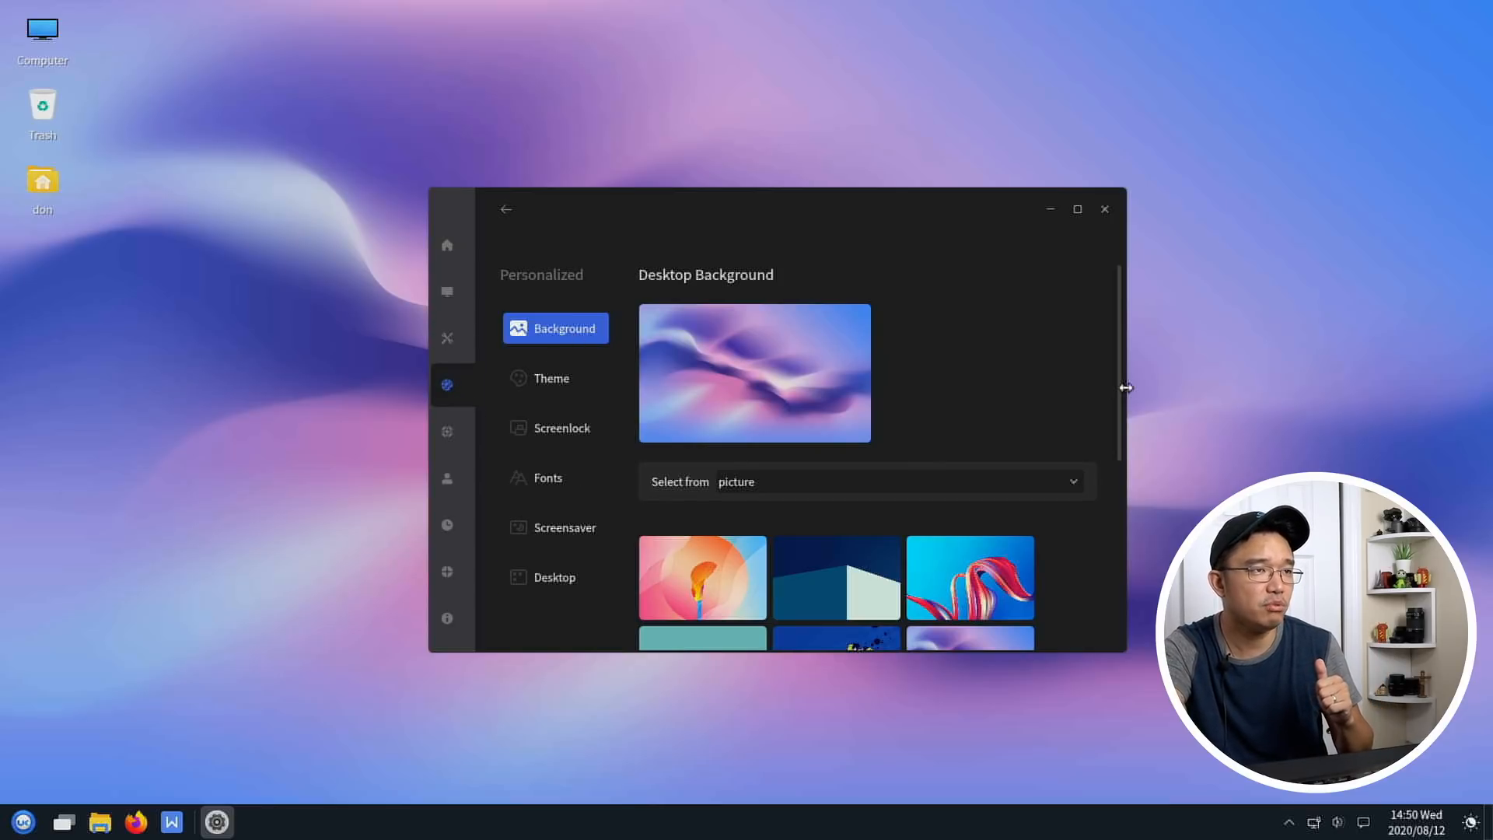
mouse_move(1302, 370)
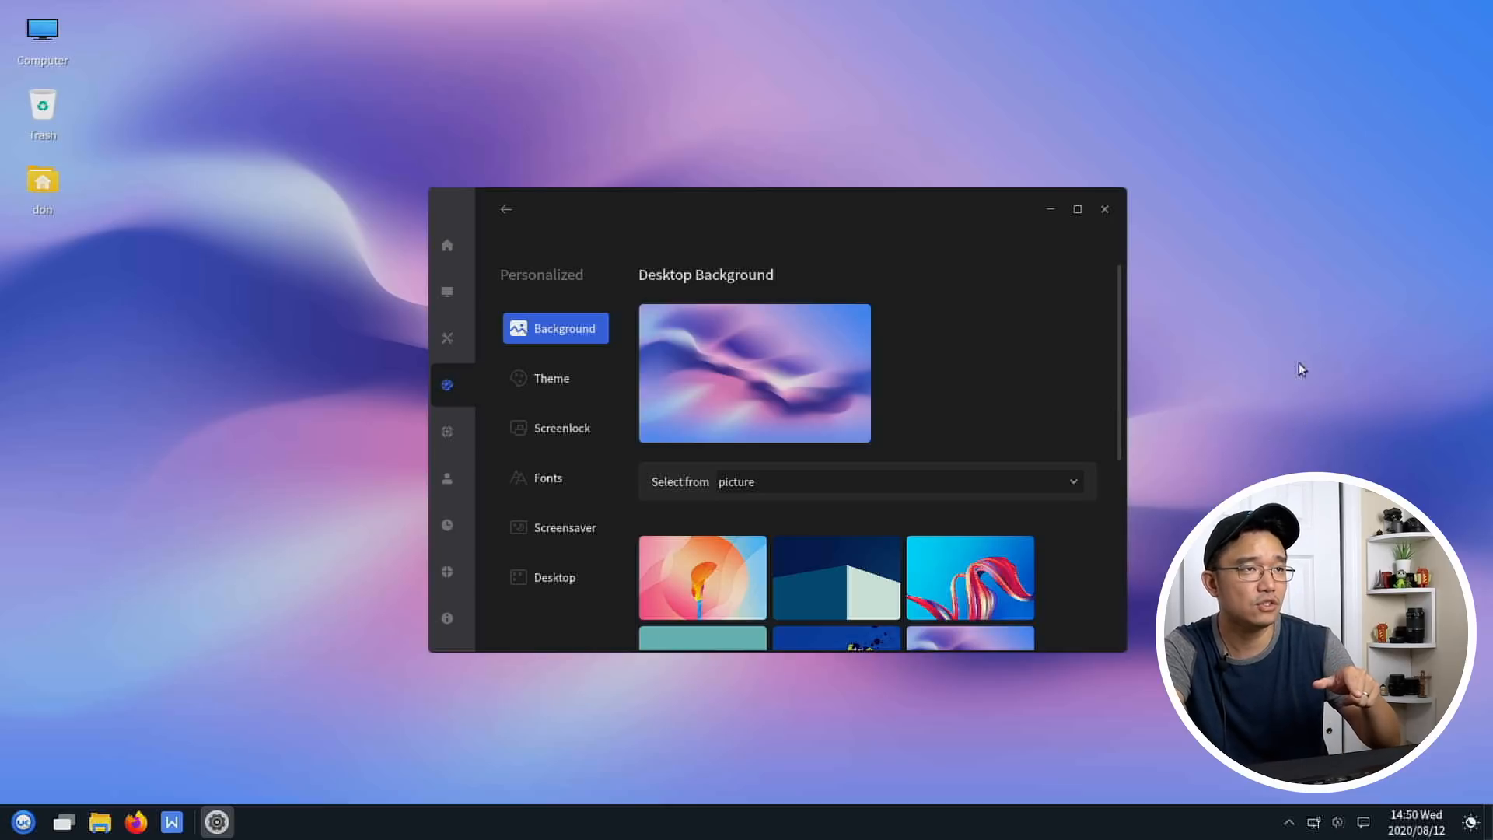
mouse_move(1106, 447)
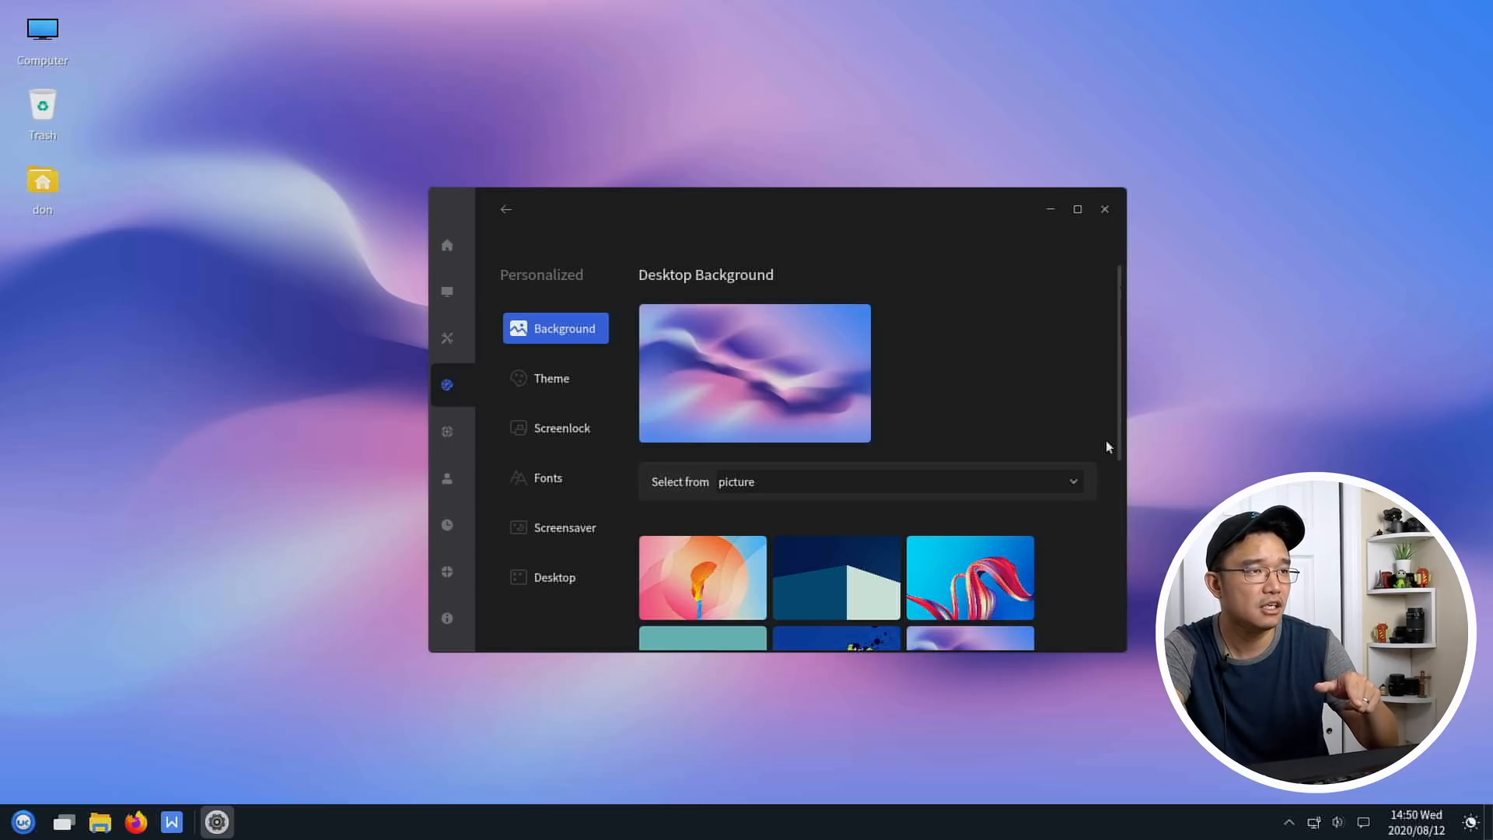
scroll(down, 3)
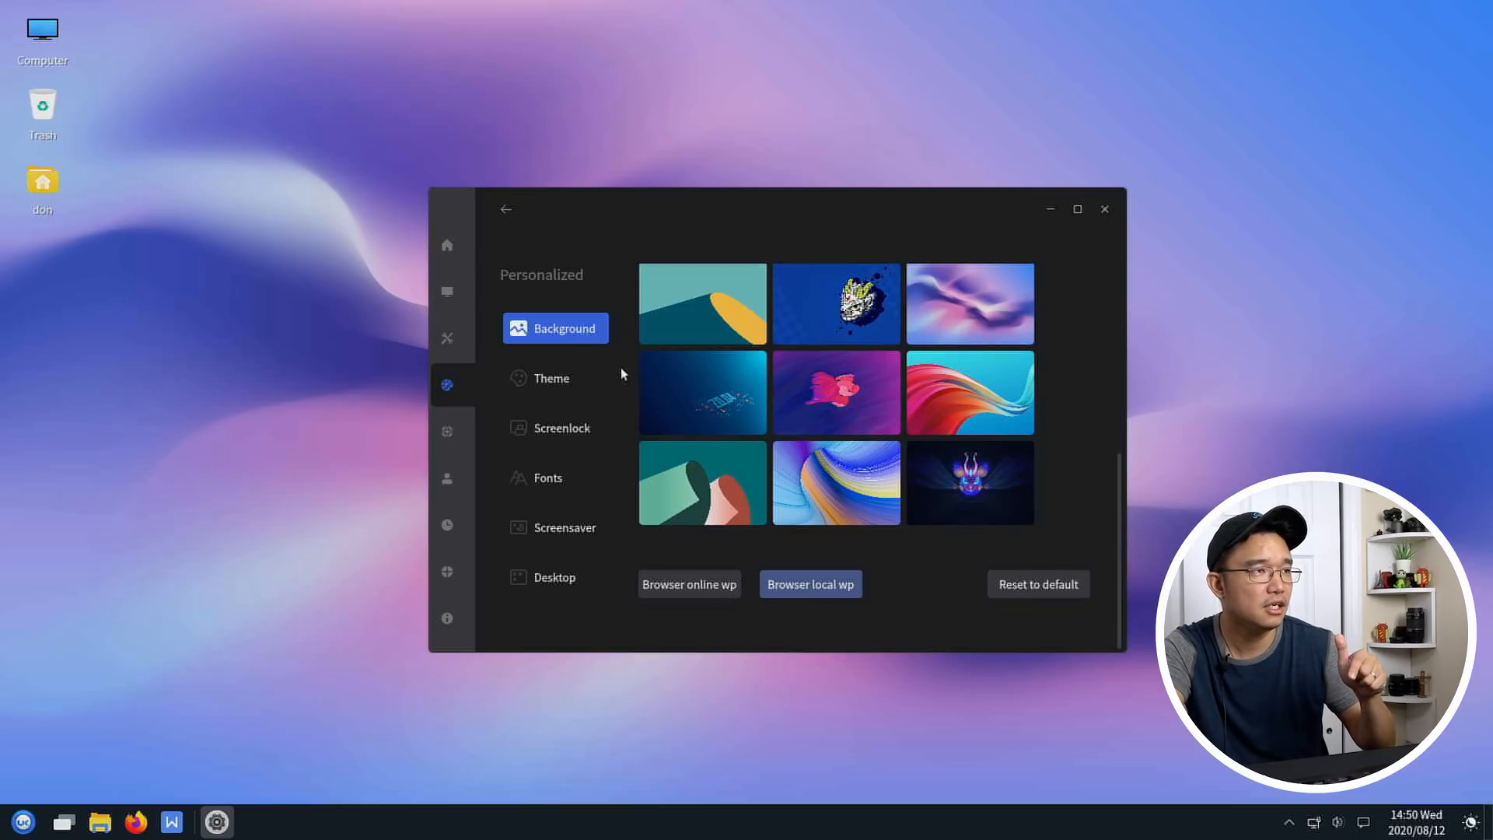
- Set the theme mode to Default (light) and show the root File System folders in Icon View
click(551, 378)
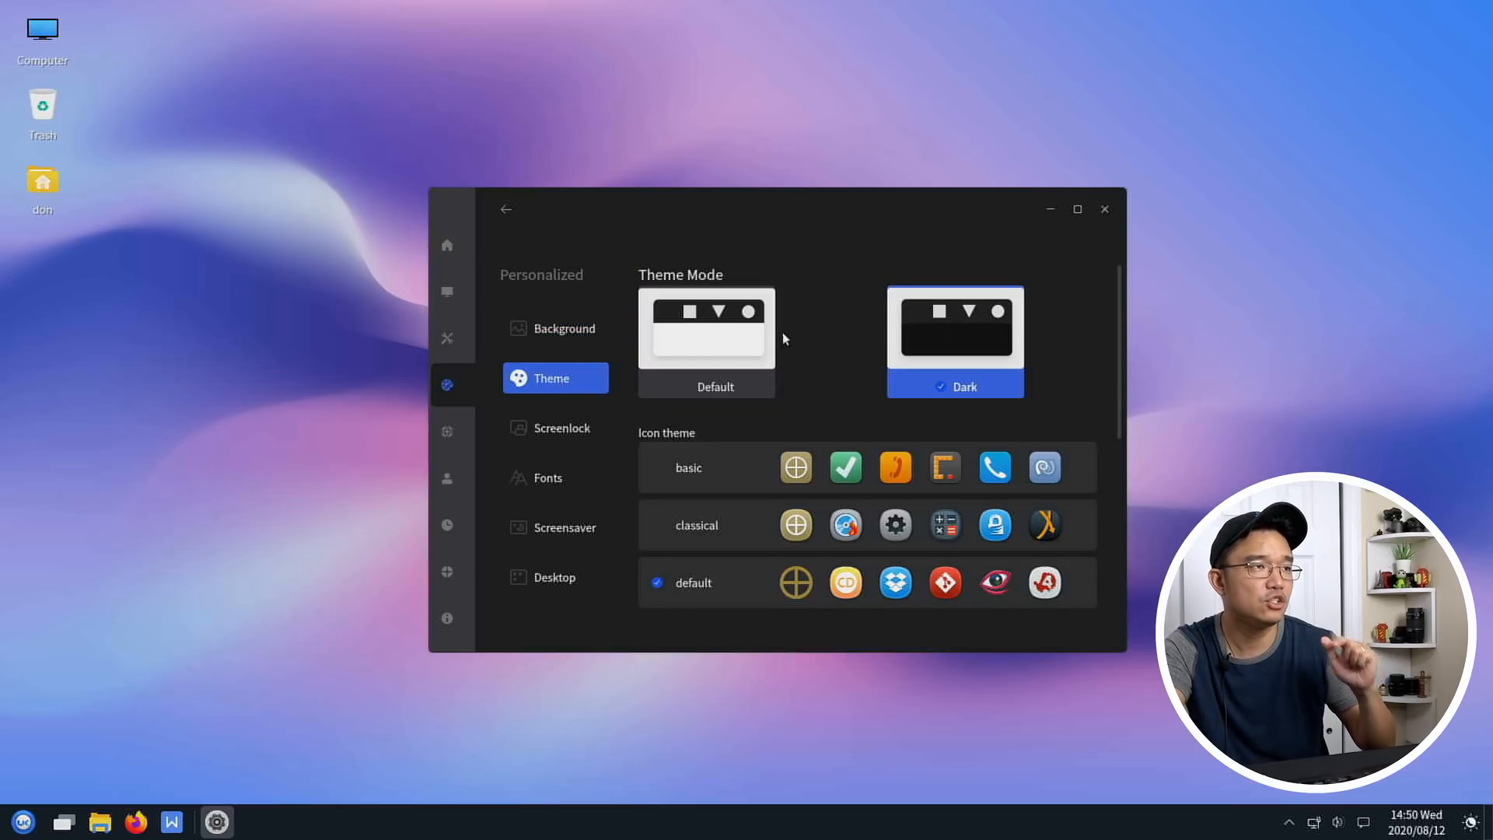
click(1105, 209)
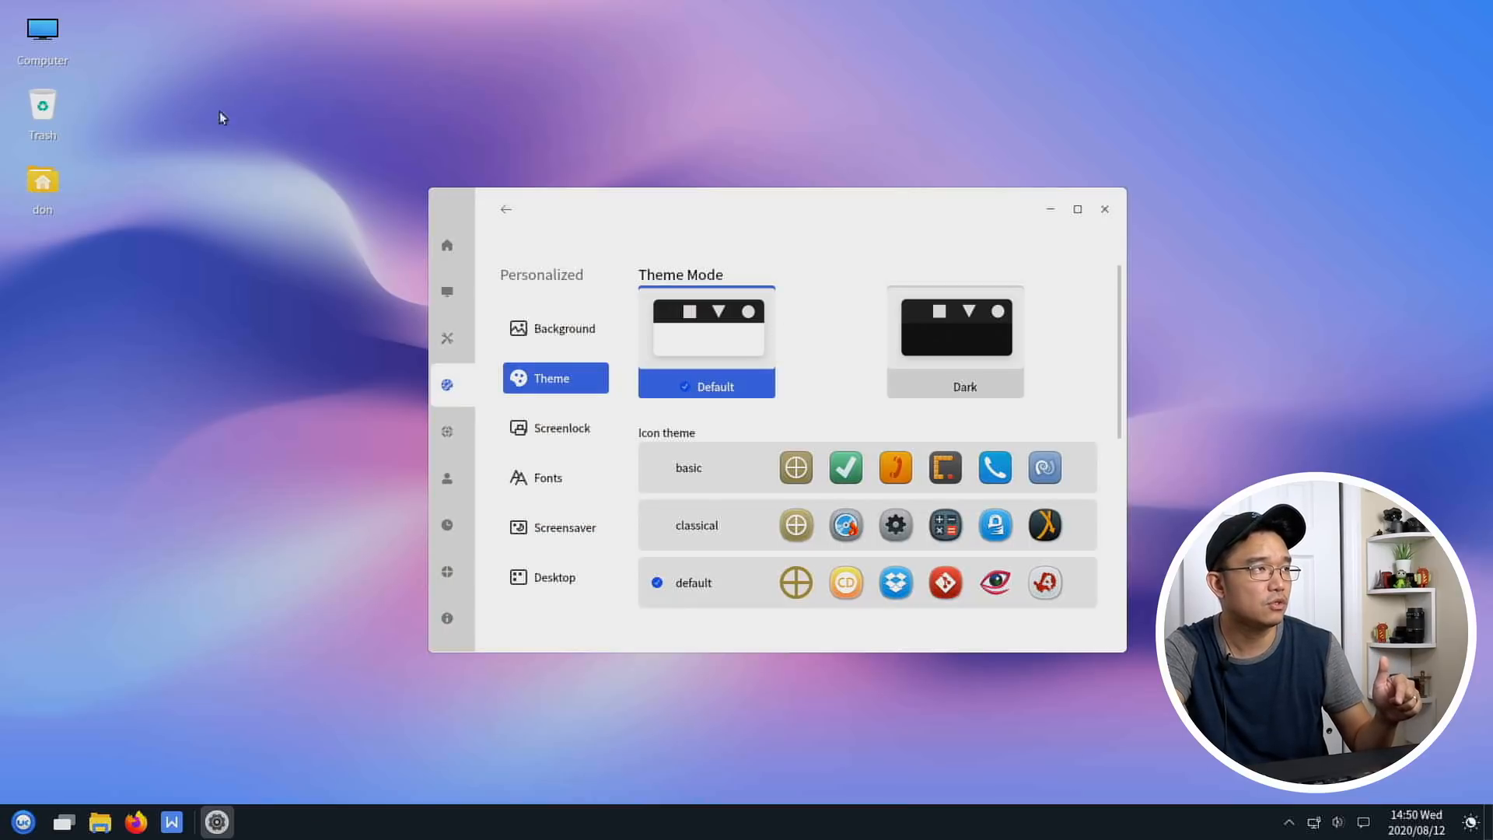
mouse_move(421, 166)
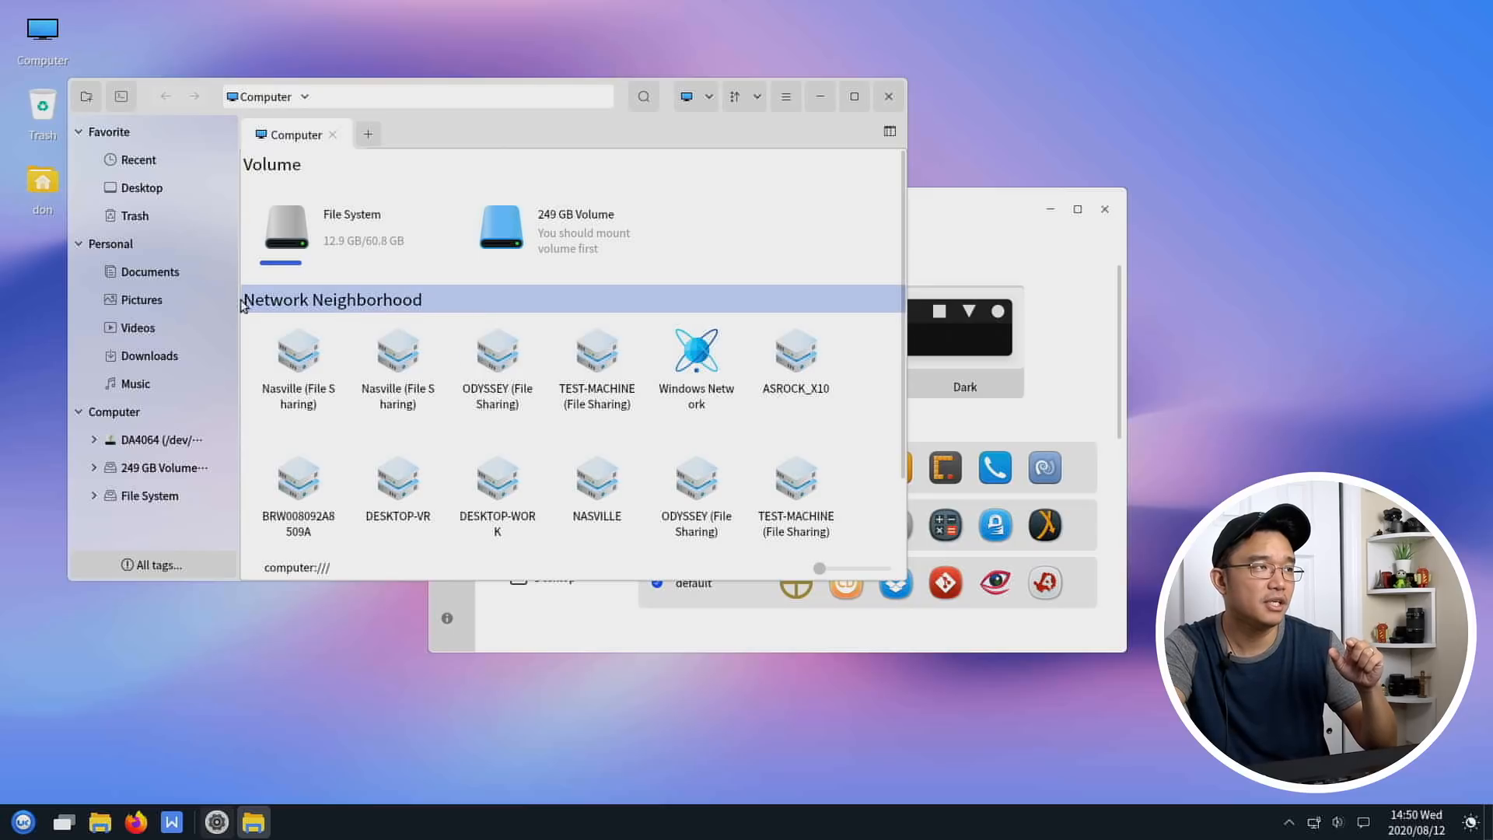
mouse_move(261, 329)
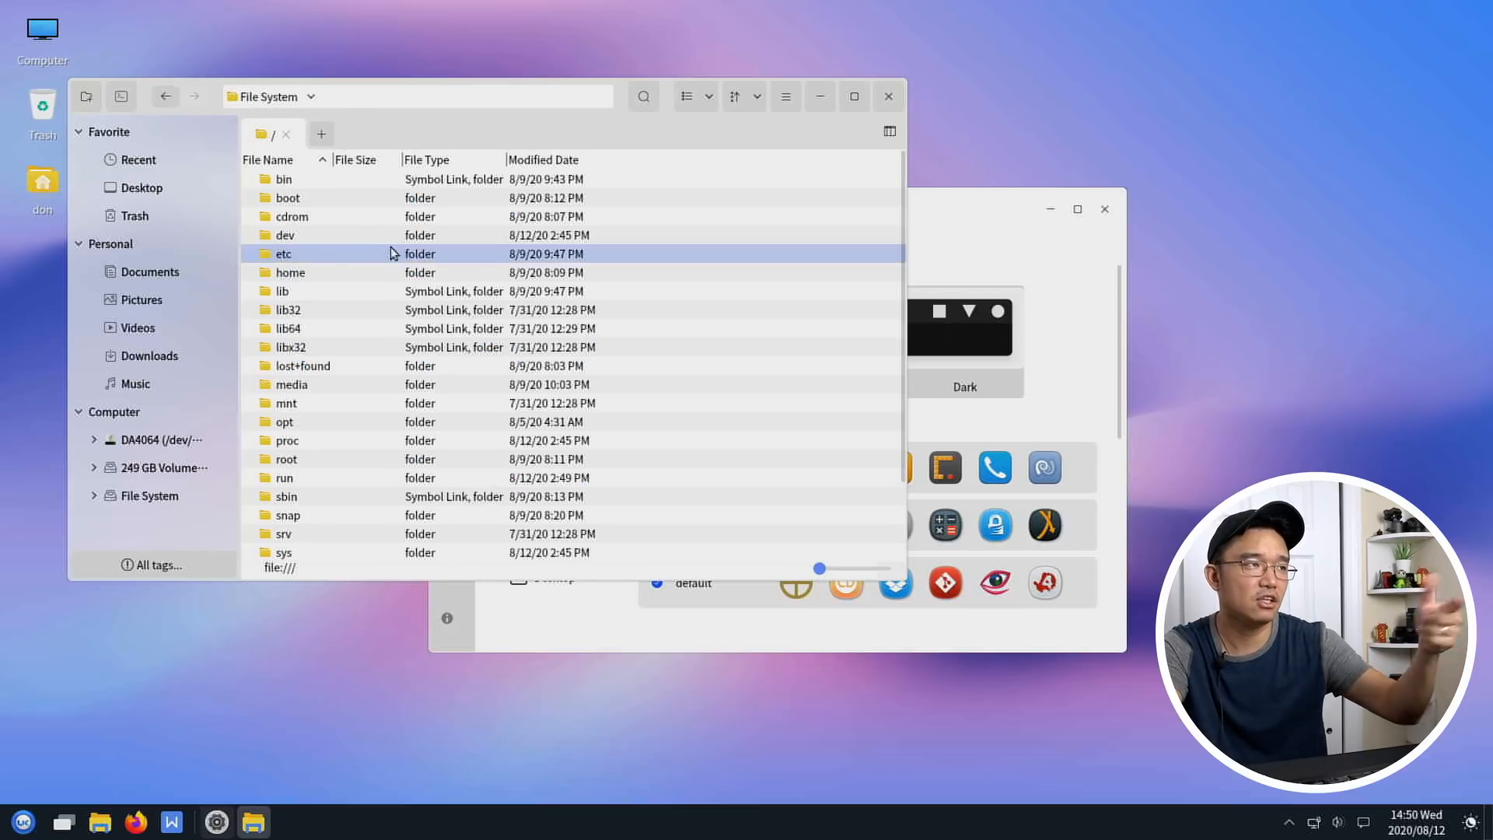
click(688, 97)
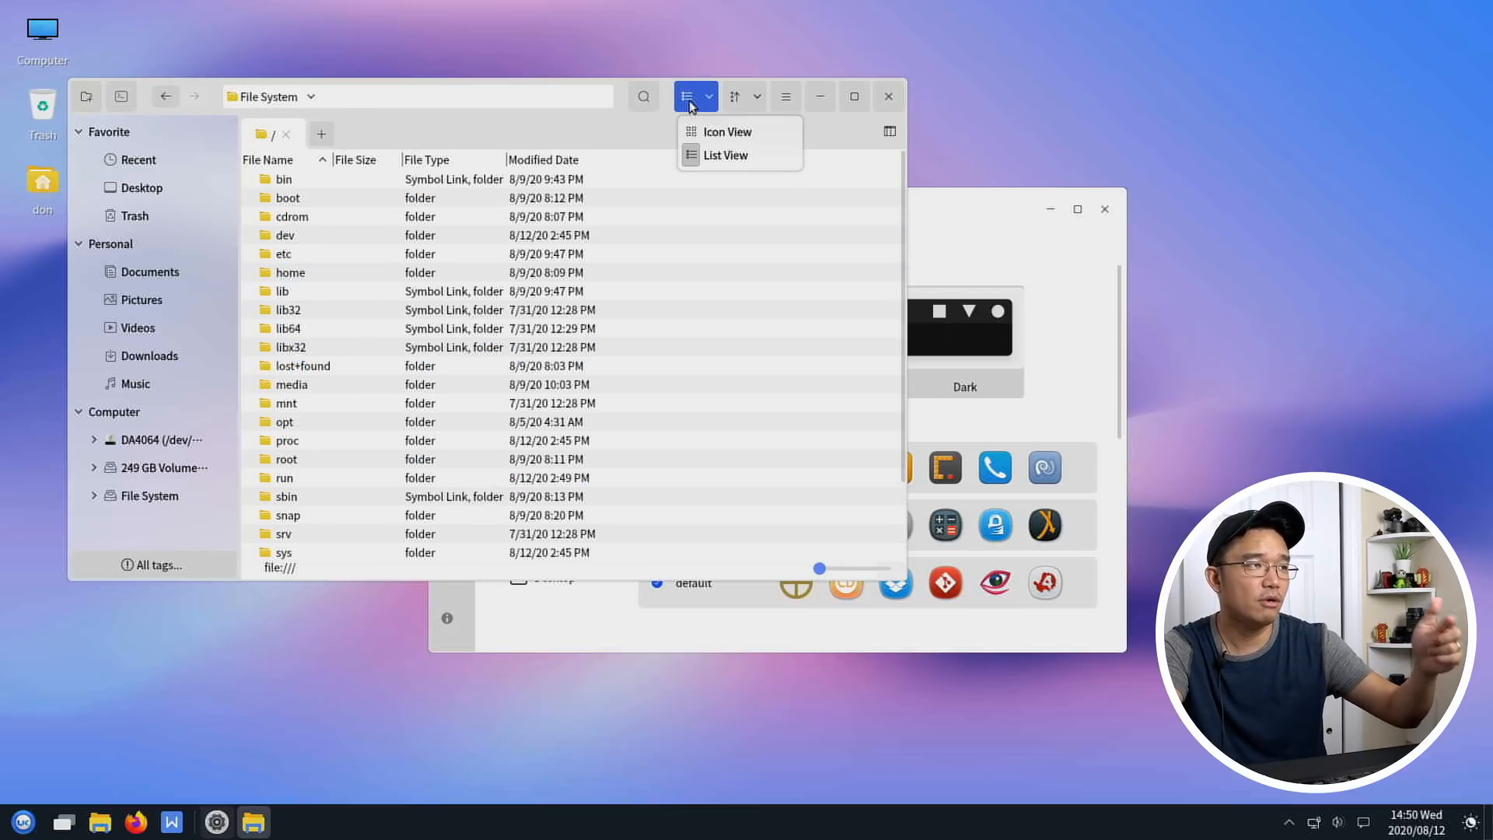
mouse_move(726, 131)
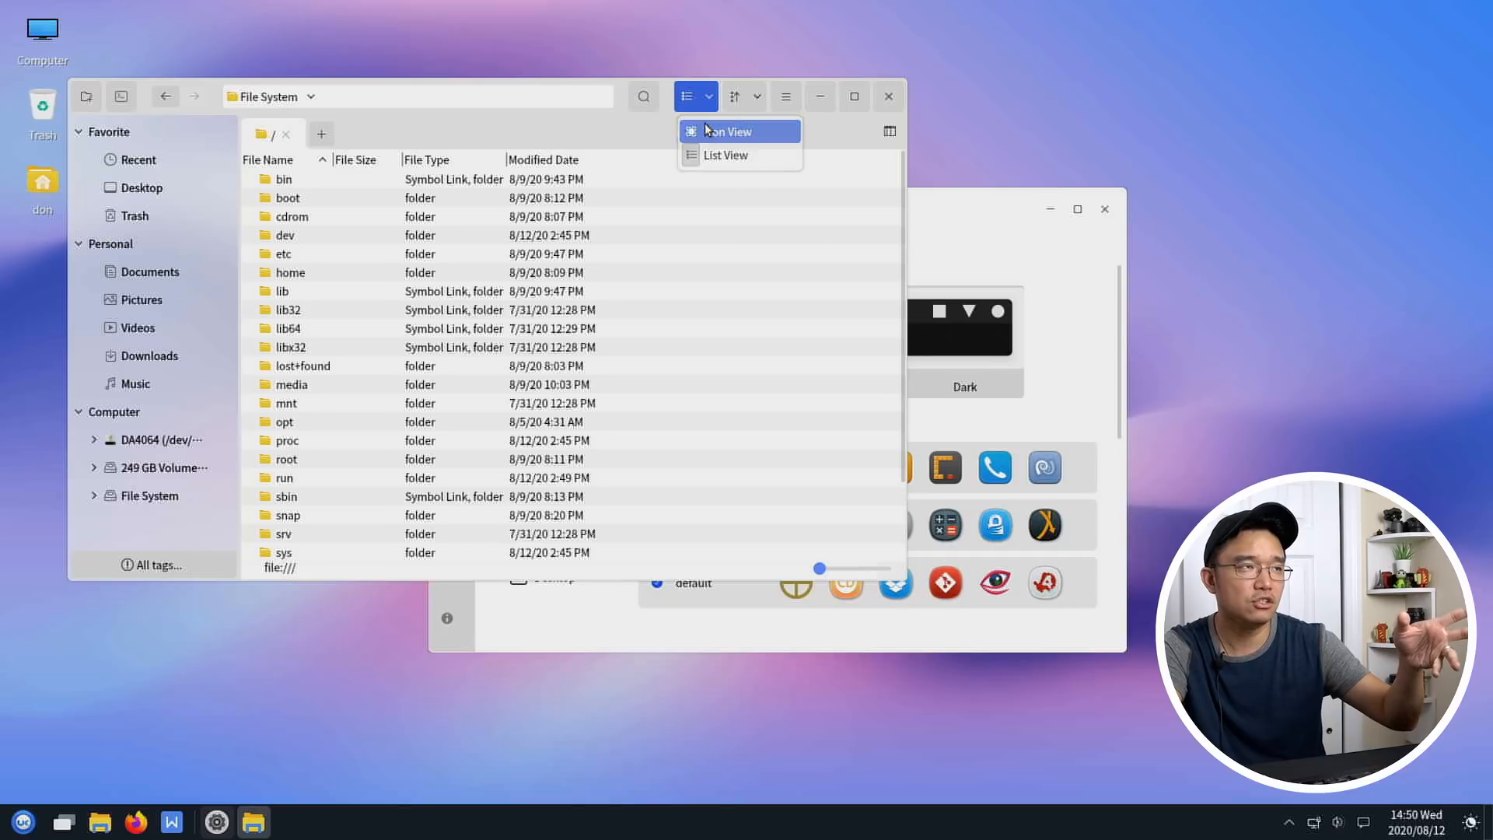
click(728, 130)
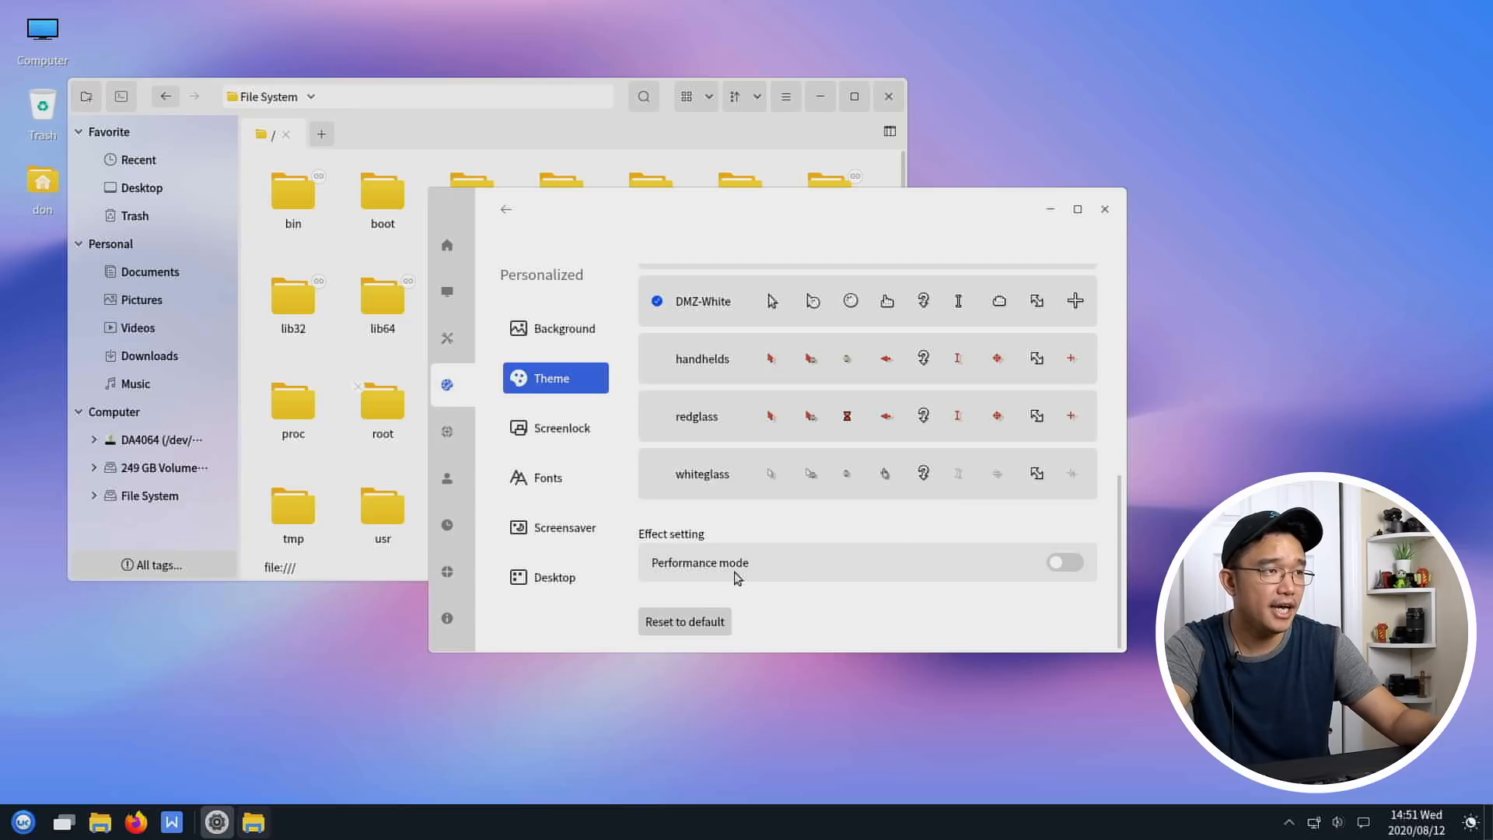
mouse_move(1014, 575)
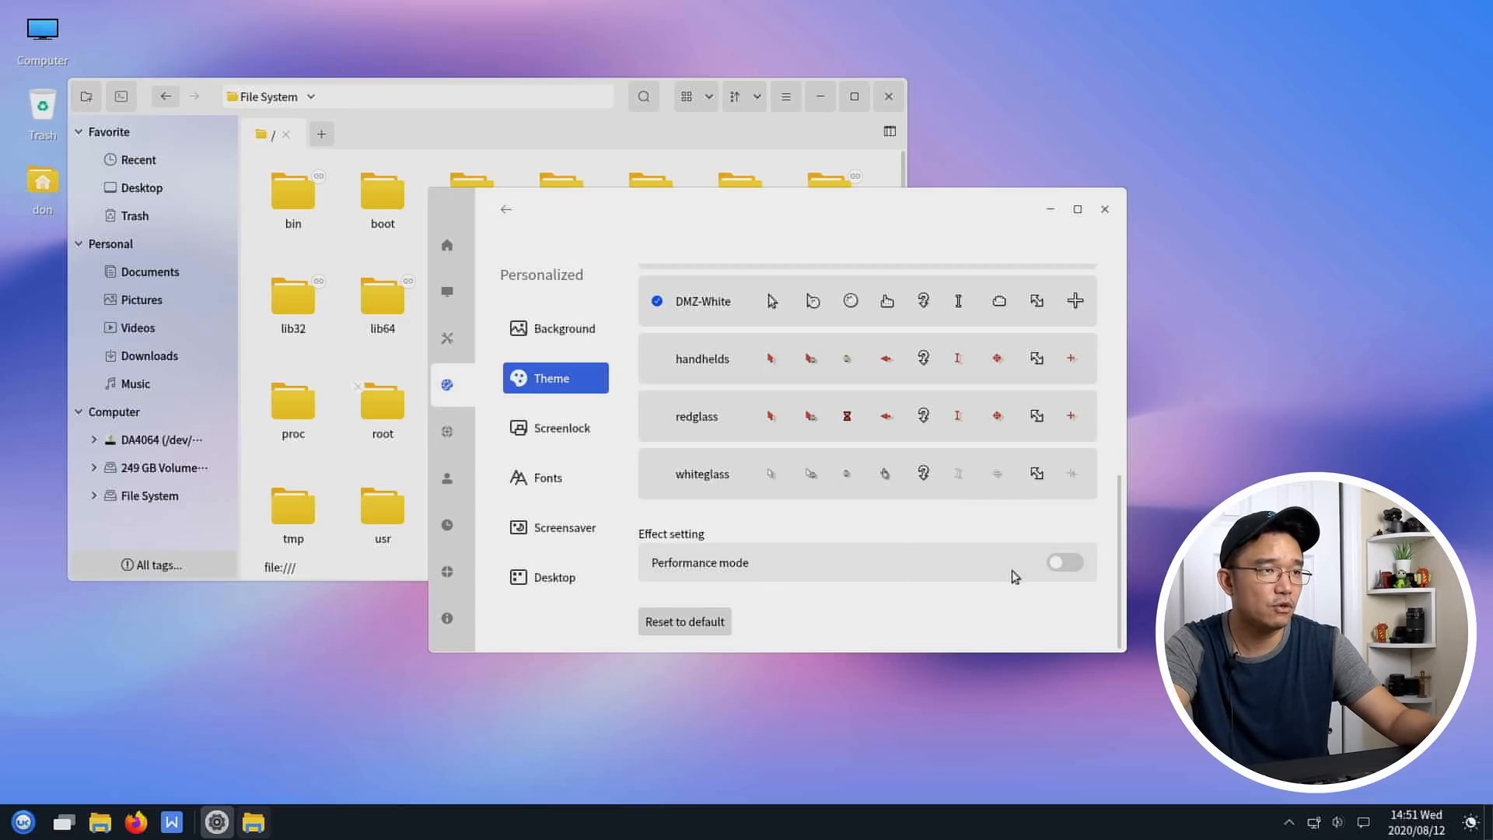
- Toggle Performance mode off and on to compare window transparency, ending with it enabled and settings in front
click(1064, 561)
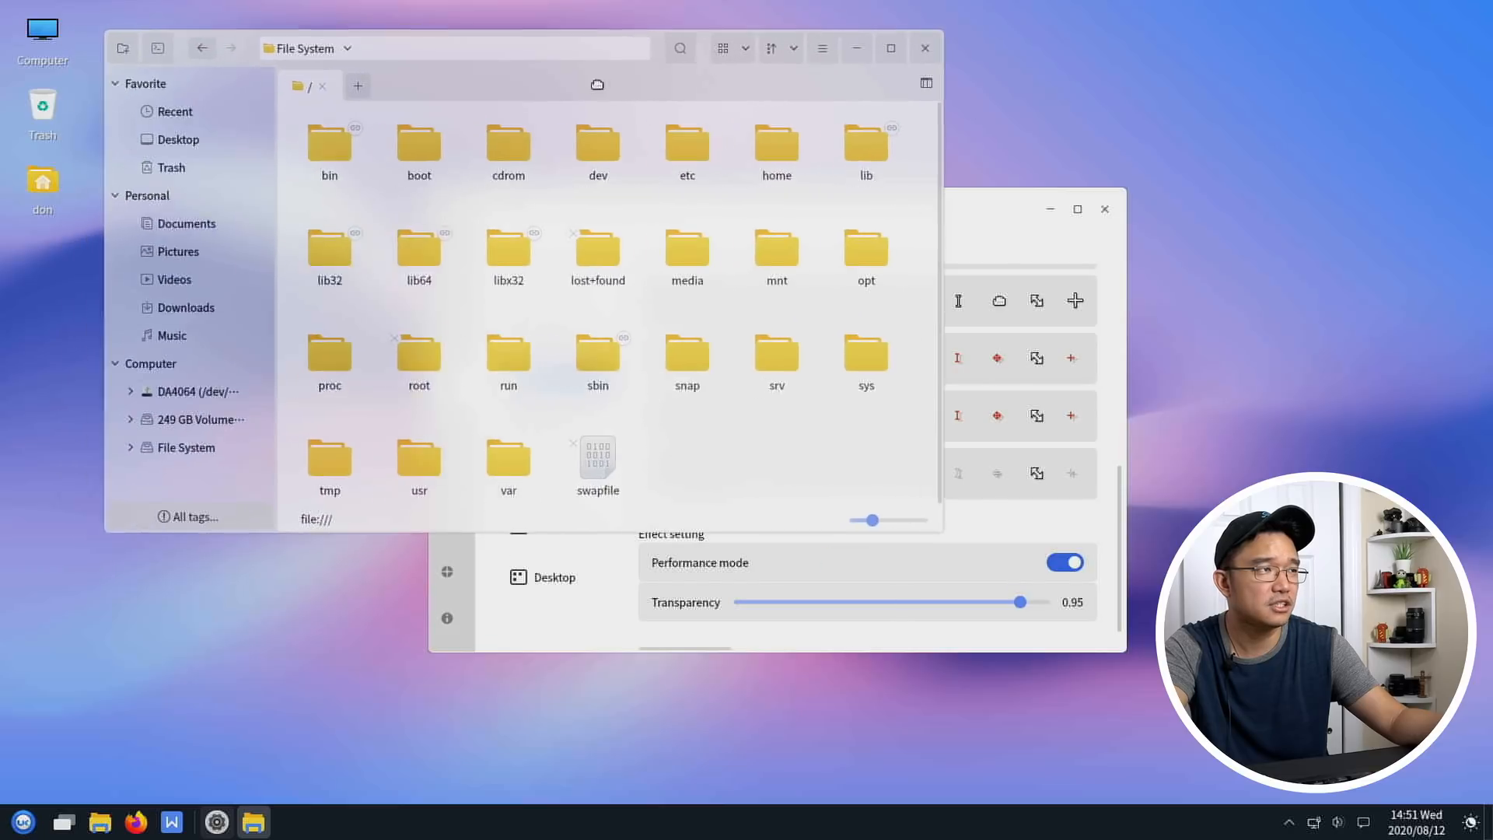
click(324, 256)
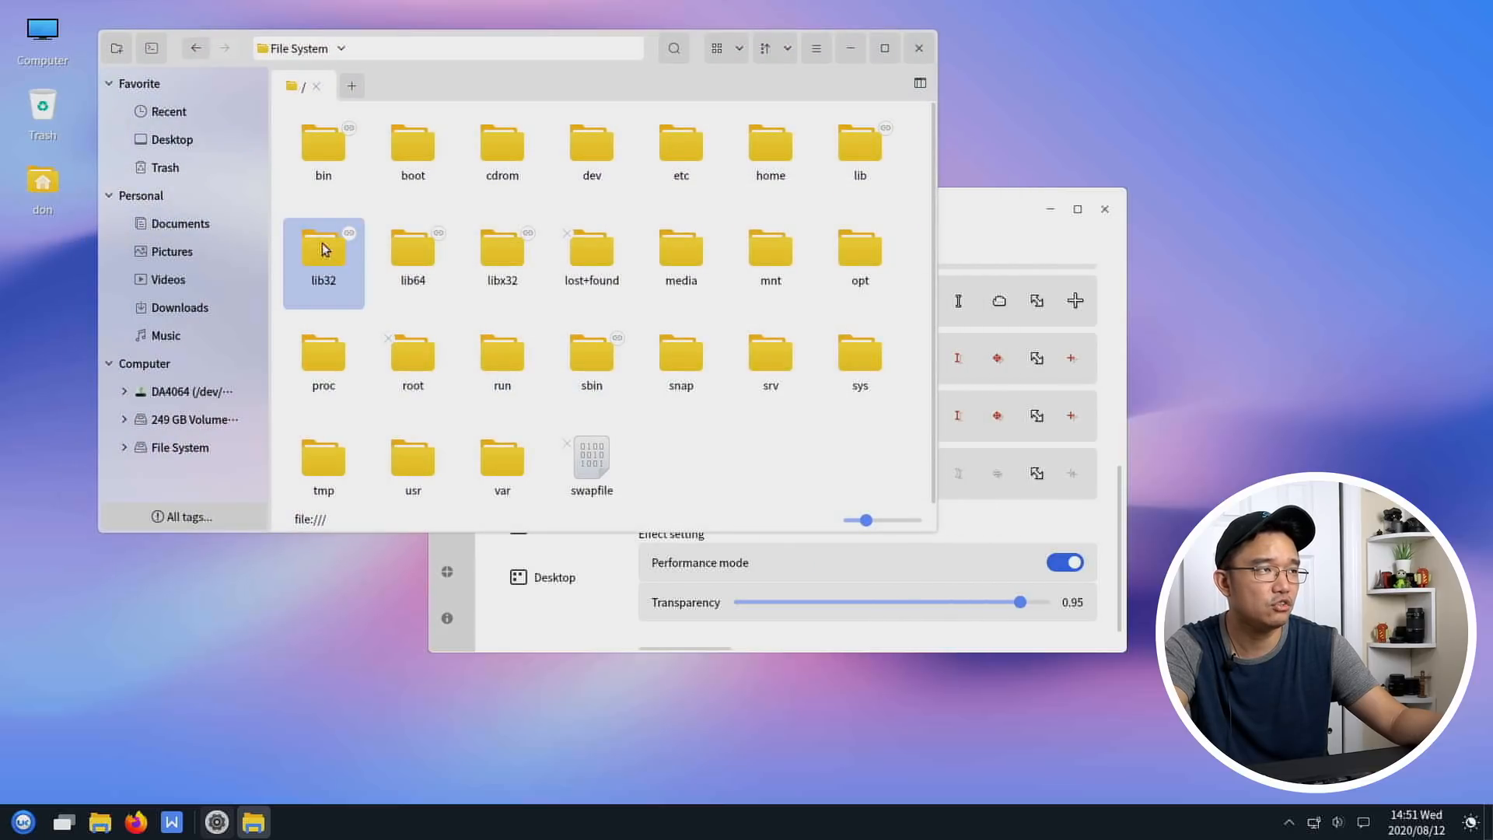
click(1064, 561)
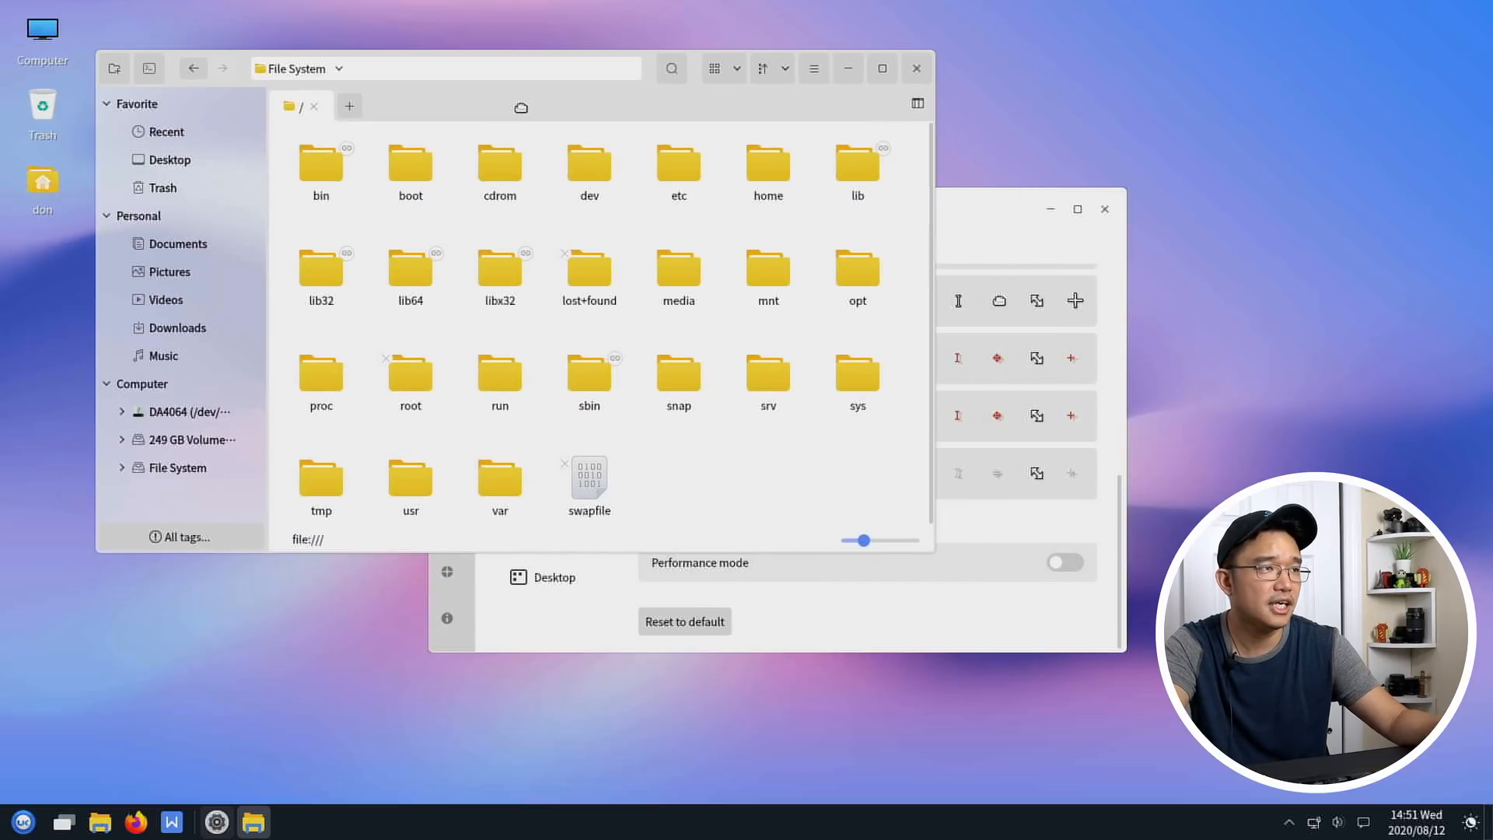
mouse_move(1019, 569)
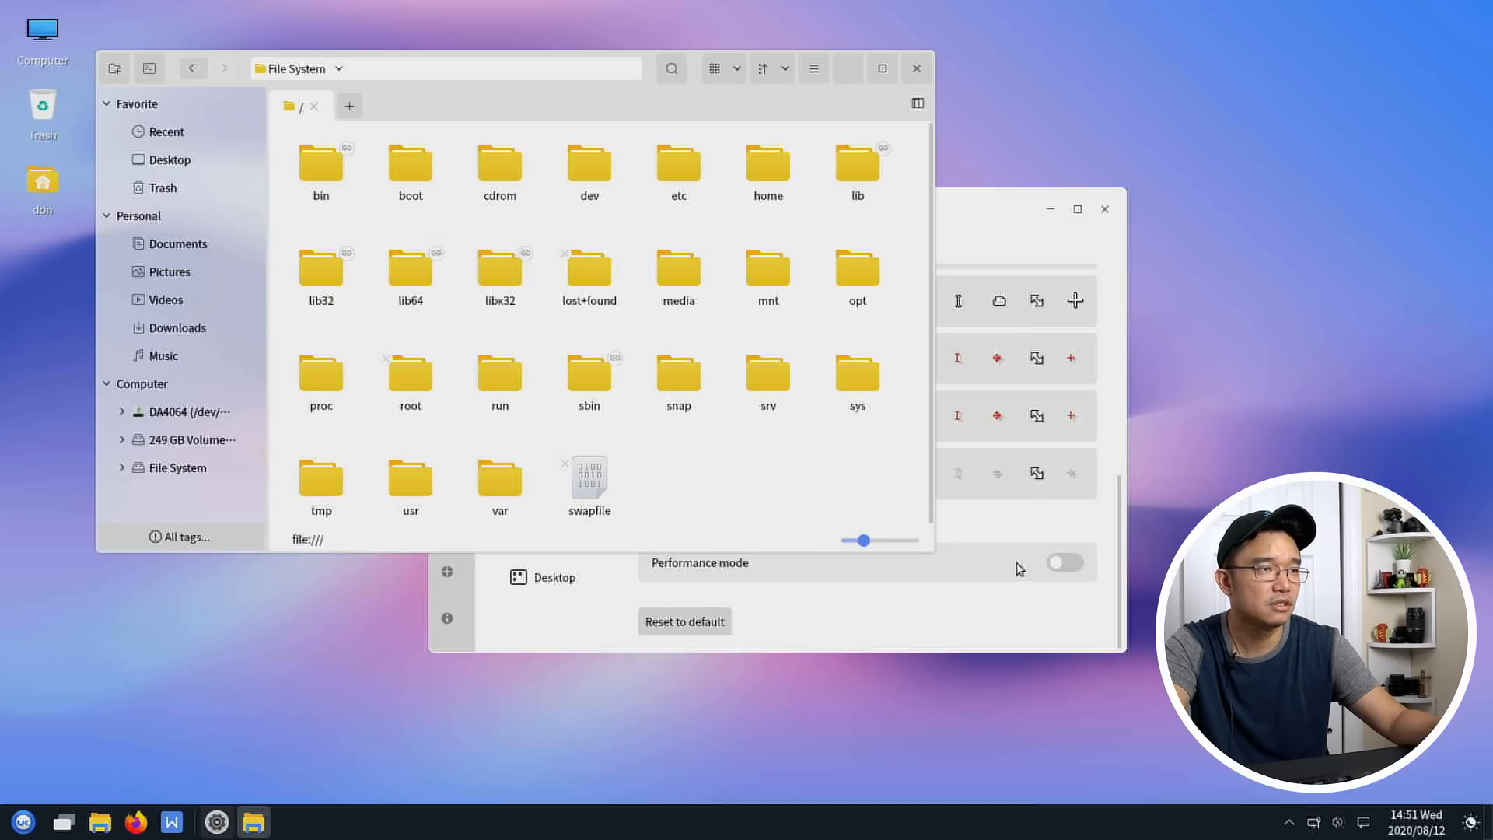
click(1064, 561)
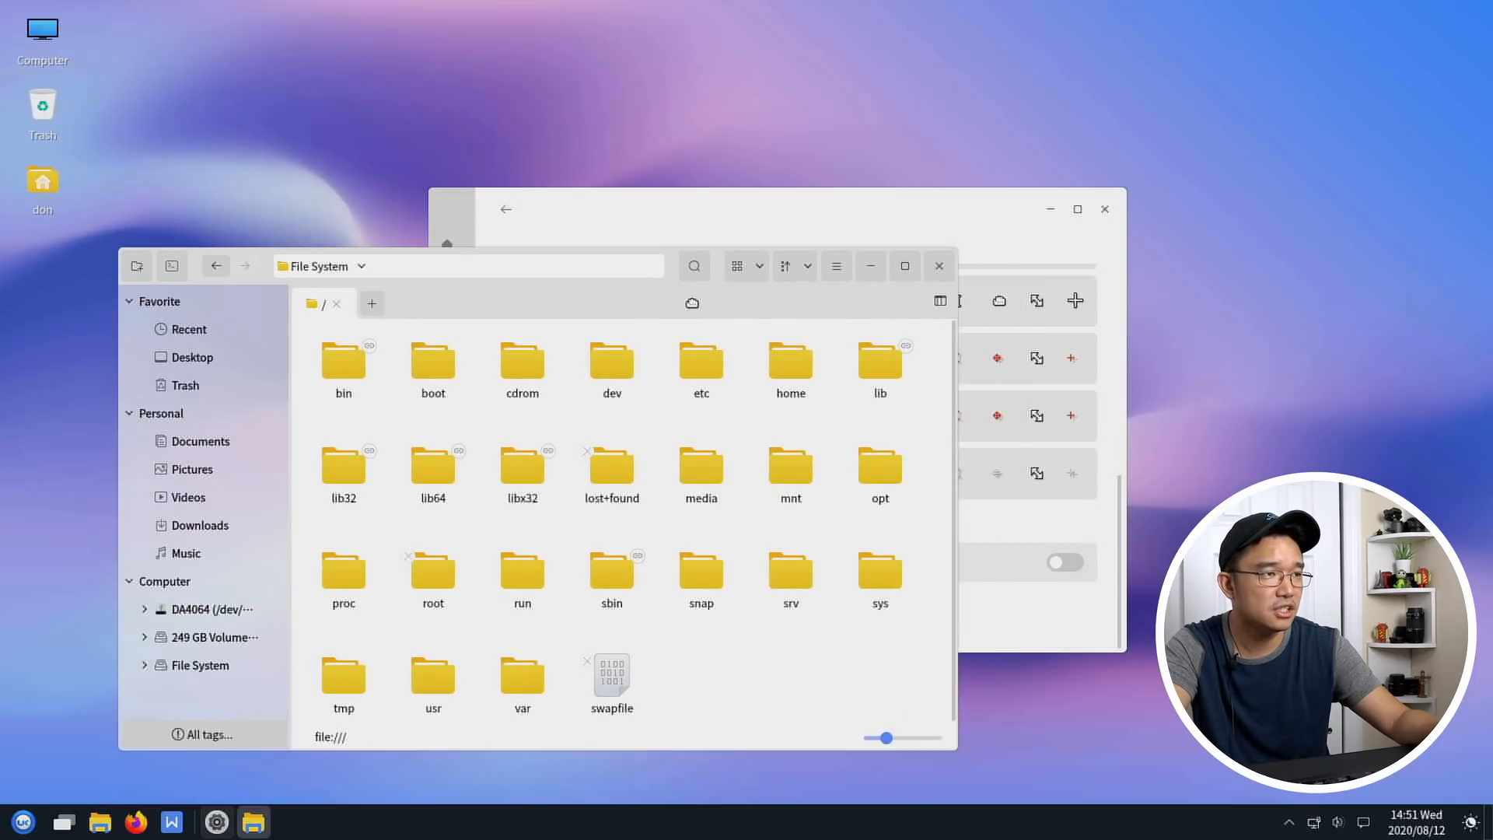
click(23, 821)
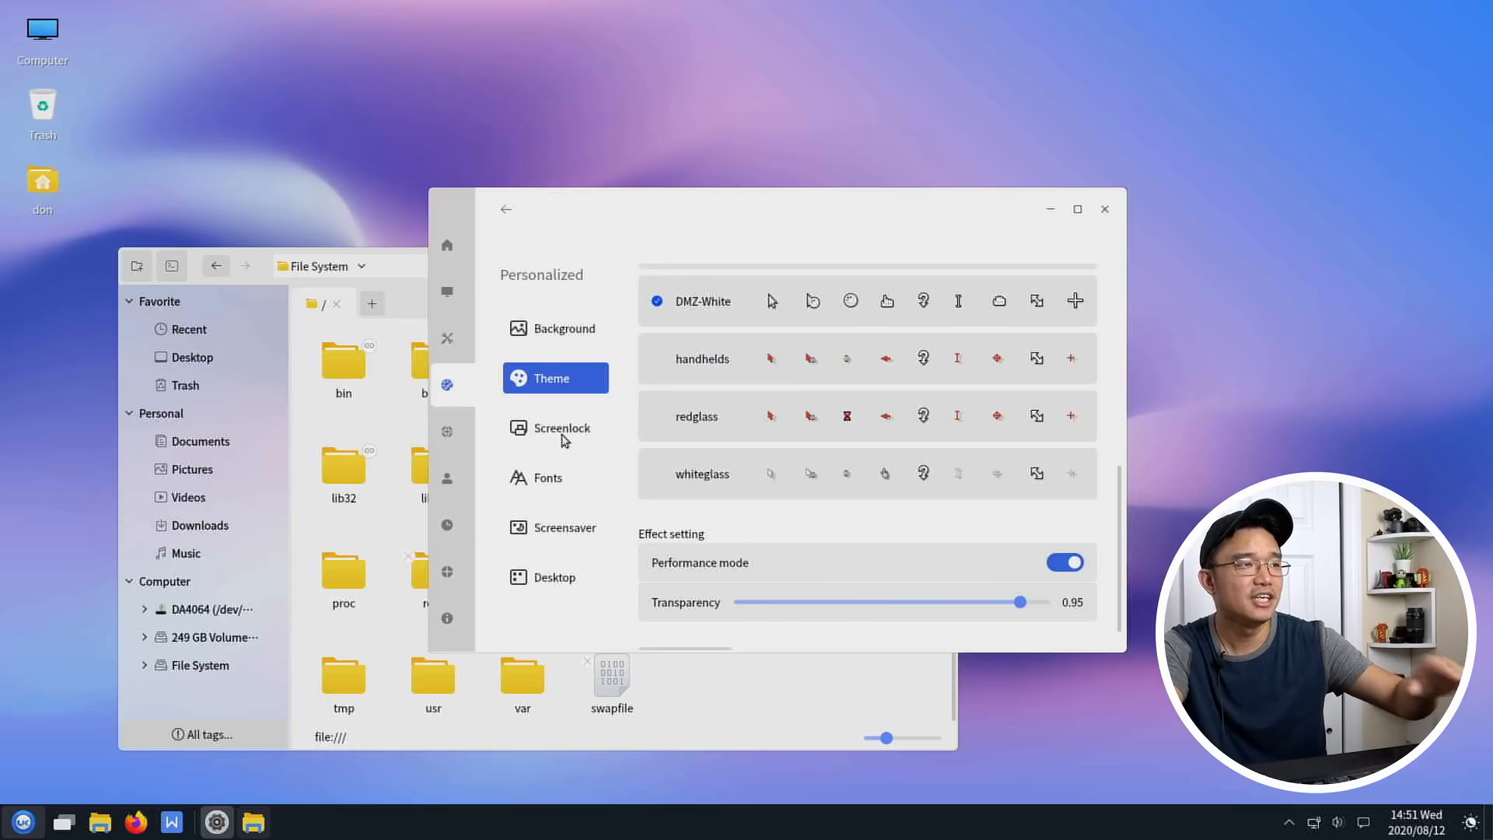
- View the Screenlock settings, switch user to the login screen, and sign back in
click(555, 428)
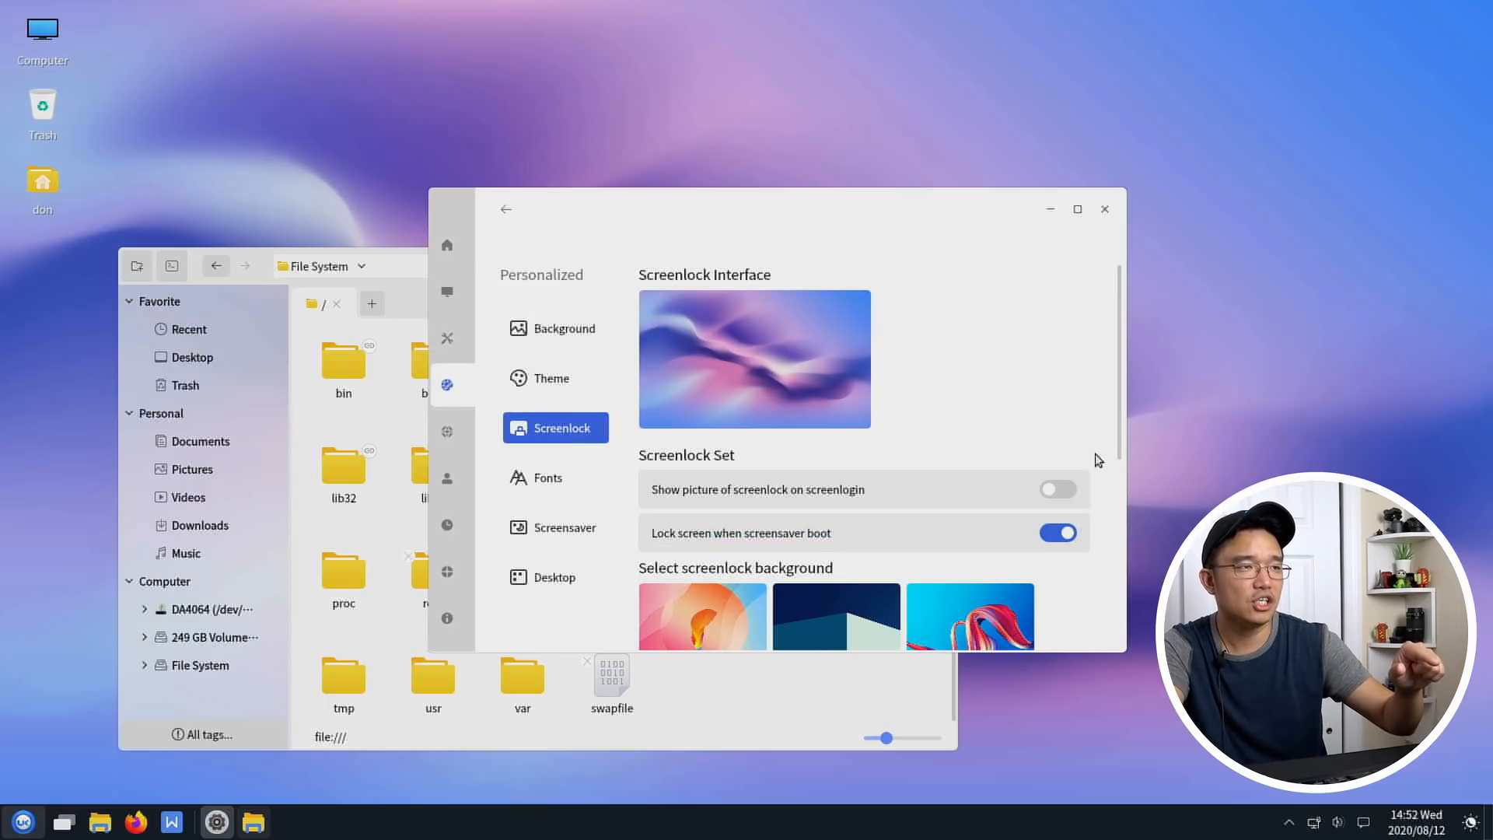
scroll(down, 3)
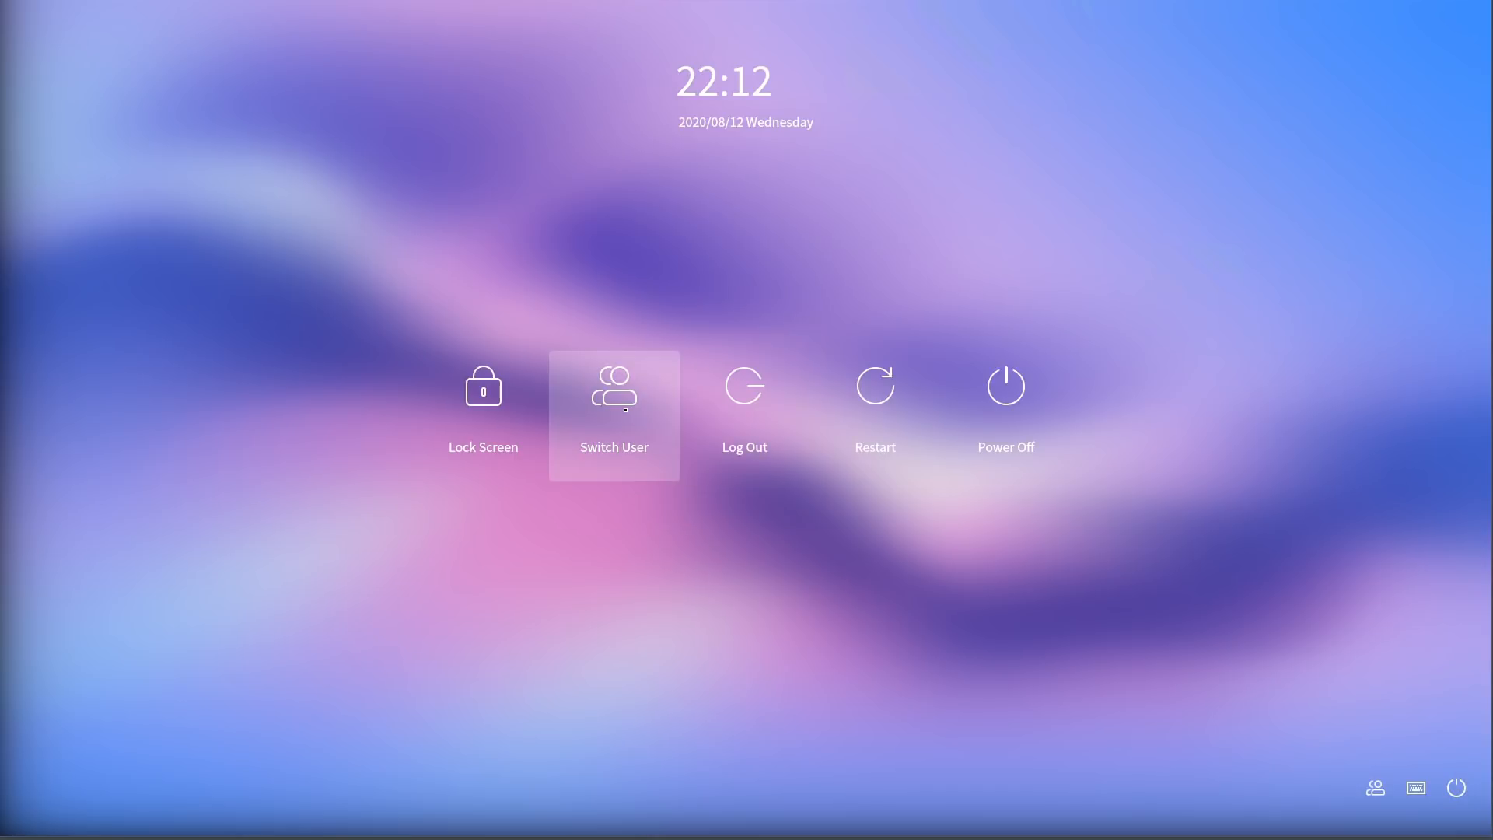
click(613, 390)
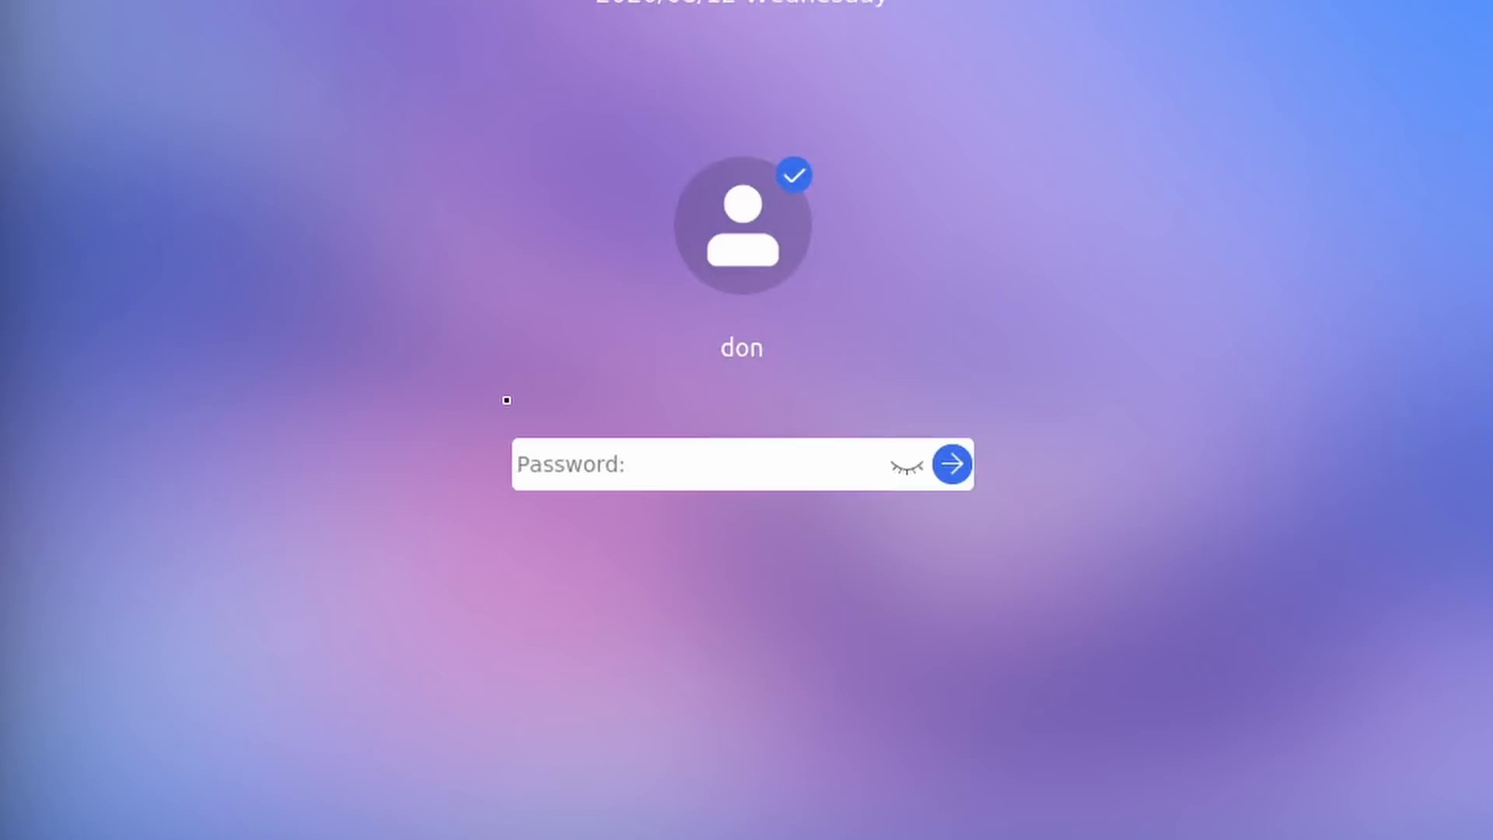
mouse_move(788, 221)
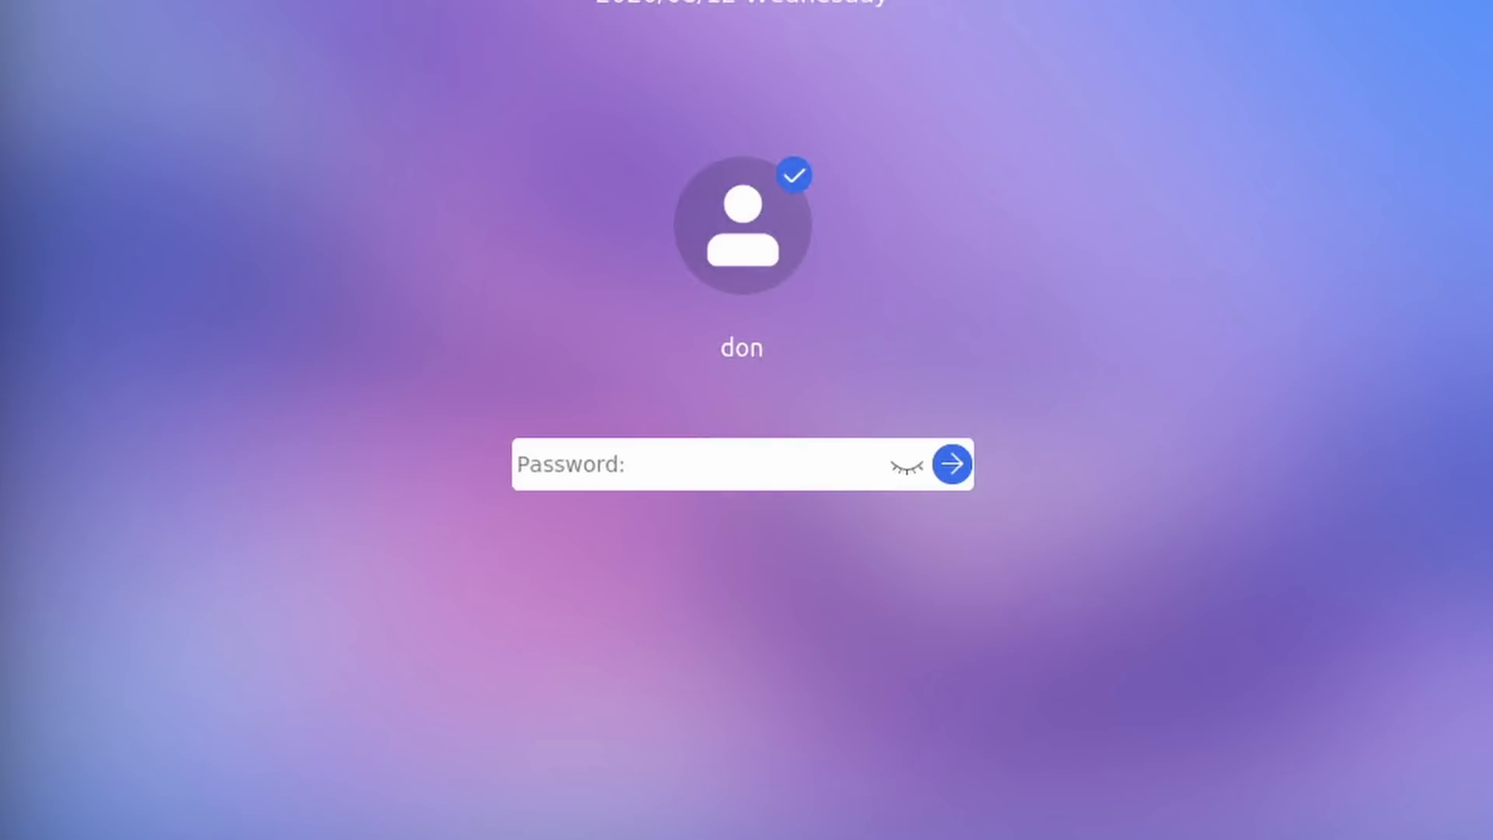
click(949, 463)
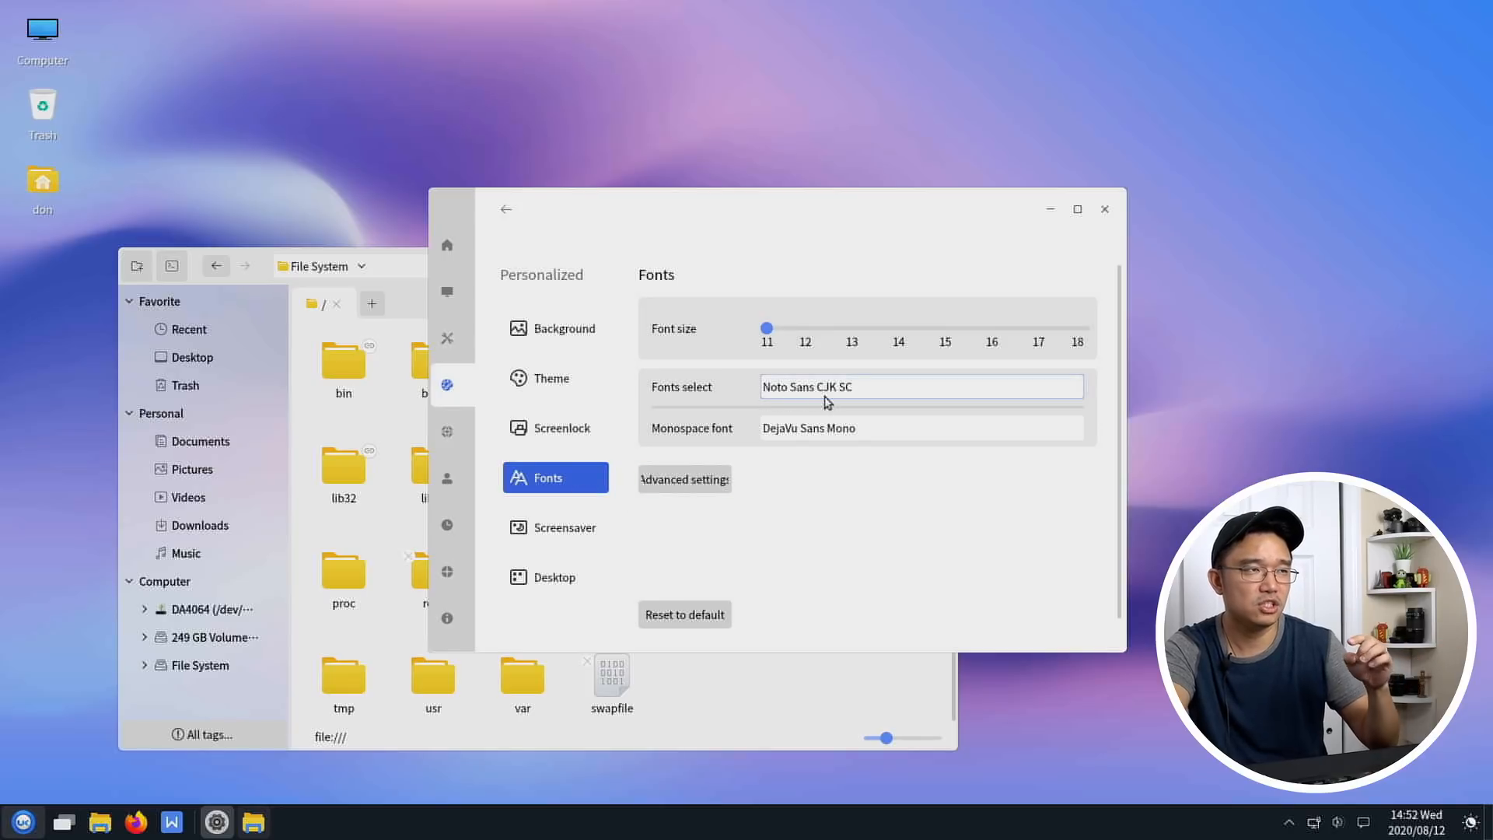
mouse_move(596, 517)
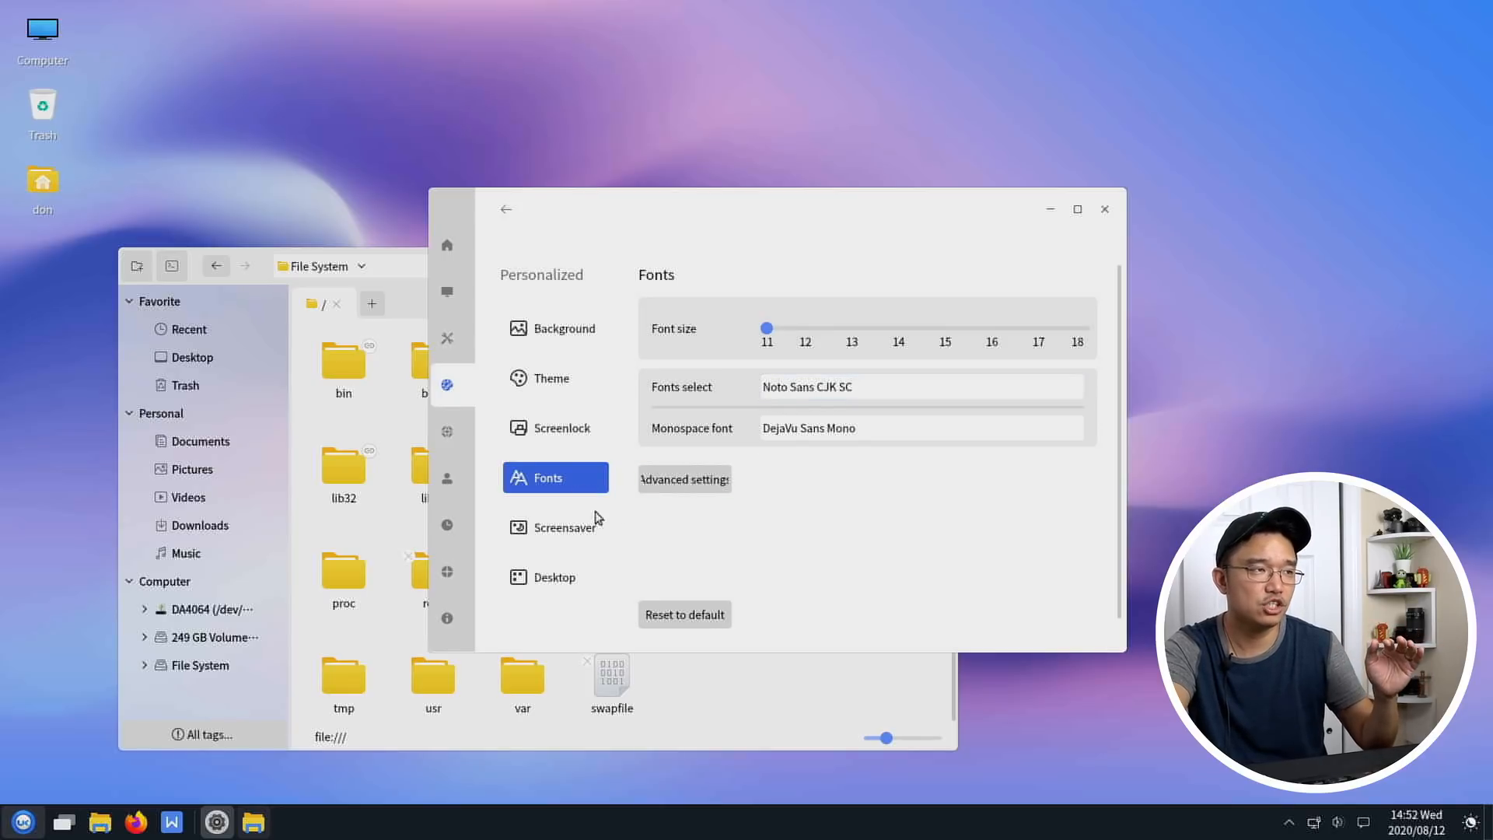
- Look through the Screensaver and Desktop icon and tray settings
click(555, 527)
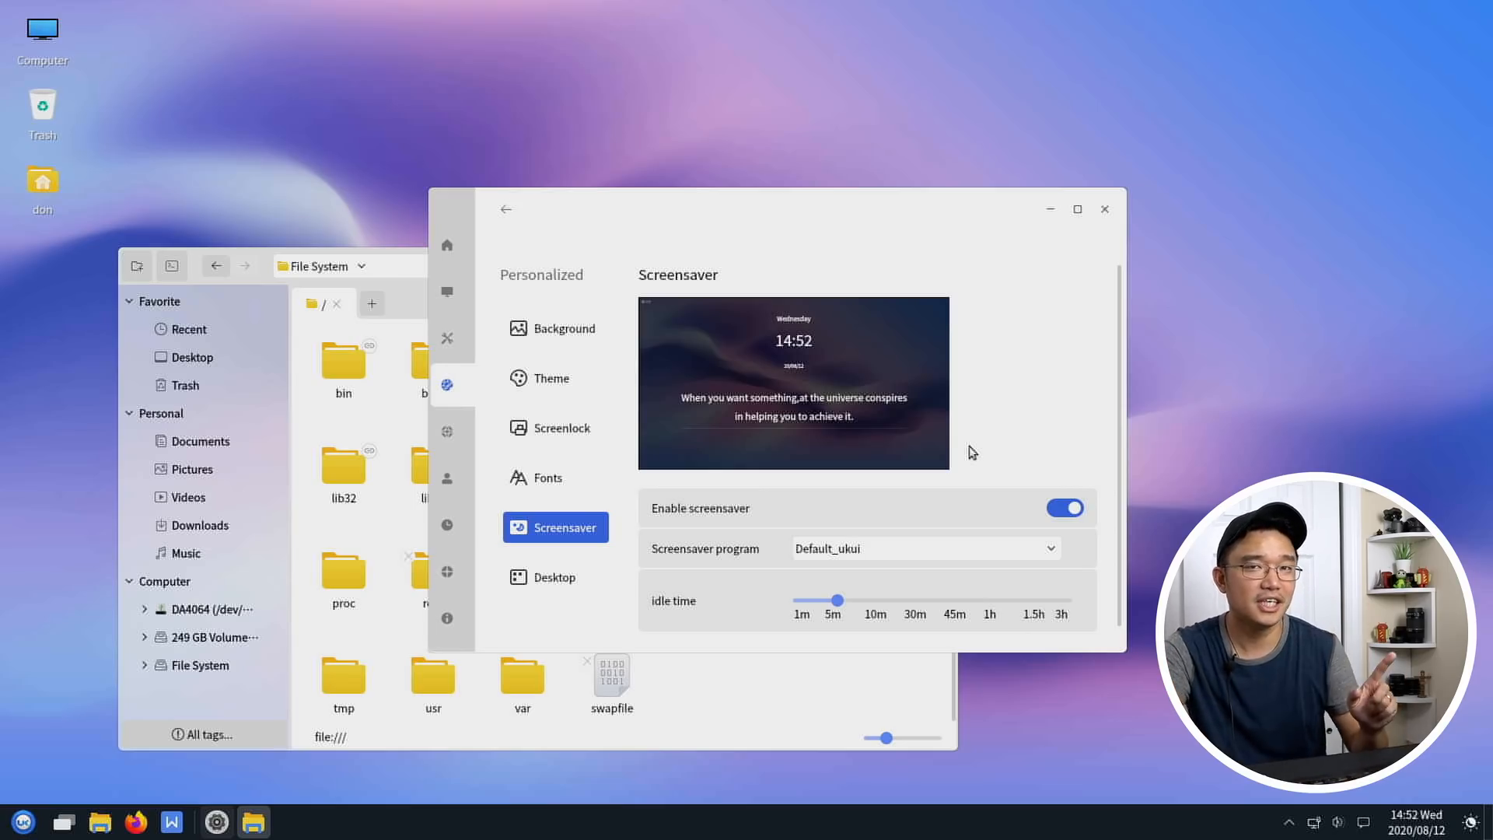
mouse_move(484, 596)
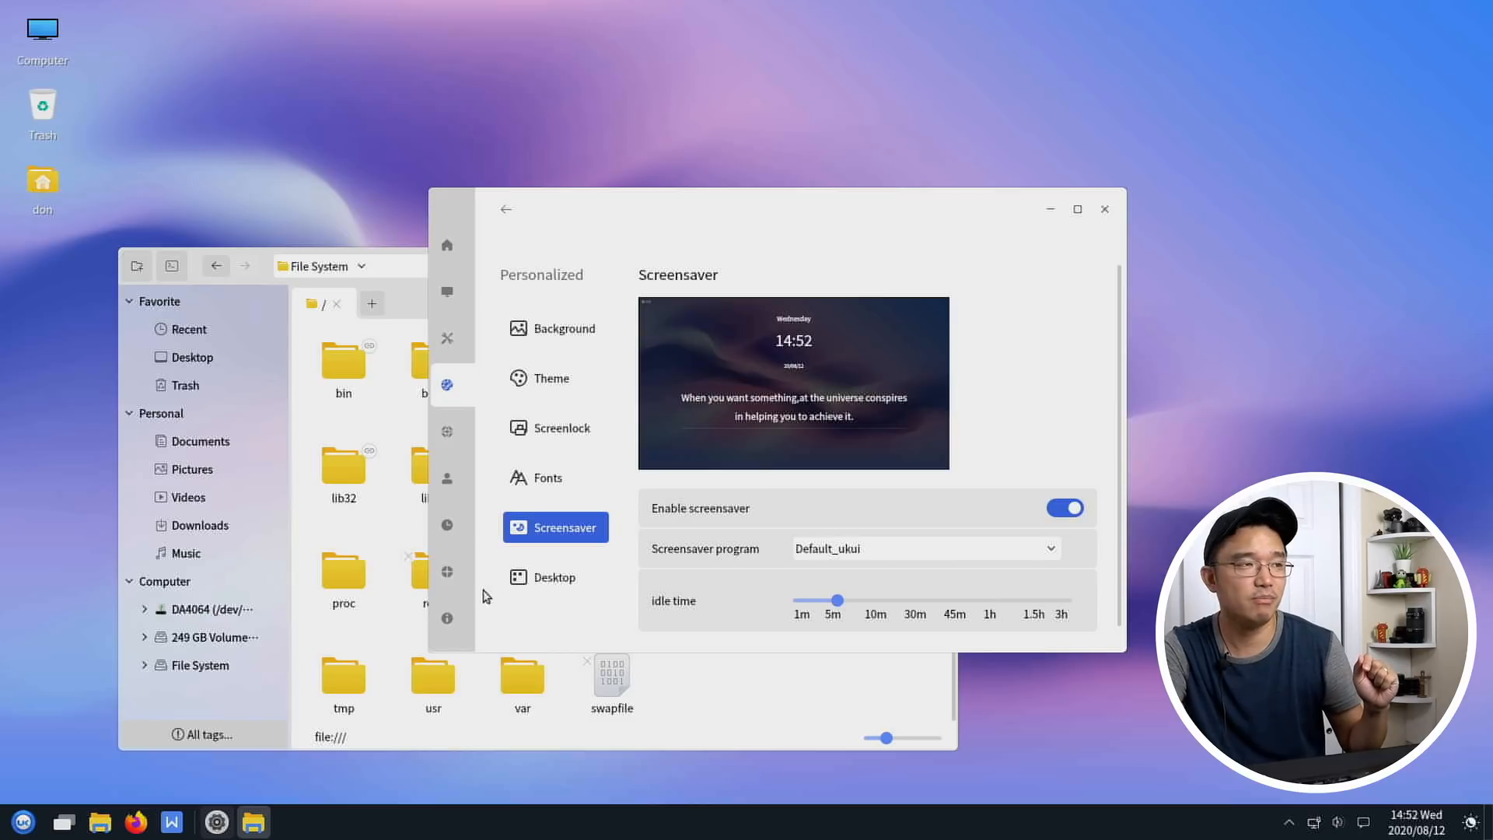
click(554, 577)
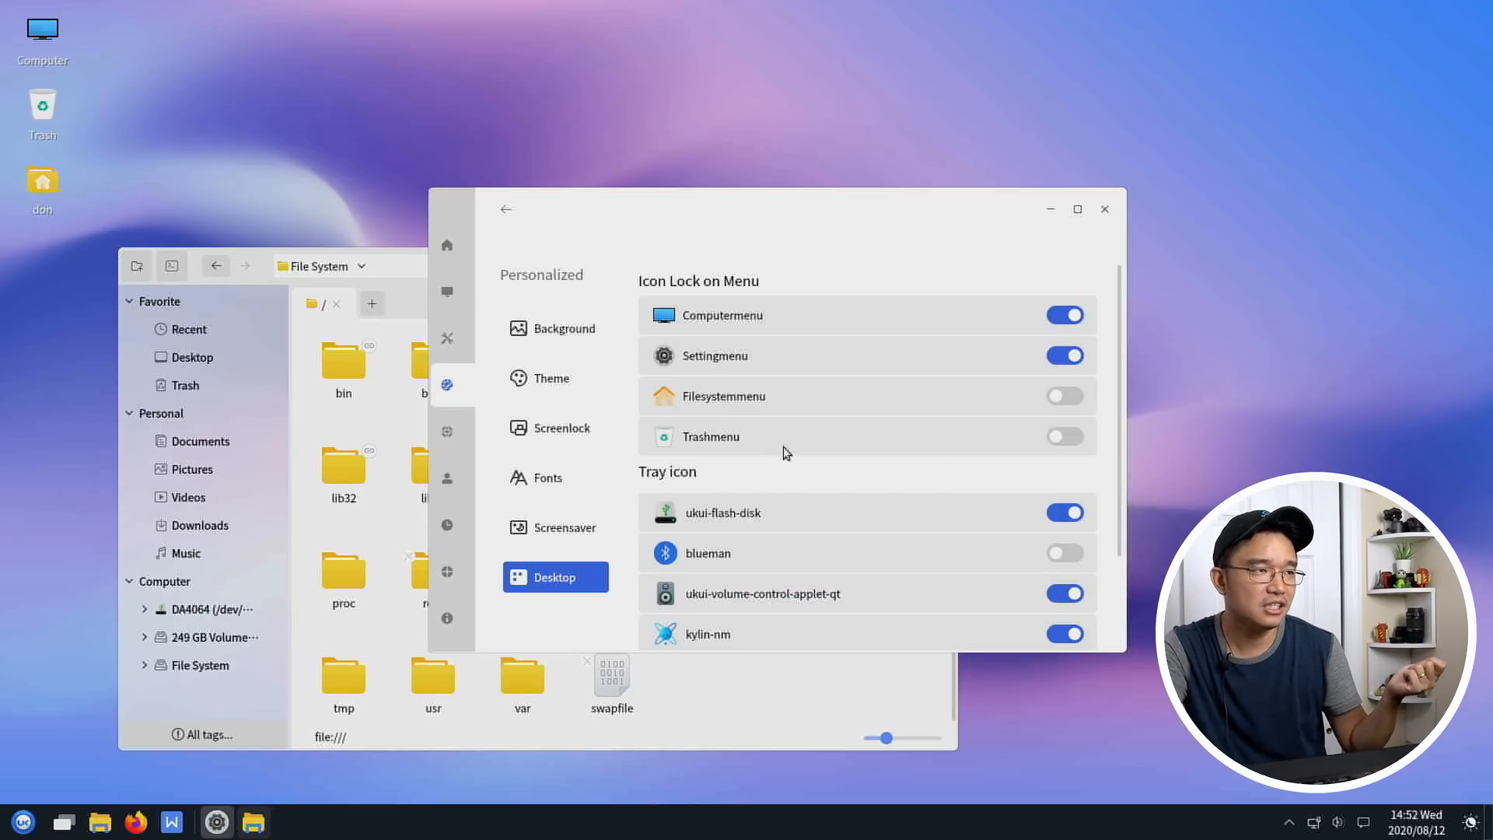
scroll(down, 3)
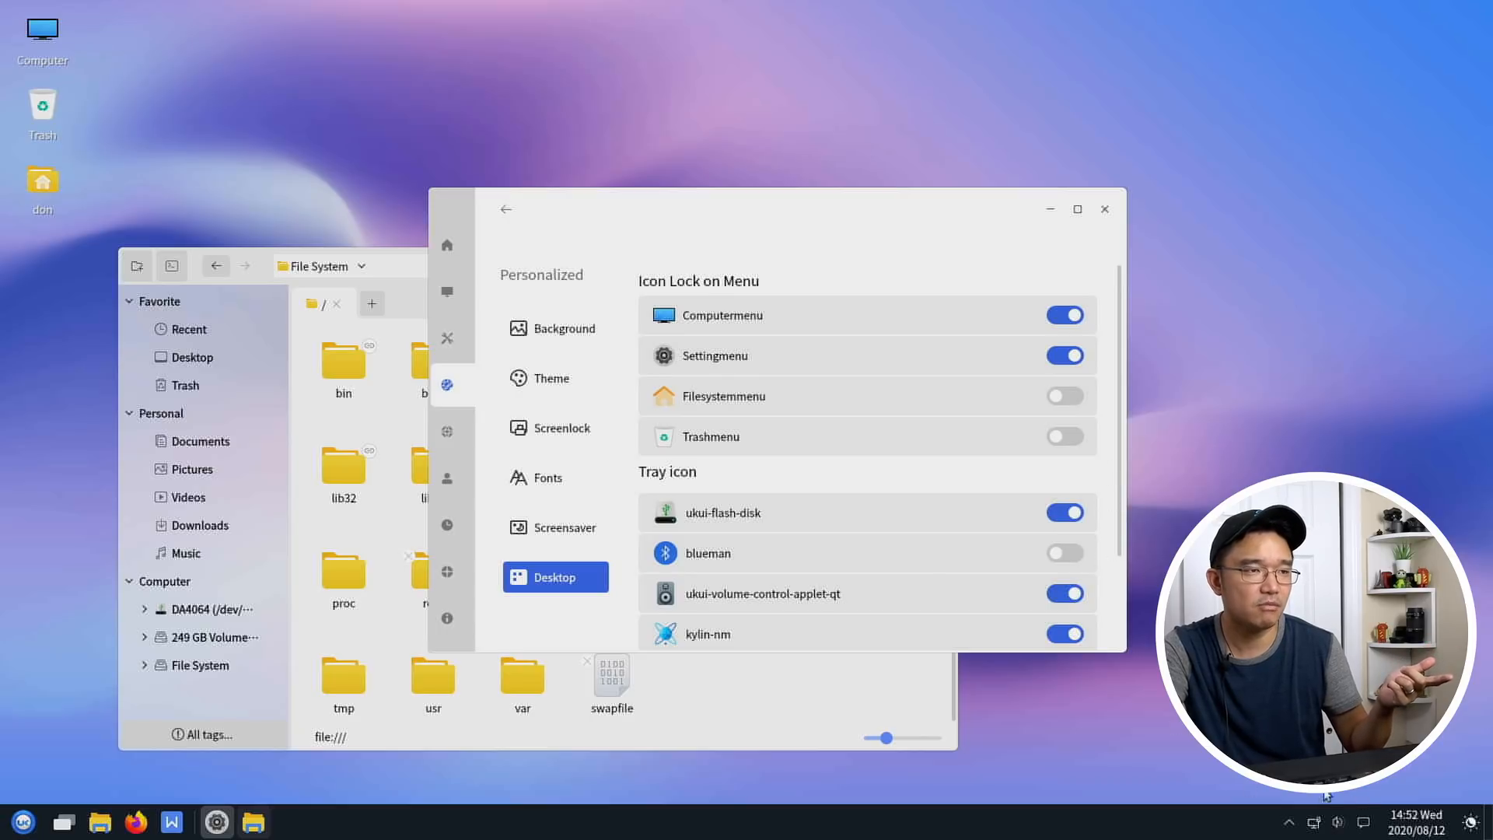
mouse_move(445, 430)
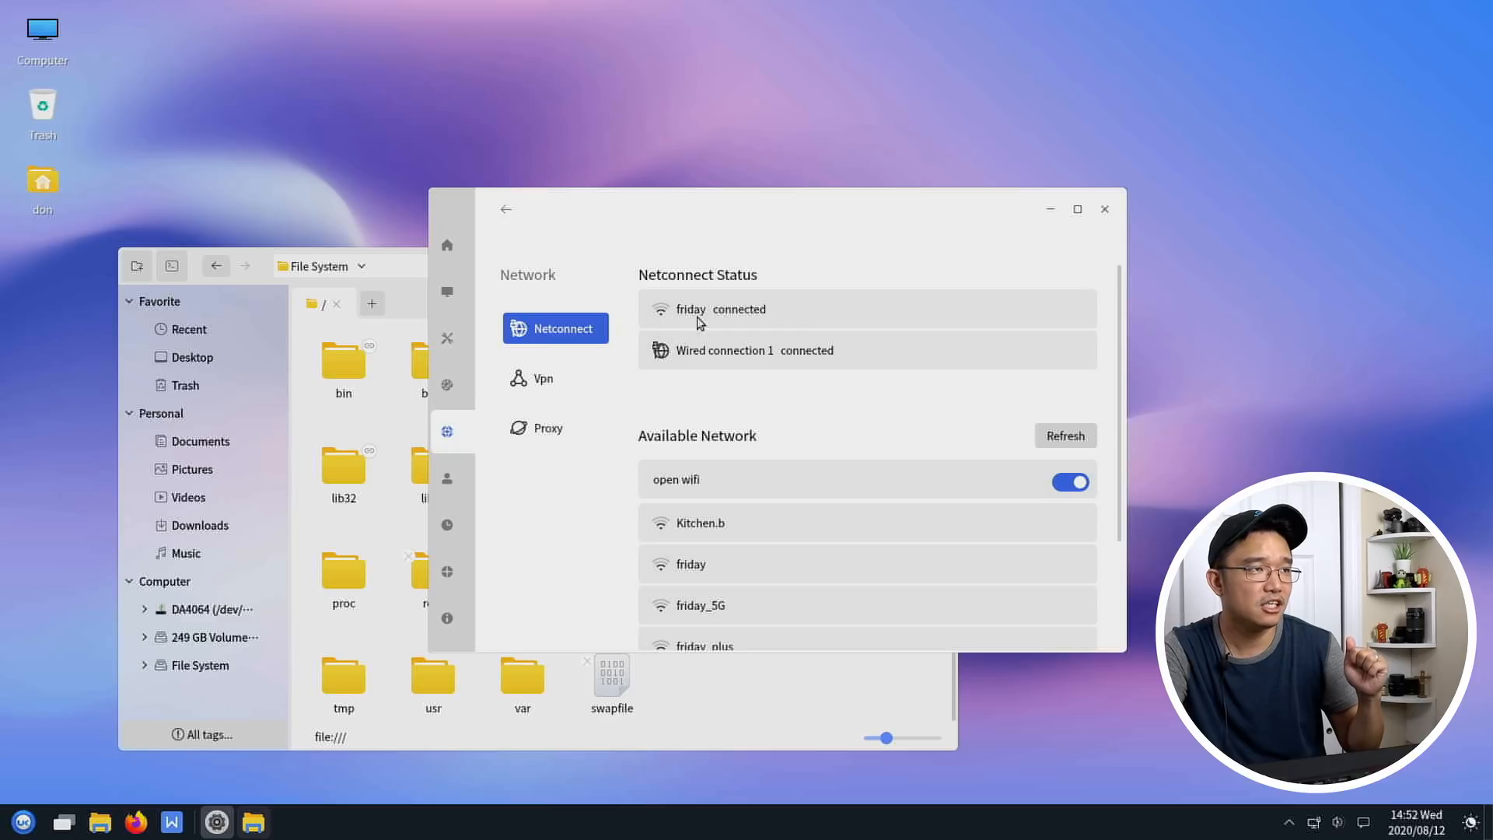
mouse_move(568, 388)
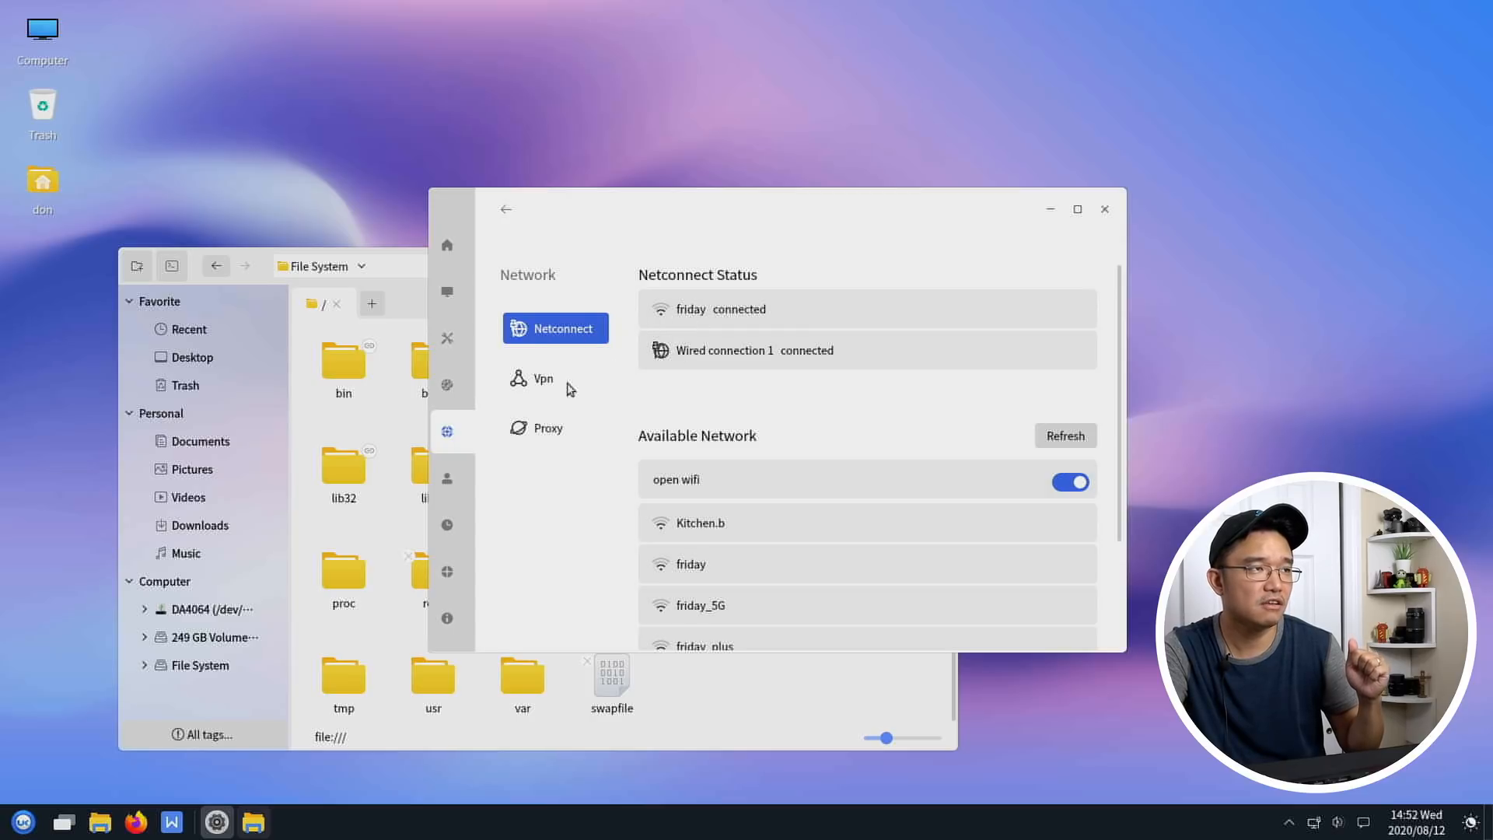
- Visit the Vpn, Proxy and NetworkAccount pages, ending on the Datetime settings
click(543, 378)
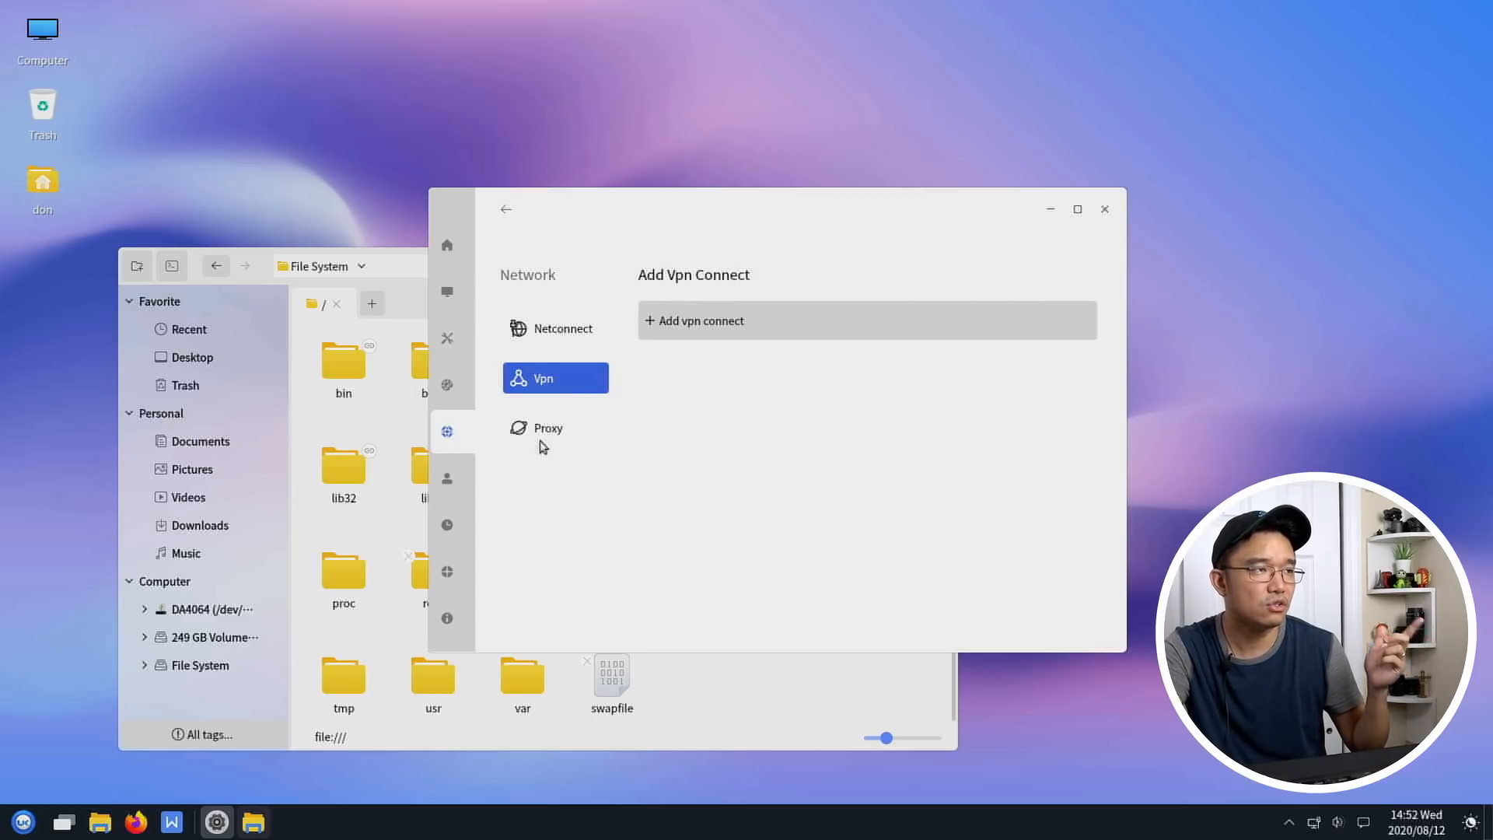
click(447, 478)
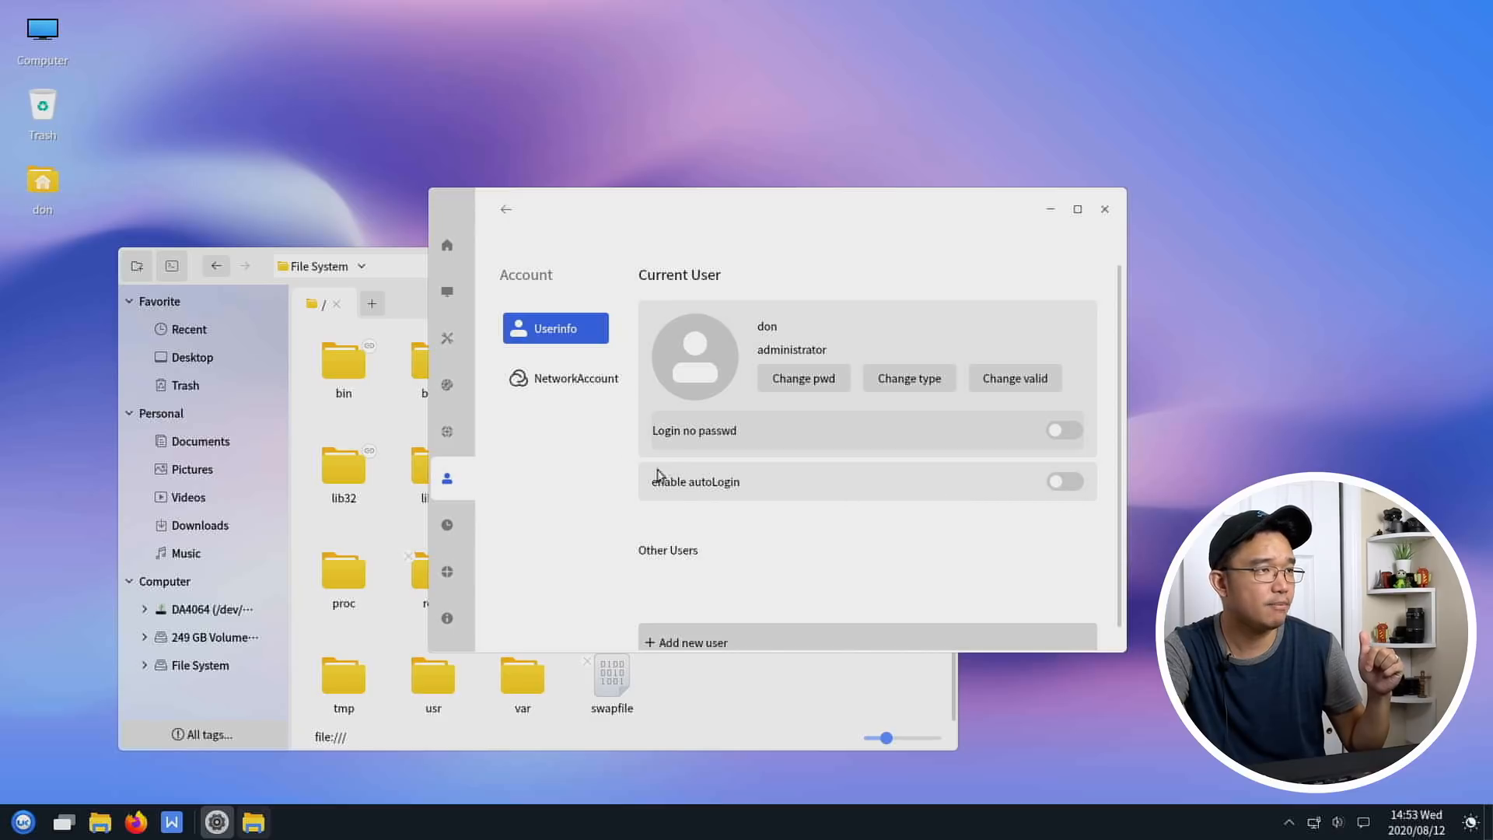
click(561, 378)
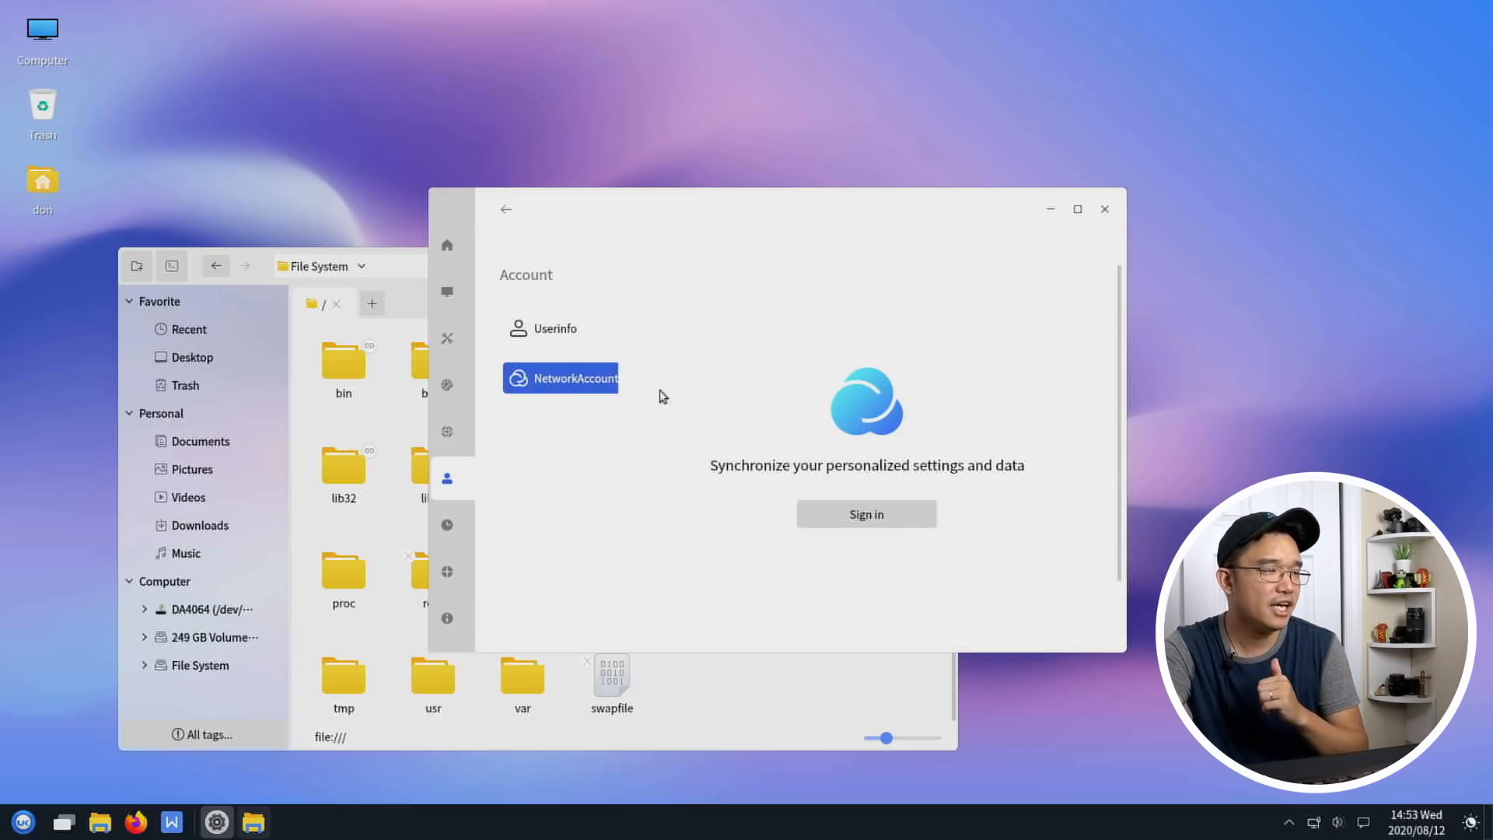
mouse_move(540, 537)
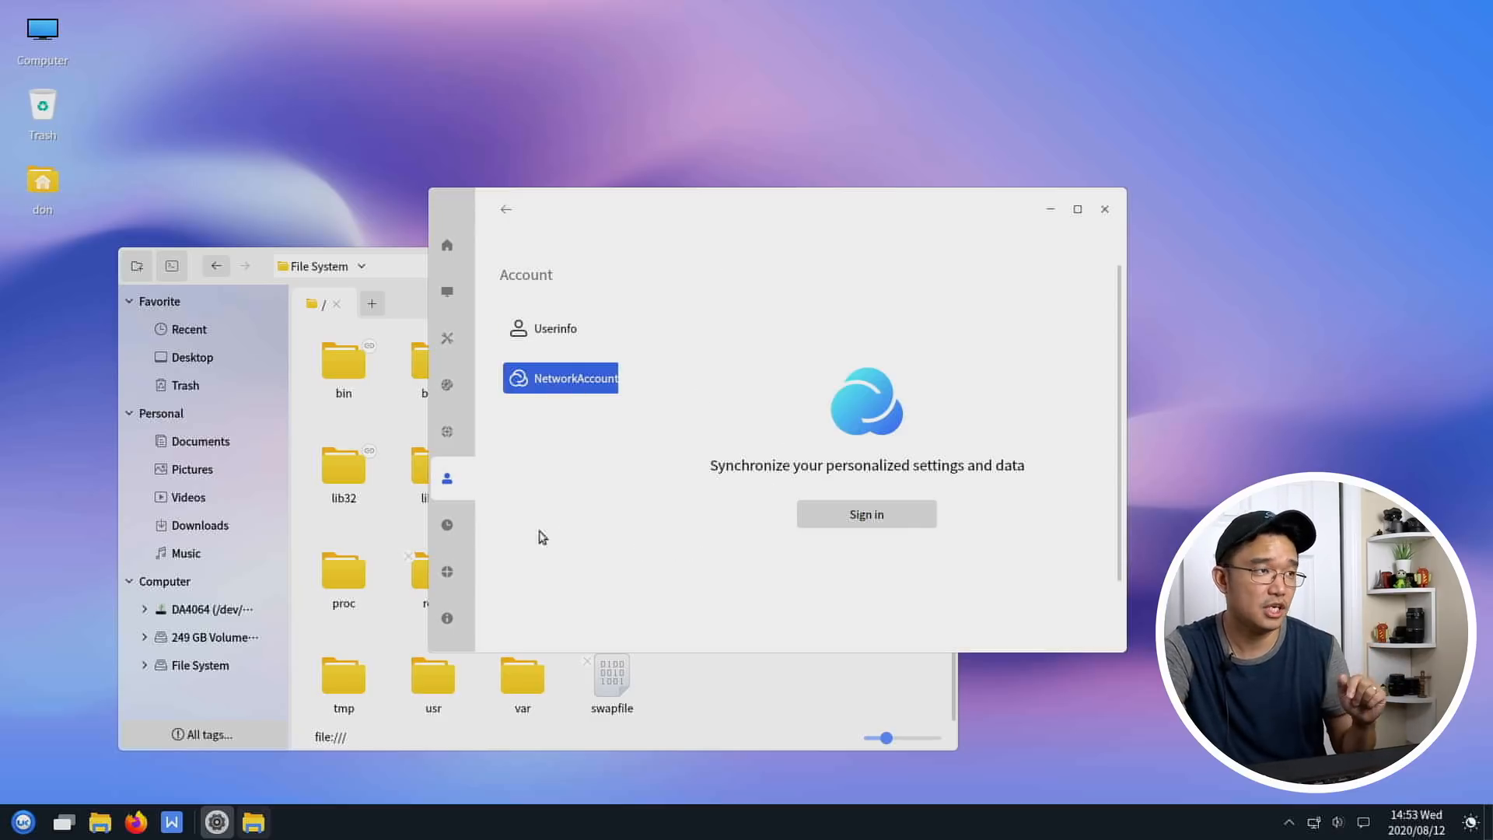
click(446, 524)
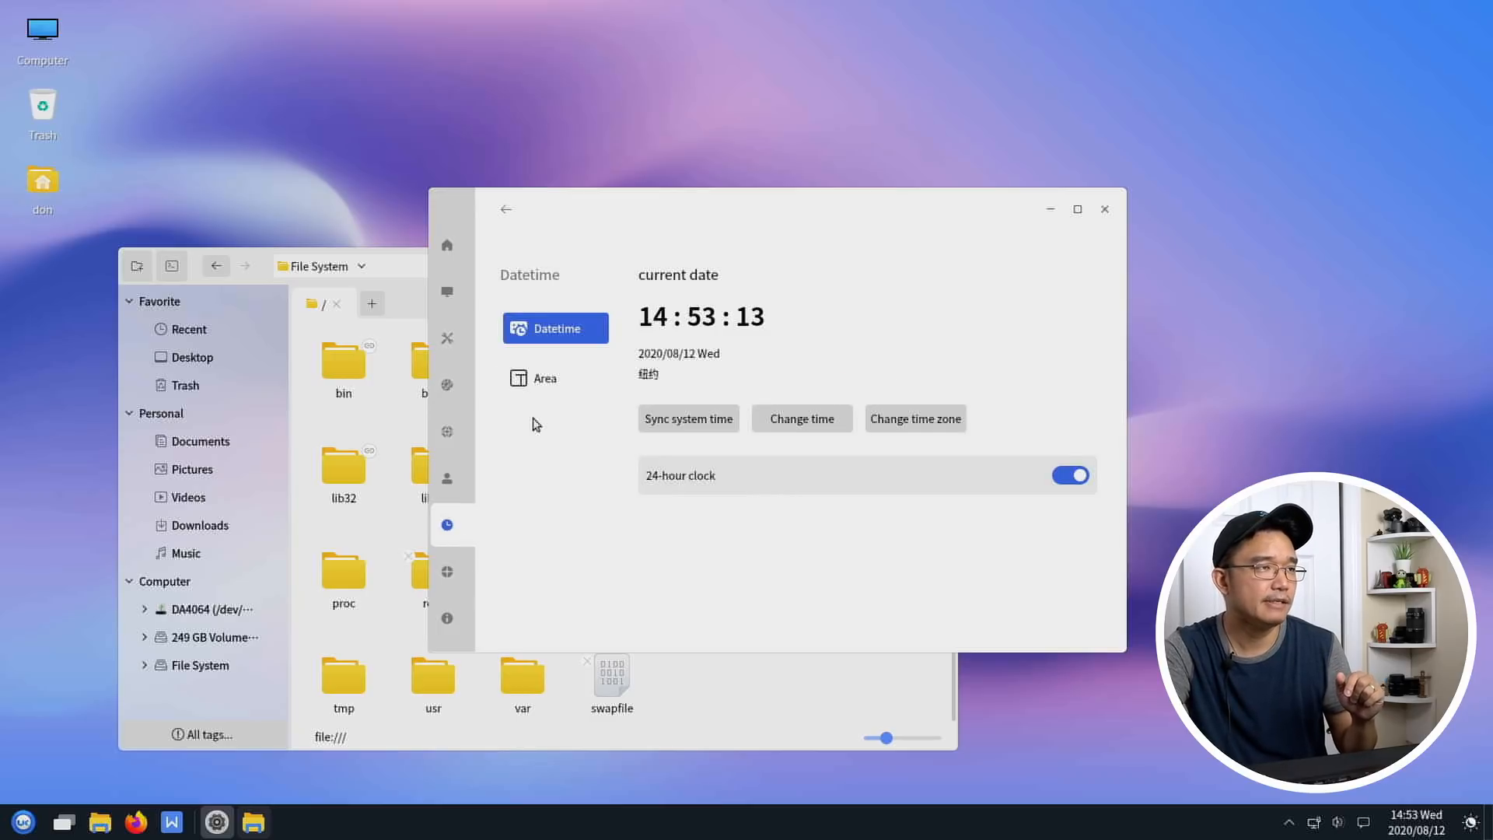
mouse_move(655, 346)
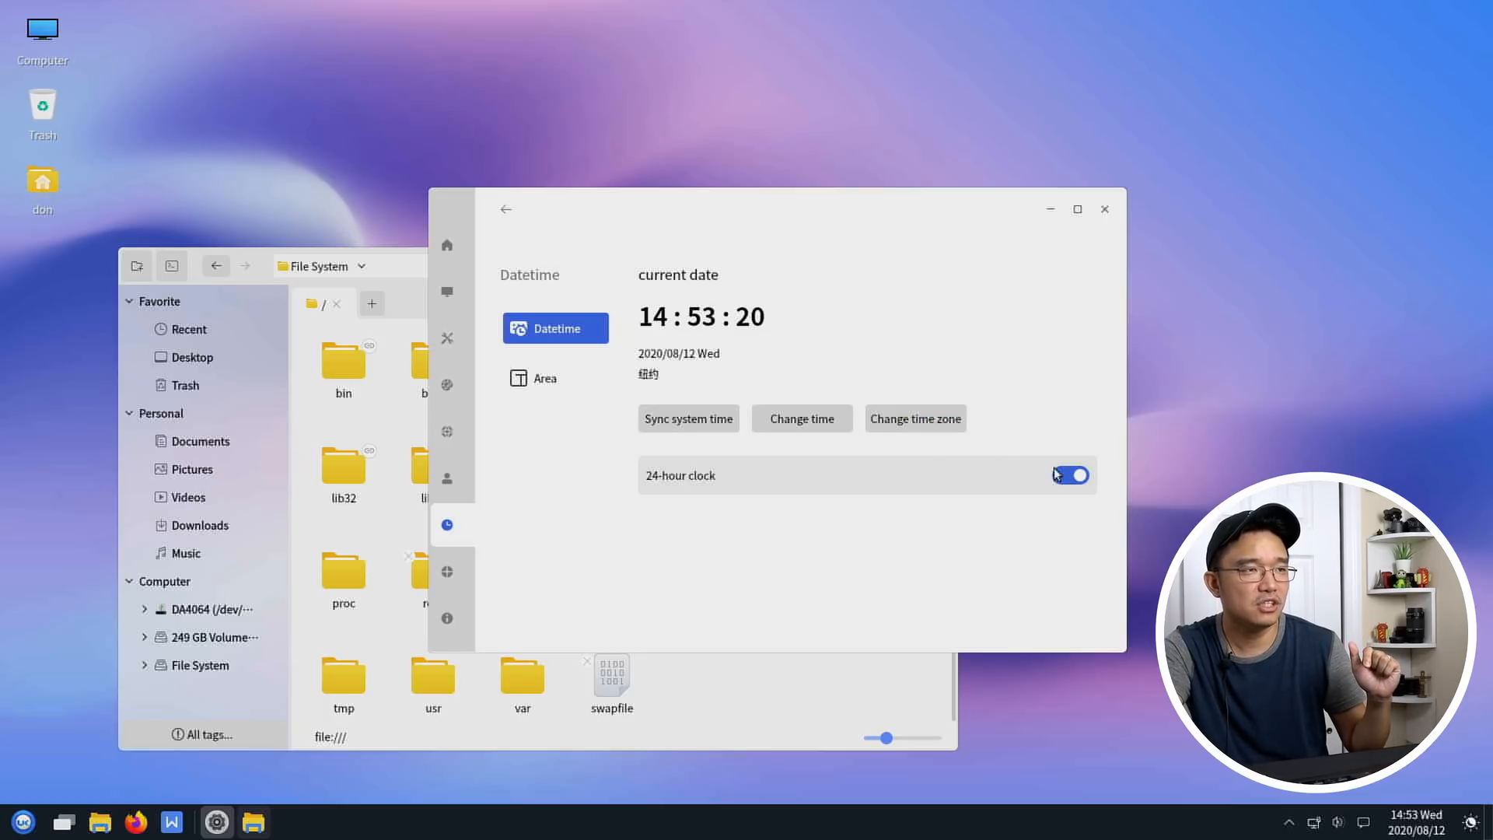
- Toggle the 24-hour clock off and back on, then view region format and system update settings
click(1070, 476)
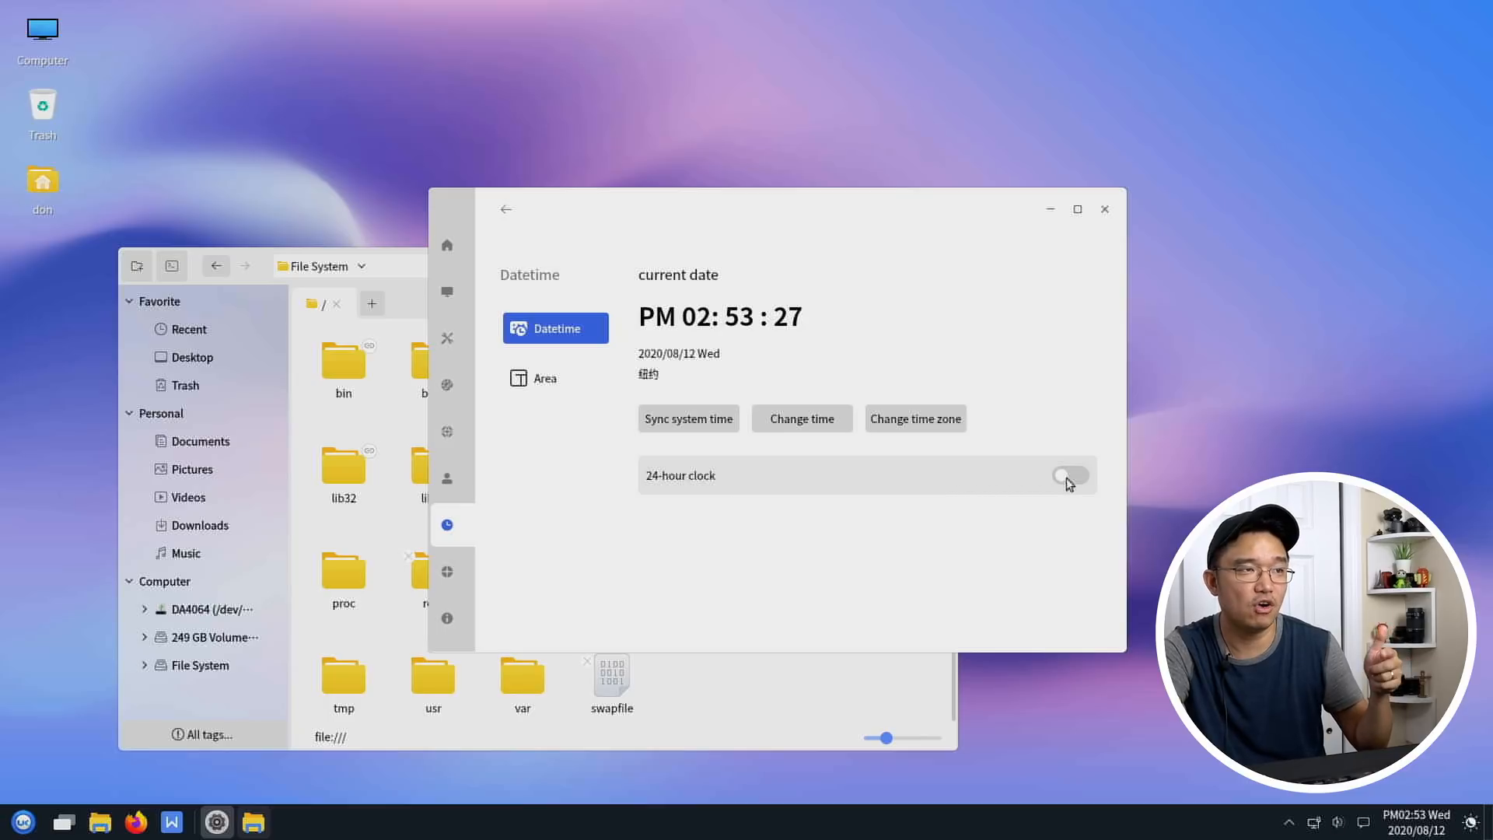
click(1070, 476)
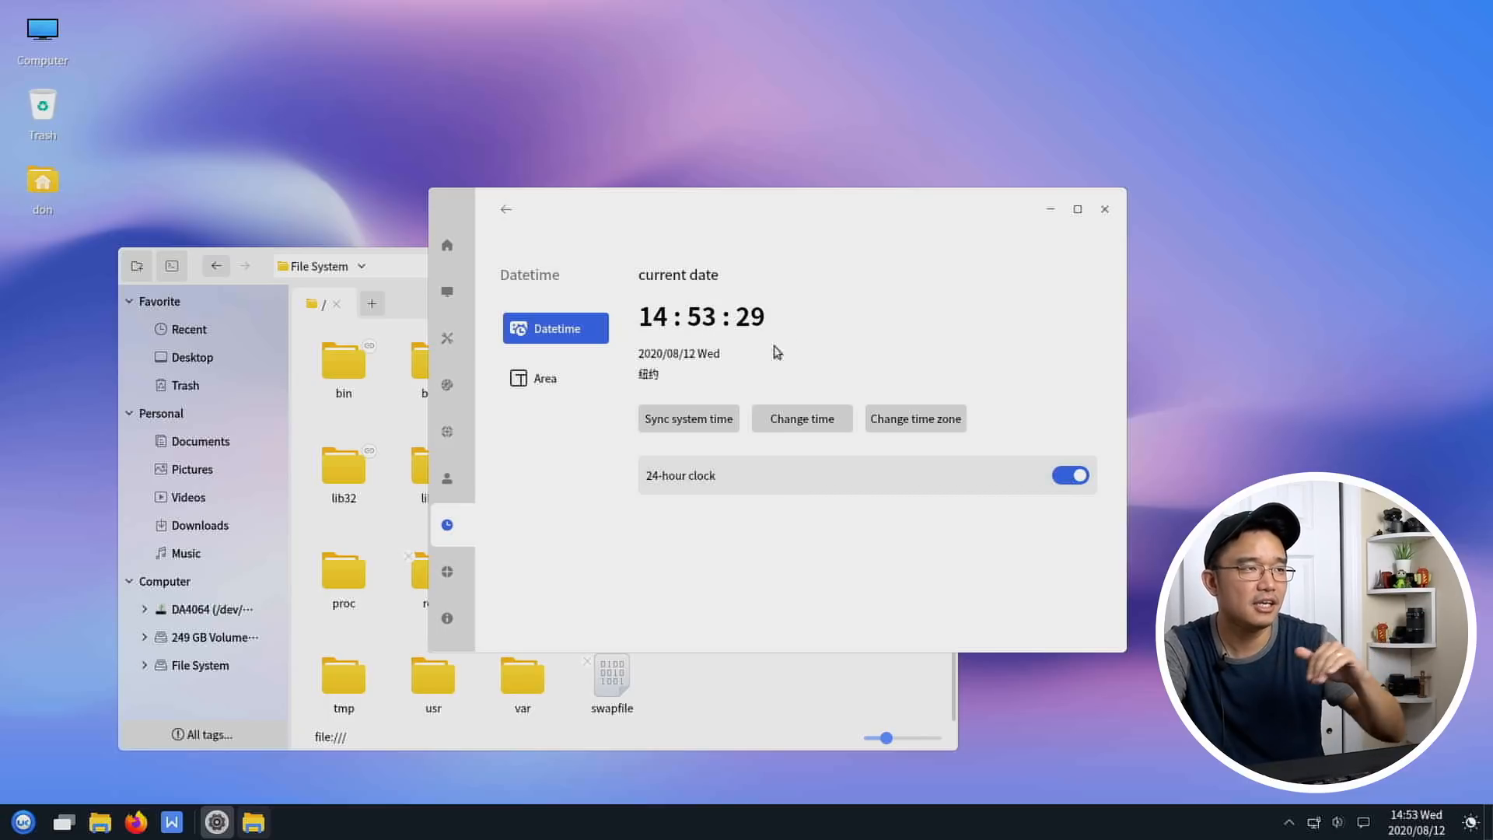
click(556, 378)
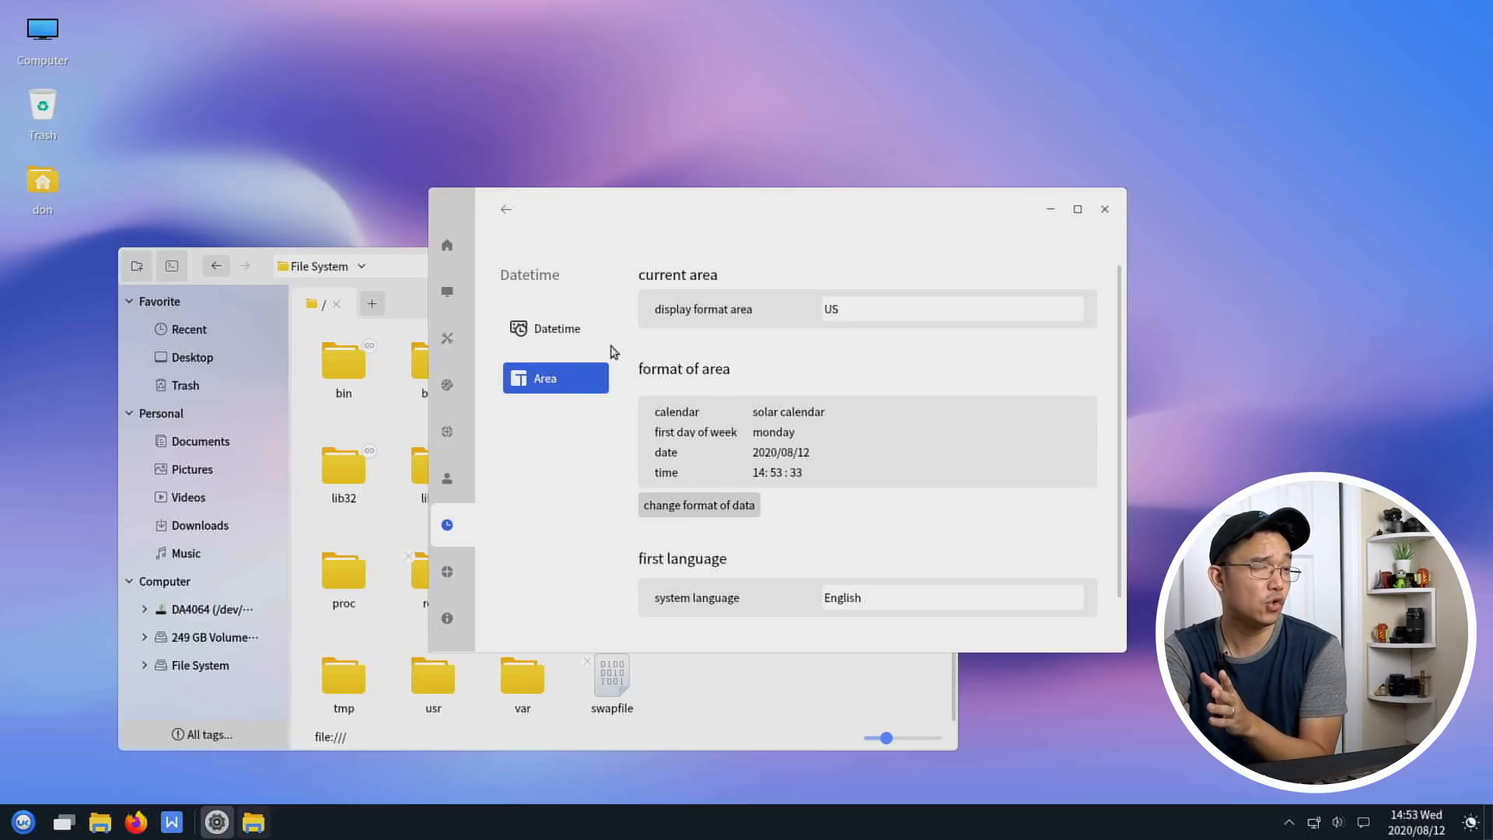
mouse_move(731, 405)
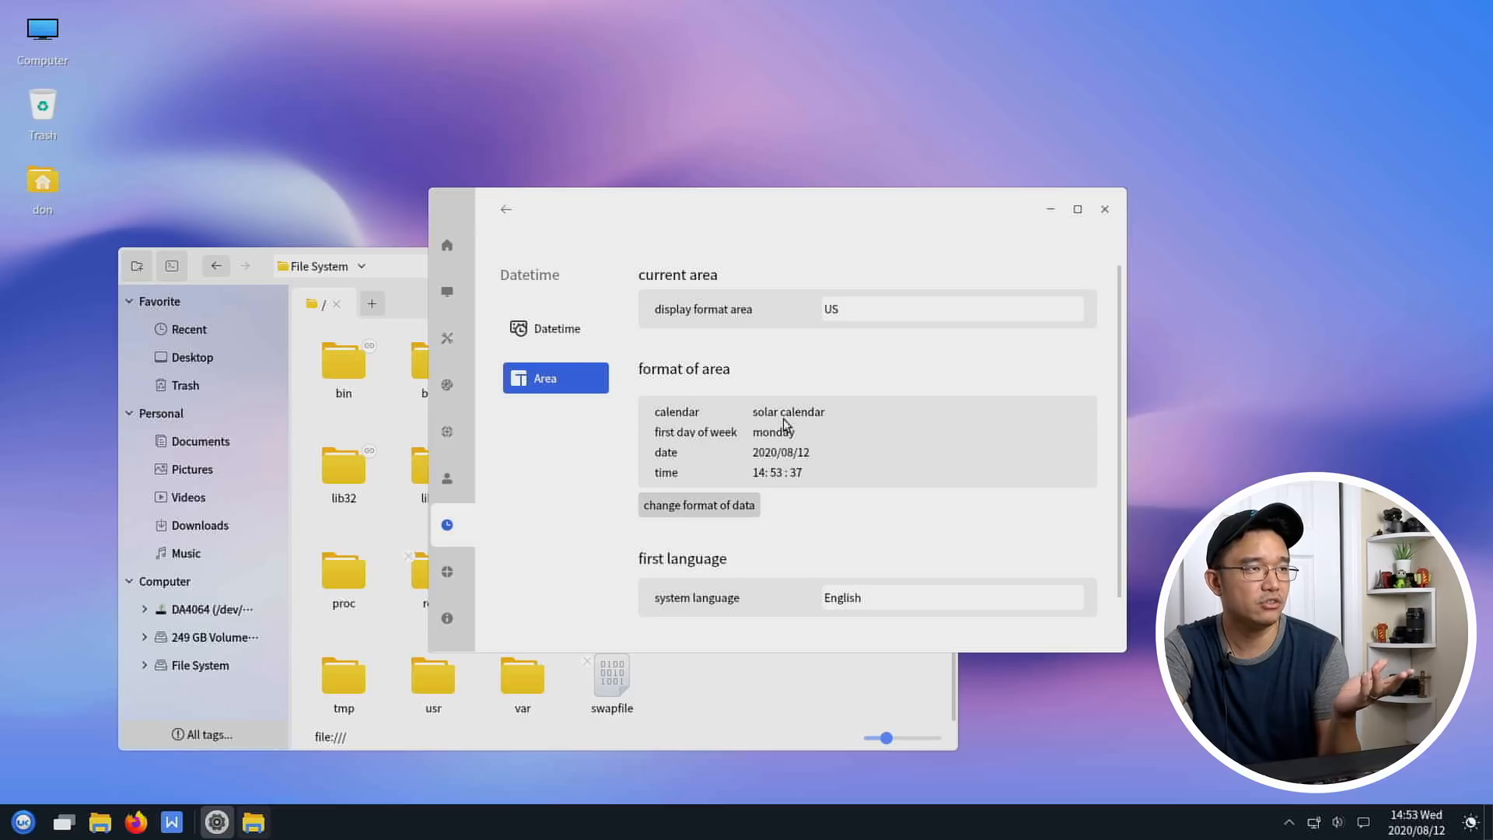
click(446, 570)
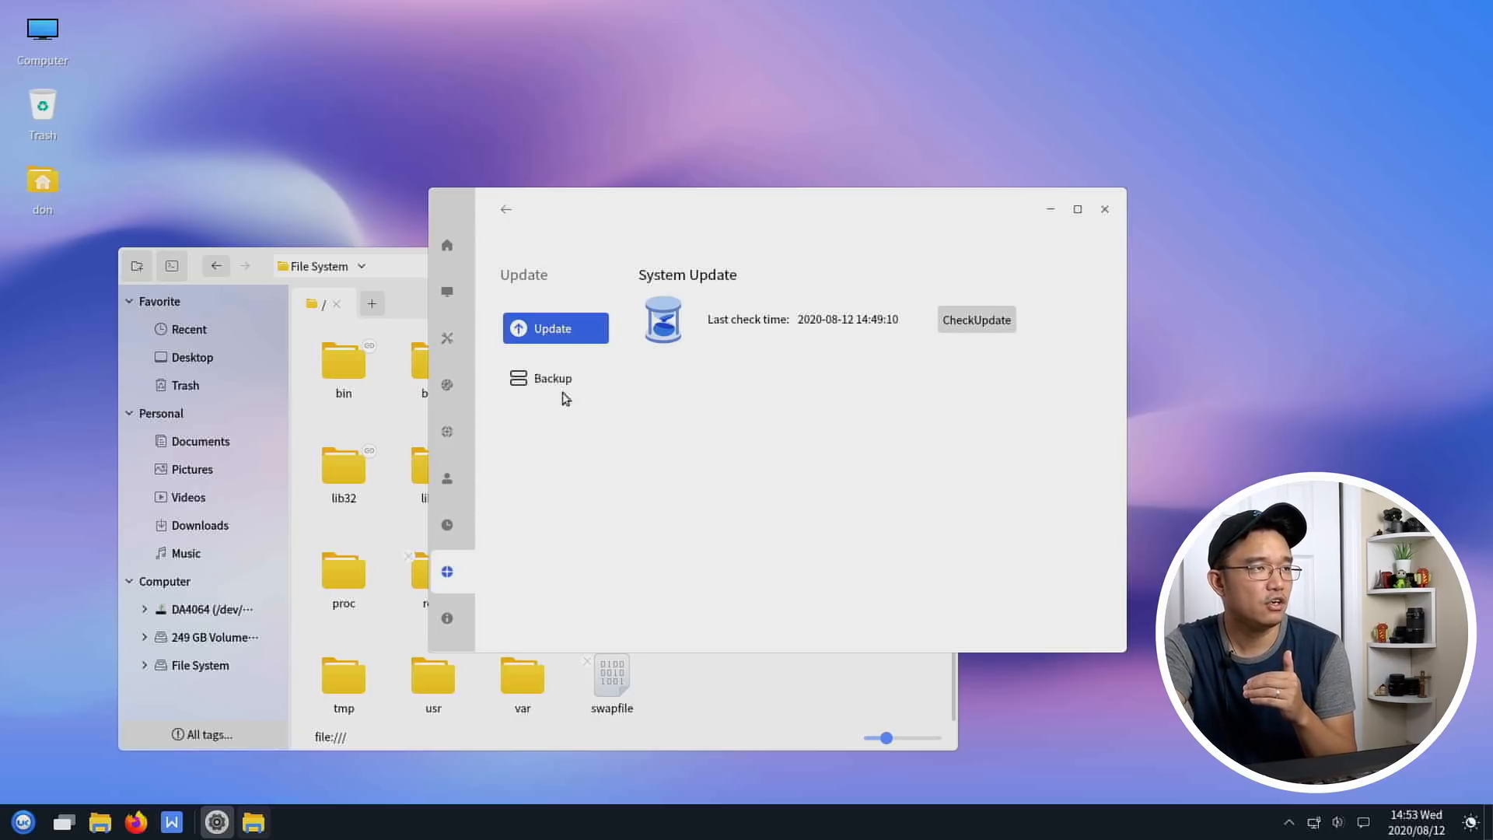
- Check Backup, Notifications and the About system summary, then return to the Background settings
click(552, 378)
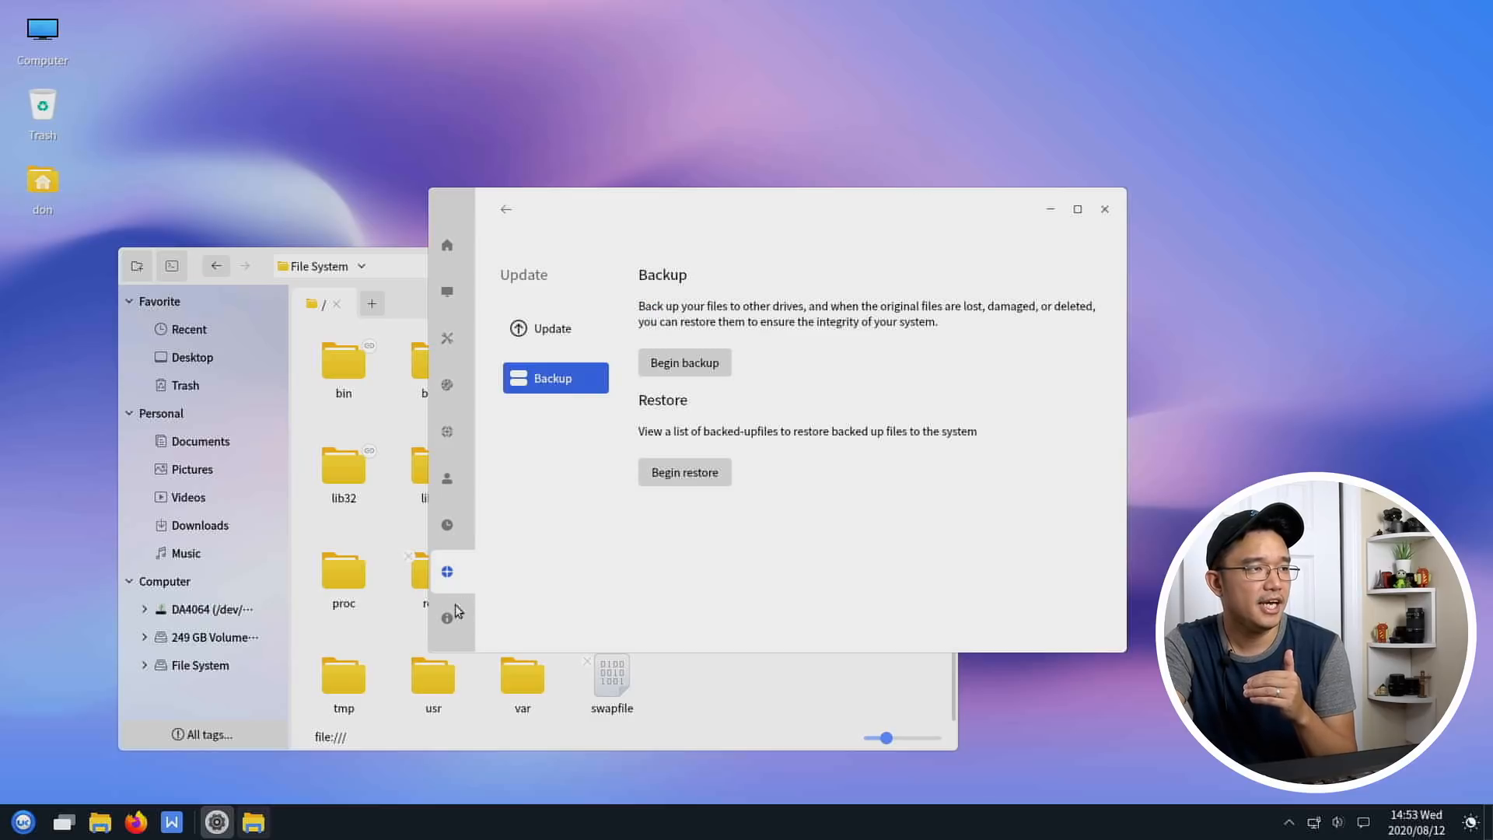
click(447, 618)
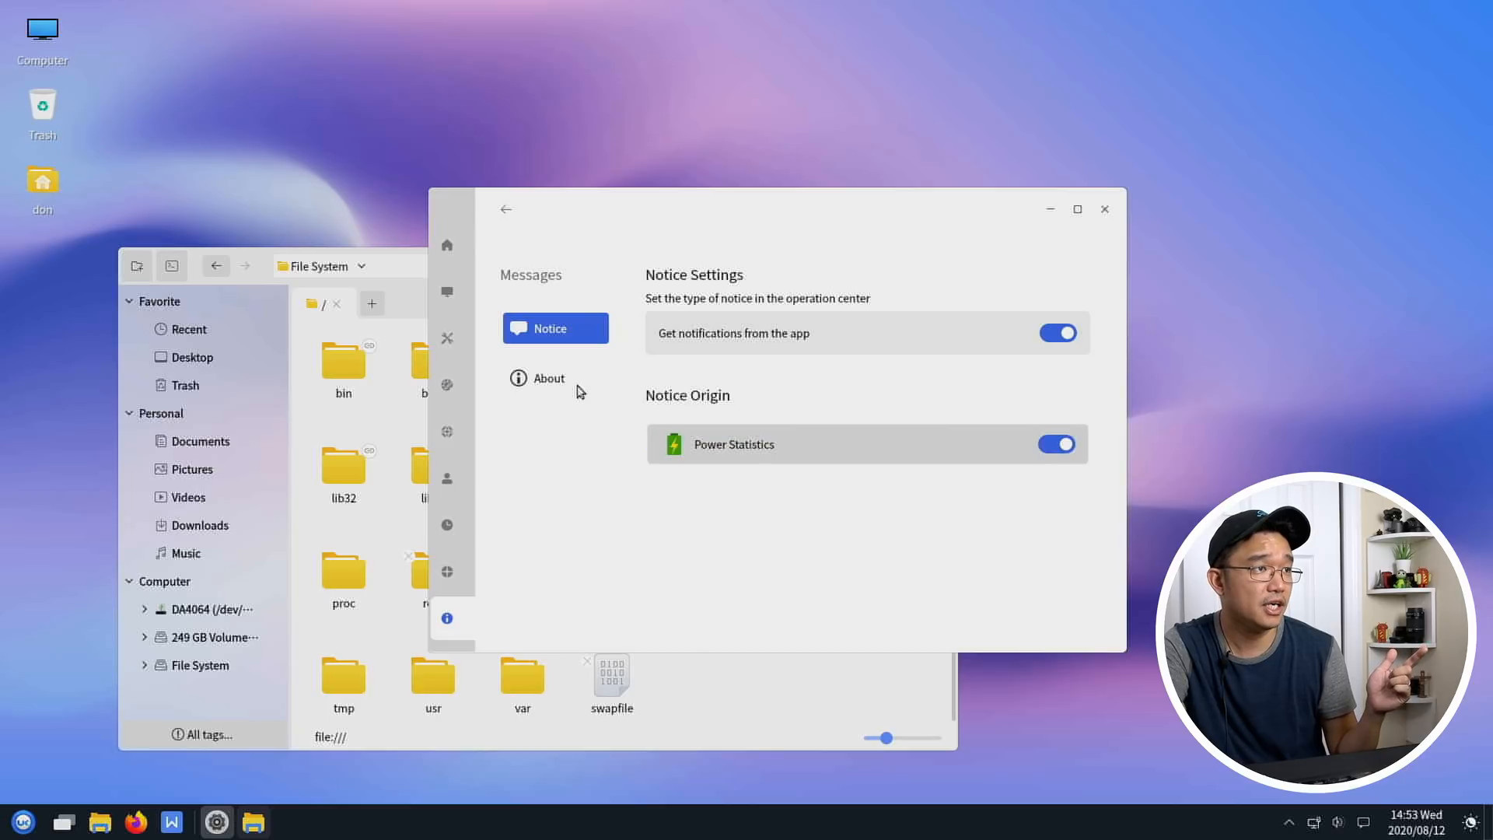
click(549, 378)
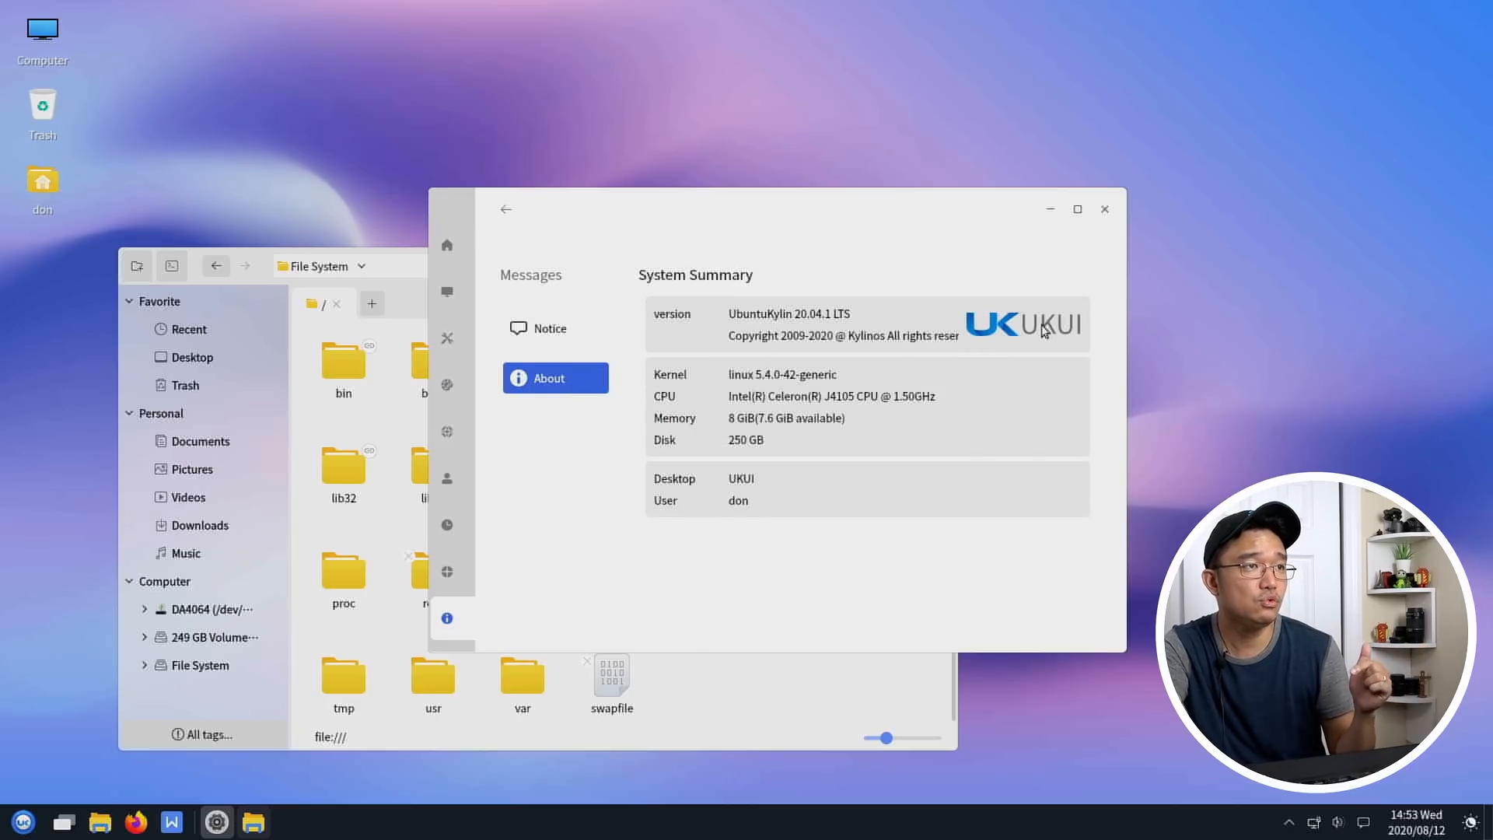
mouse_move(1103, 479)
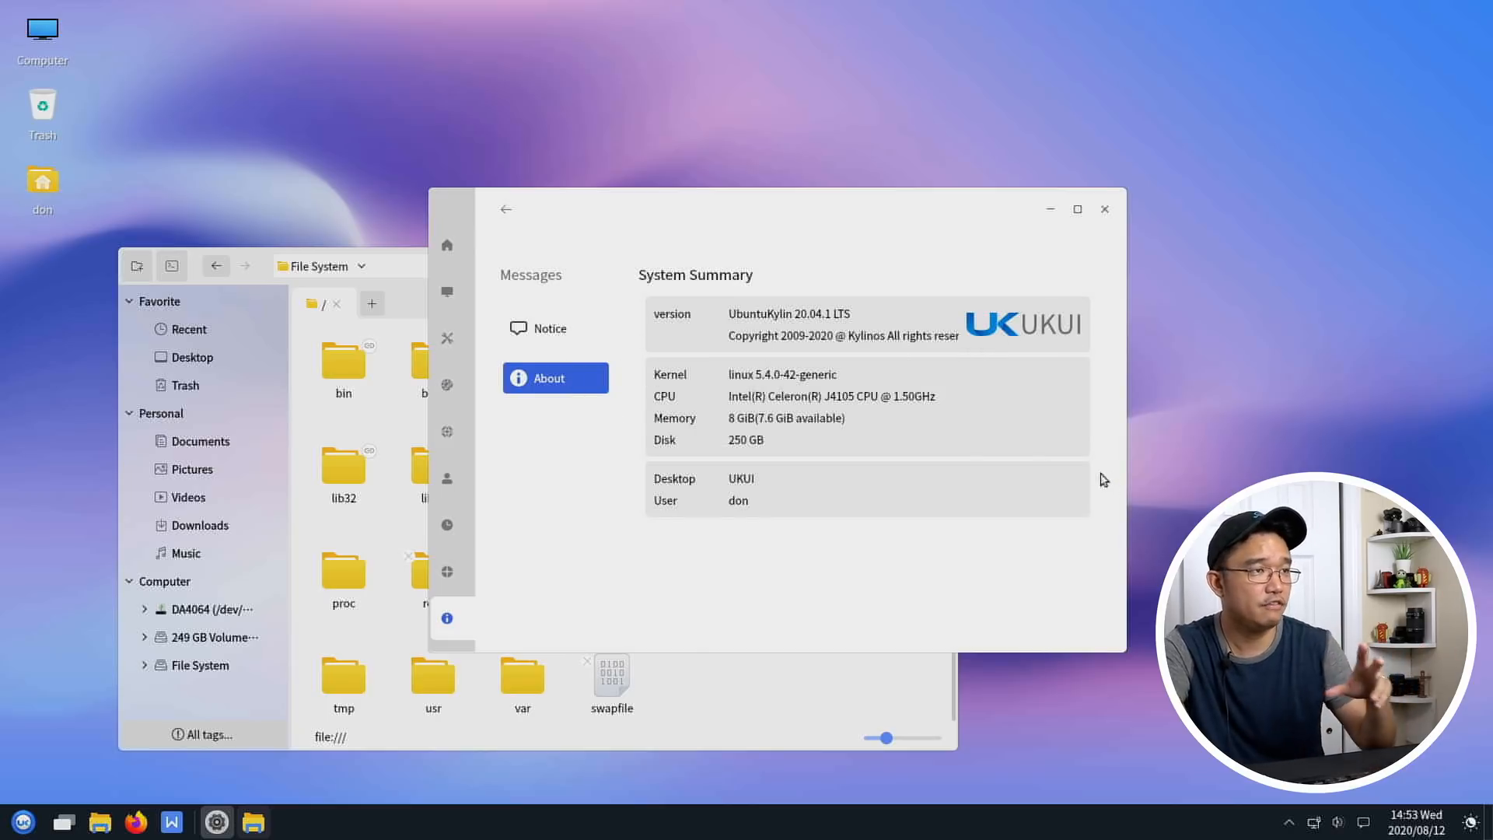
mouse_move(860, 348)
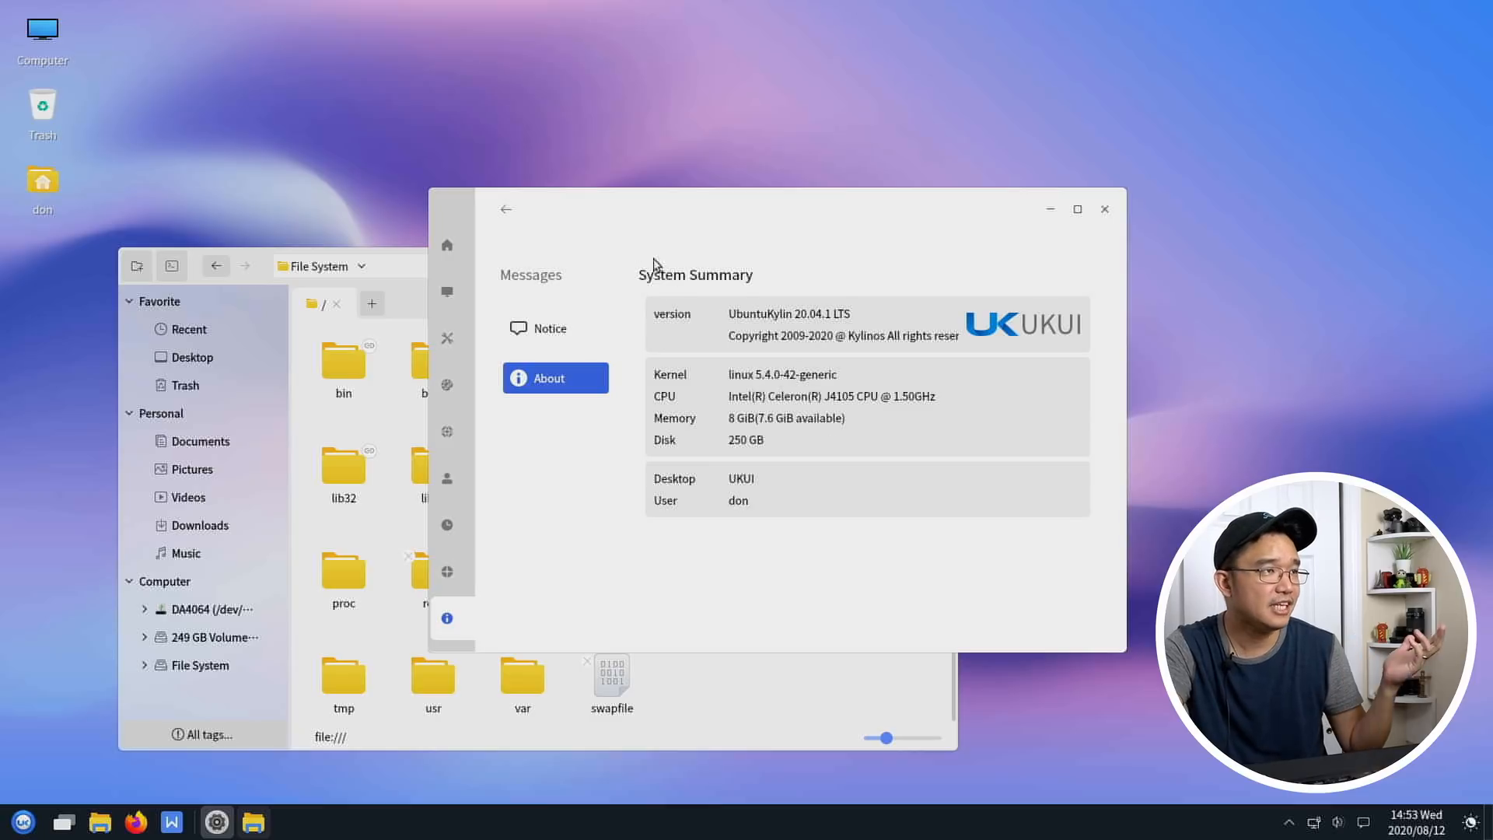
click(446, 384)
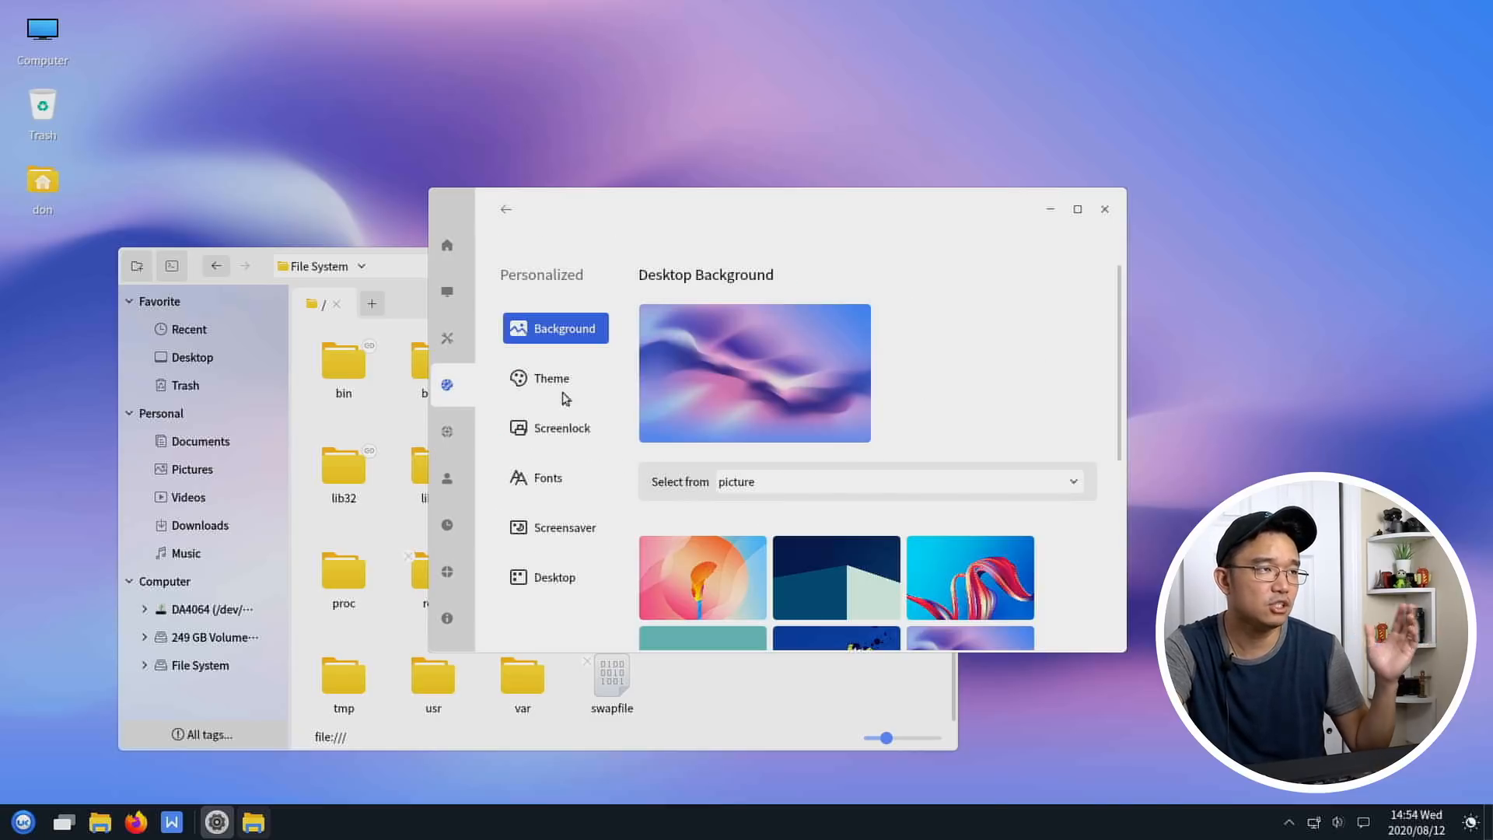
- Switch the theme mode to Dark, close UKCC, and launch Kylin Video
click(550, 378)
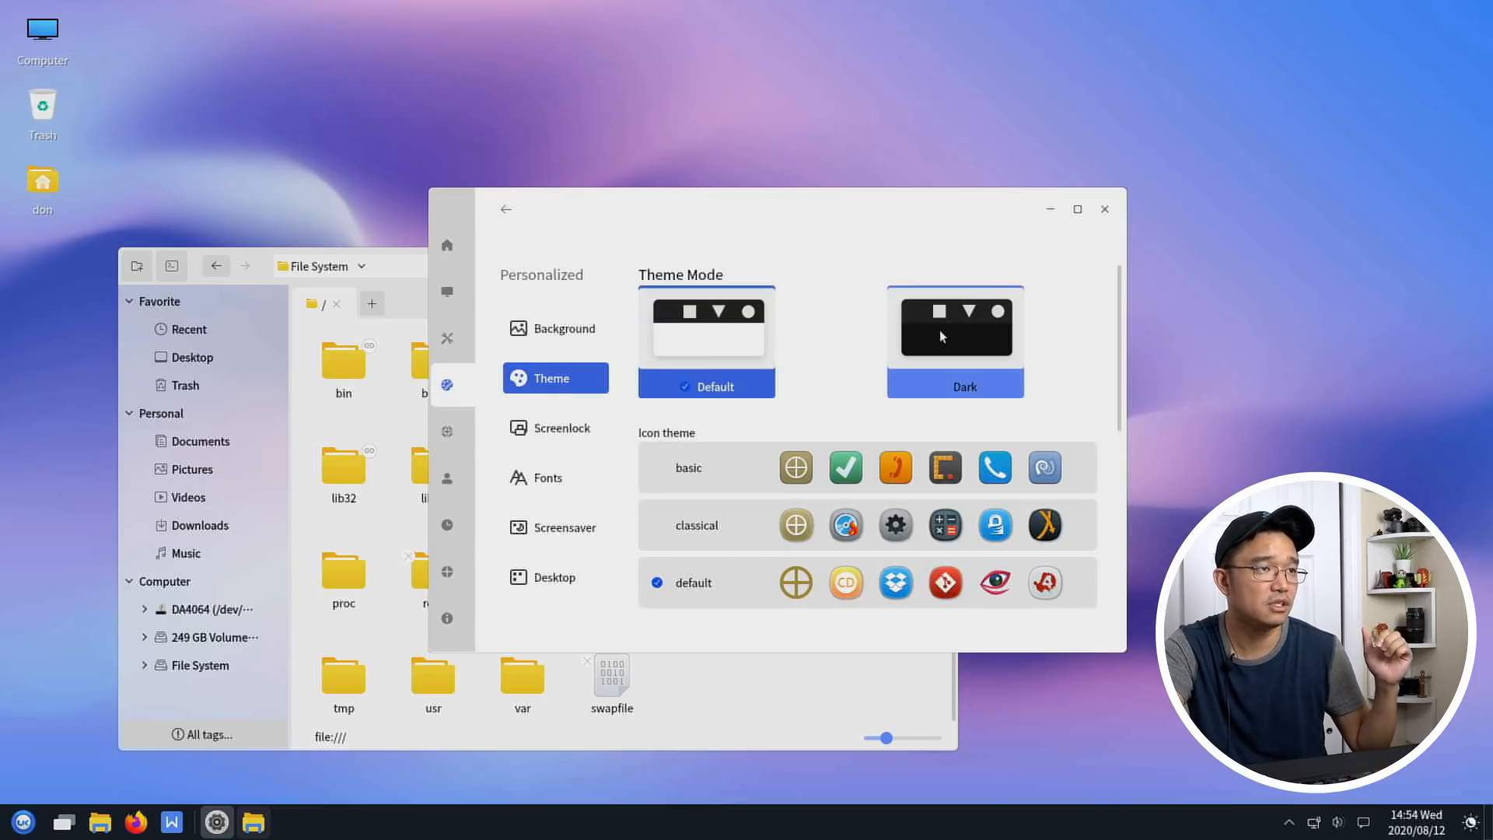
click(953, 327)
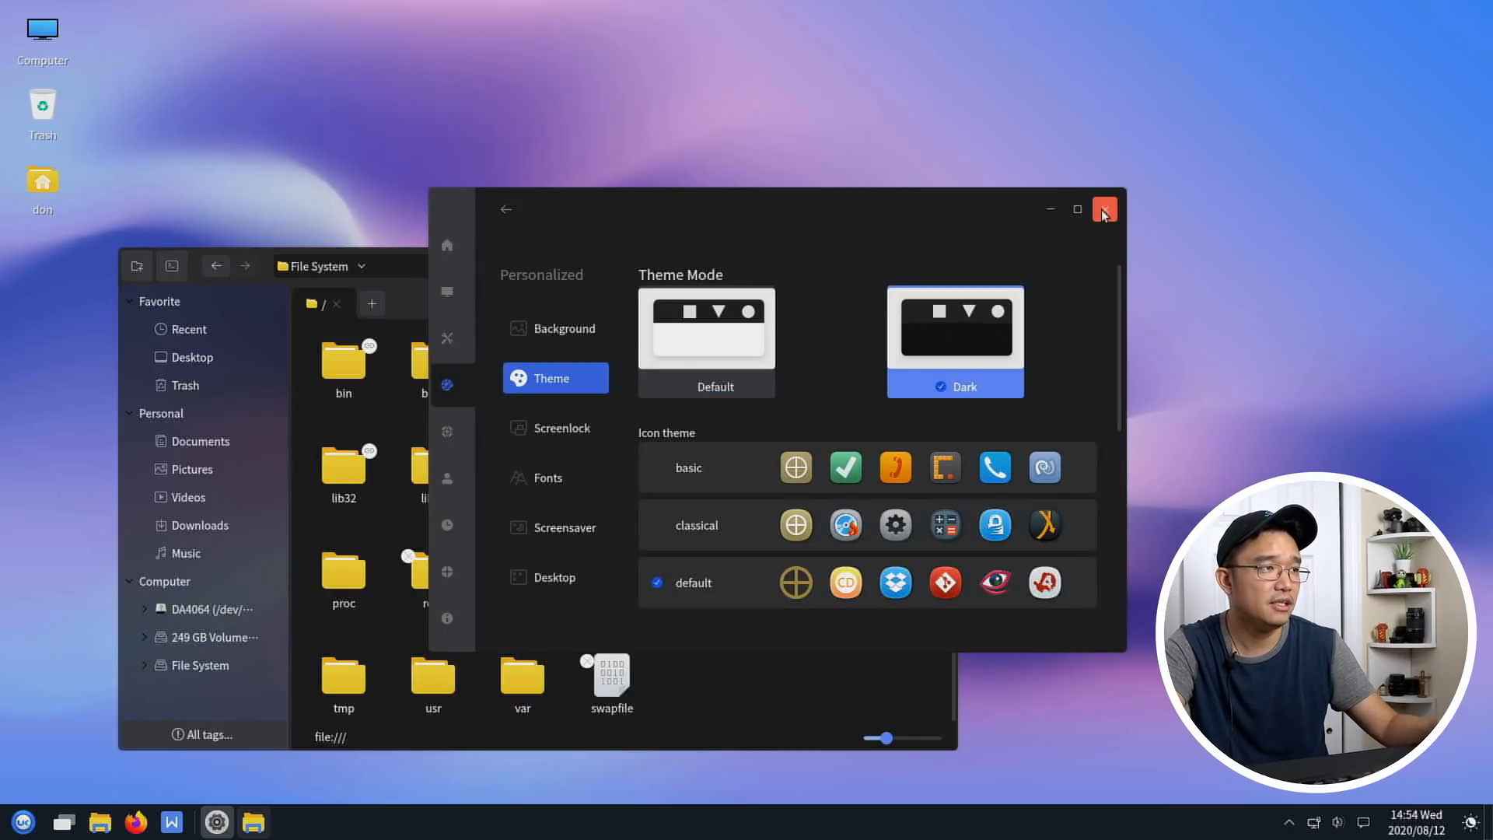
click(1104, 210)
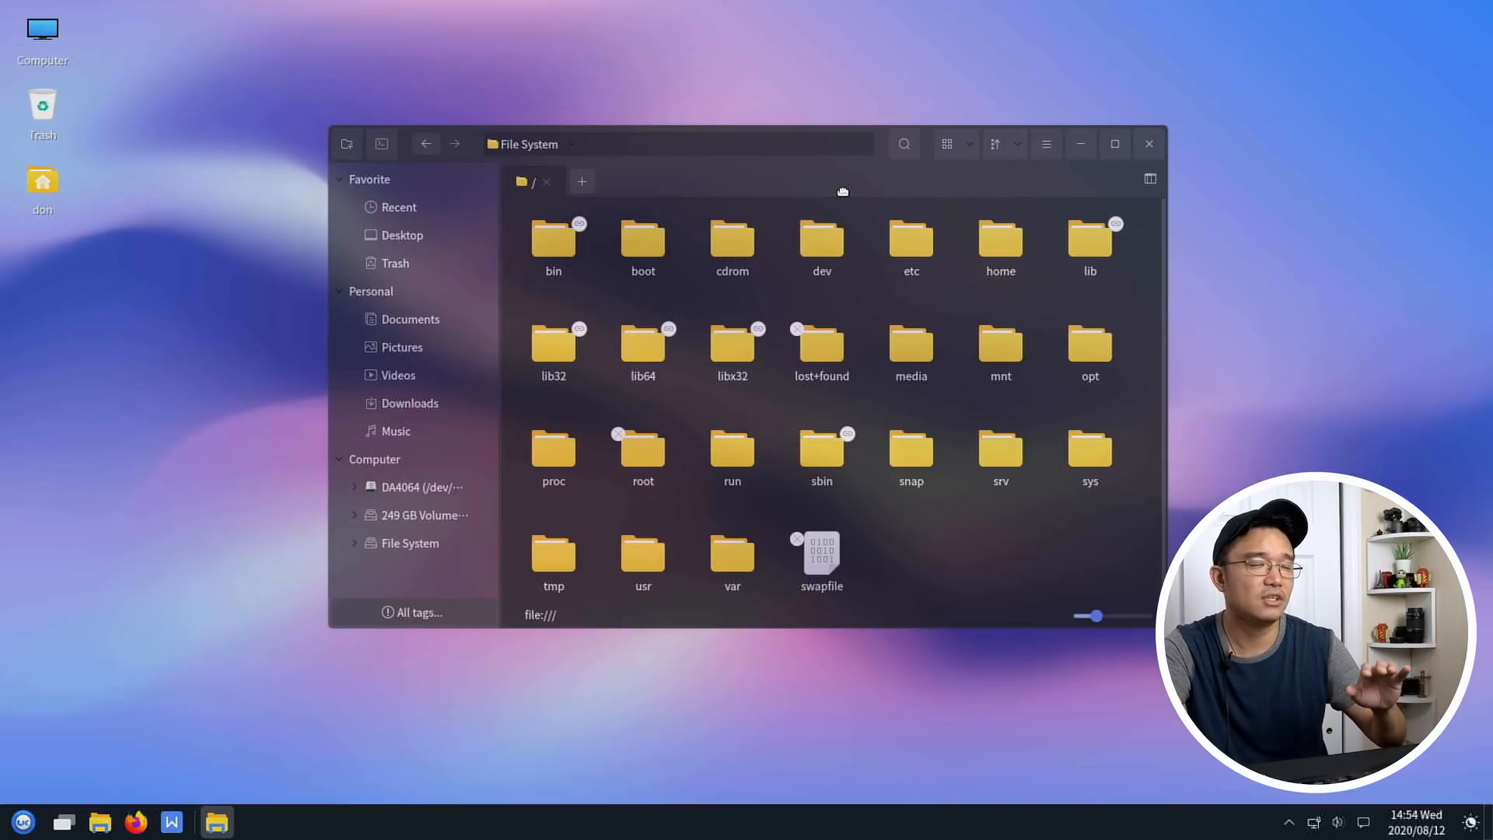
click(554, 555)
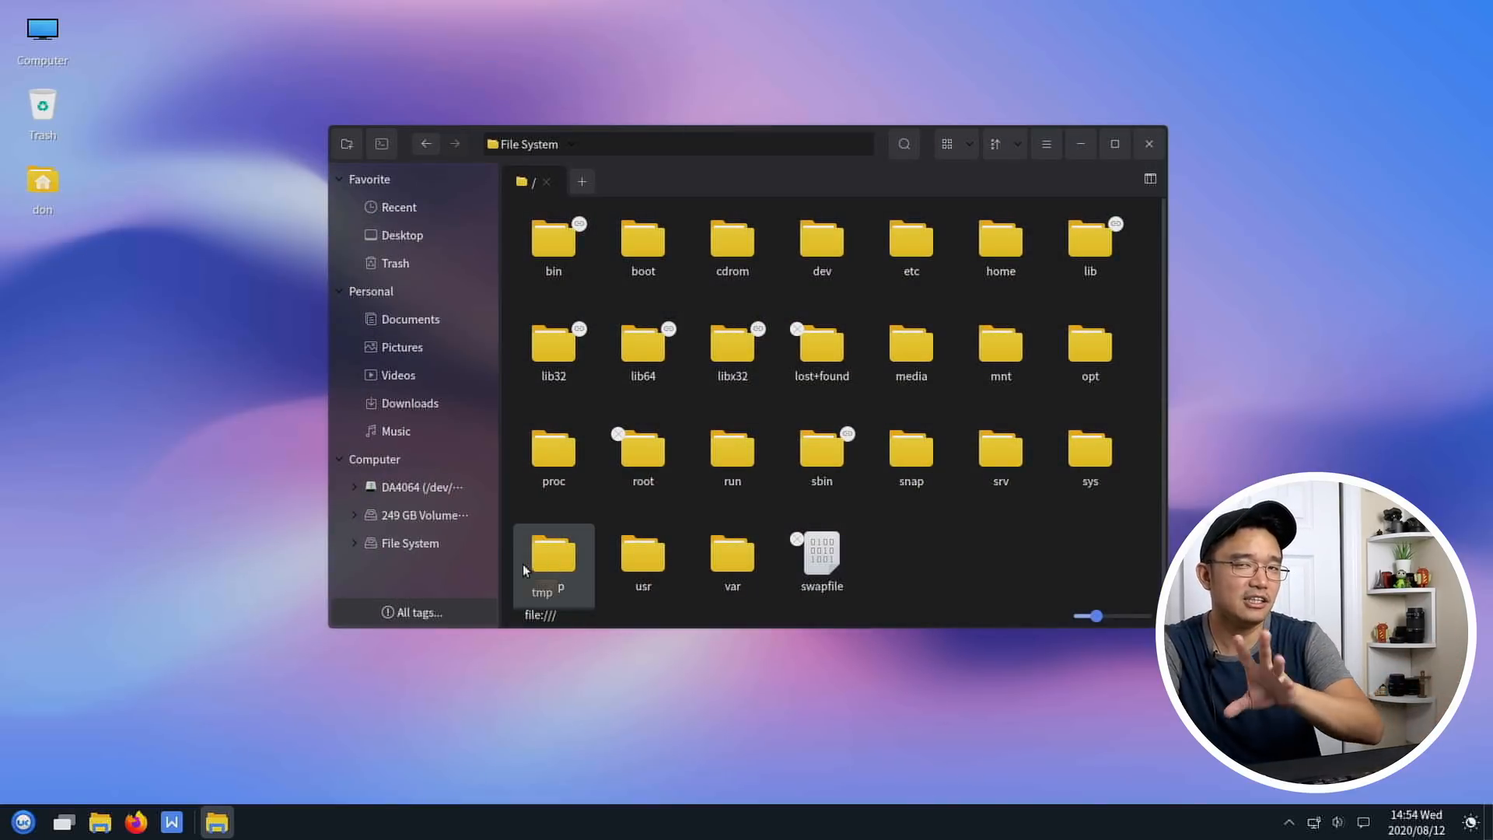
click(23, 819)
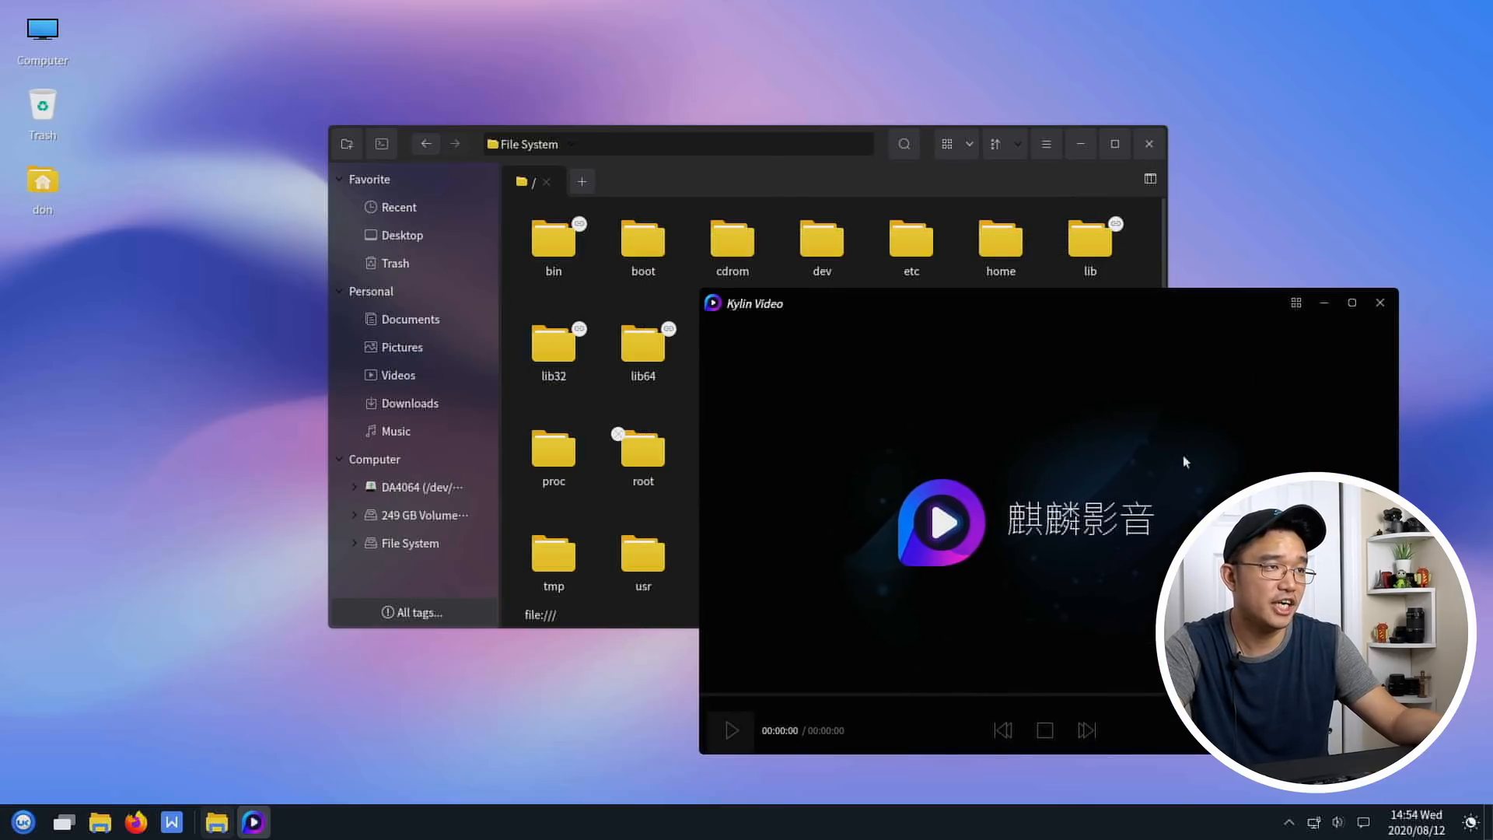
- Play bbb_sunflower_1080p_60fps_normal.mp4 from Videos with Kylin Video, then close the player
click(667, 144)
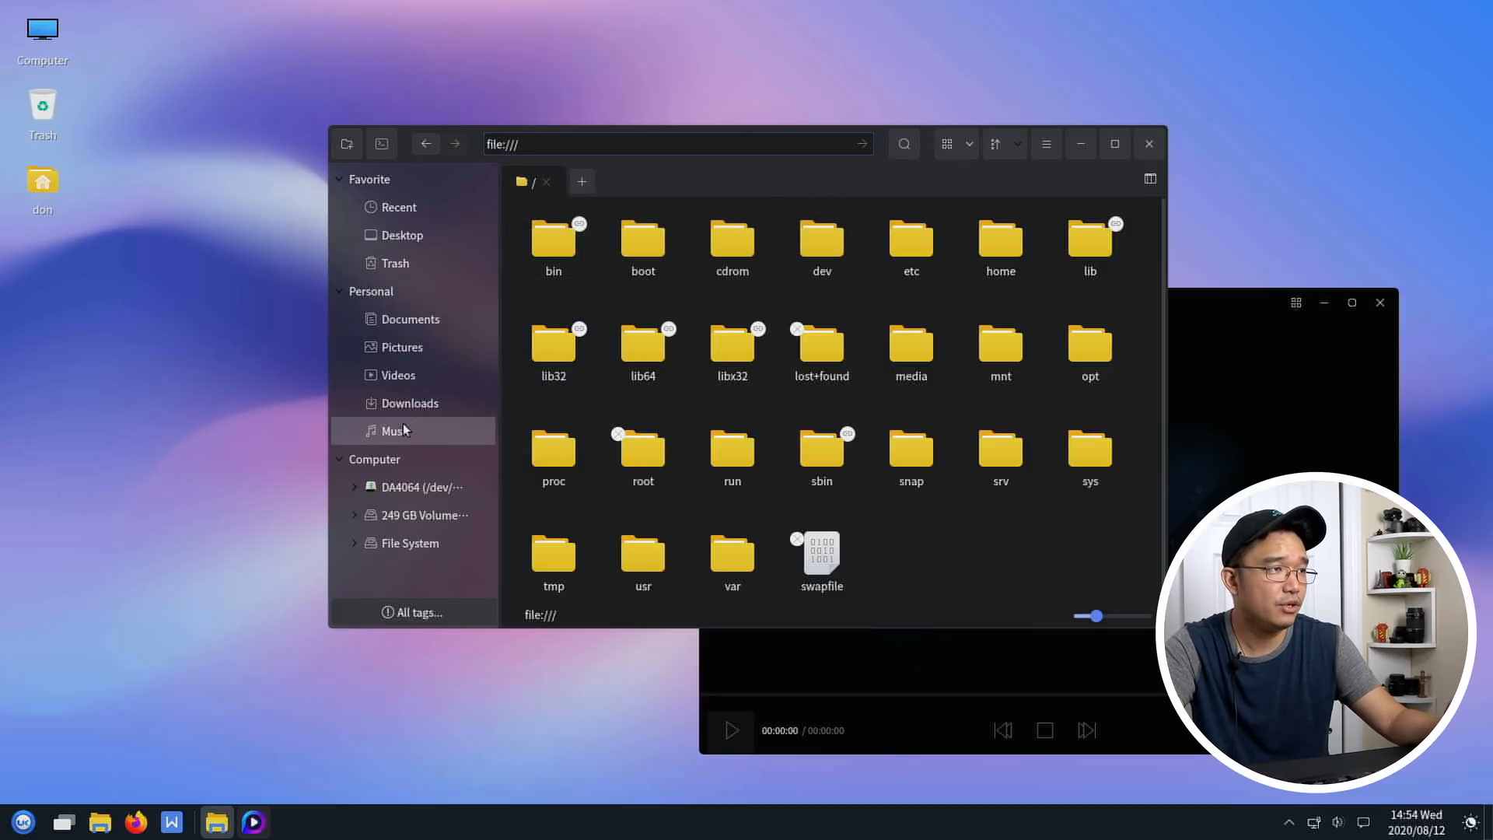
click(398, 374)
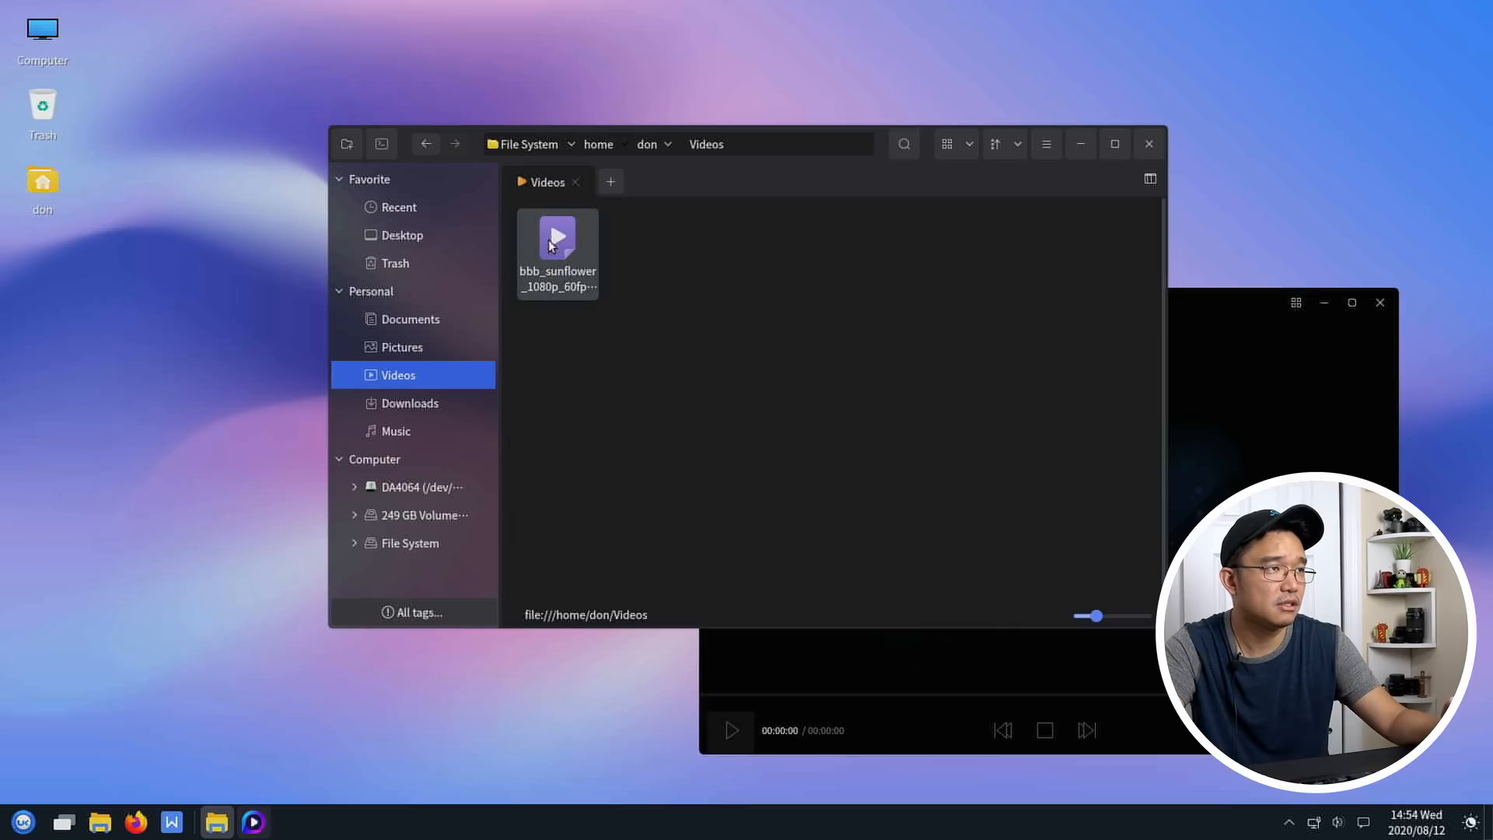
right_click(557, 238)
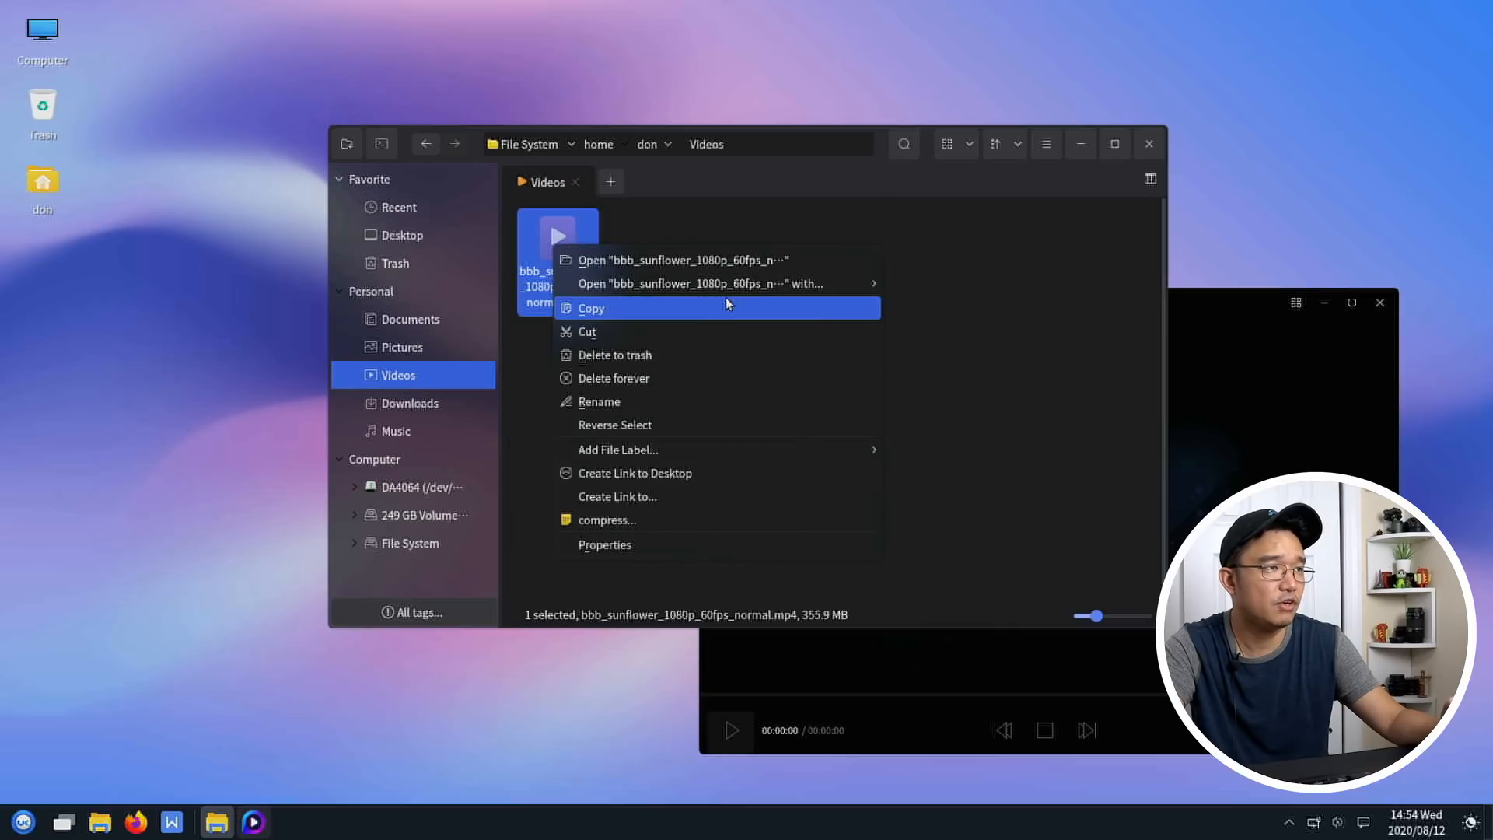
mouse_move(700, 283)
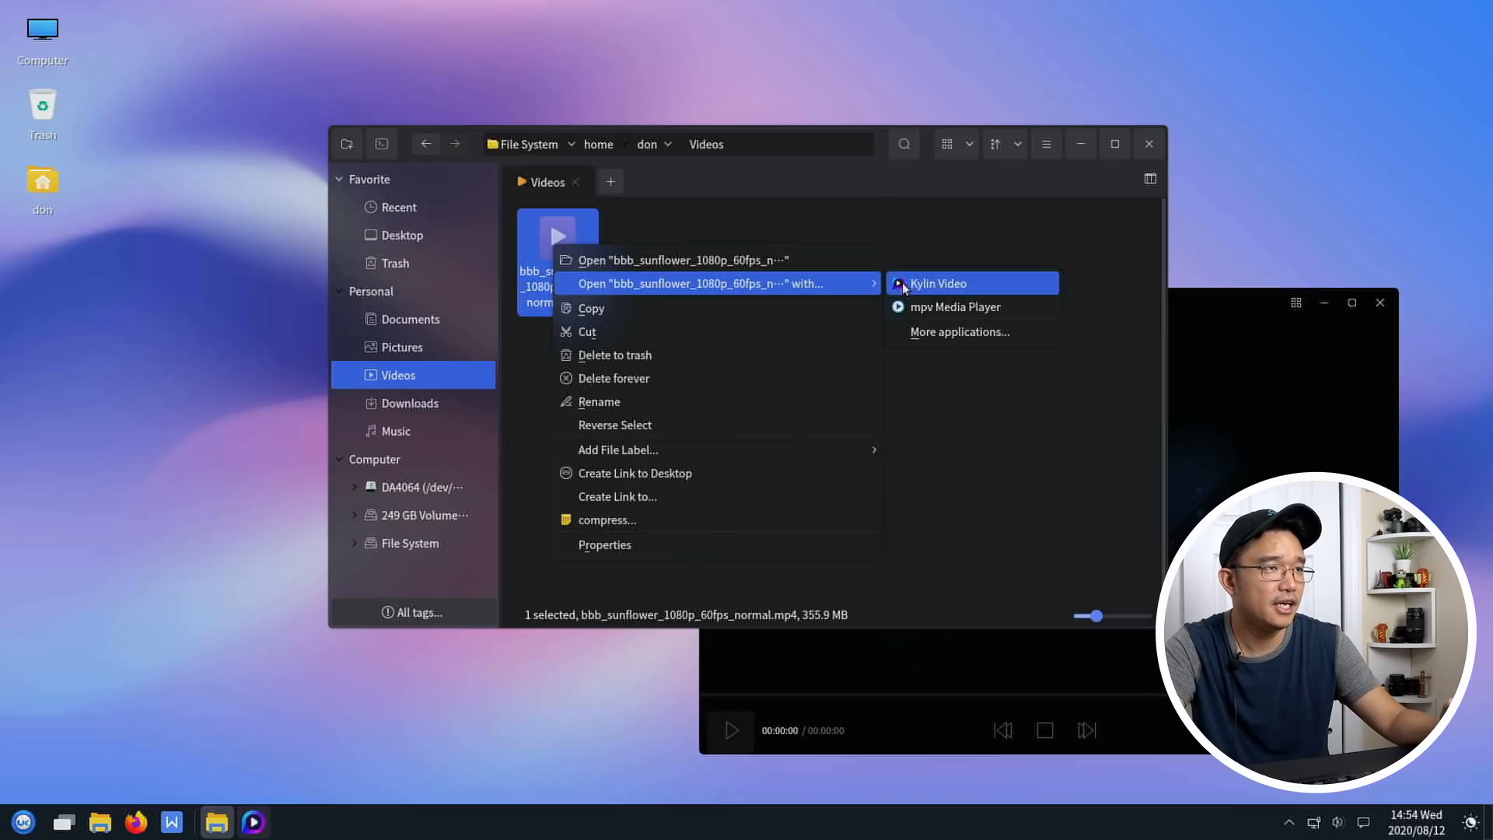
click(936, 283)
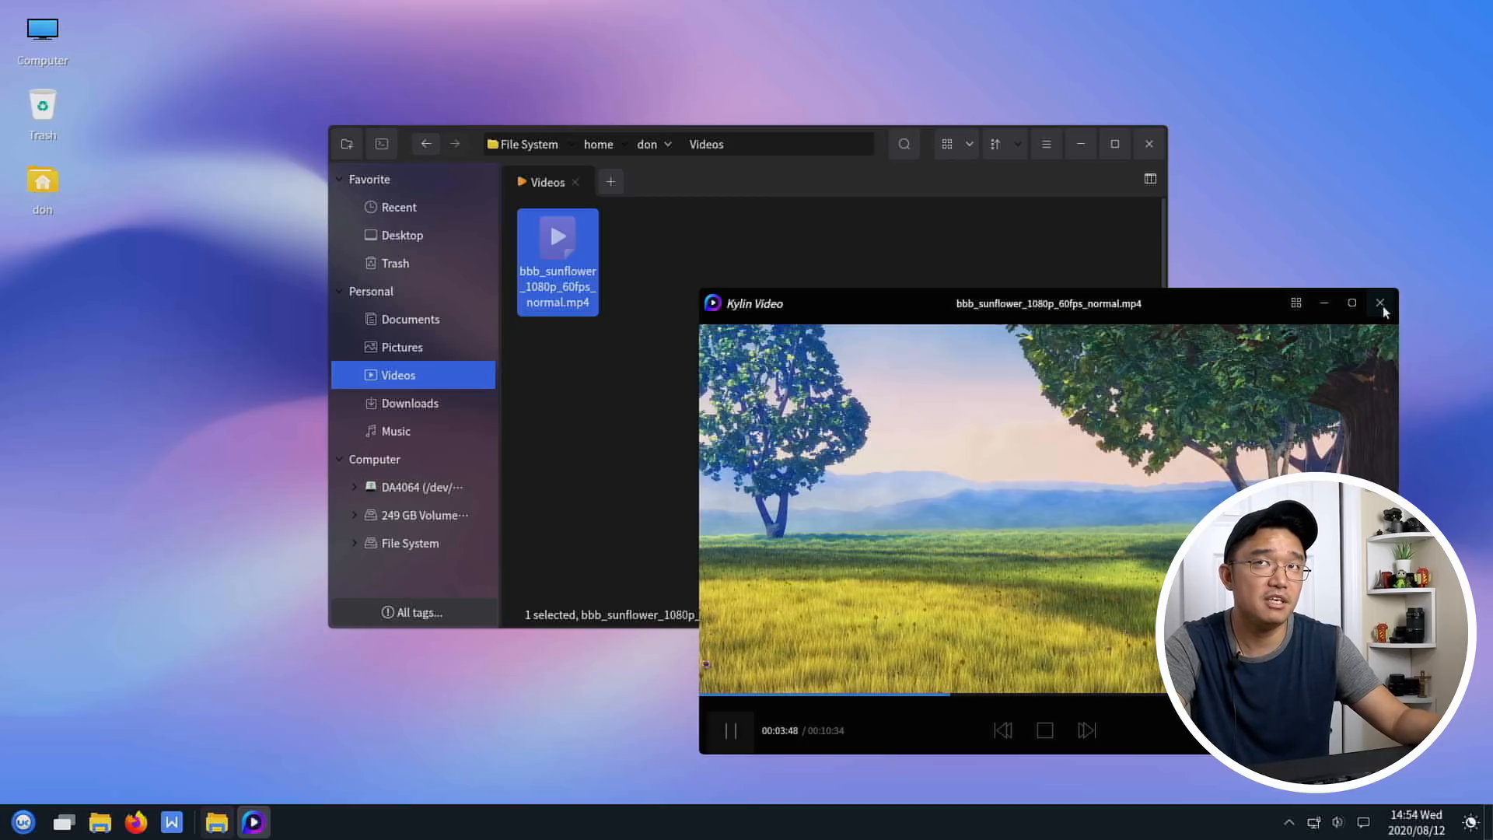
click(1382, 303)
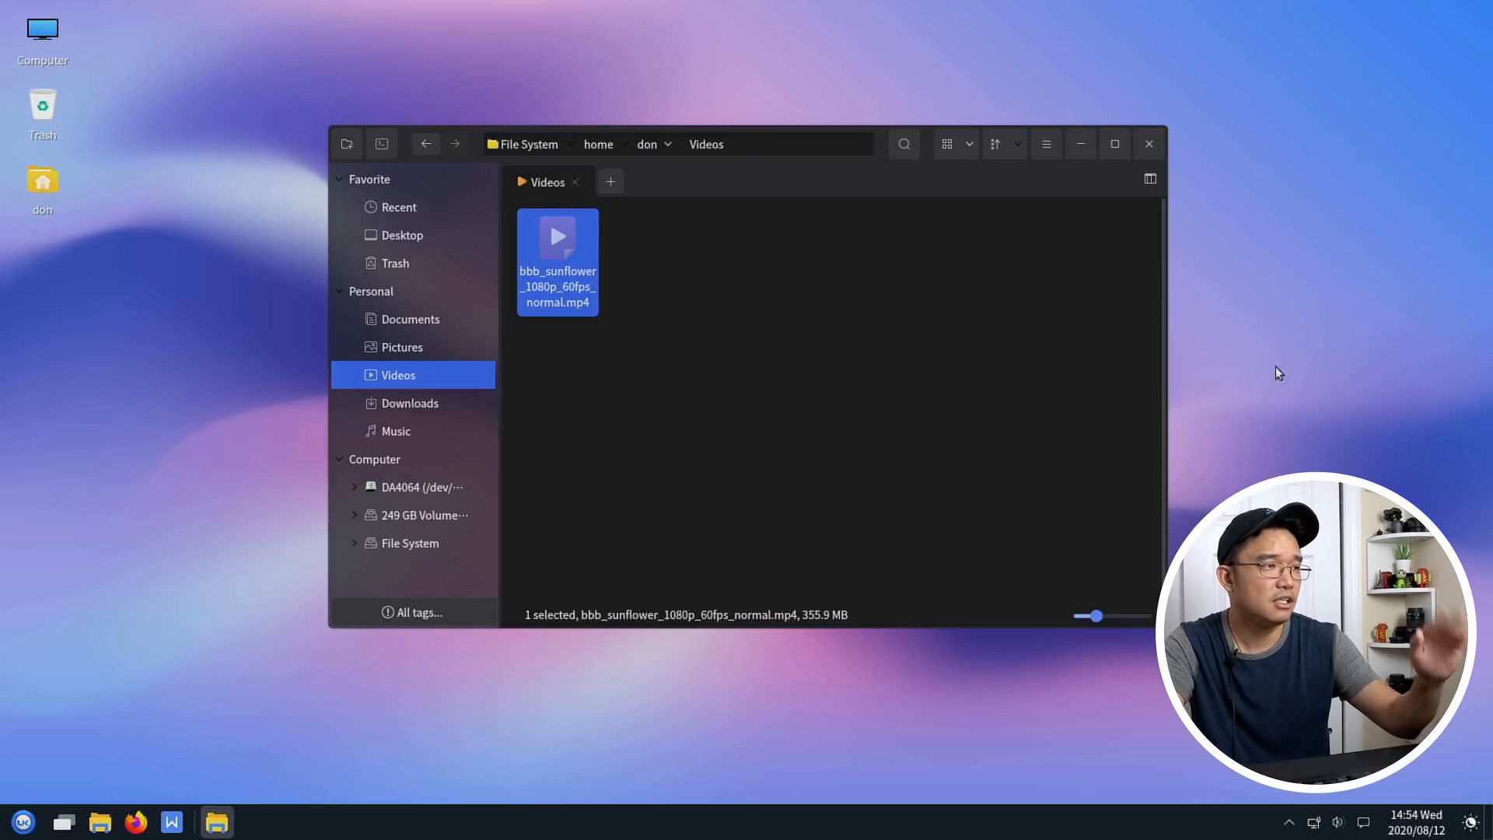
- Launch Kylin Software Center from the start menu's application list
click(23, 821)
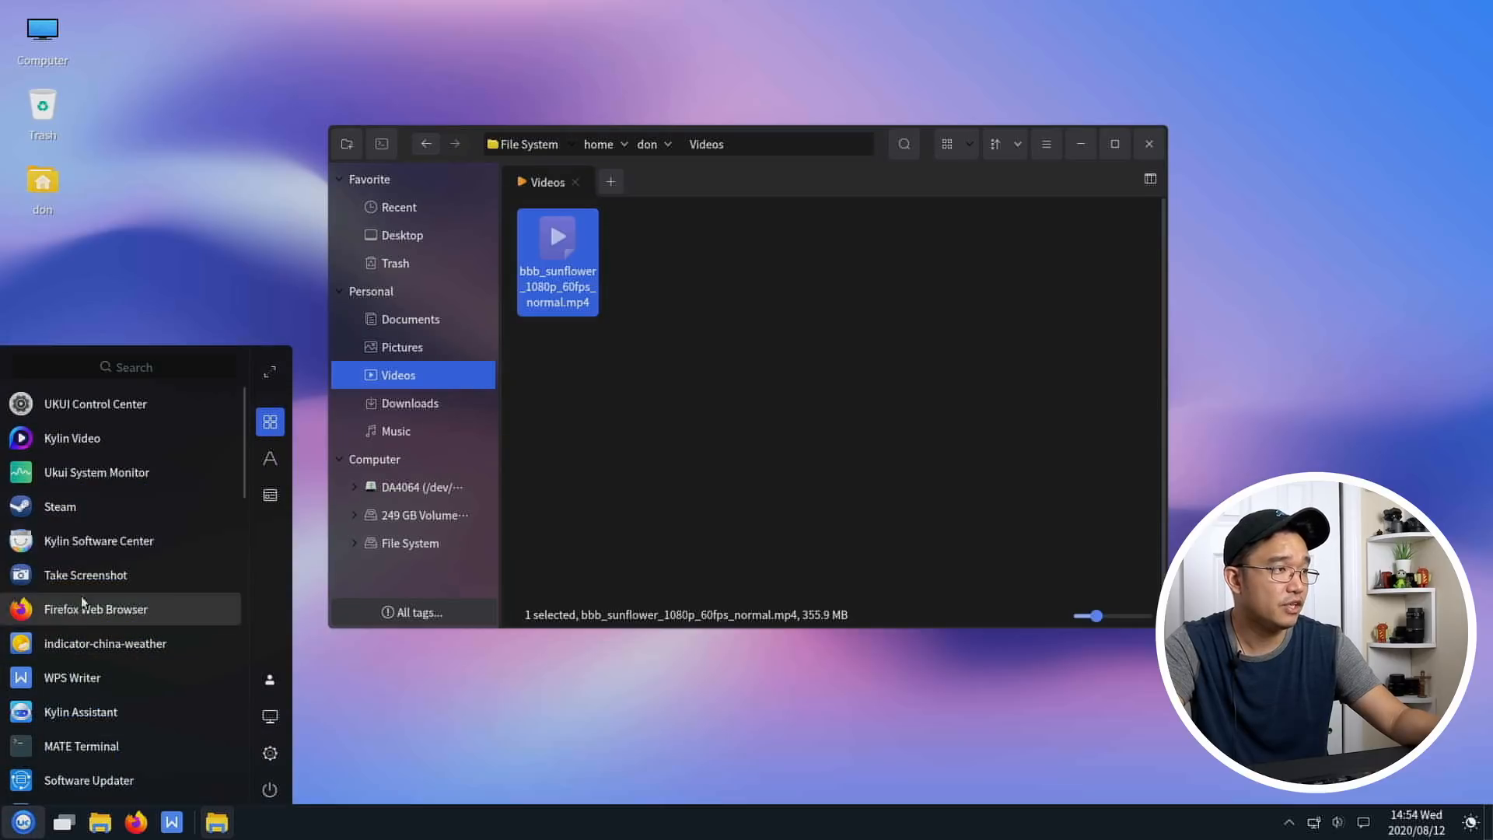
mouse_move(97, 472)
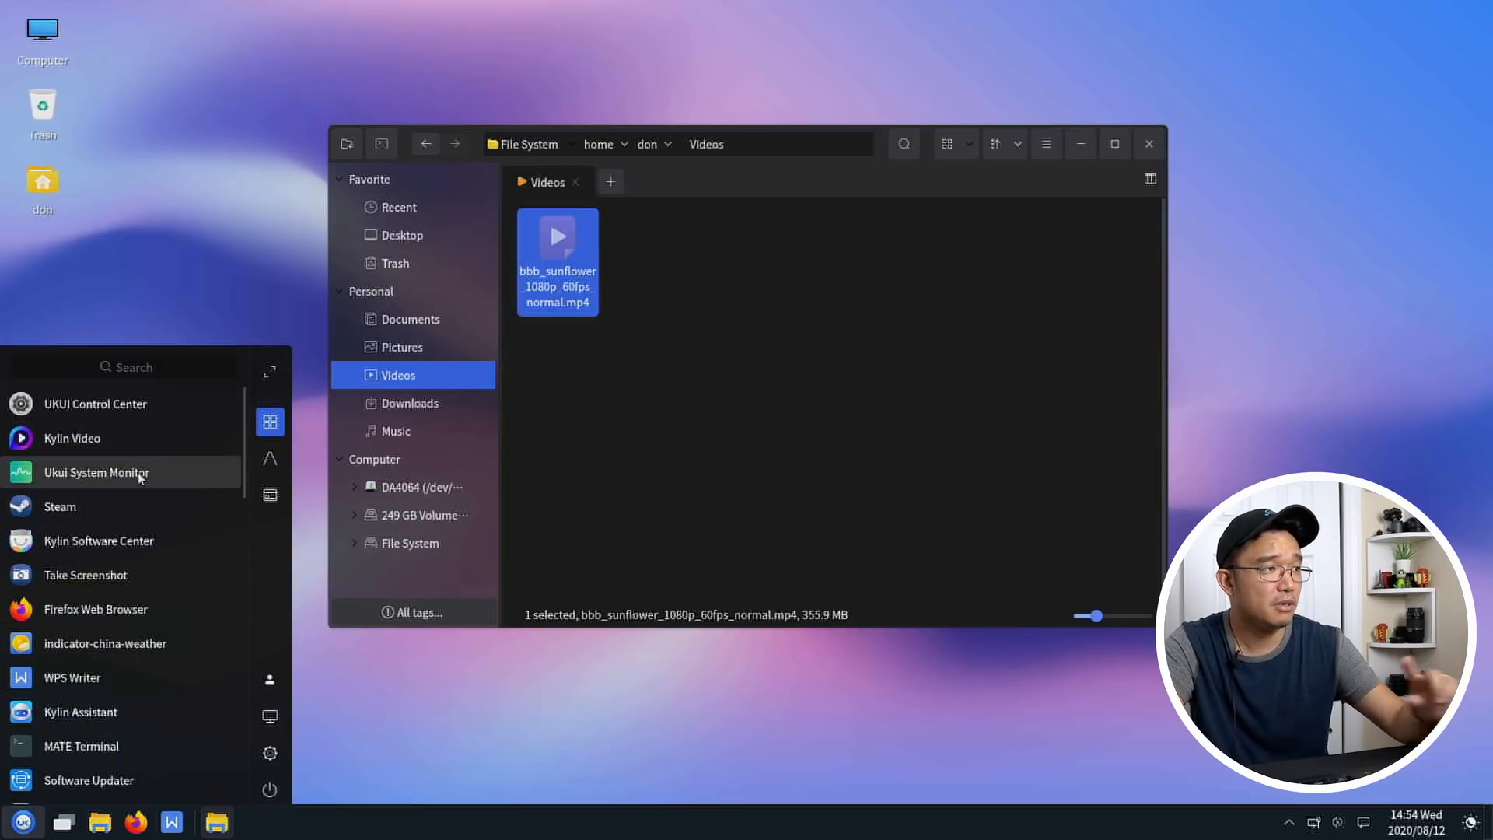
mouse_move(133, 486)
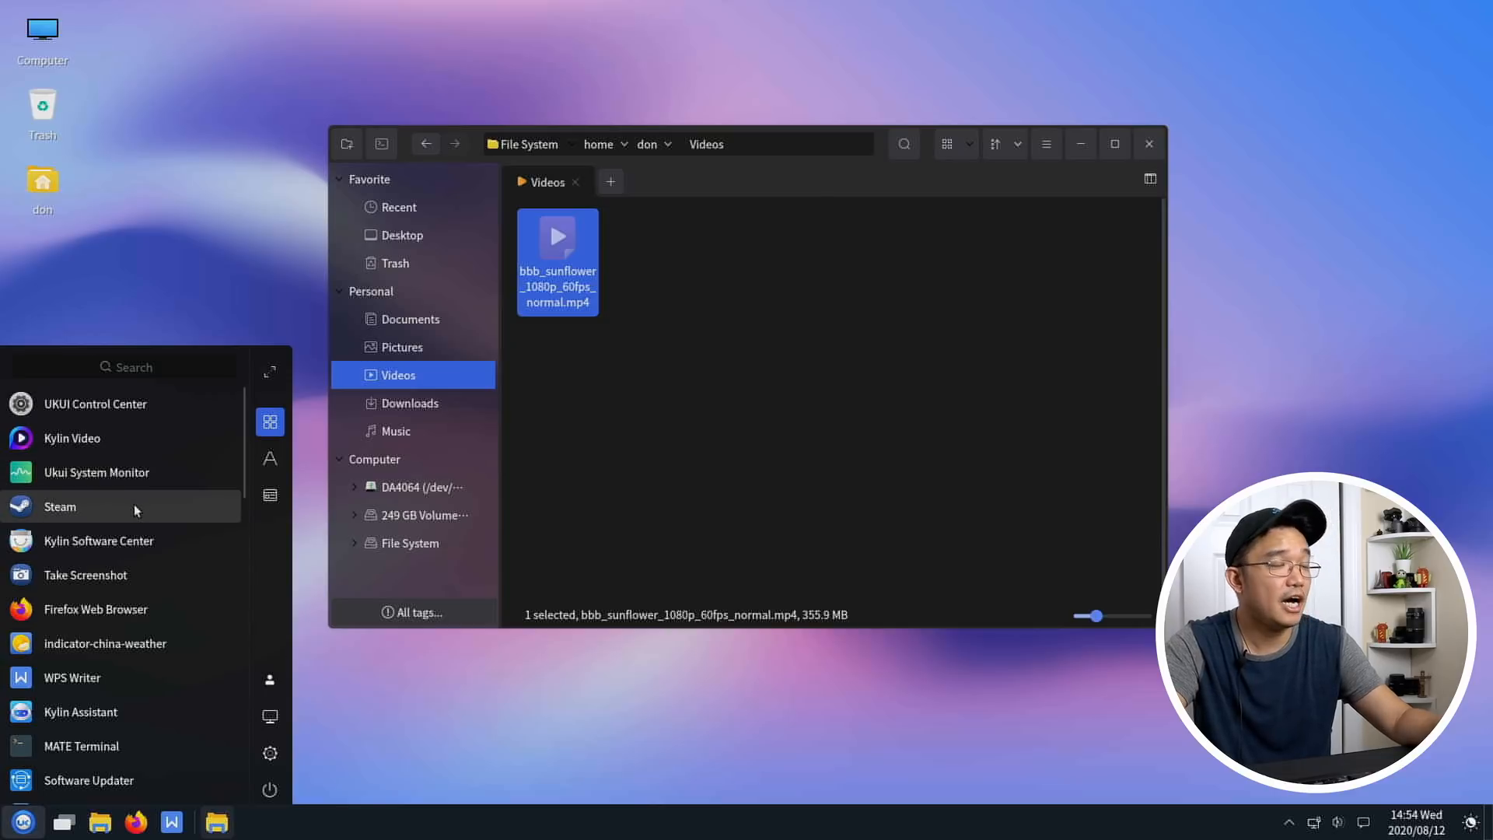
mouse_move(98, 539)
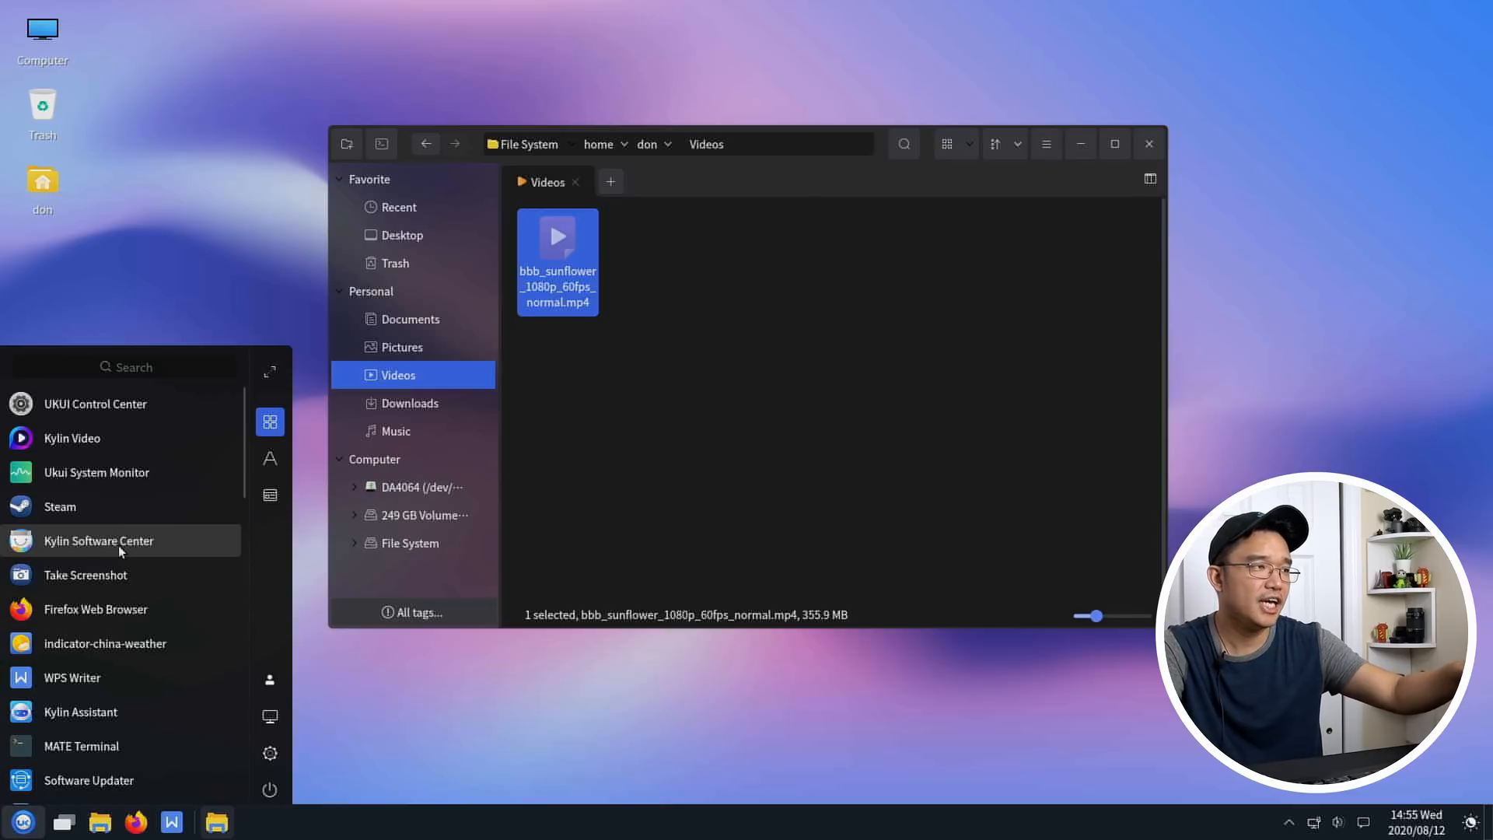
click(98, 540)
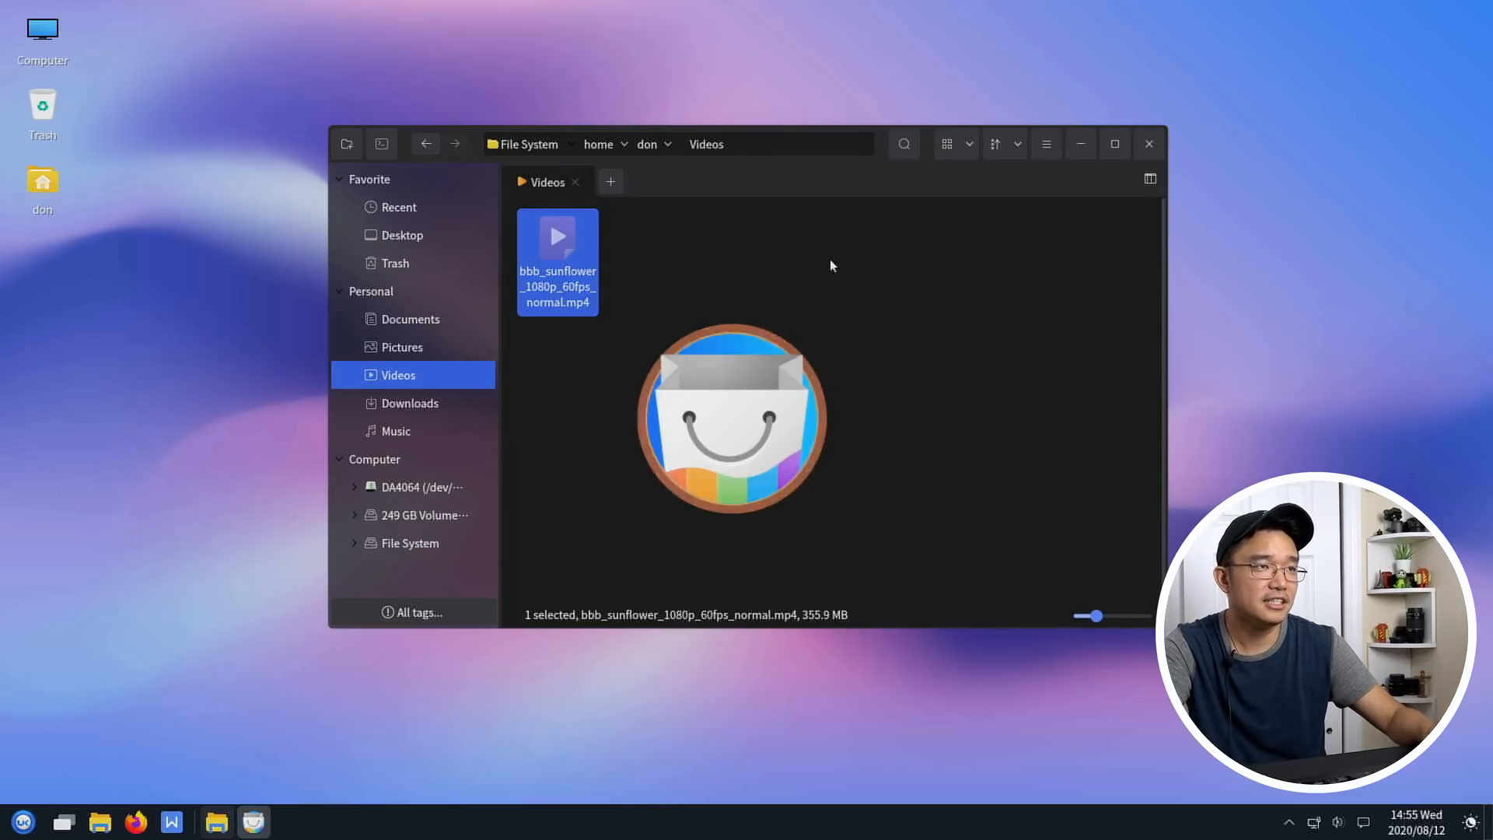
- Search the store for 'steam', find no matching application, and close the store
click(1148, 143)
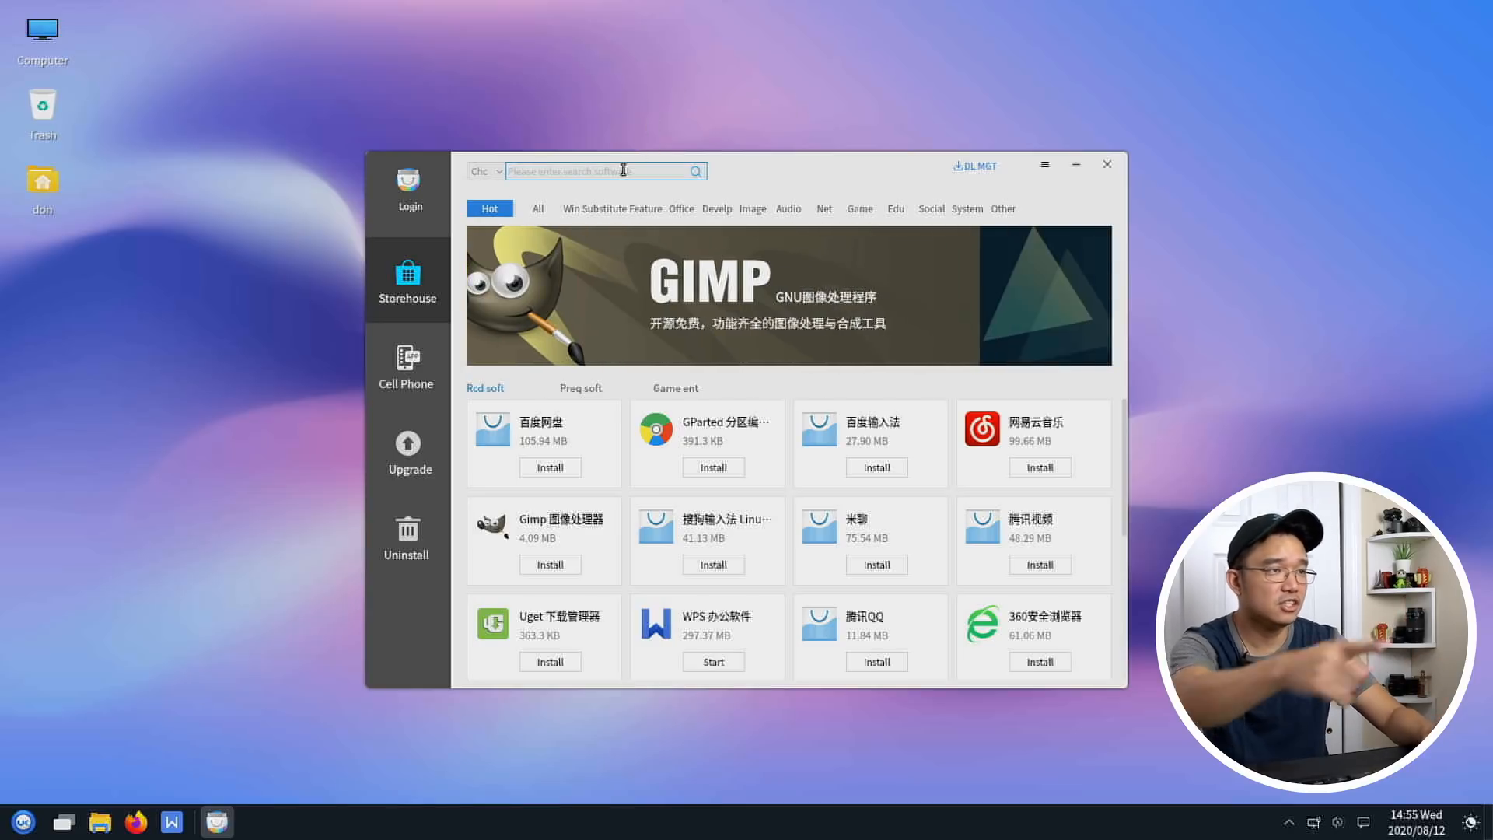
text(steam)
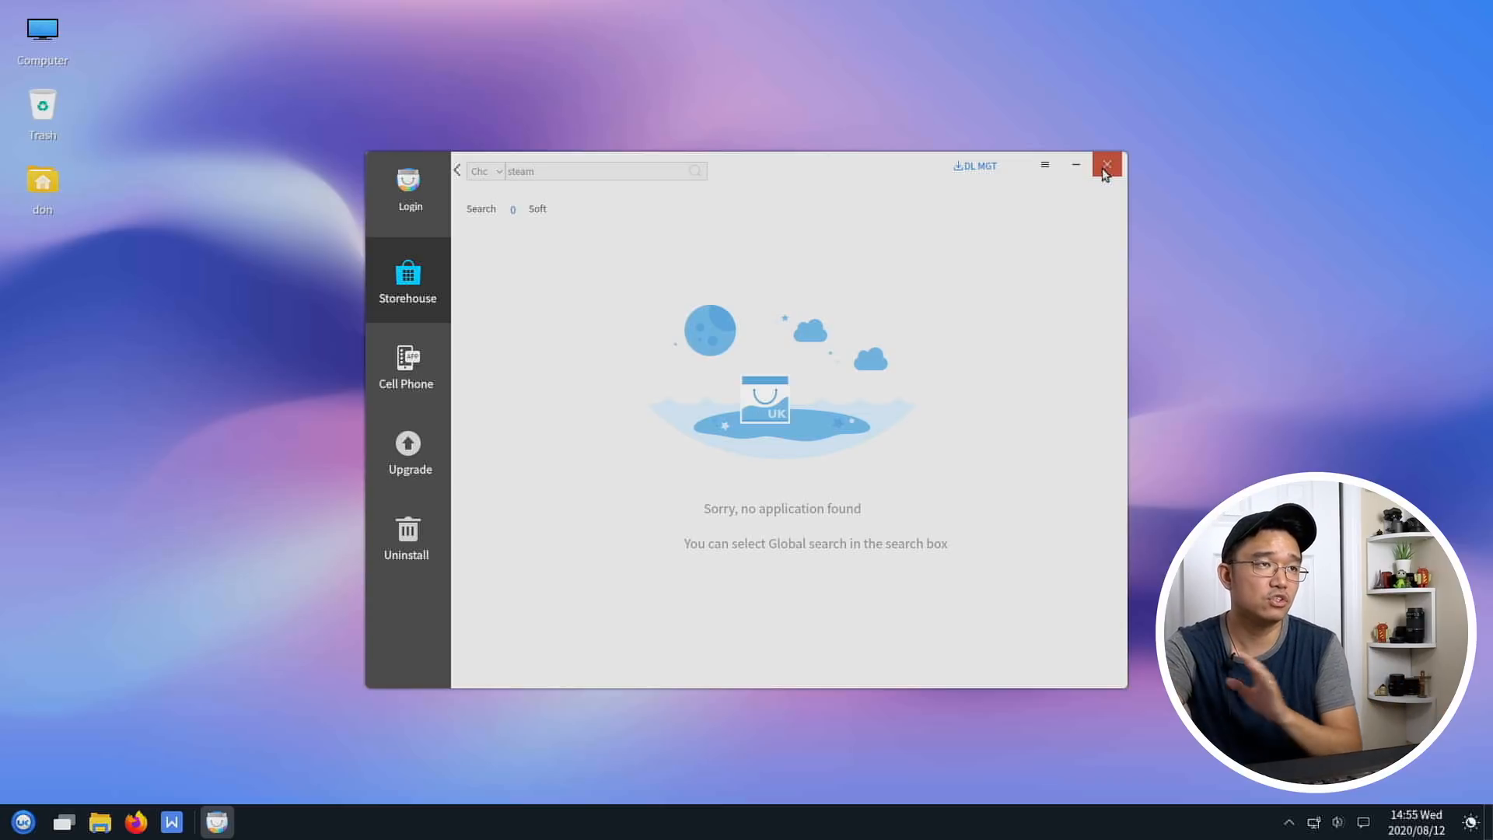
mouse_move(442, 682)
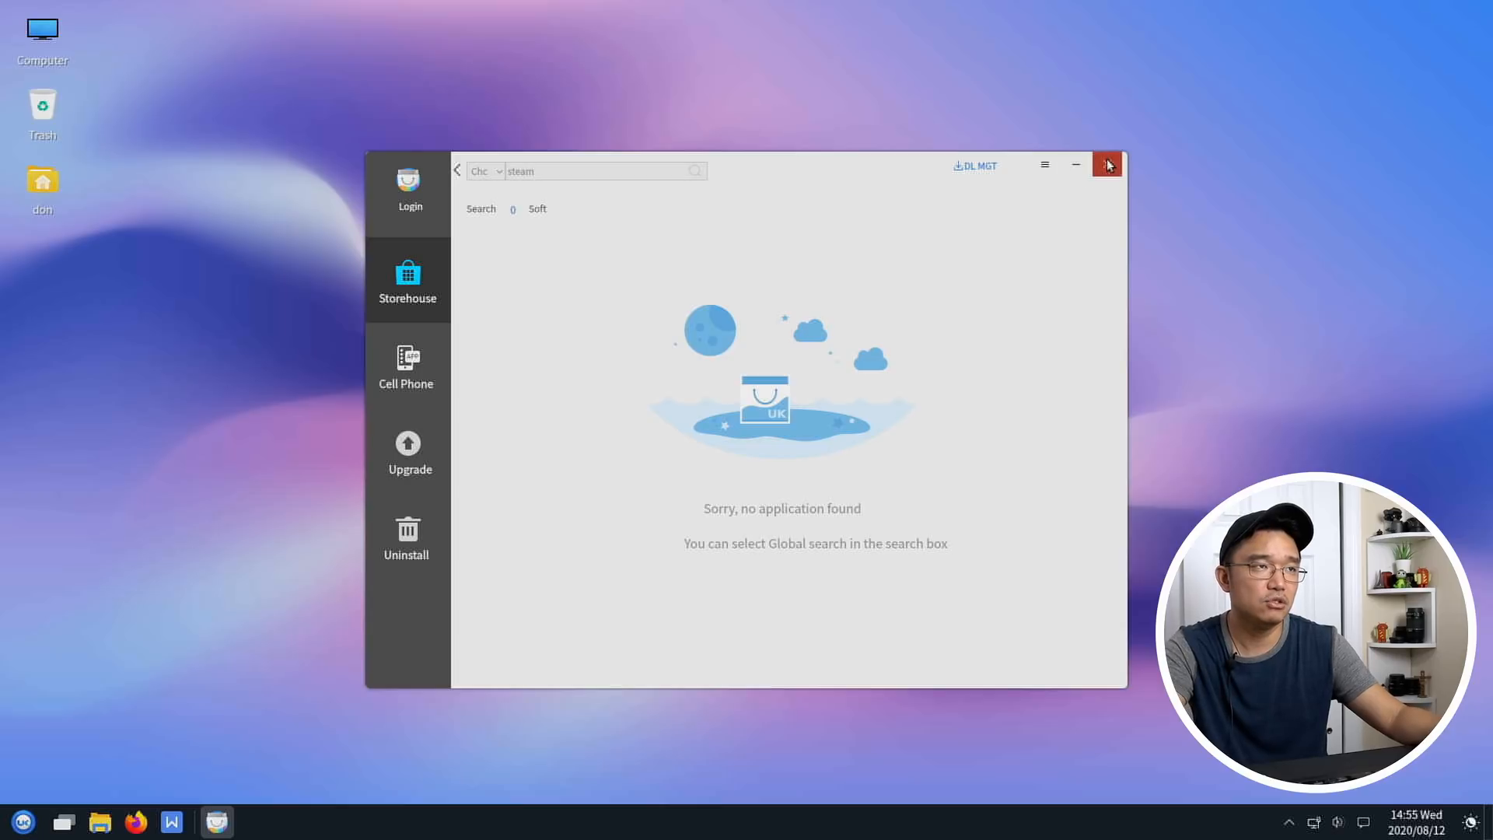
click(1108, 164)
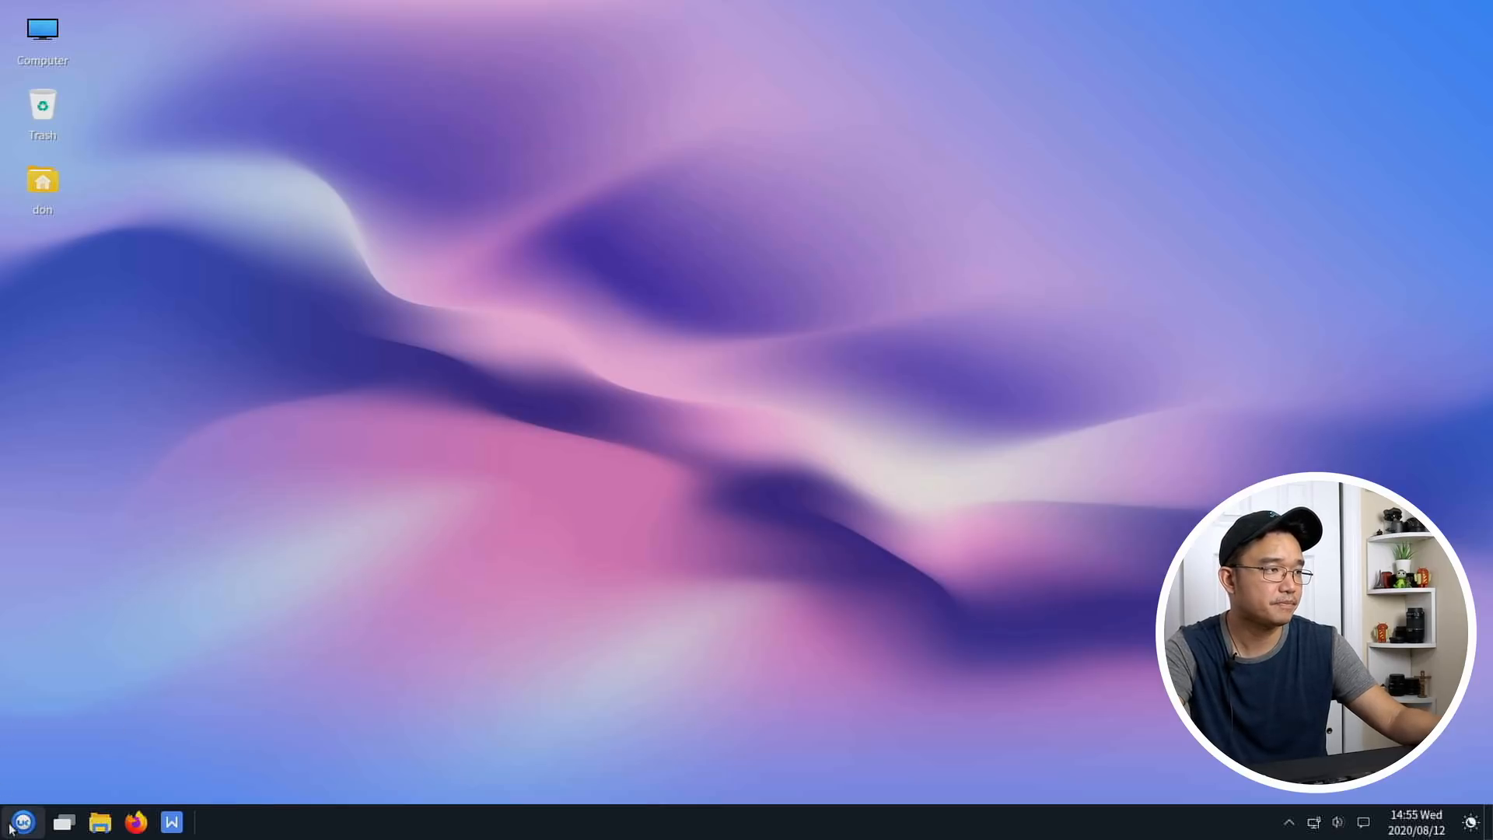
click(23, 822)
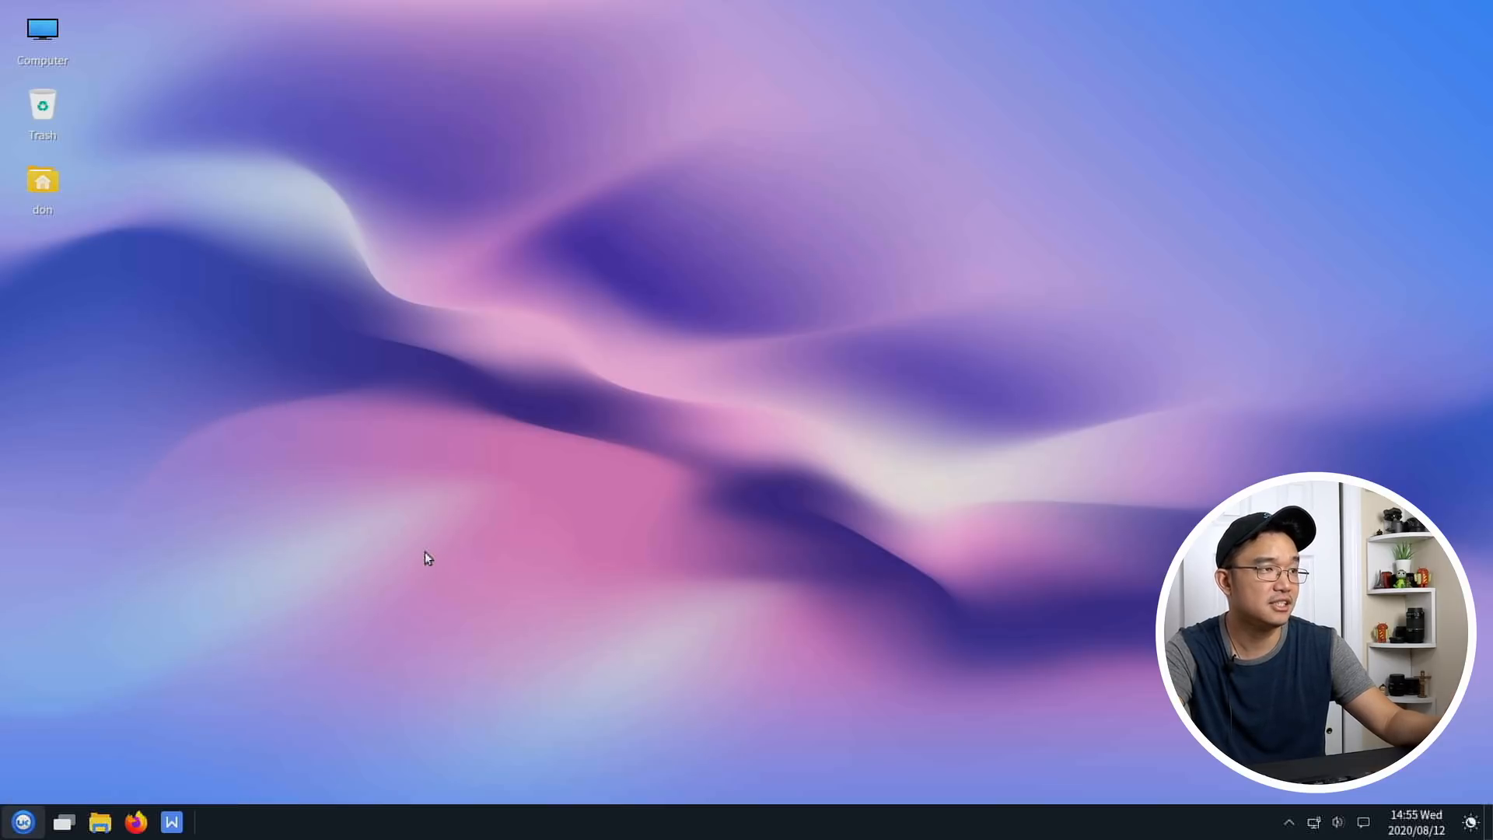
mouse_move(773, 376)
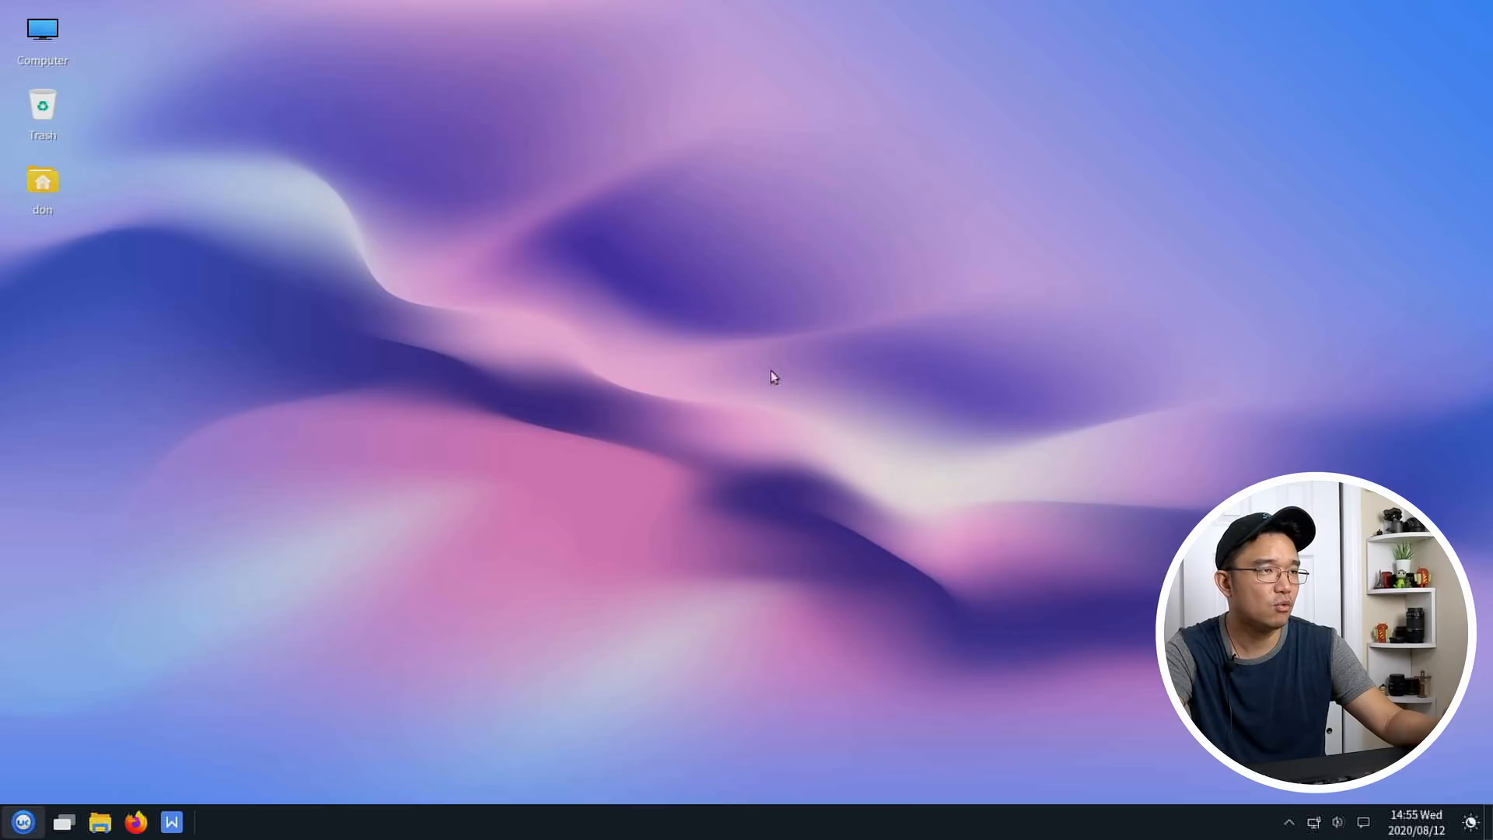
mouse_move(44, 826)
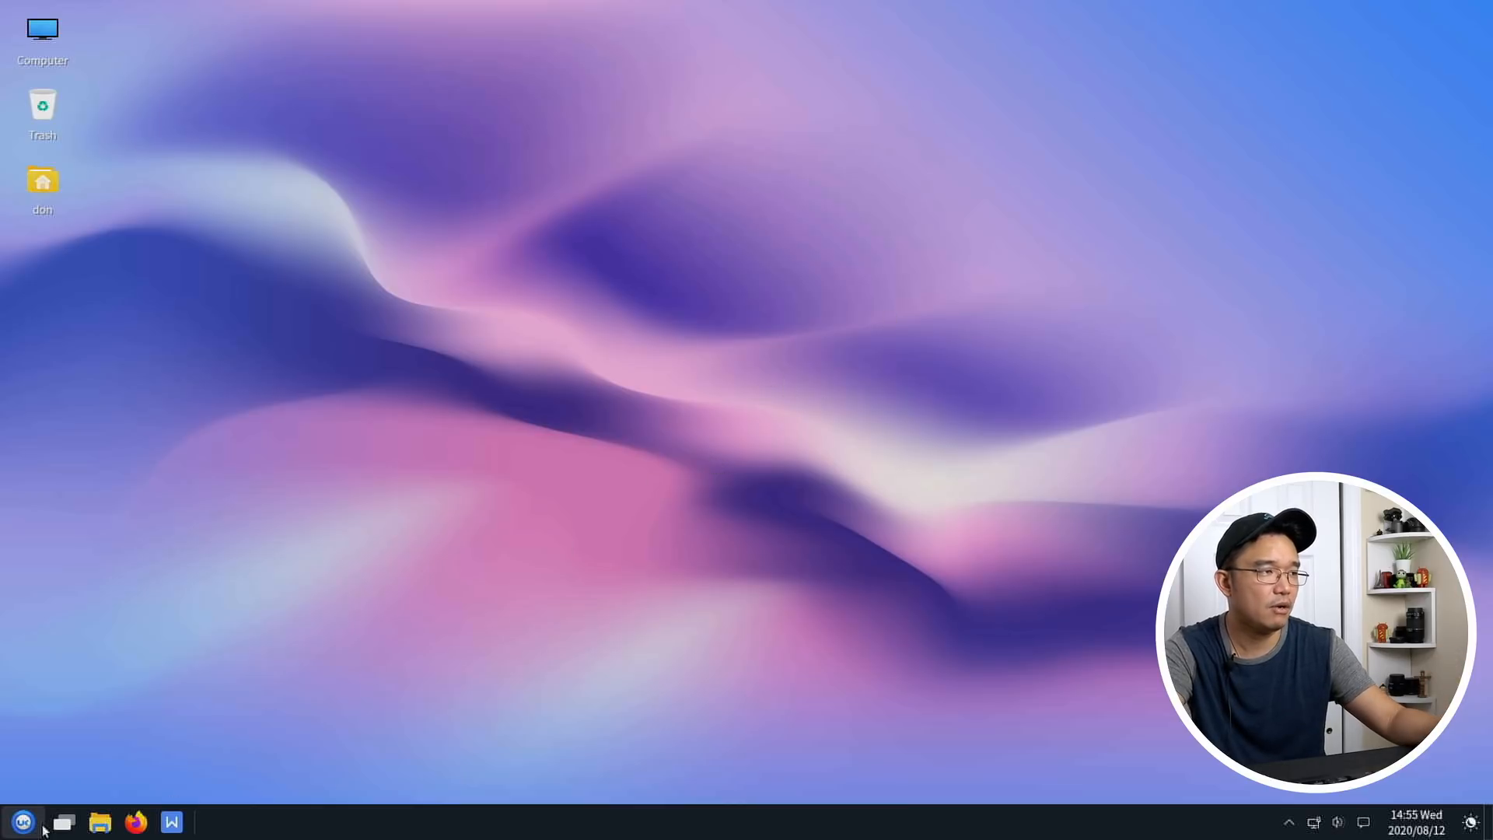
click(24, 821)
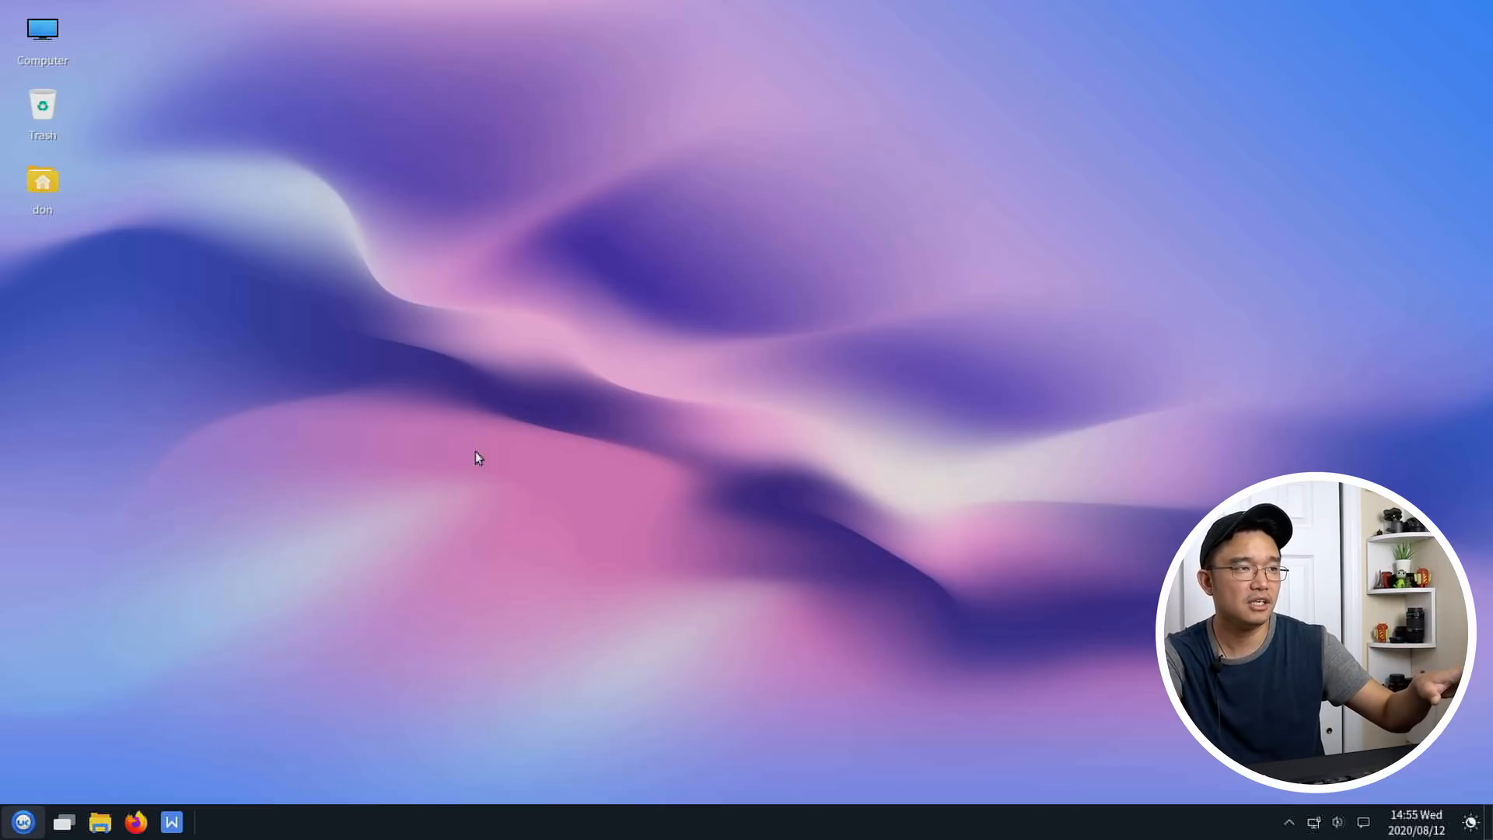
- Dismiss WPS Writer's missing-fonts System Check warning and exit the blank Document1 window
click(171, 822)
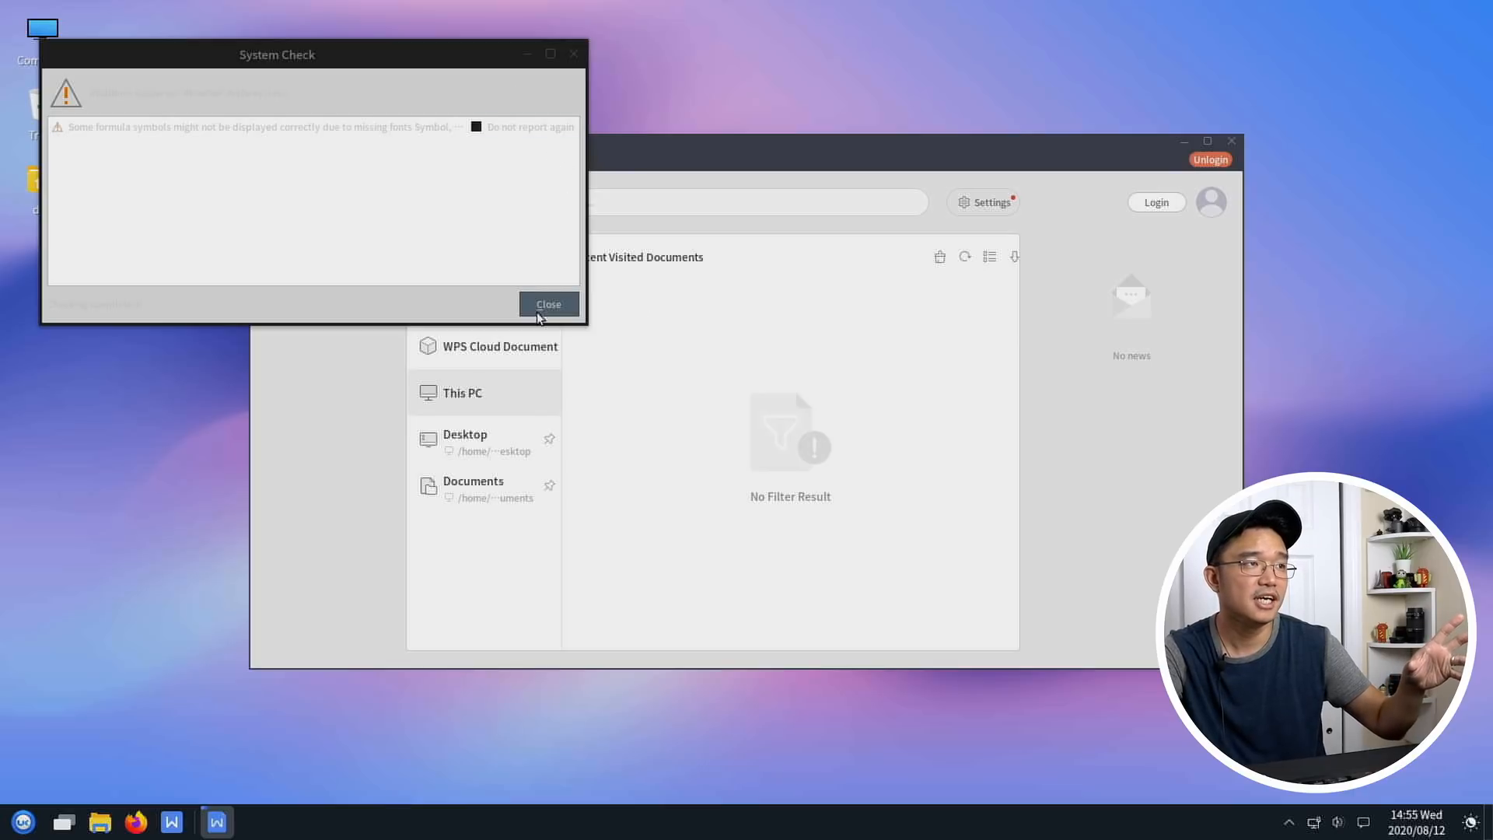
click(549, 303)
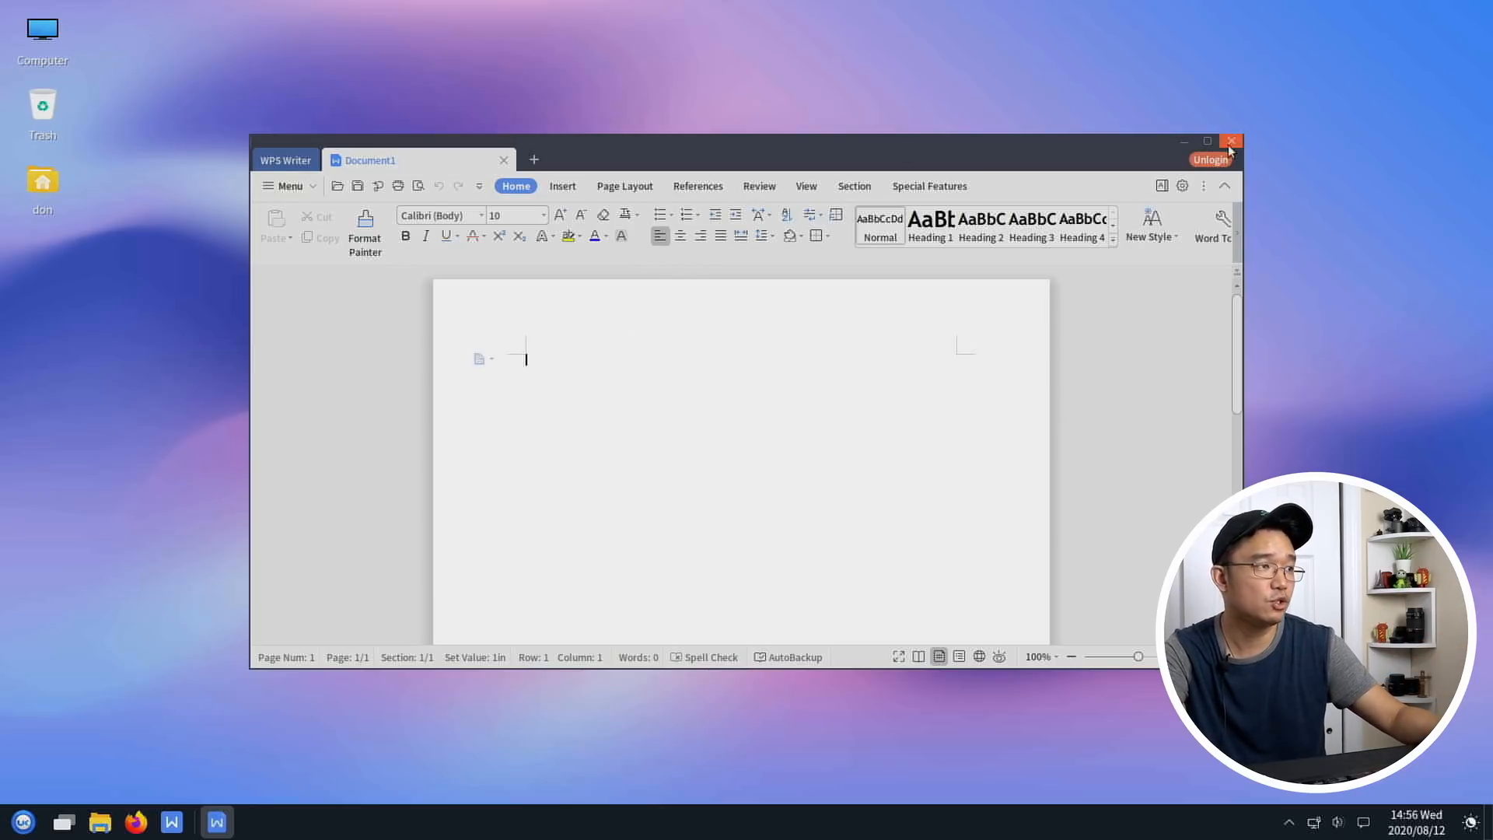
click(22, 821)
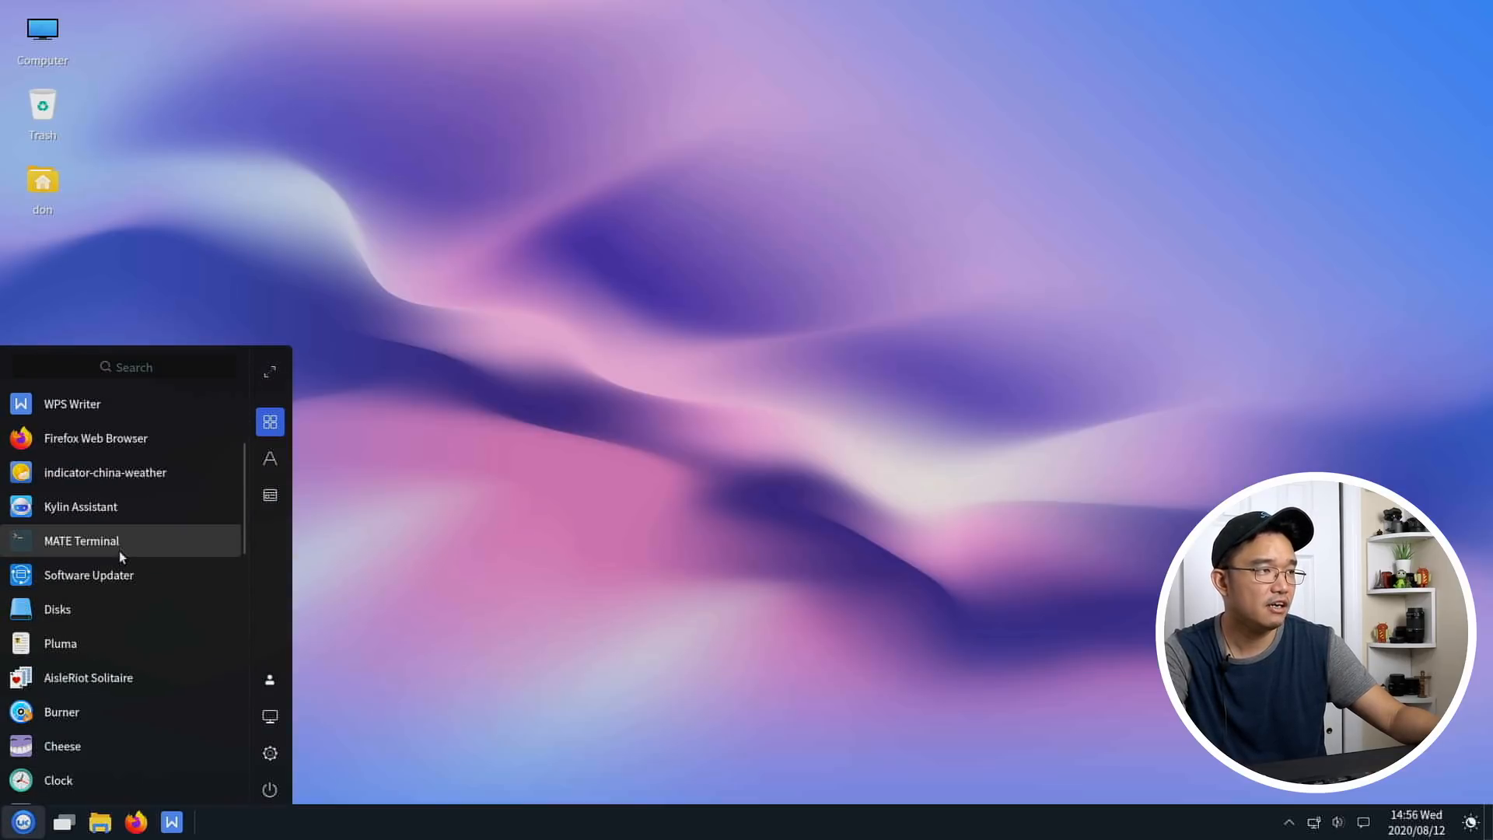
mouse_move(95, 617)
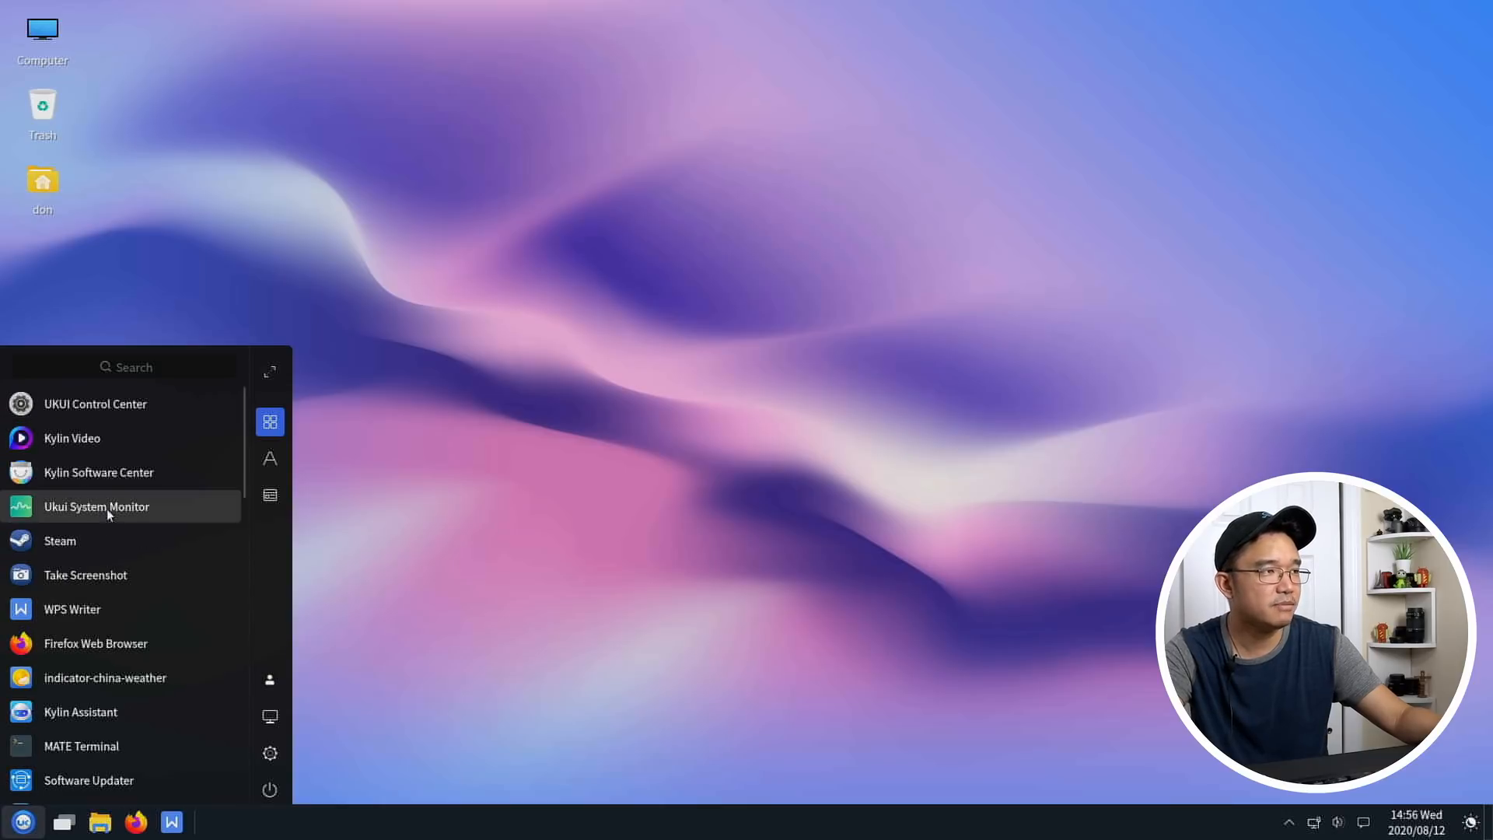
mouse_move(98, 473)
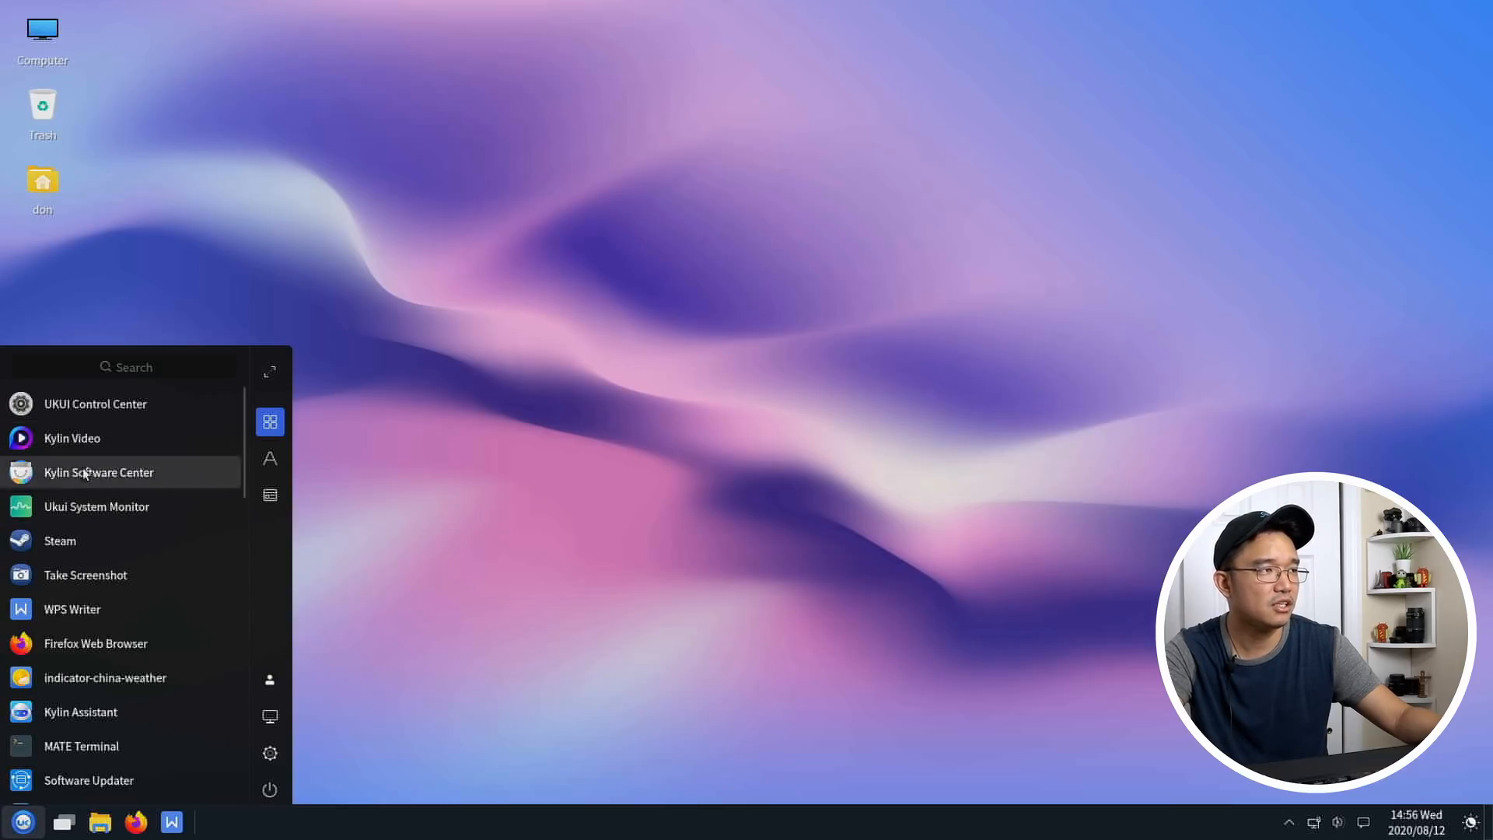
right_click(400, 822)
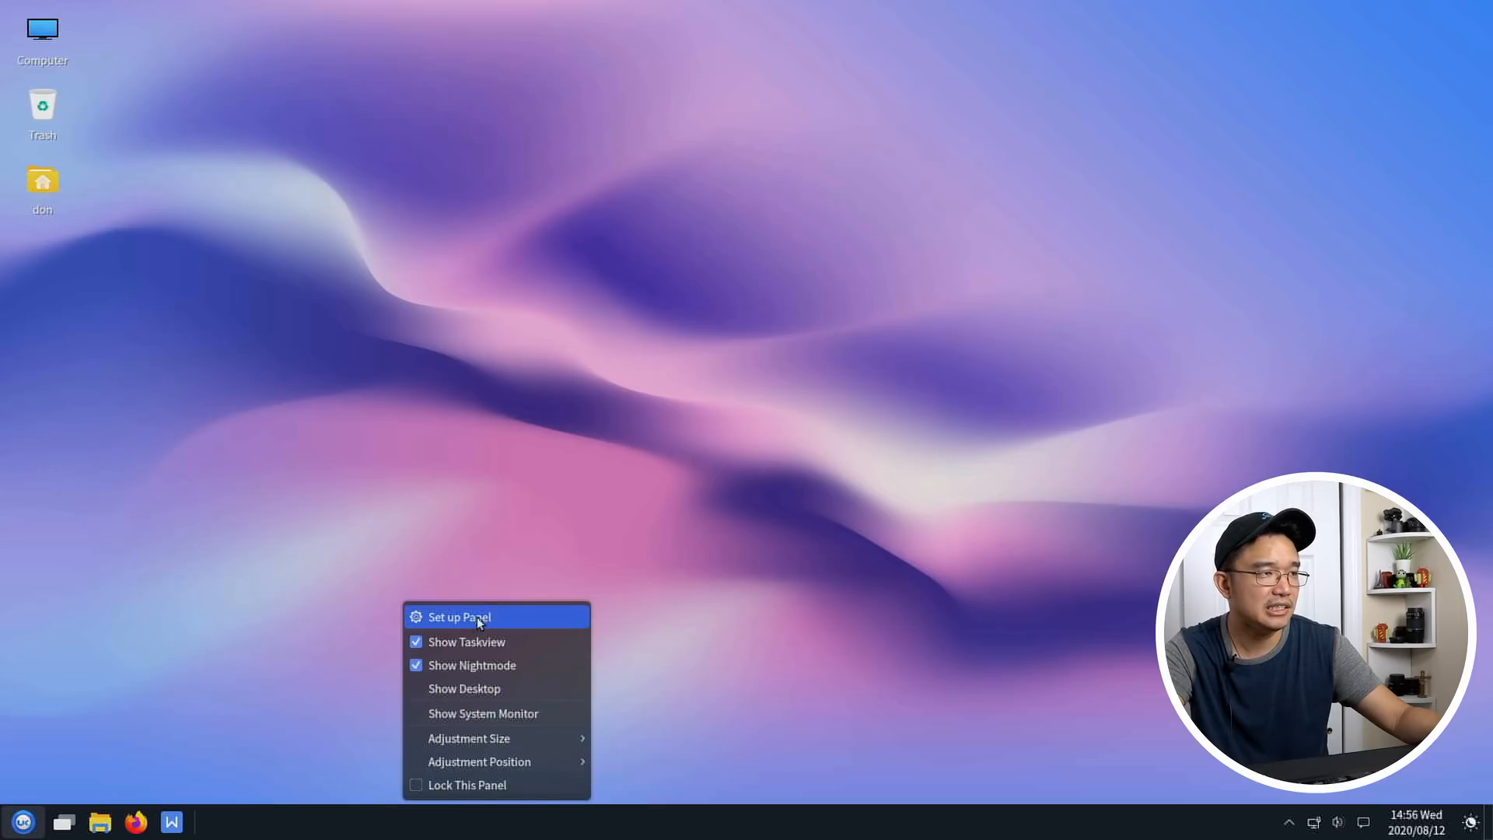
click(607, 426)
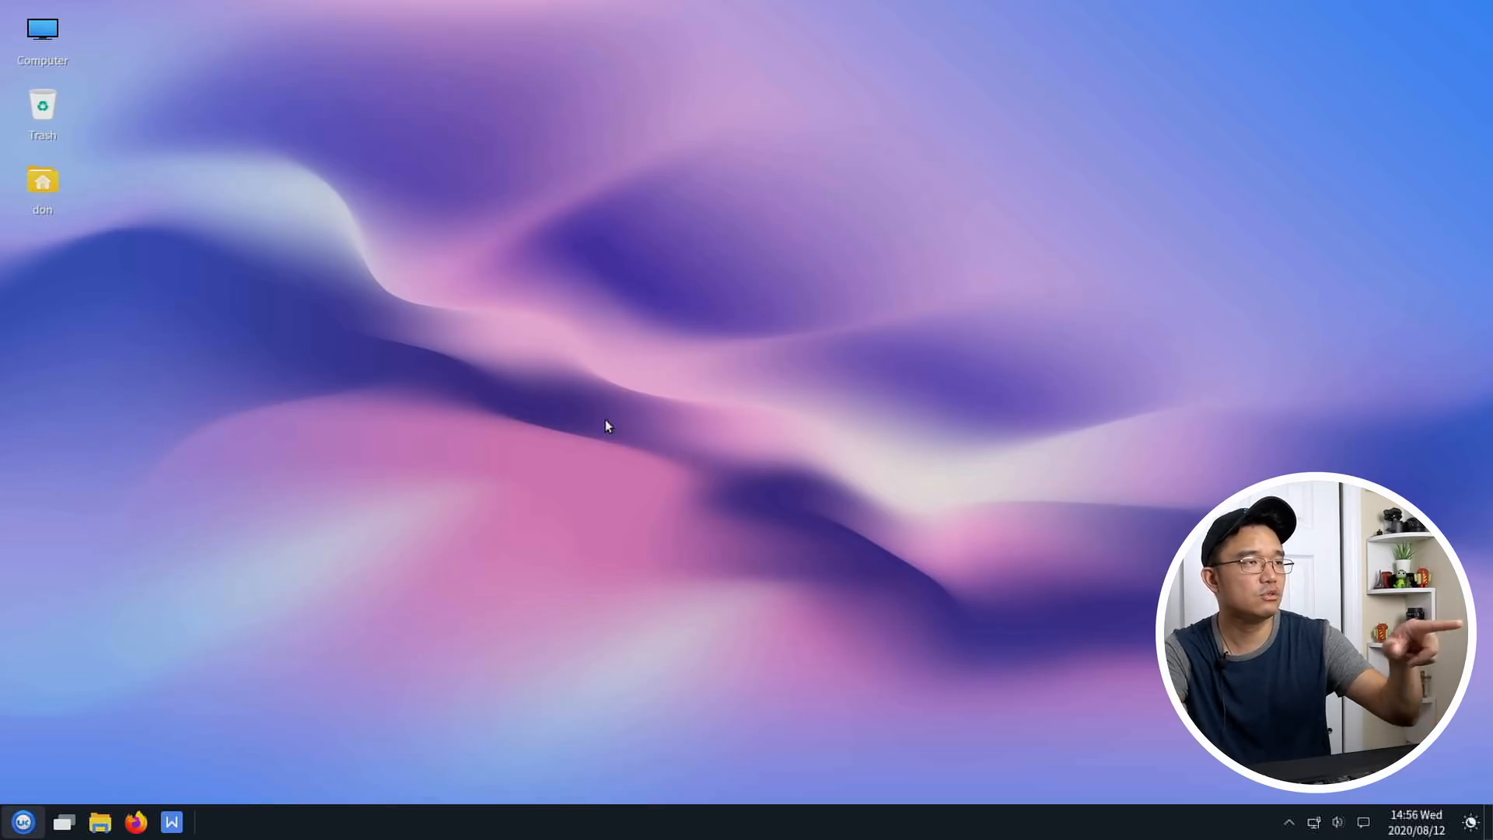
click(216, 821)
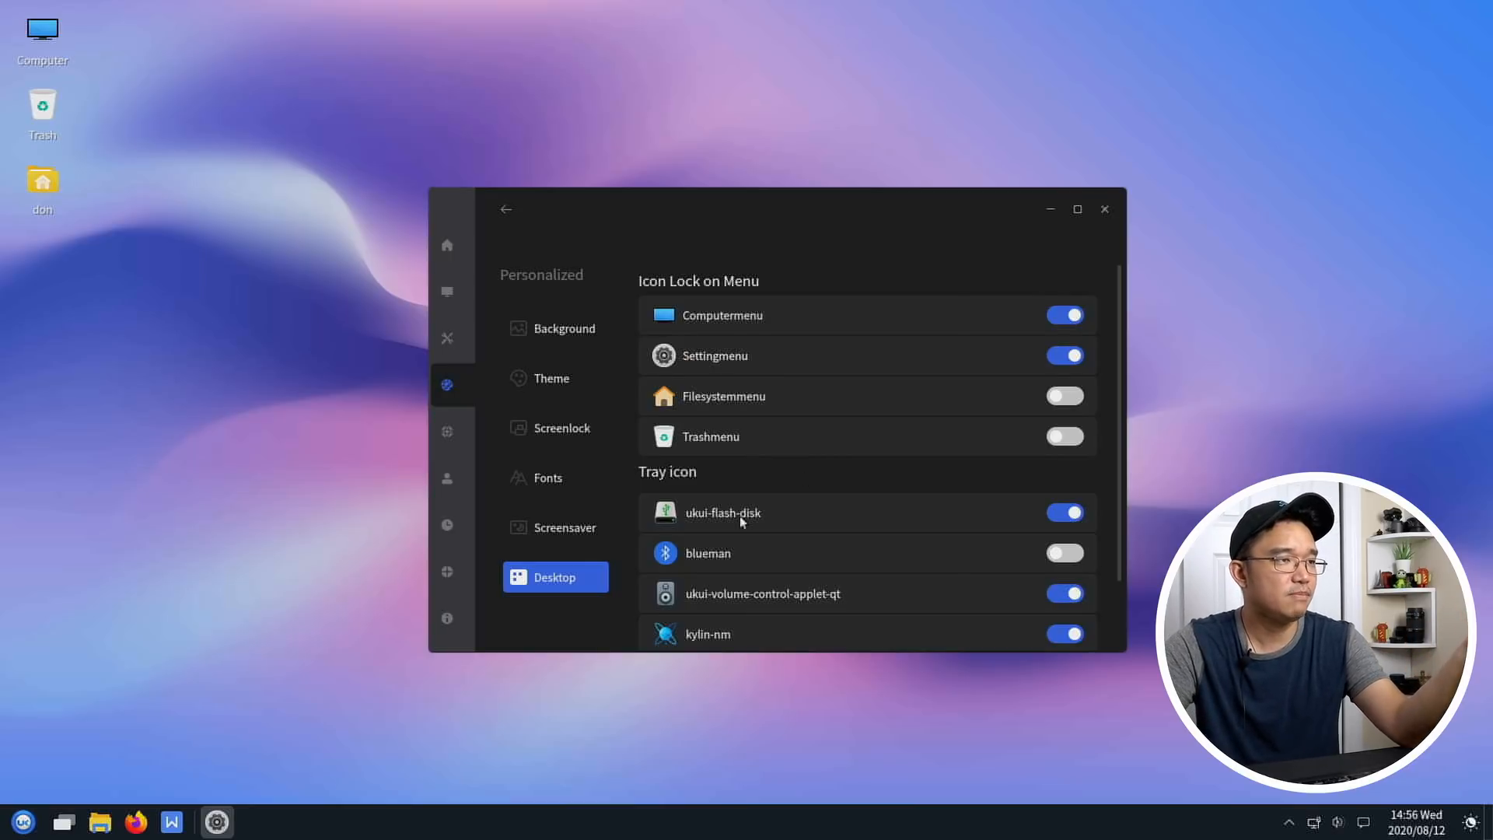
mouse_move(864, 499)
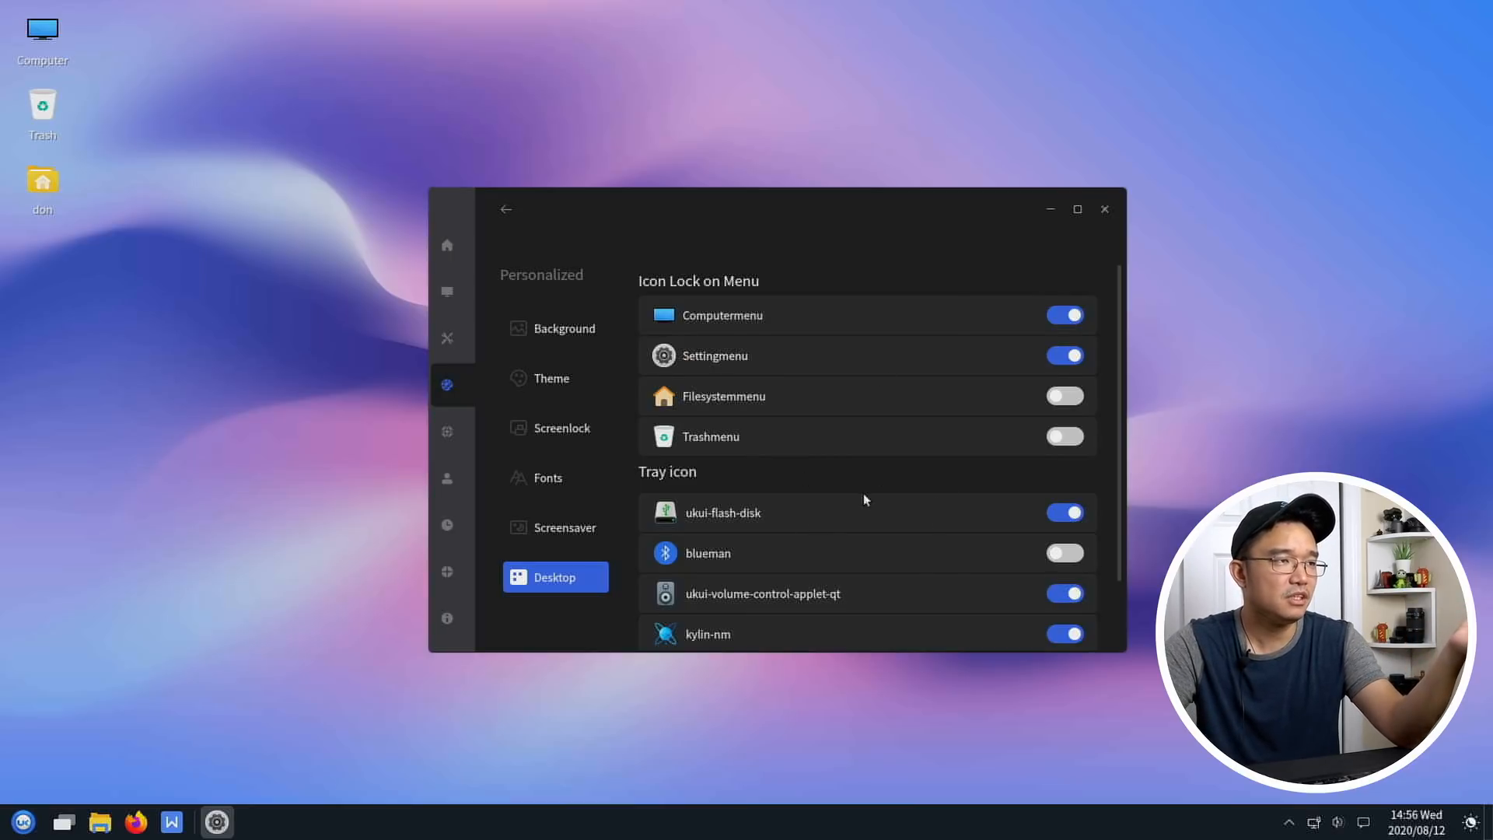
click(1105, 209)
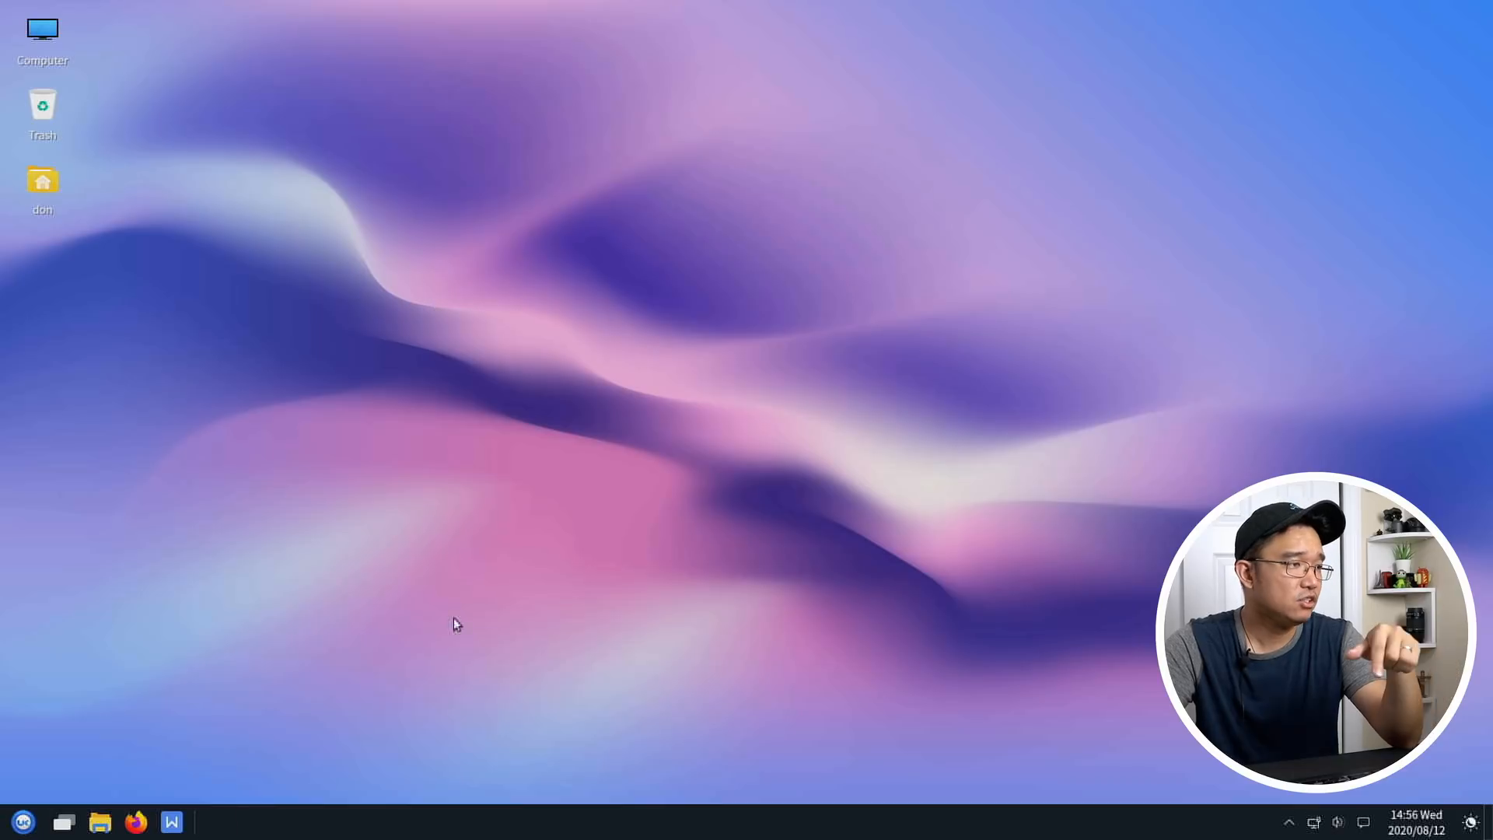
click(24, 822)
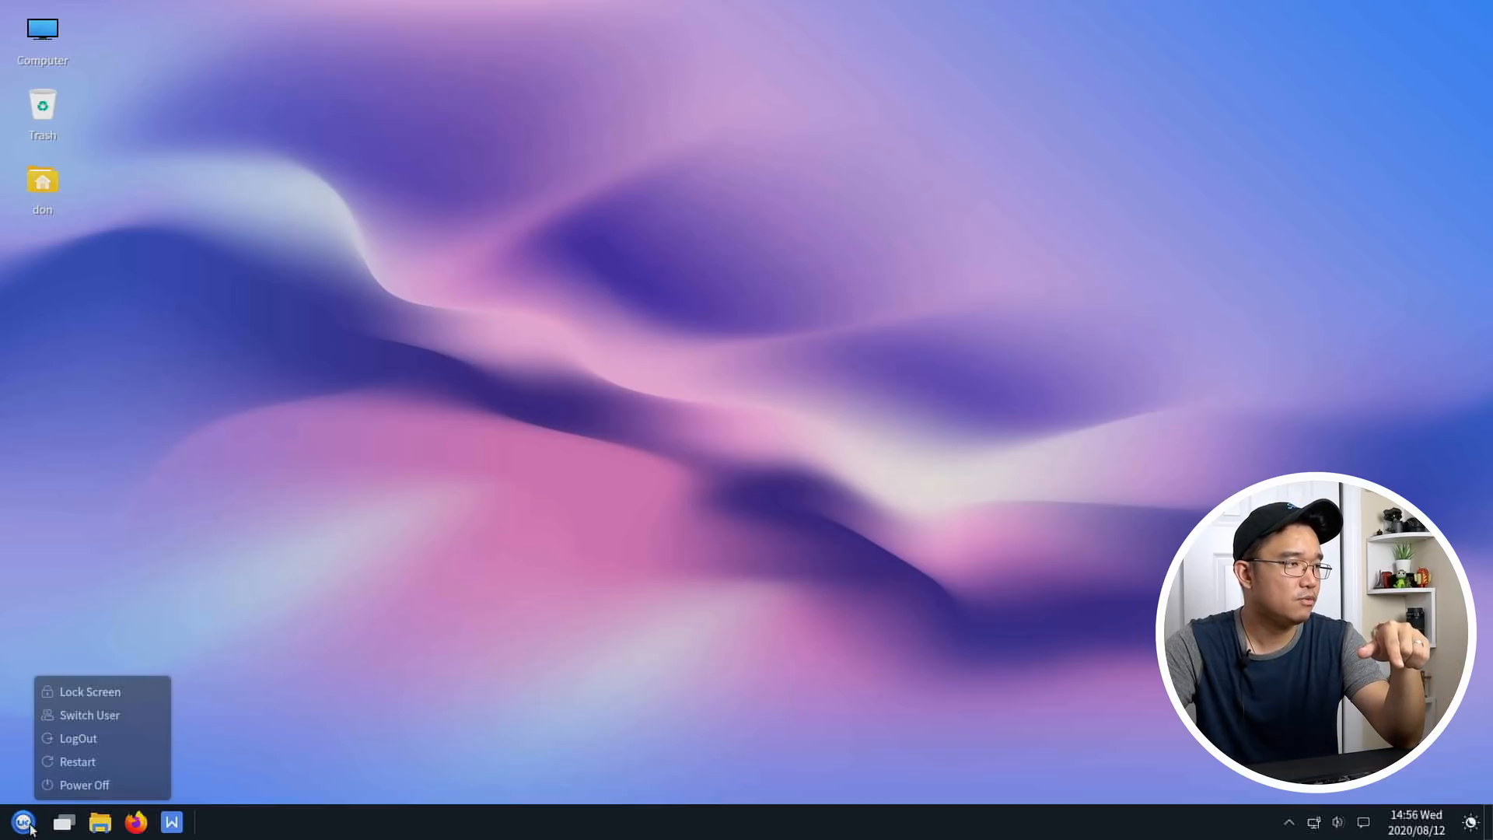
mouse_move(126, 541)
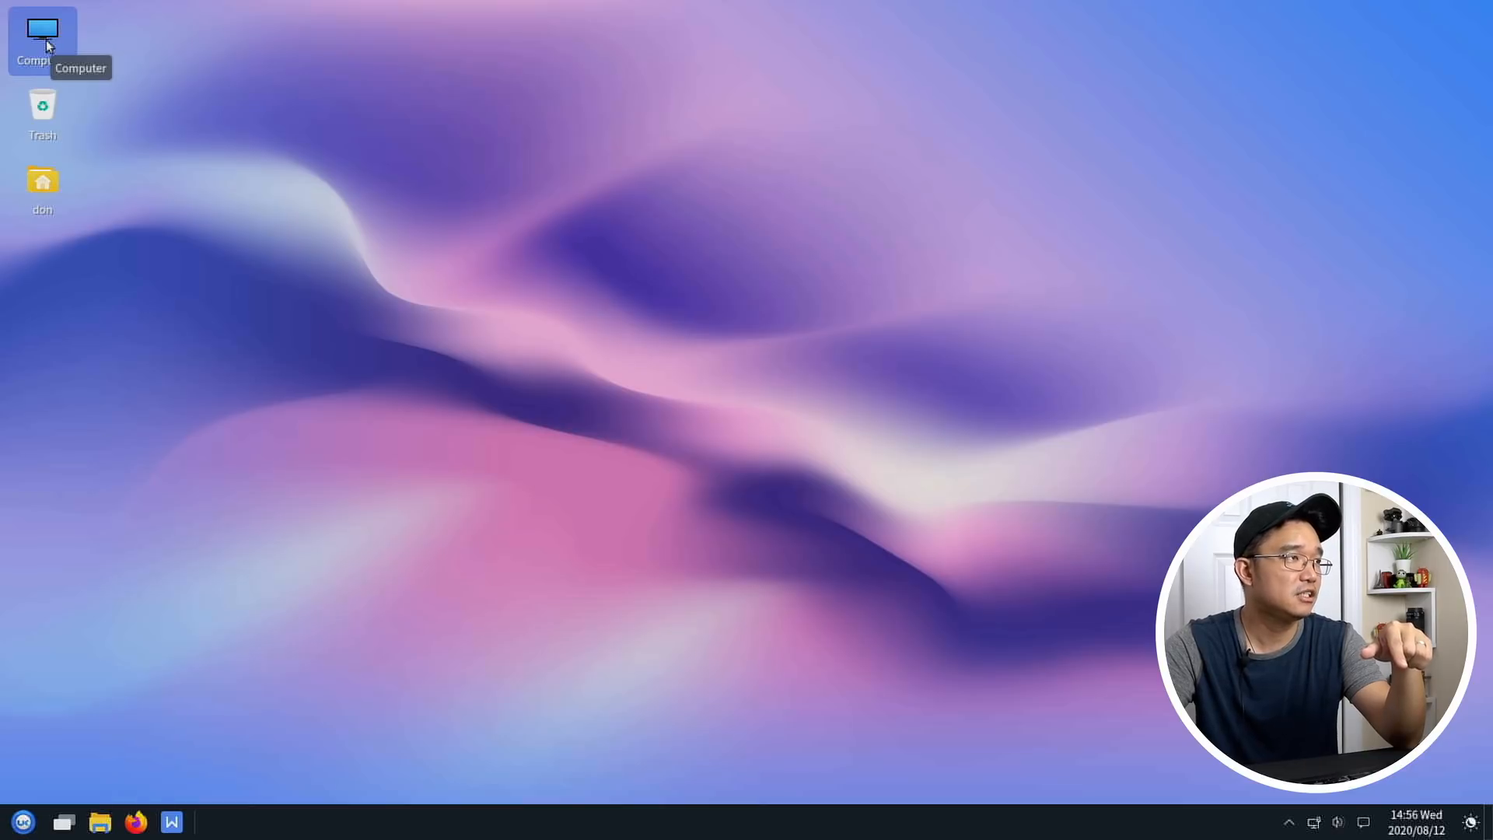
mouse_move(235, 544)
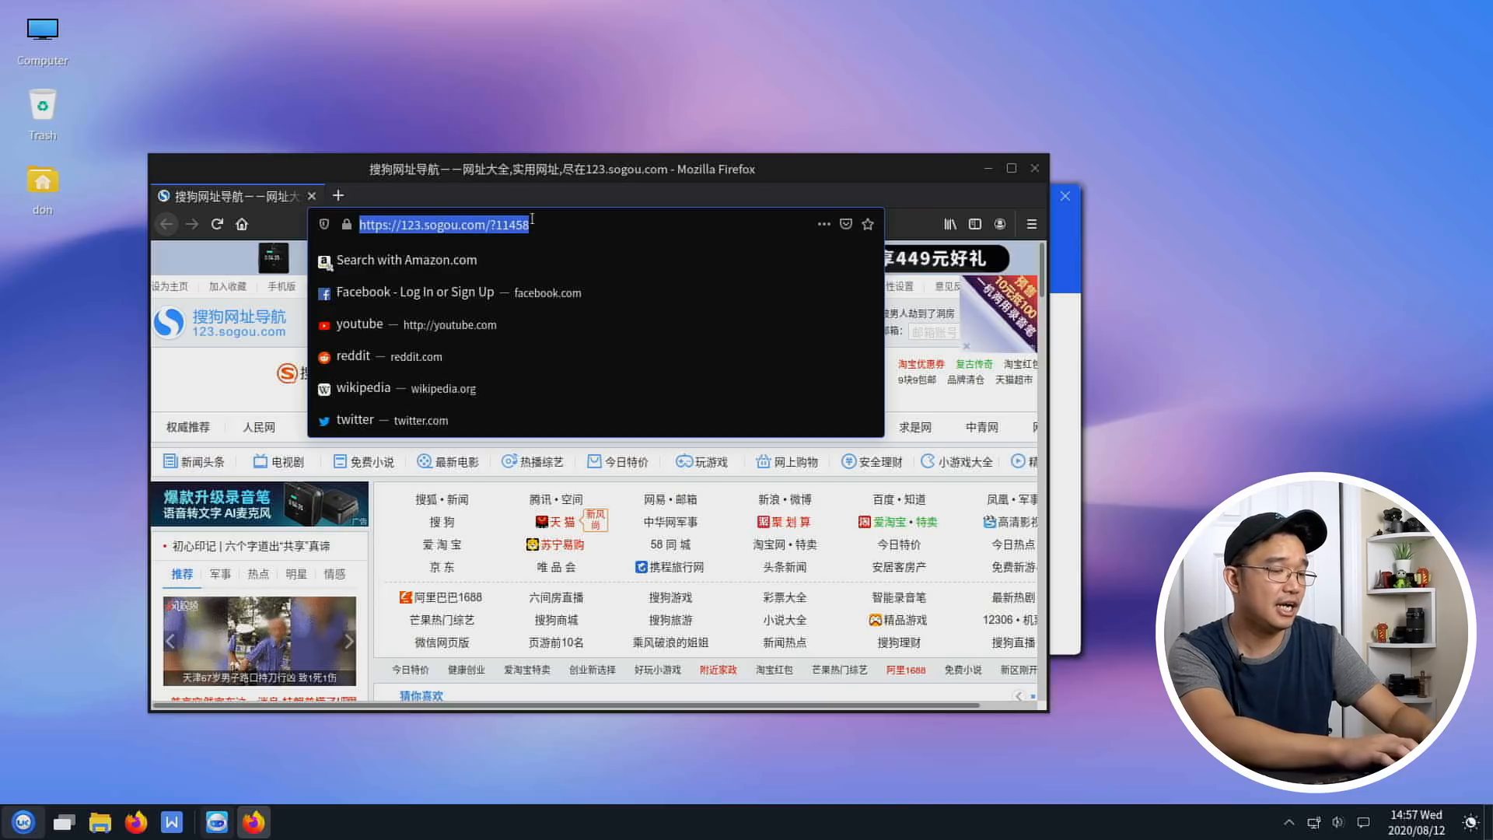
- Clear the address bar and load facebook.com from the suggestion, showing the login page
key(Delete)
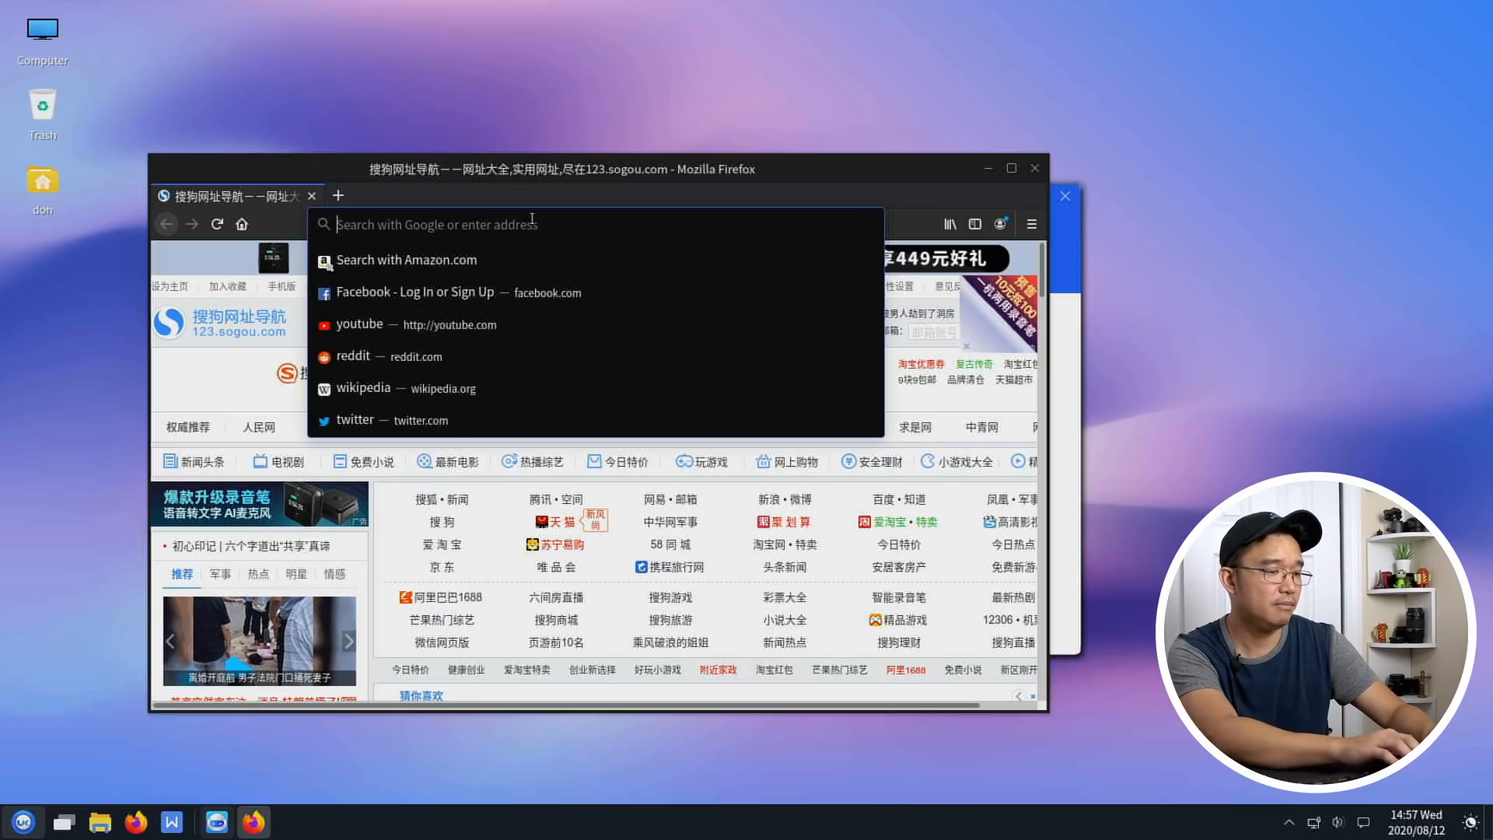
click(414, 292)
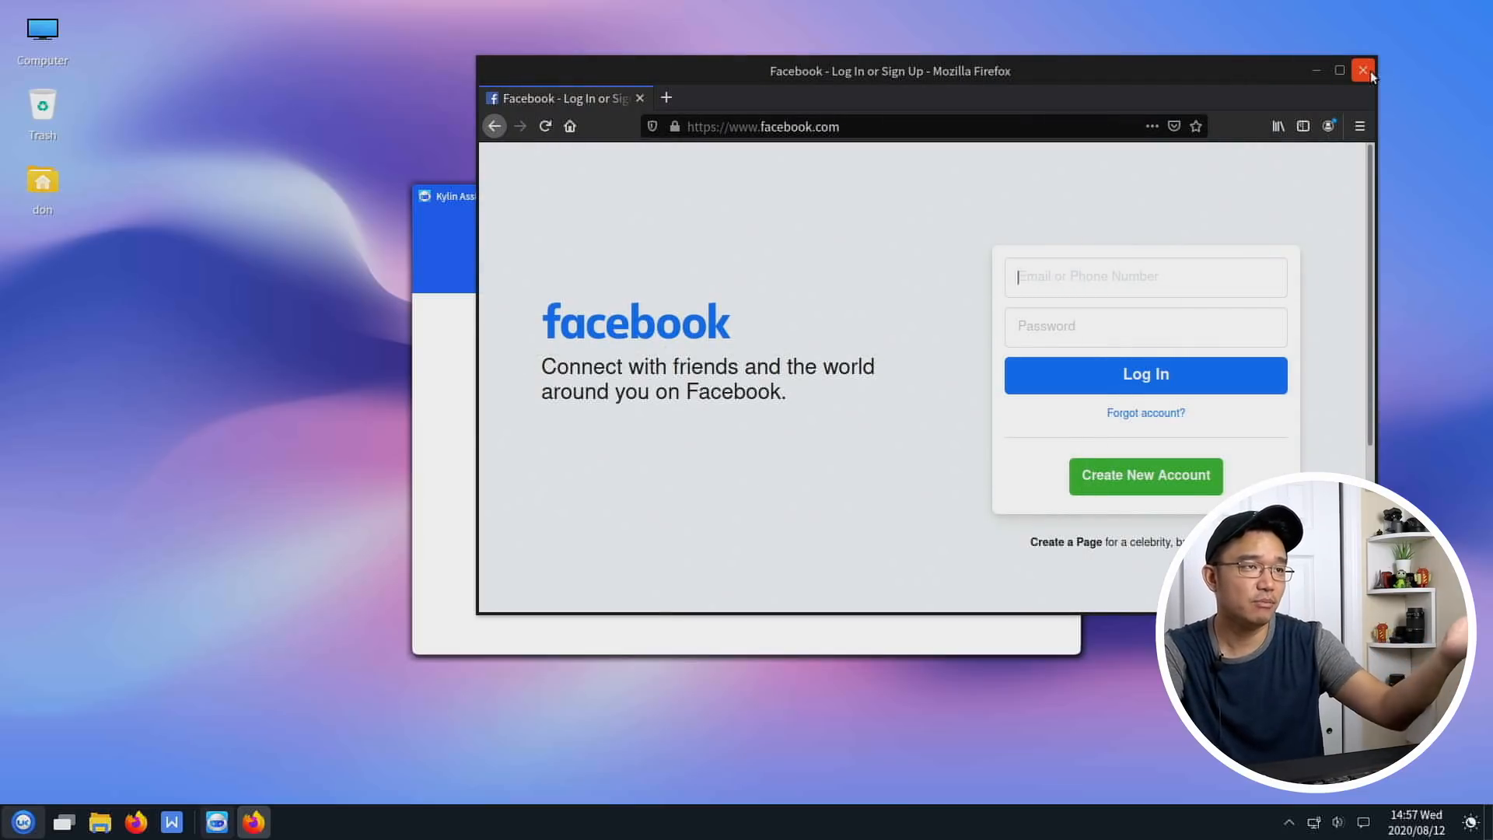
mouse_move(1024, 150)
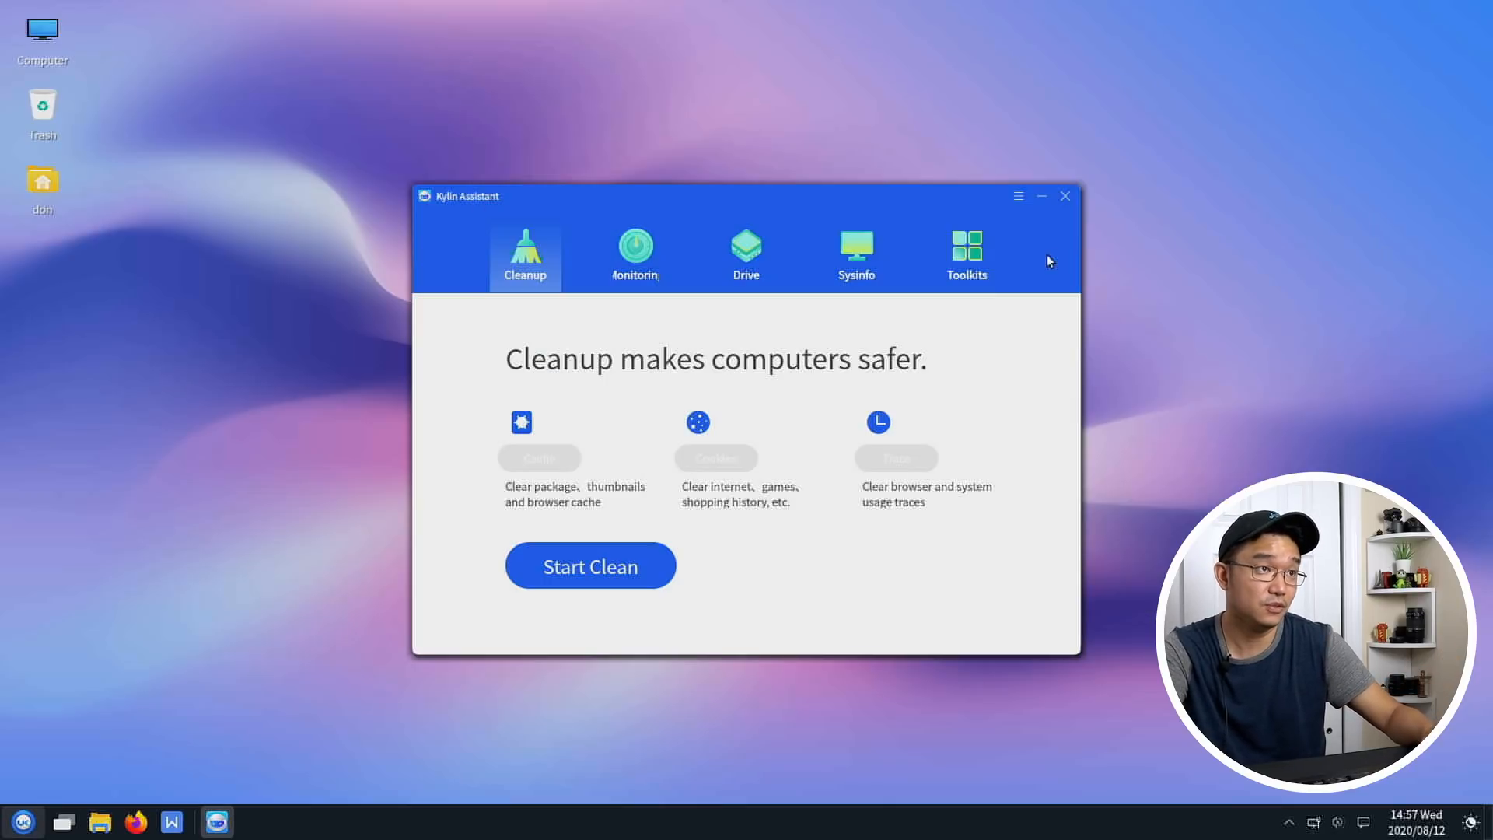
mouse_move(593, 460)
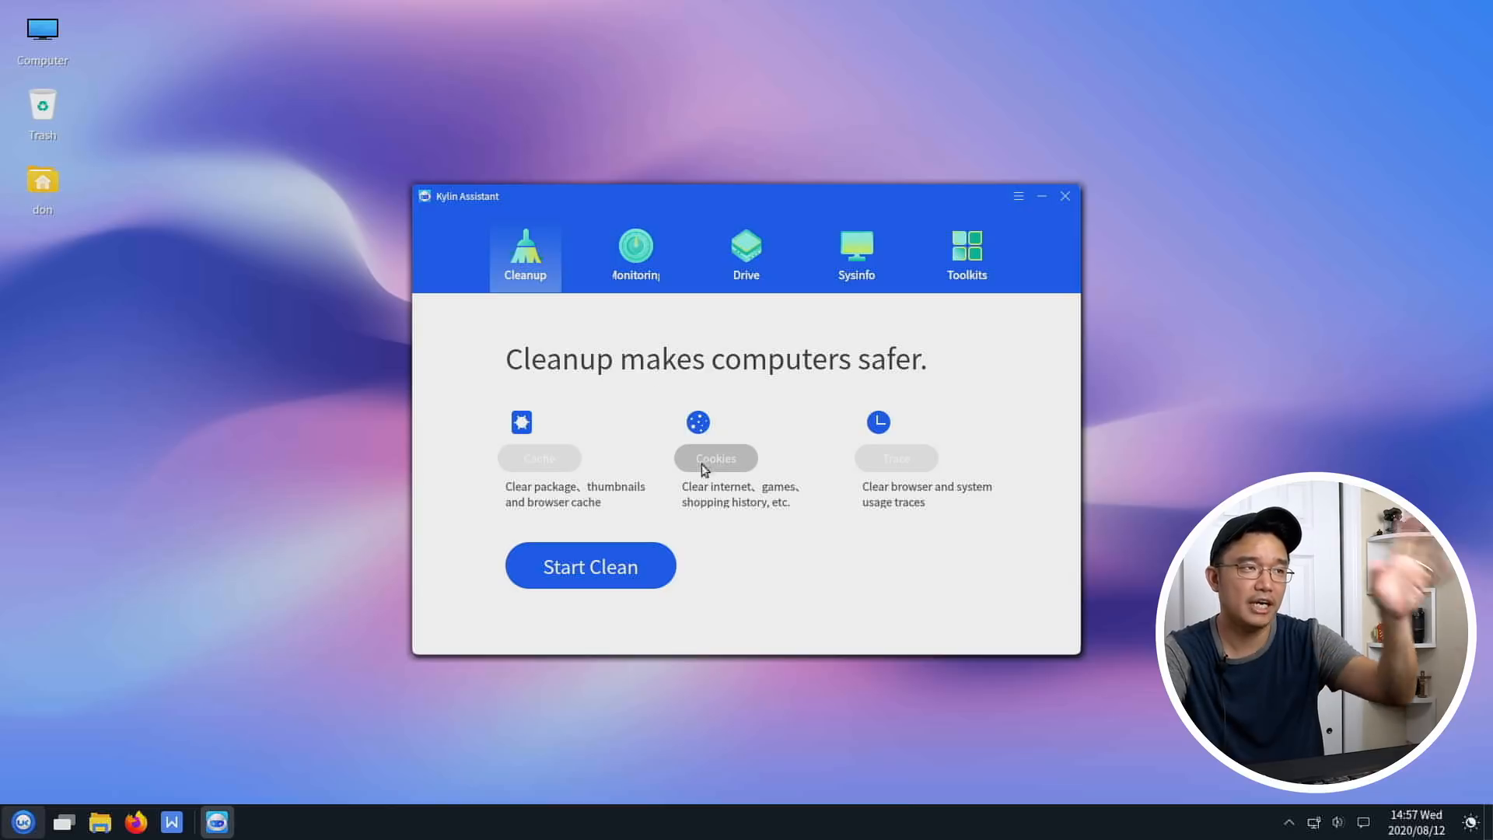
- Browse the Monitoring options and the 16-entry hardware Drive list in Kylin Assistant
click(635, 252)
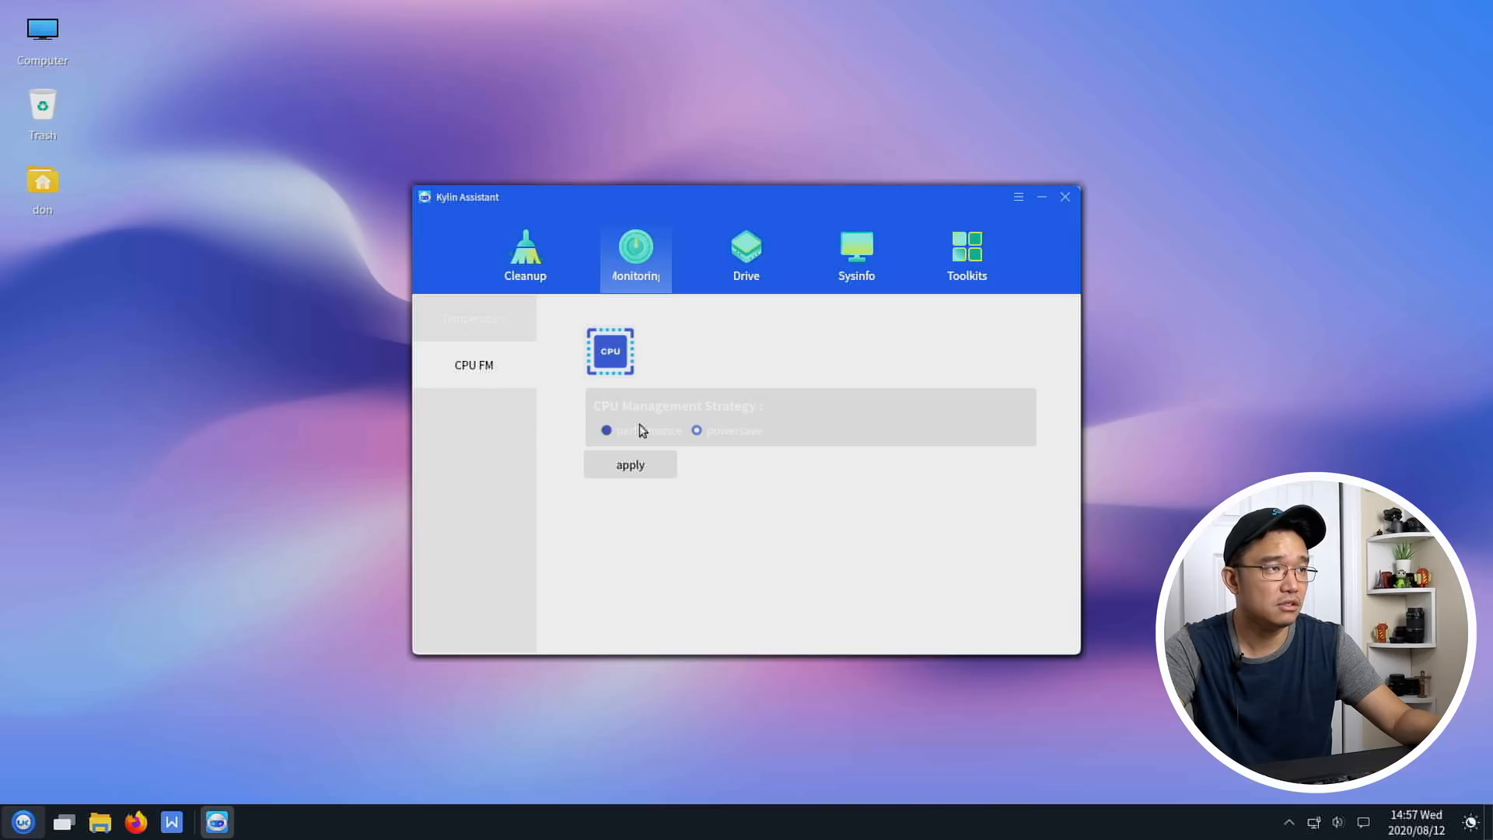
click(697, 431)
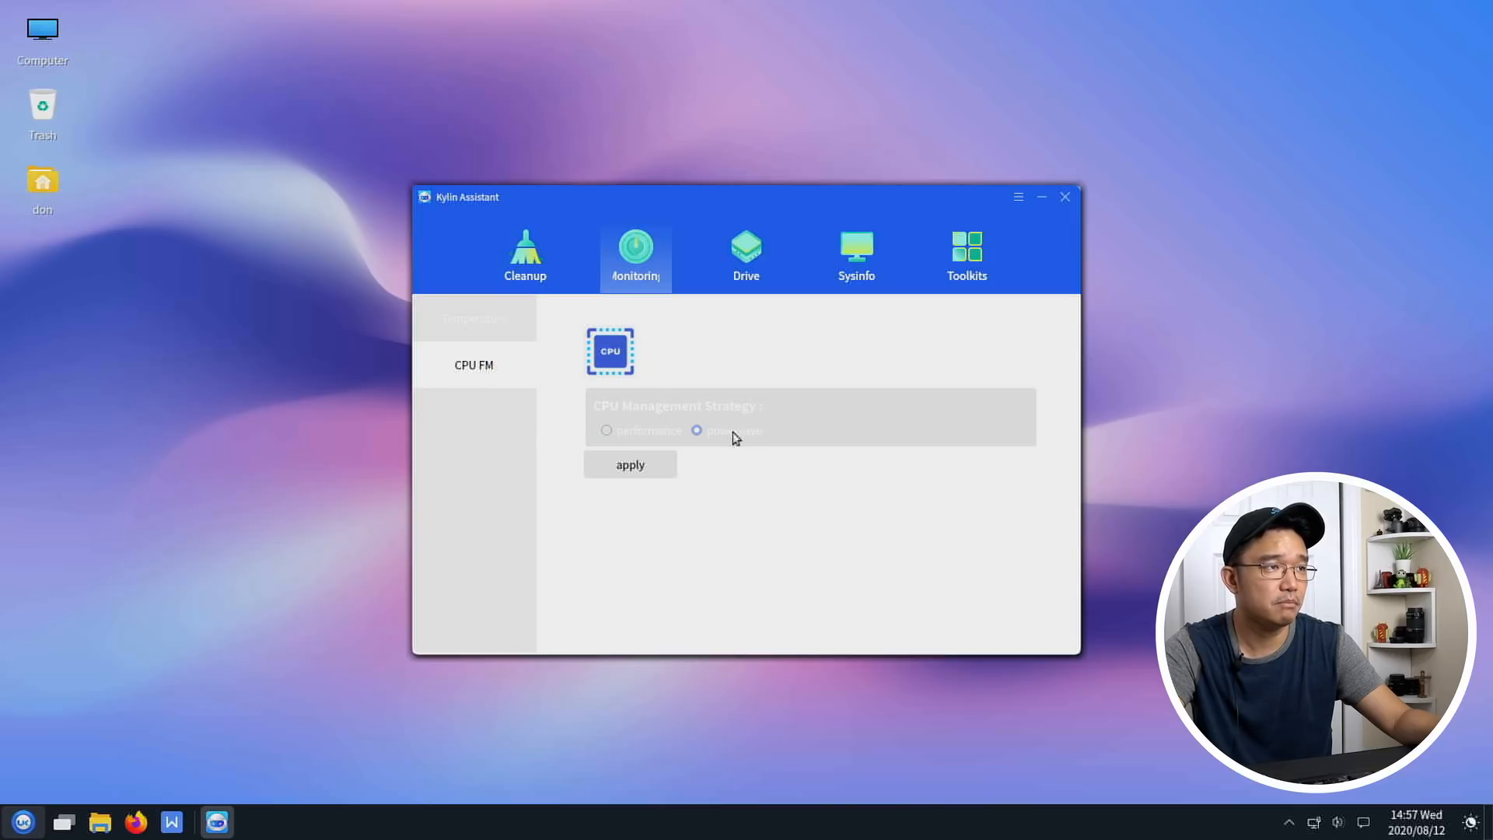
click(745, 254)
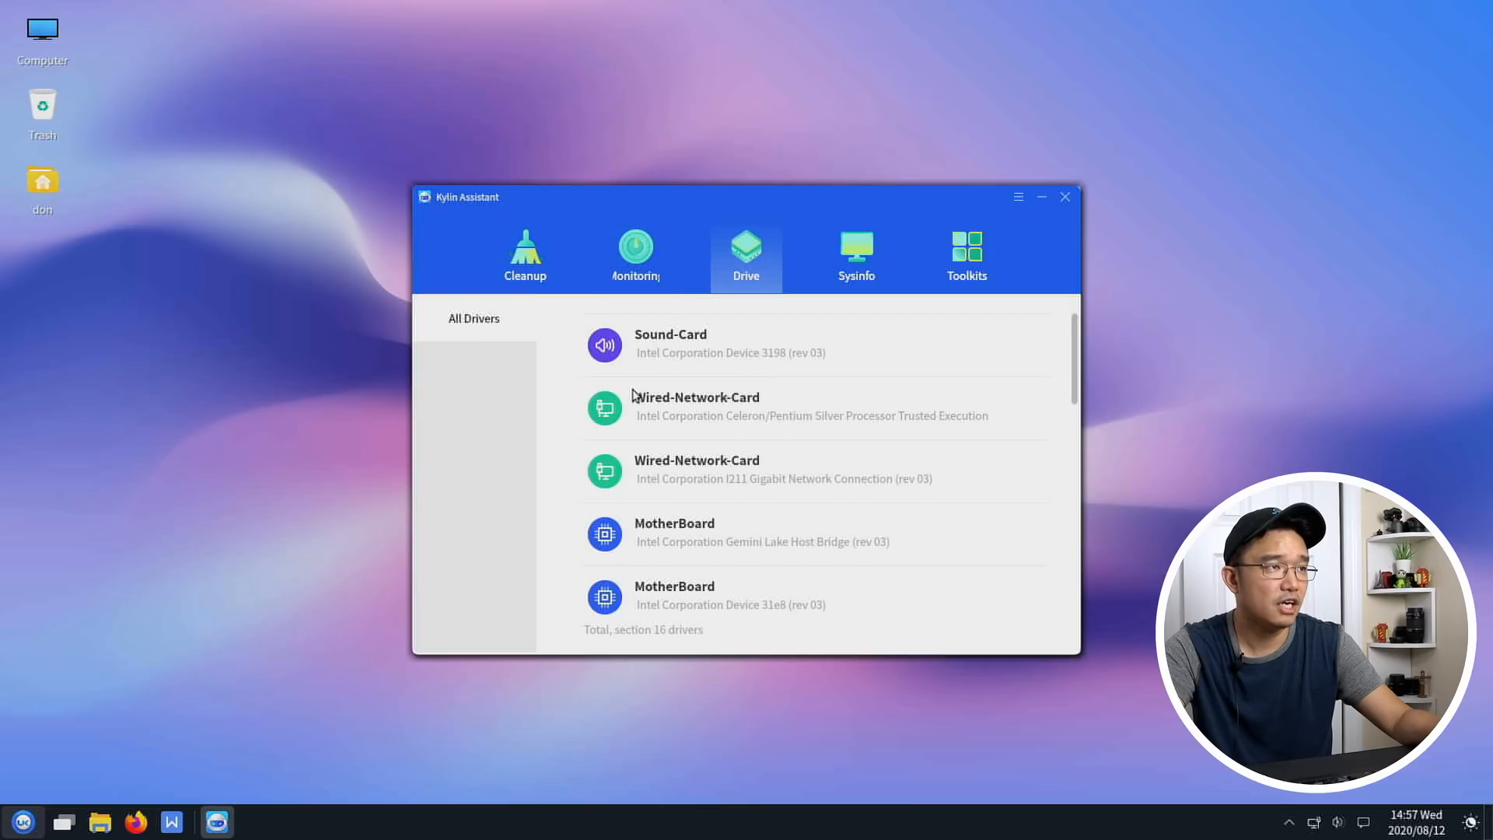
mouse_move(767, 424)
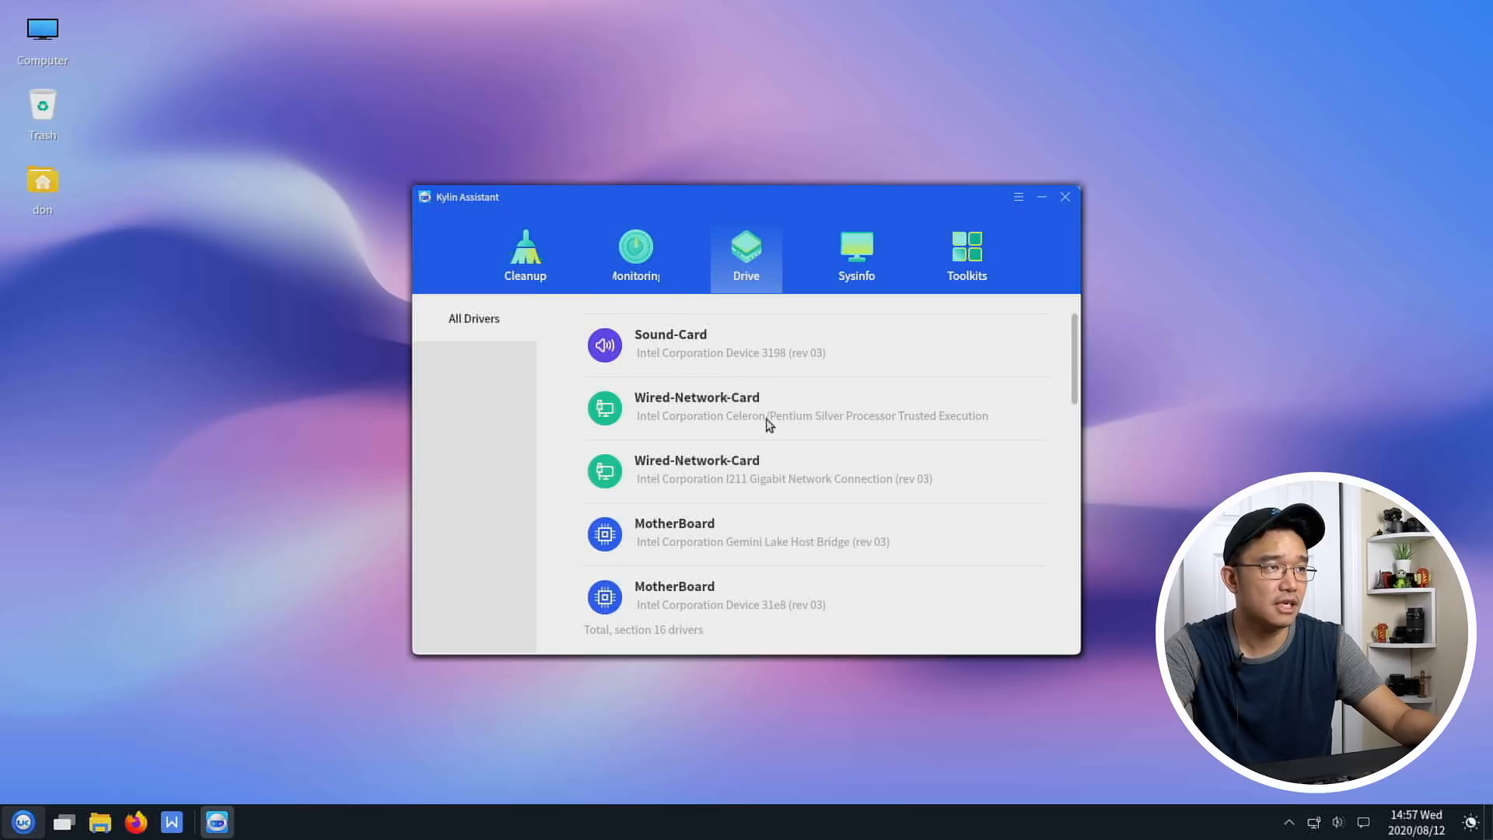
scroll(down, 3)
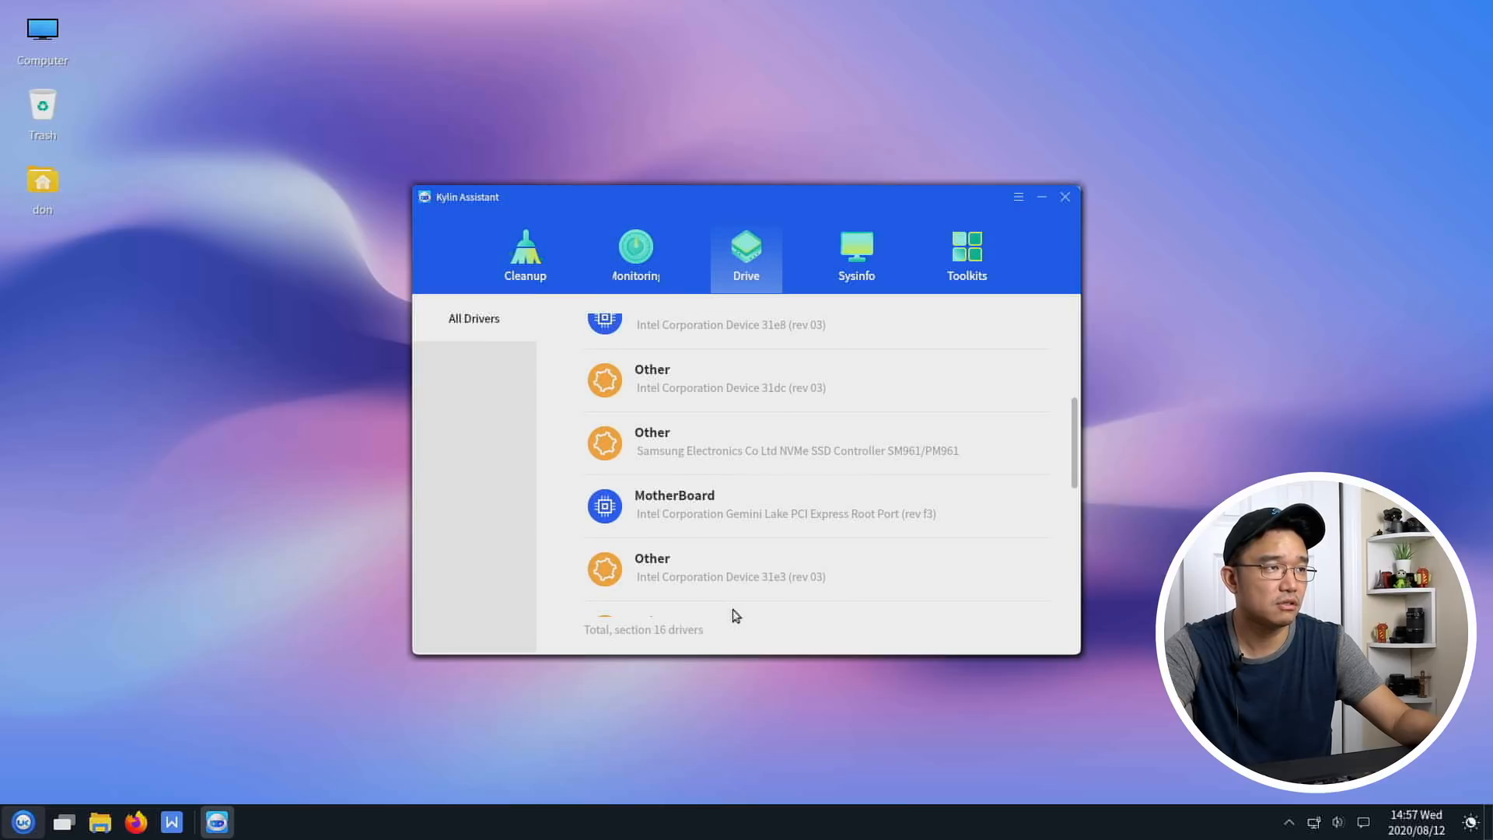
- View the Sysinfo computer details and Toolkits utilities, then close Kylin Assistant
click(854, 255)
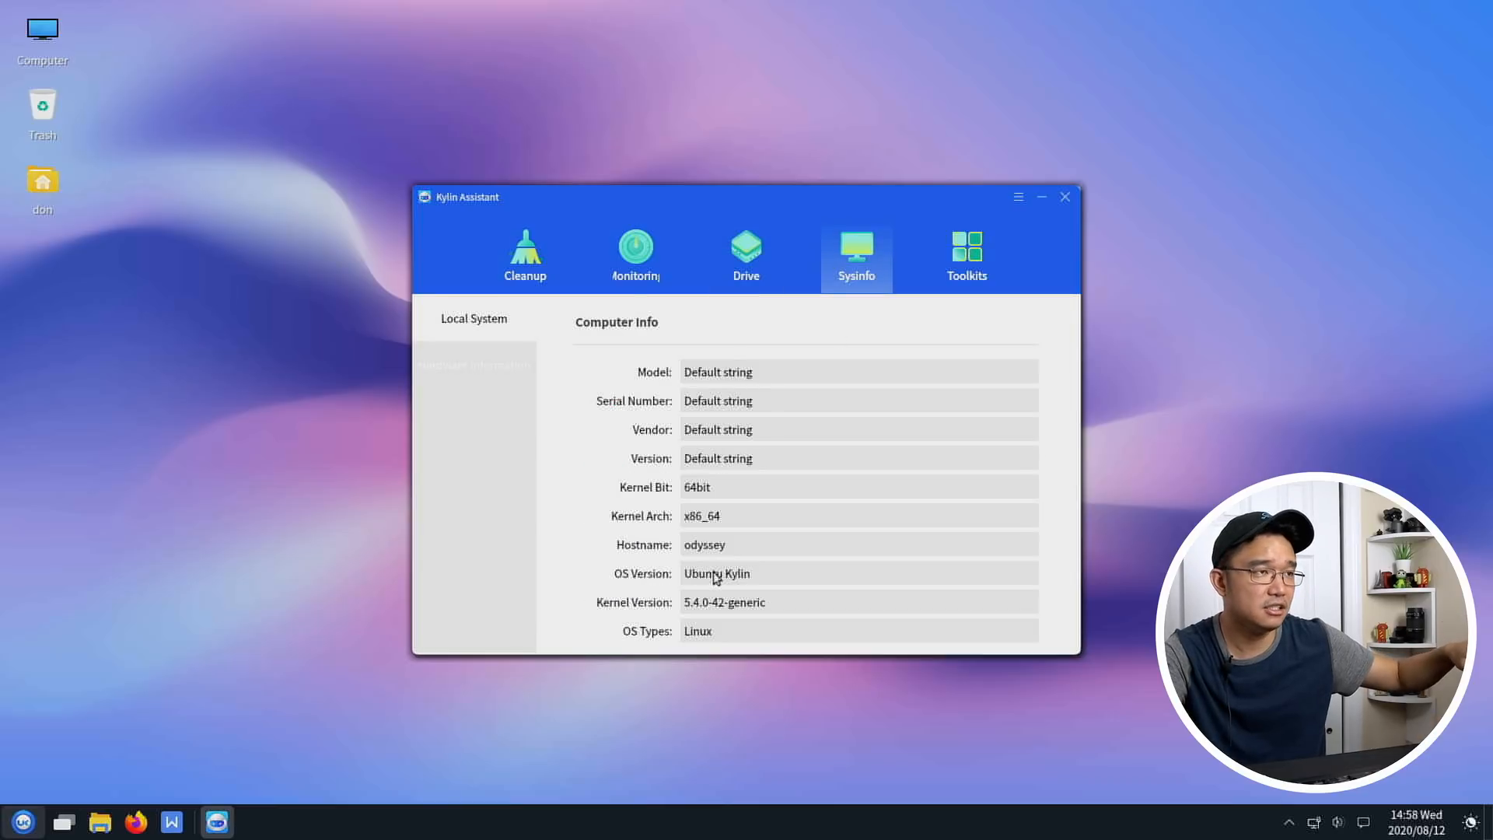
mouse_move(718, 423)
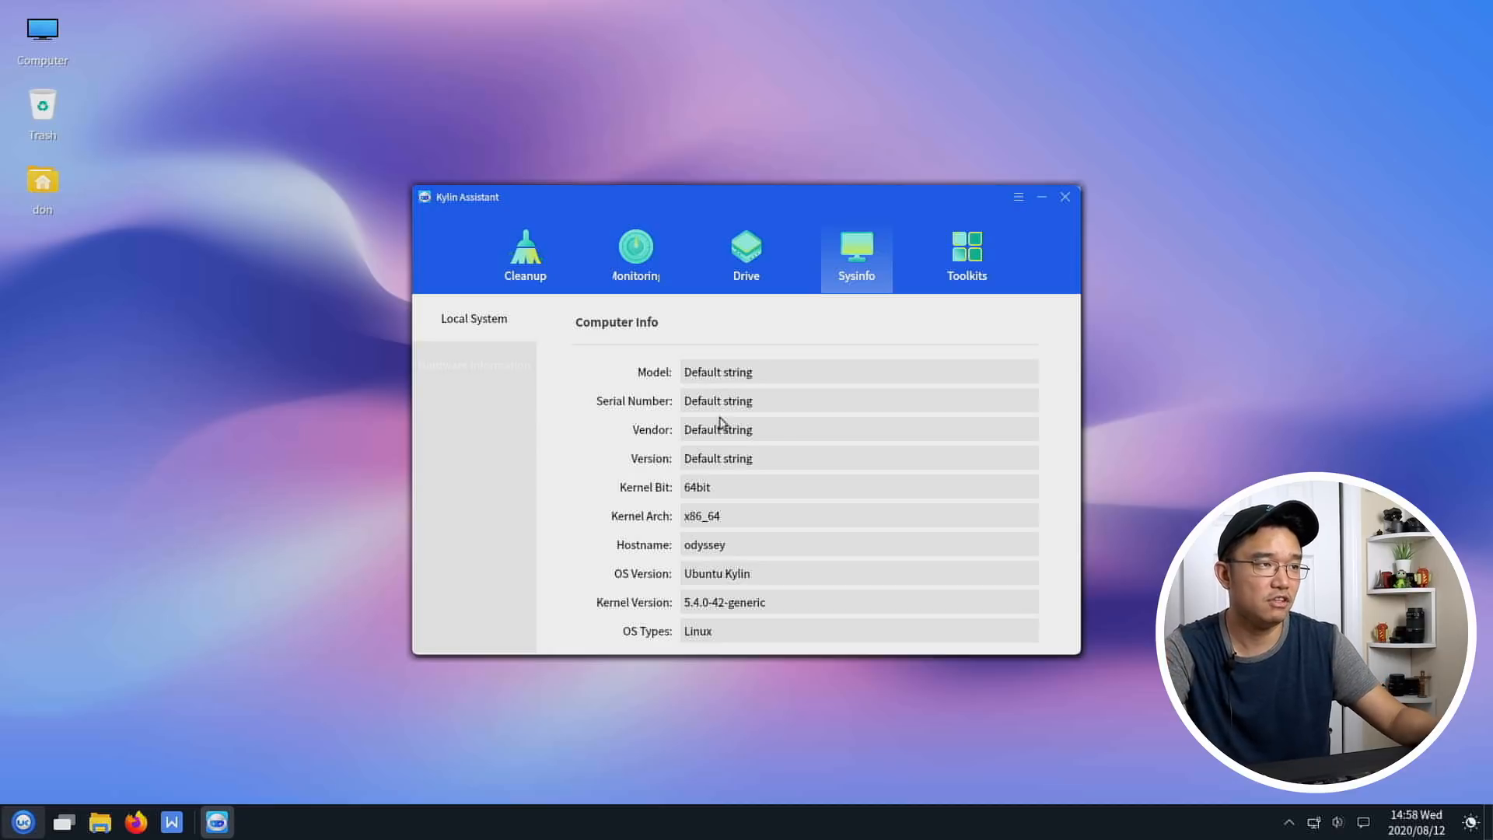
mouse_move(680, 380)
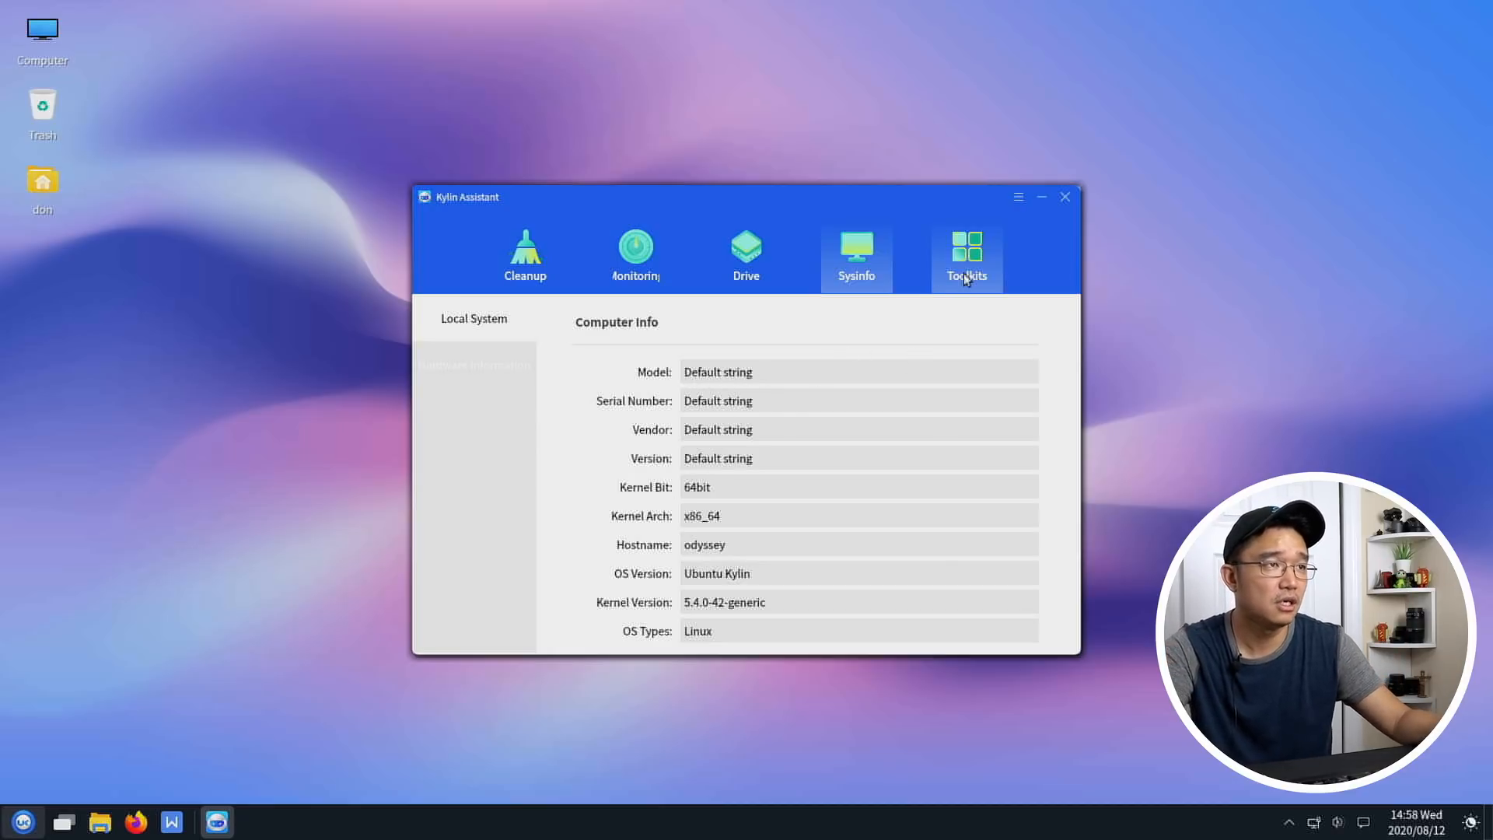
click(966, 256)
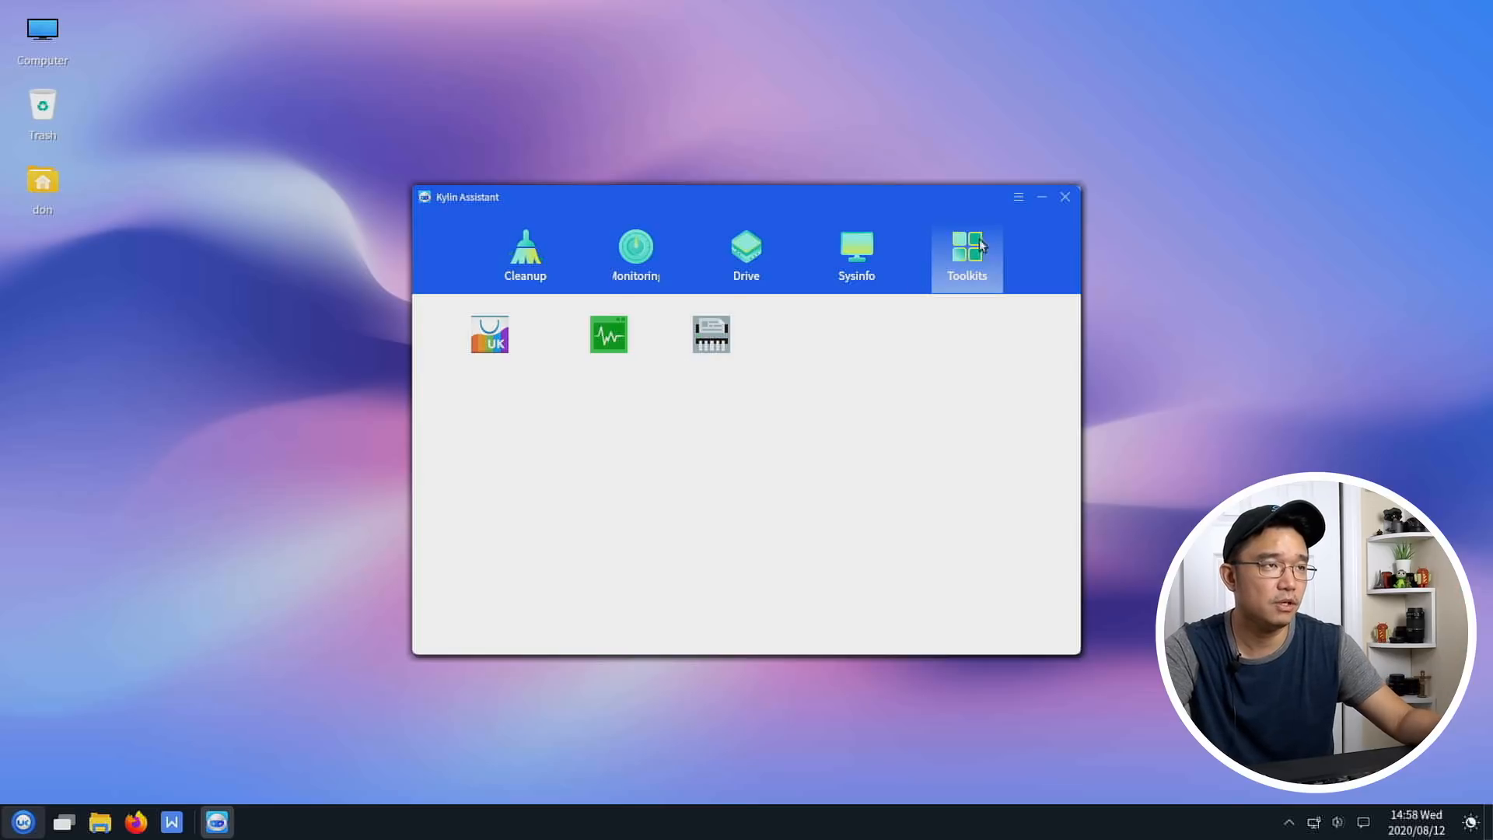
click(1064, 198)
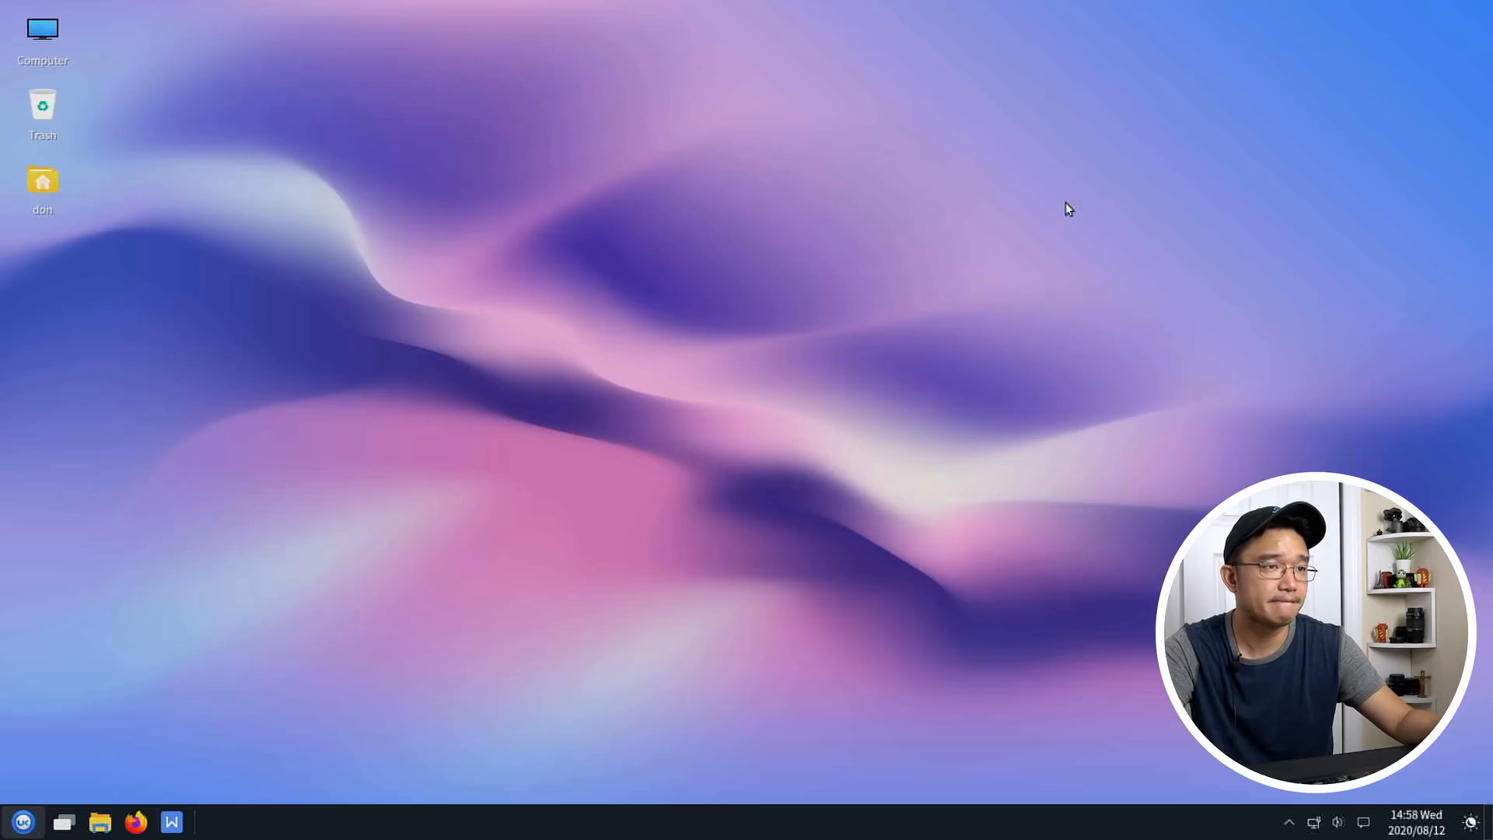